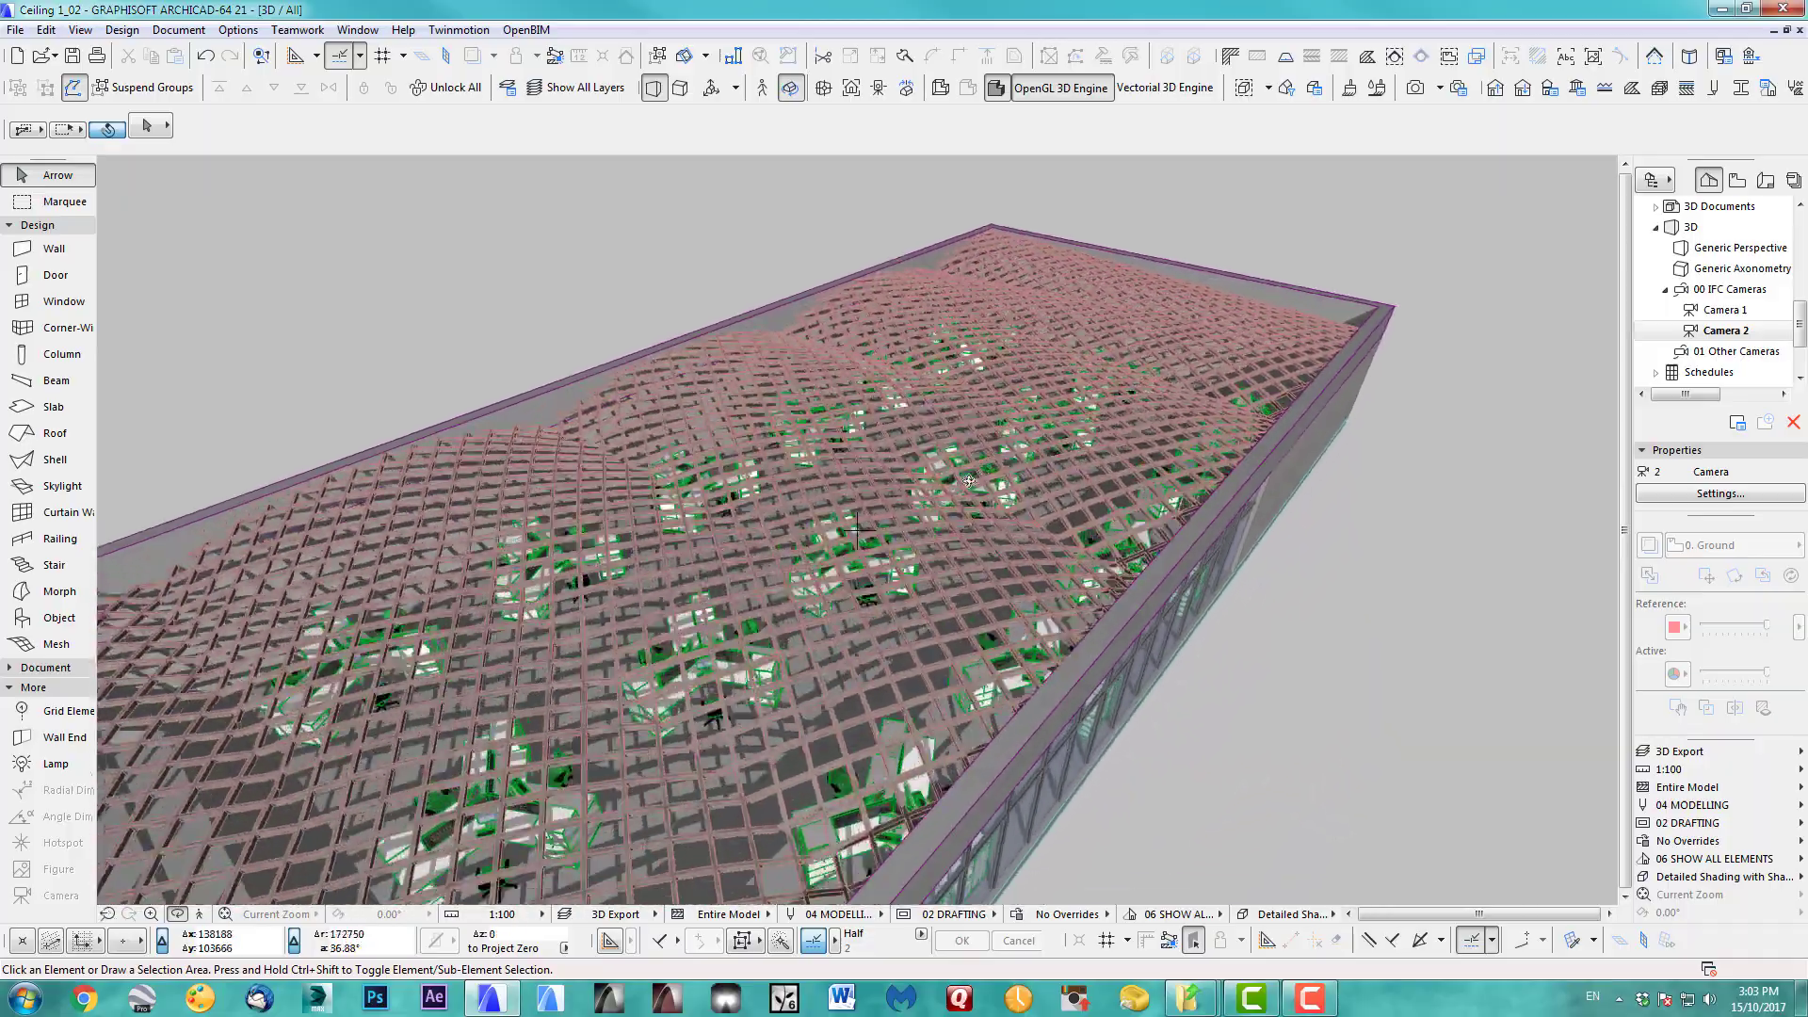
Orbit the 3D office model up to an aerial view from above.
drag(968, 480, 859, 542)
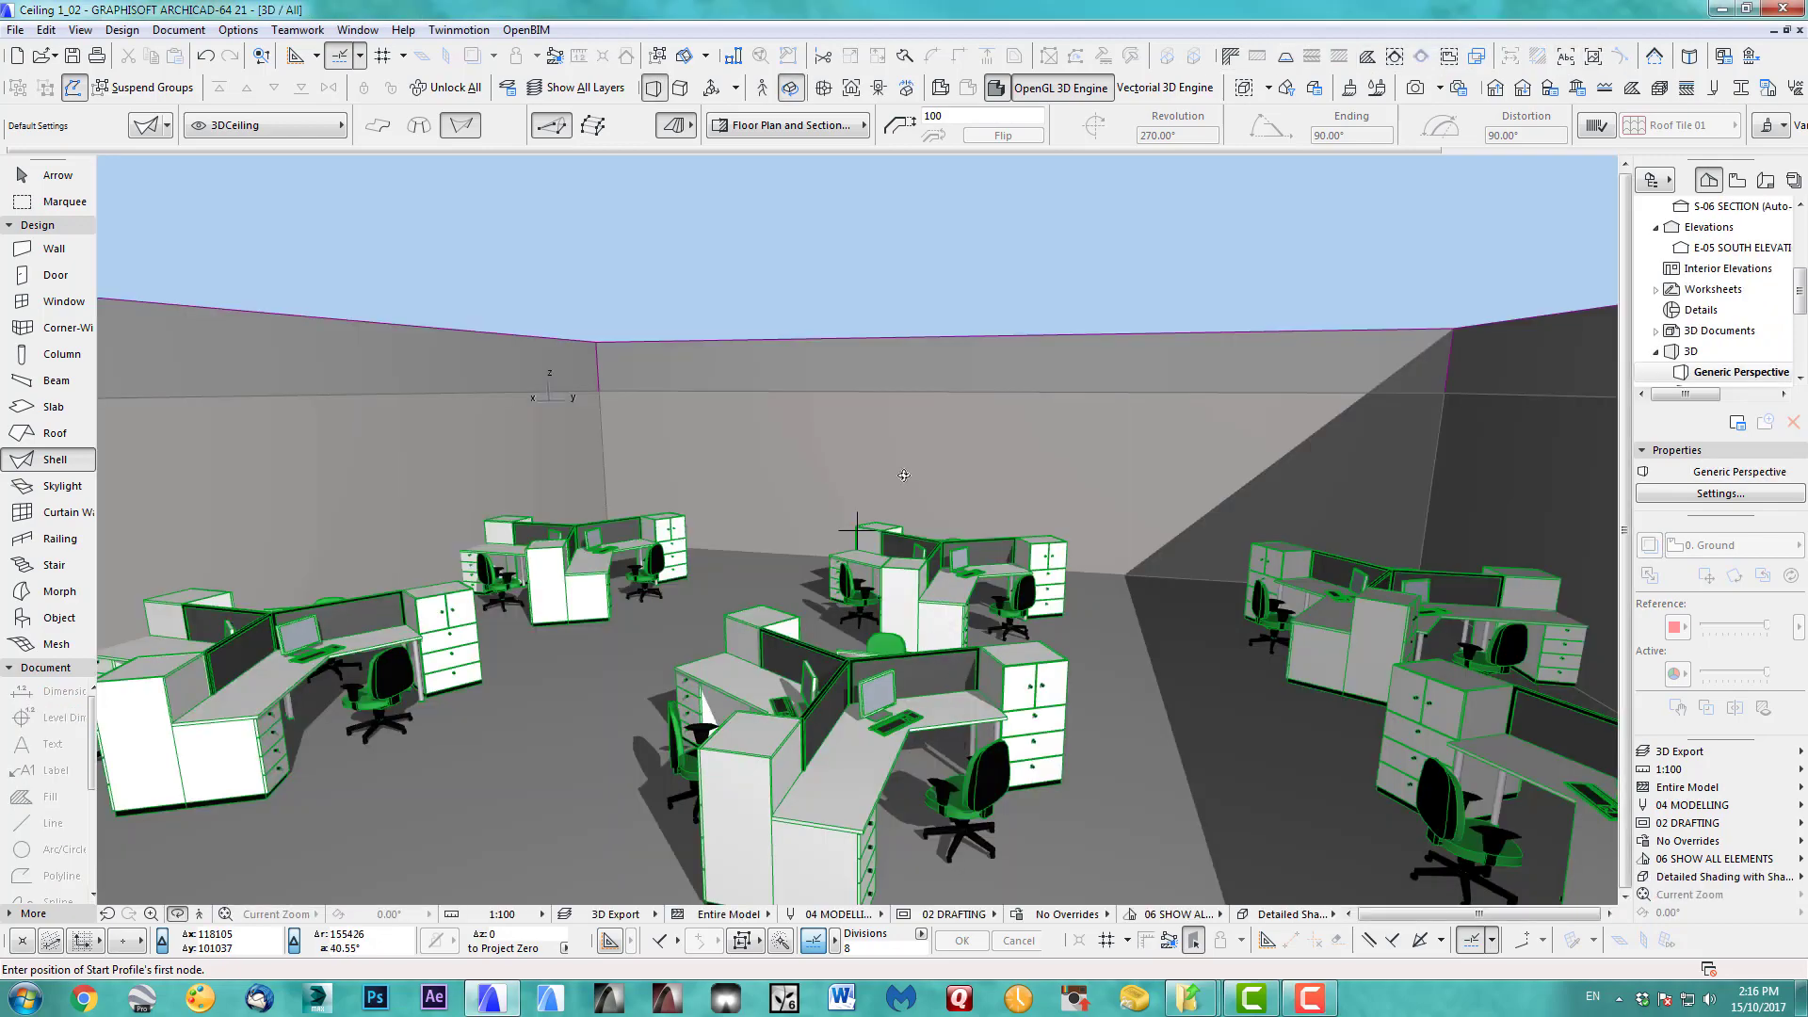
drag(902, 477, 936, 635)
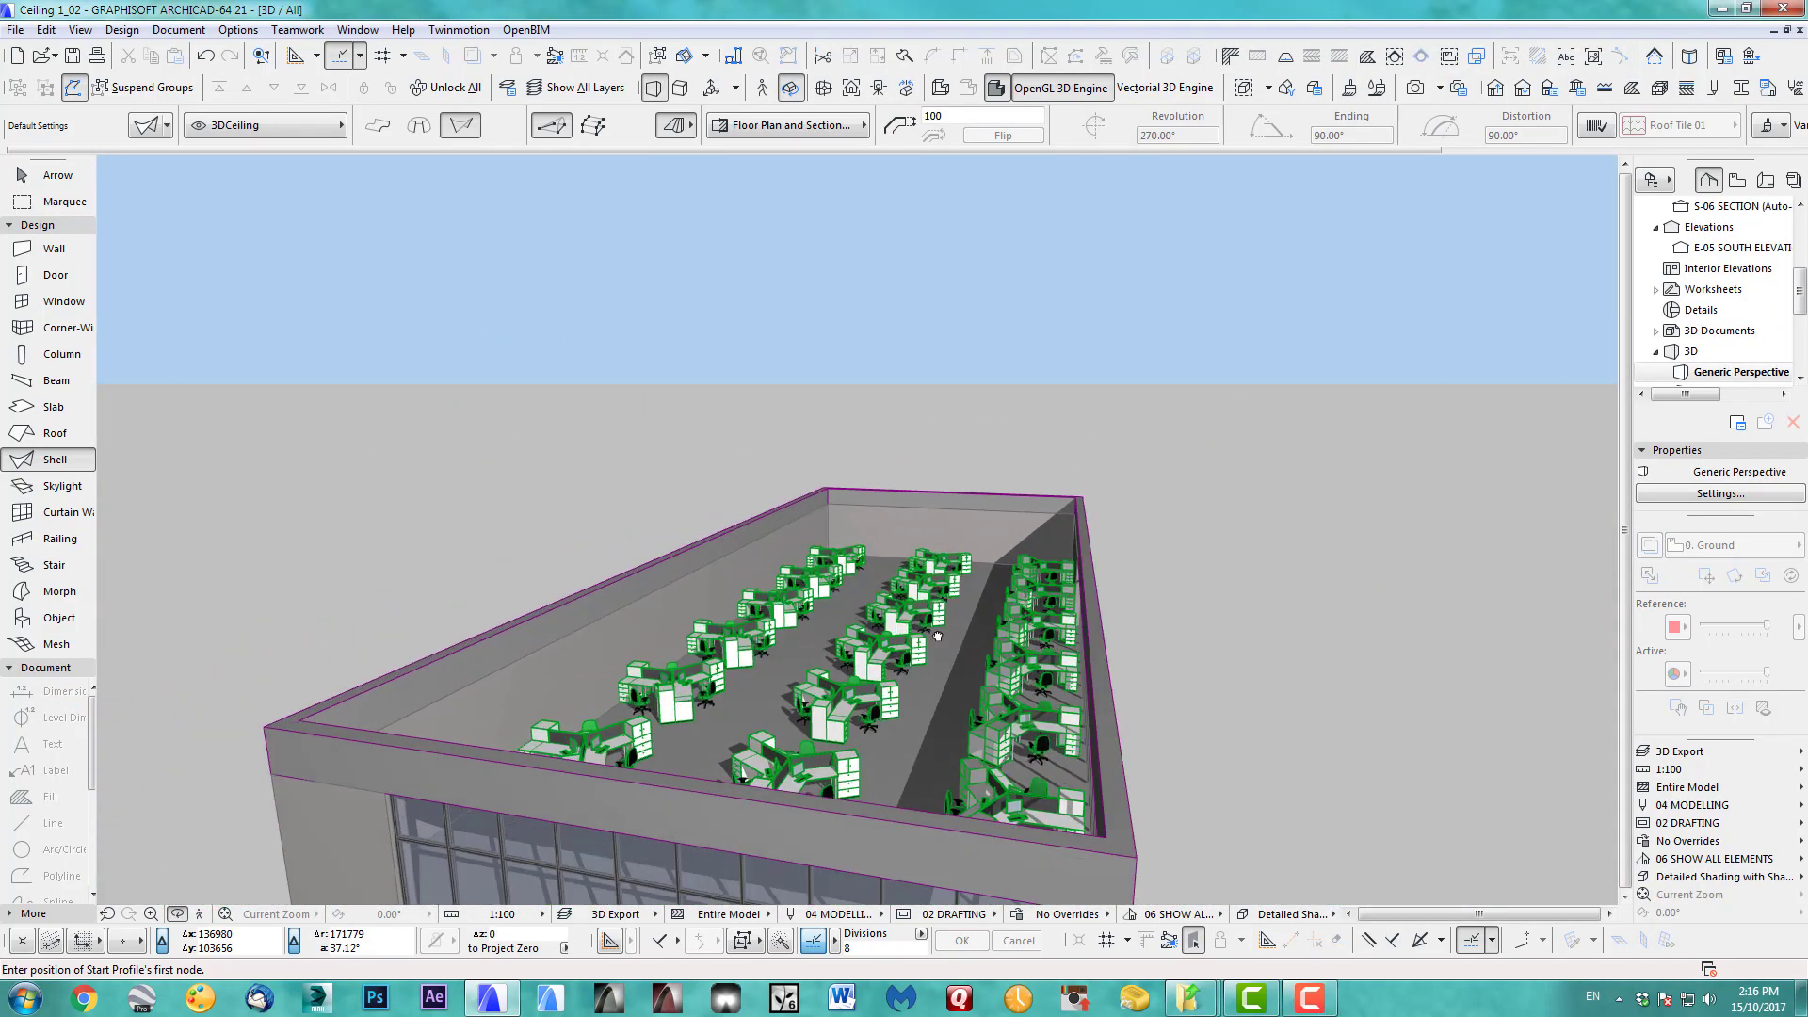
drag(934, 634, 429, 650)
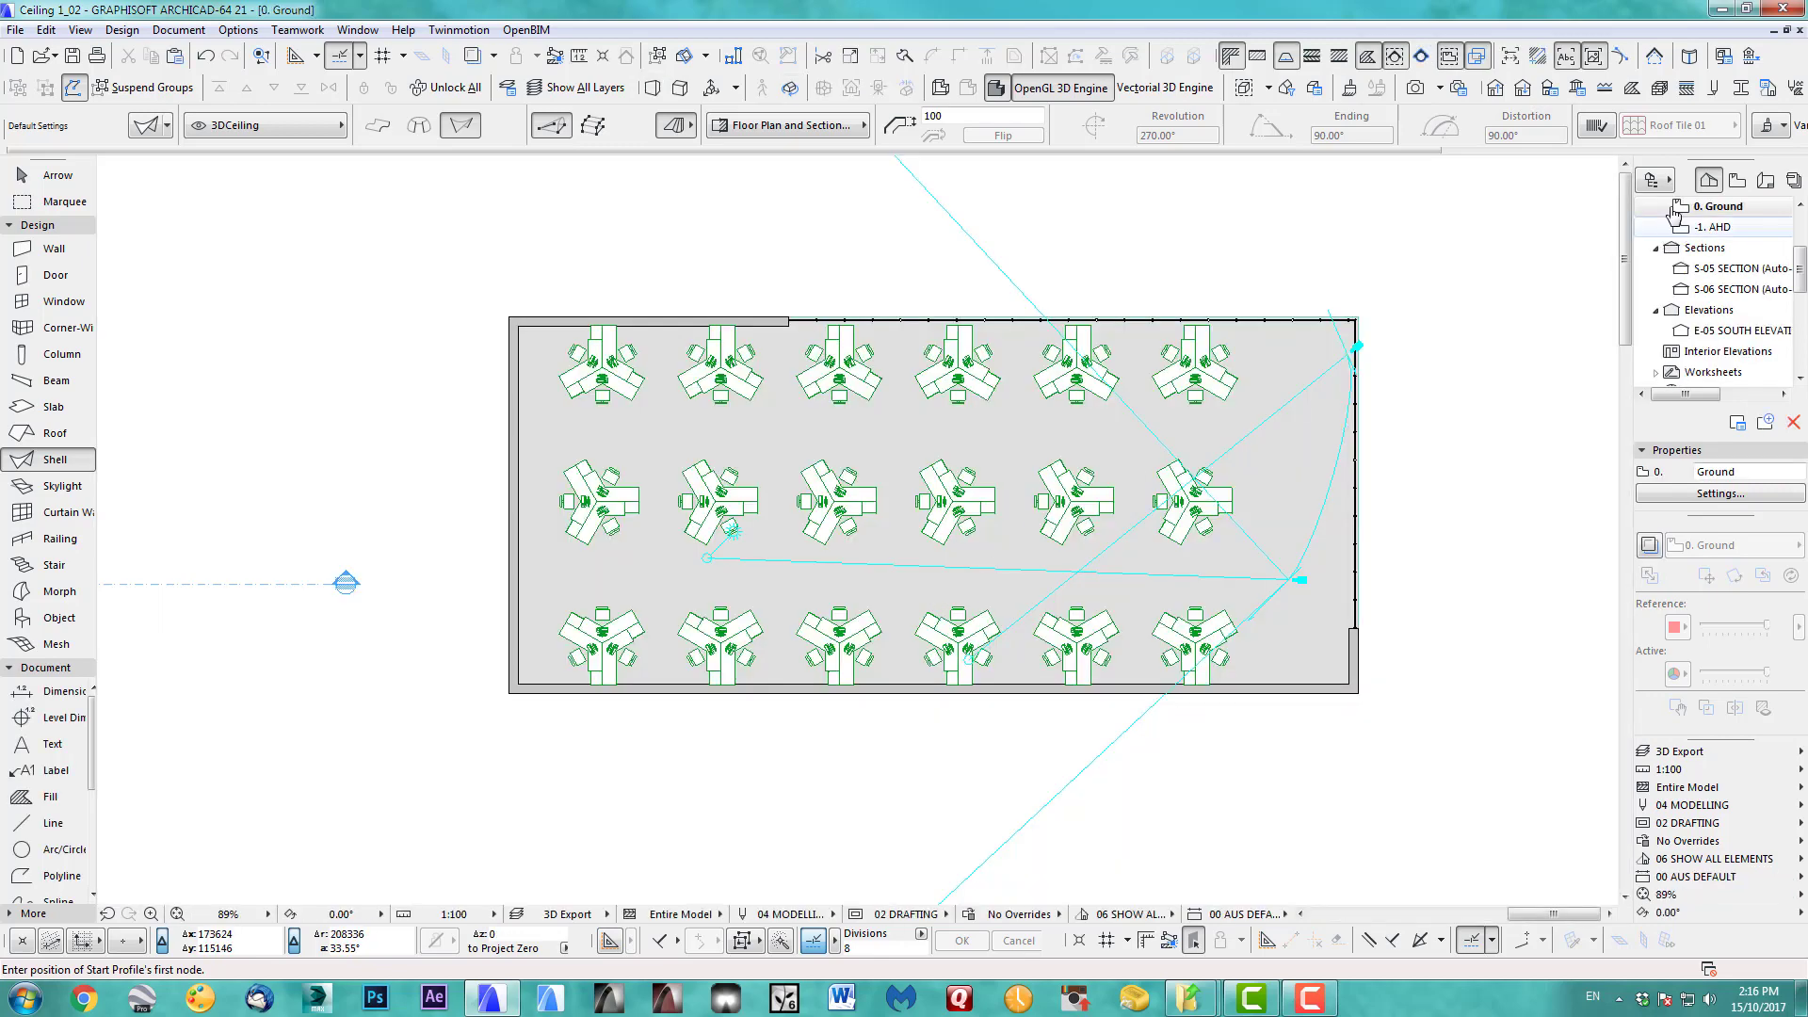
Show Level 1 and set shell defaults to 3300 above Project Zero, 100 thick.
click(1717, 205)
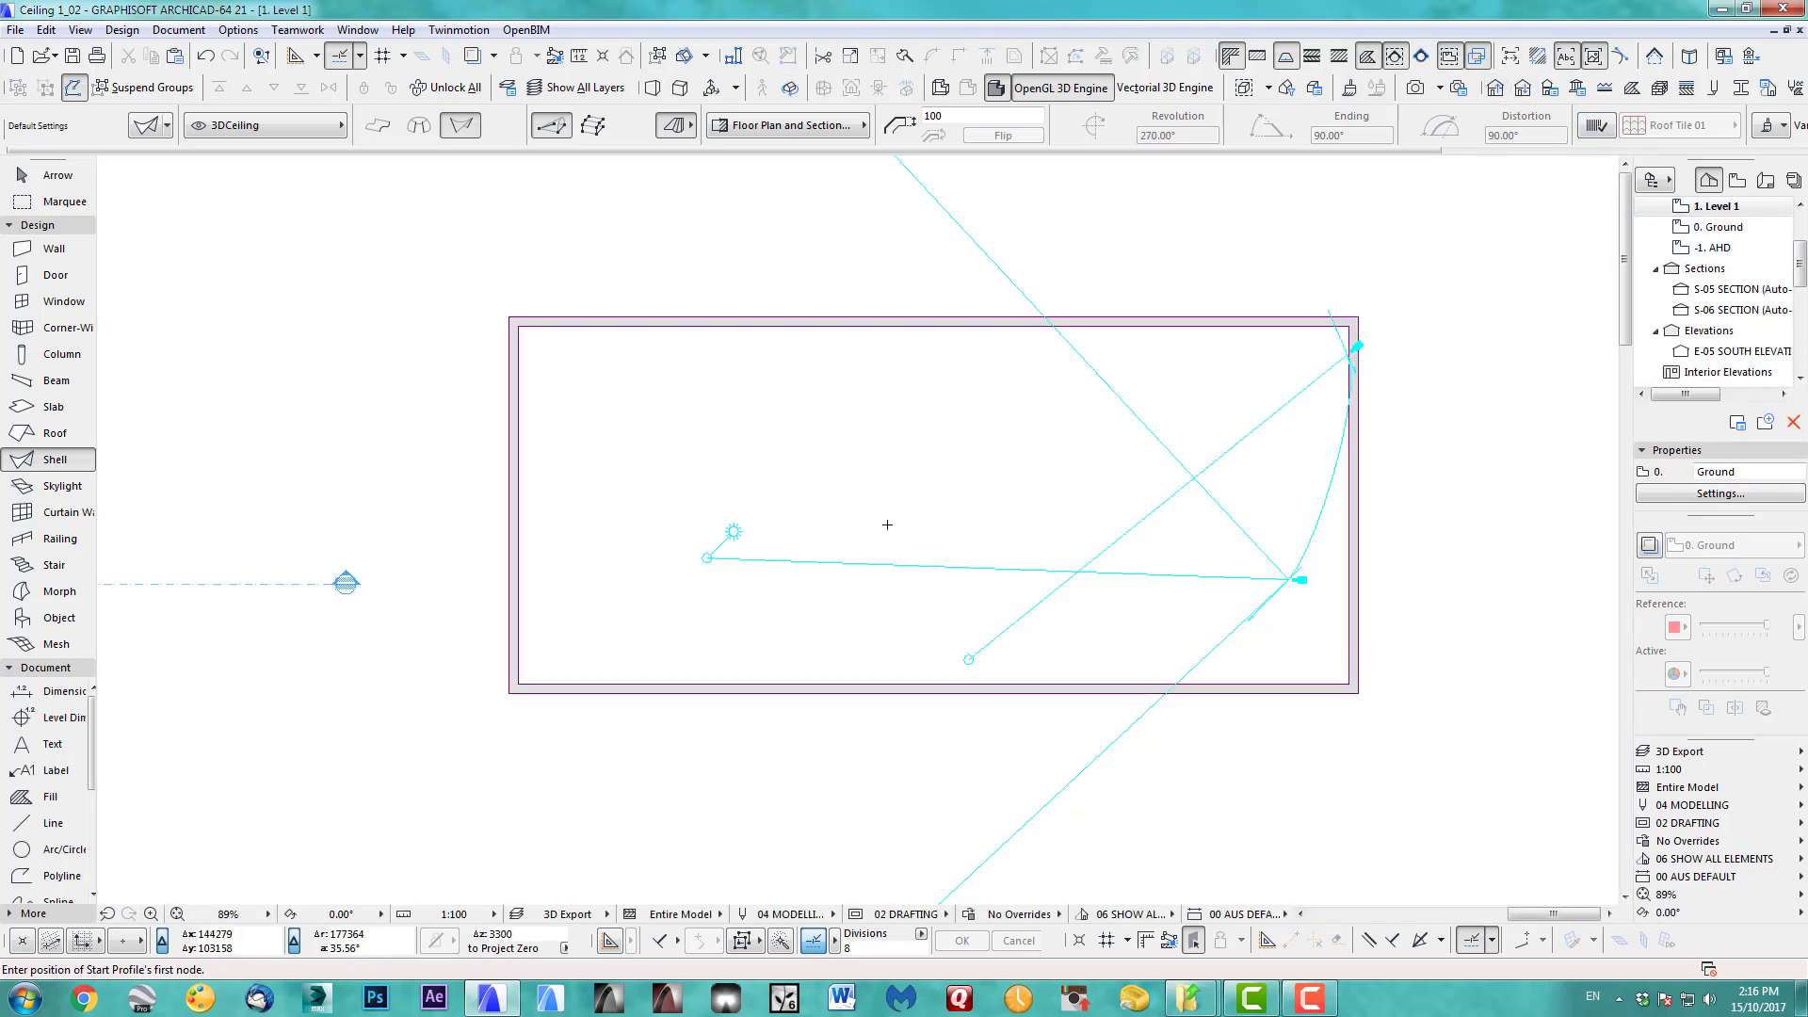
mouse_move(60, 486)
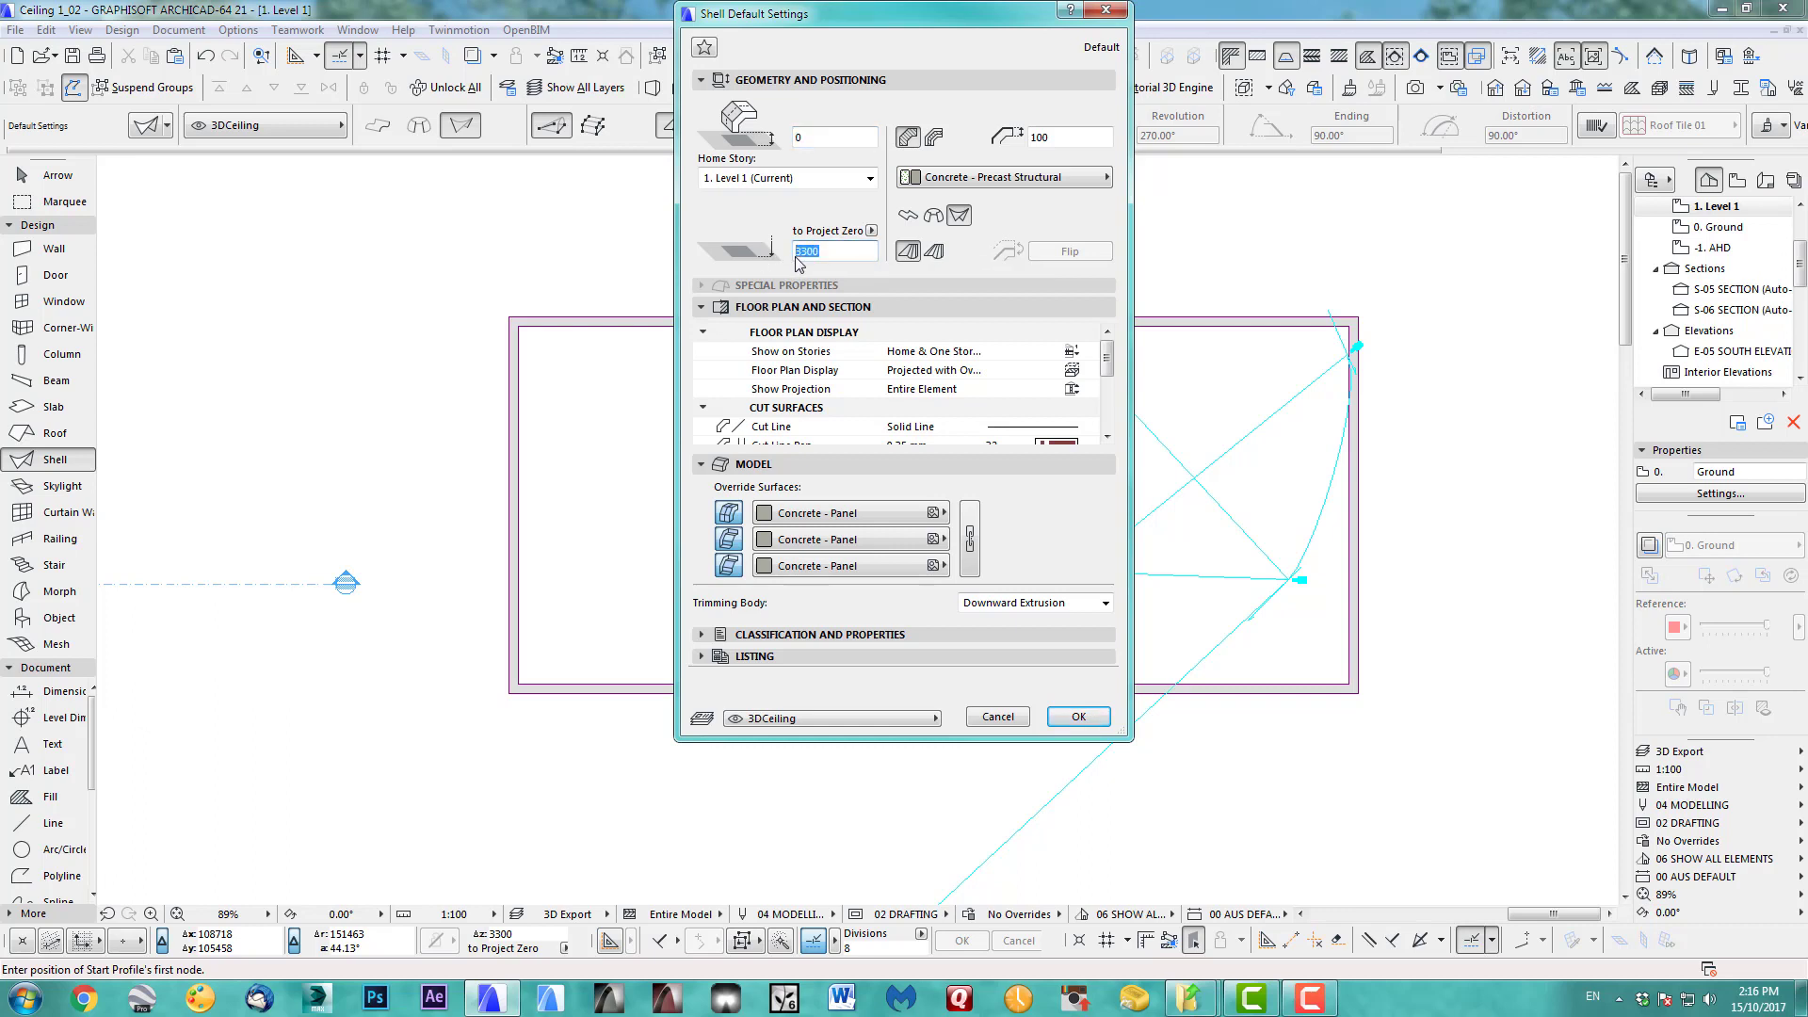
mouse_move(1053, 135)
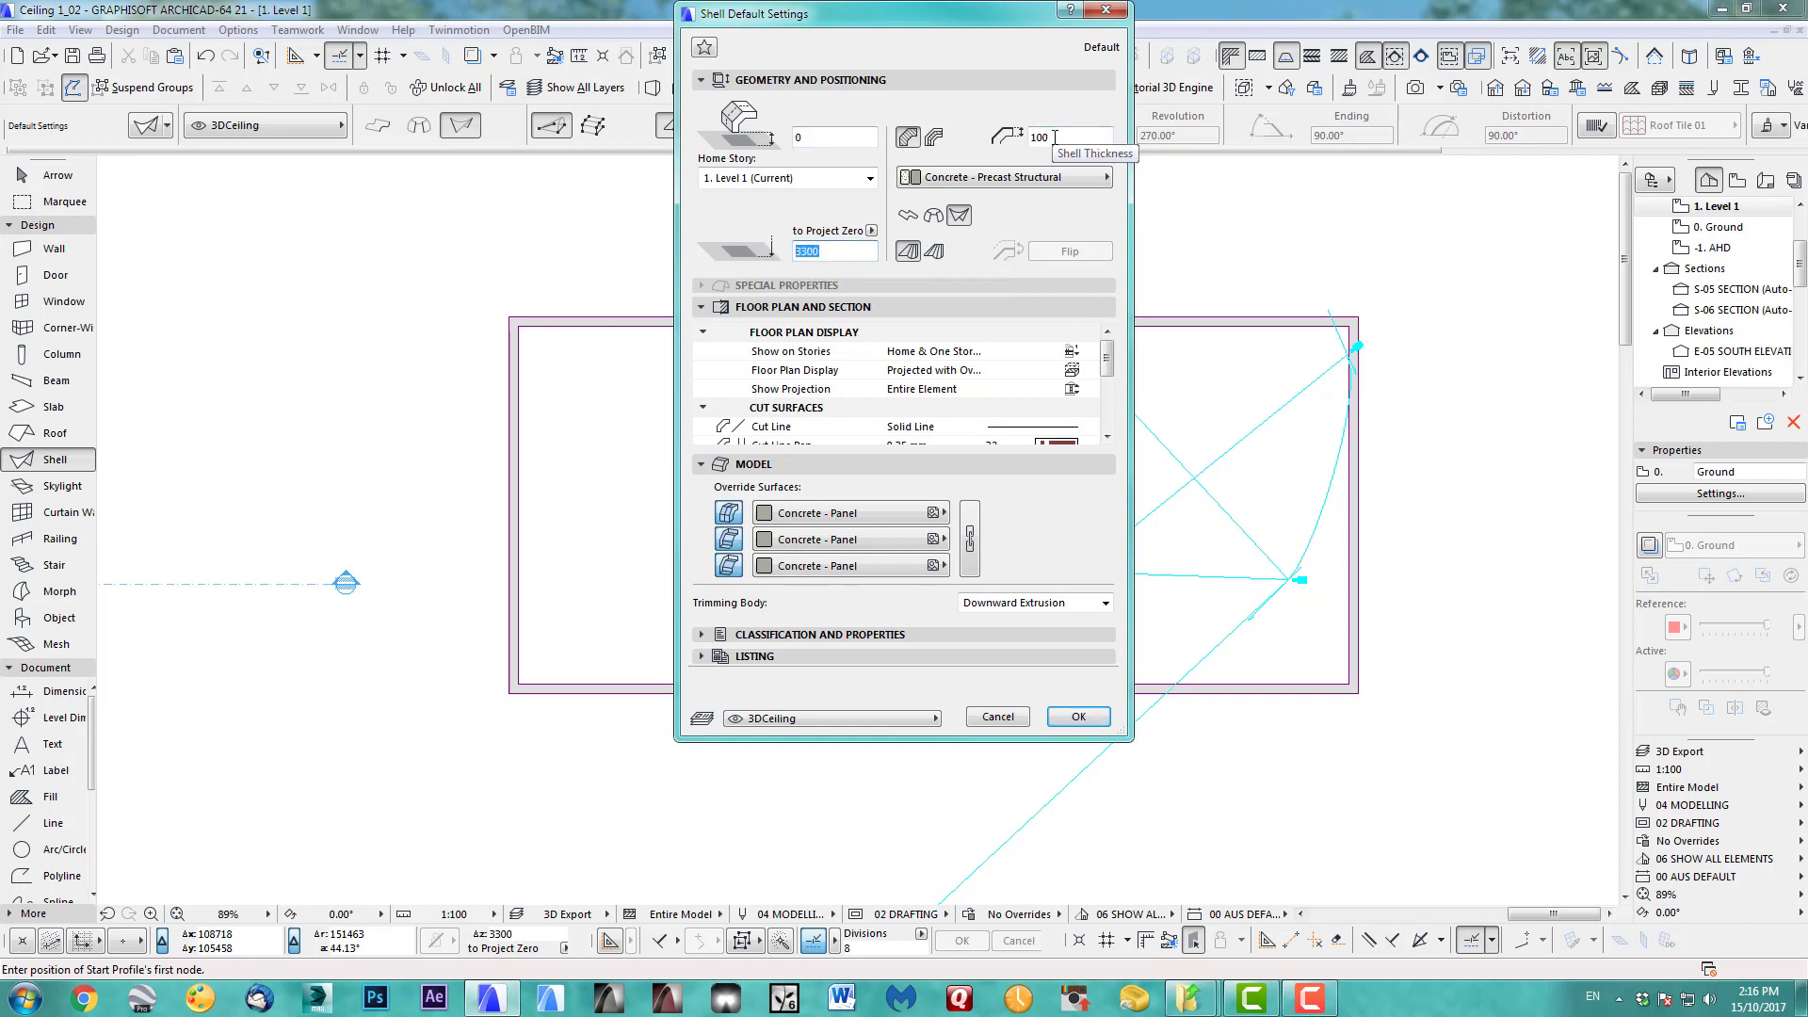
click(1061, 136)
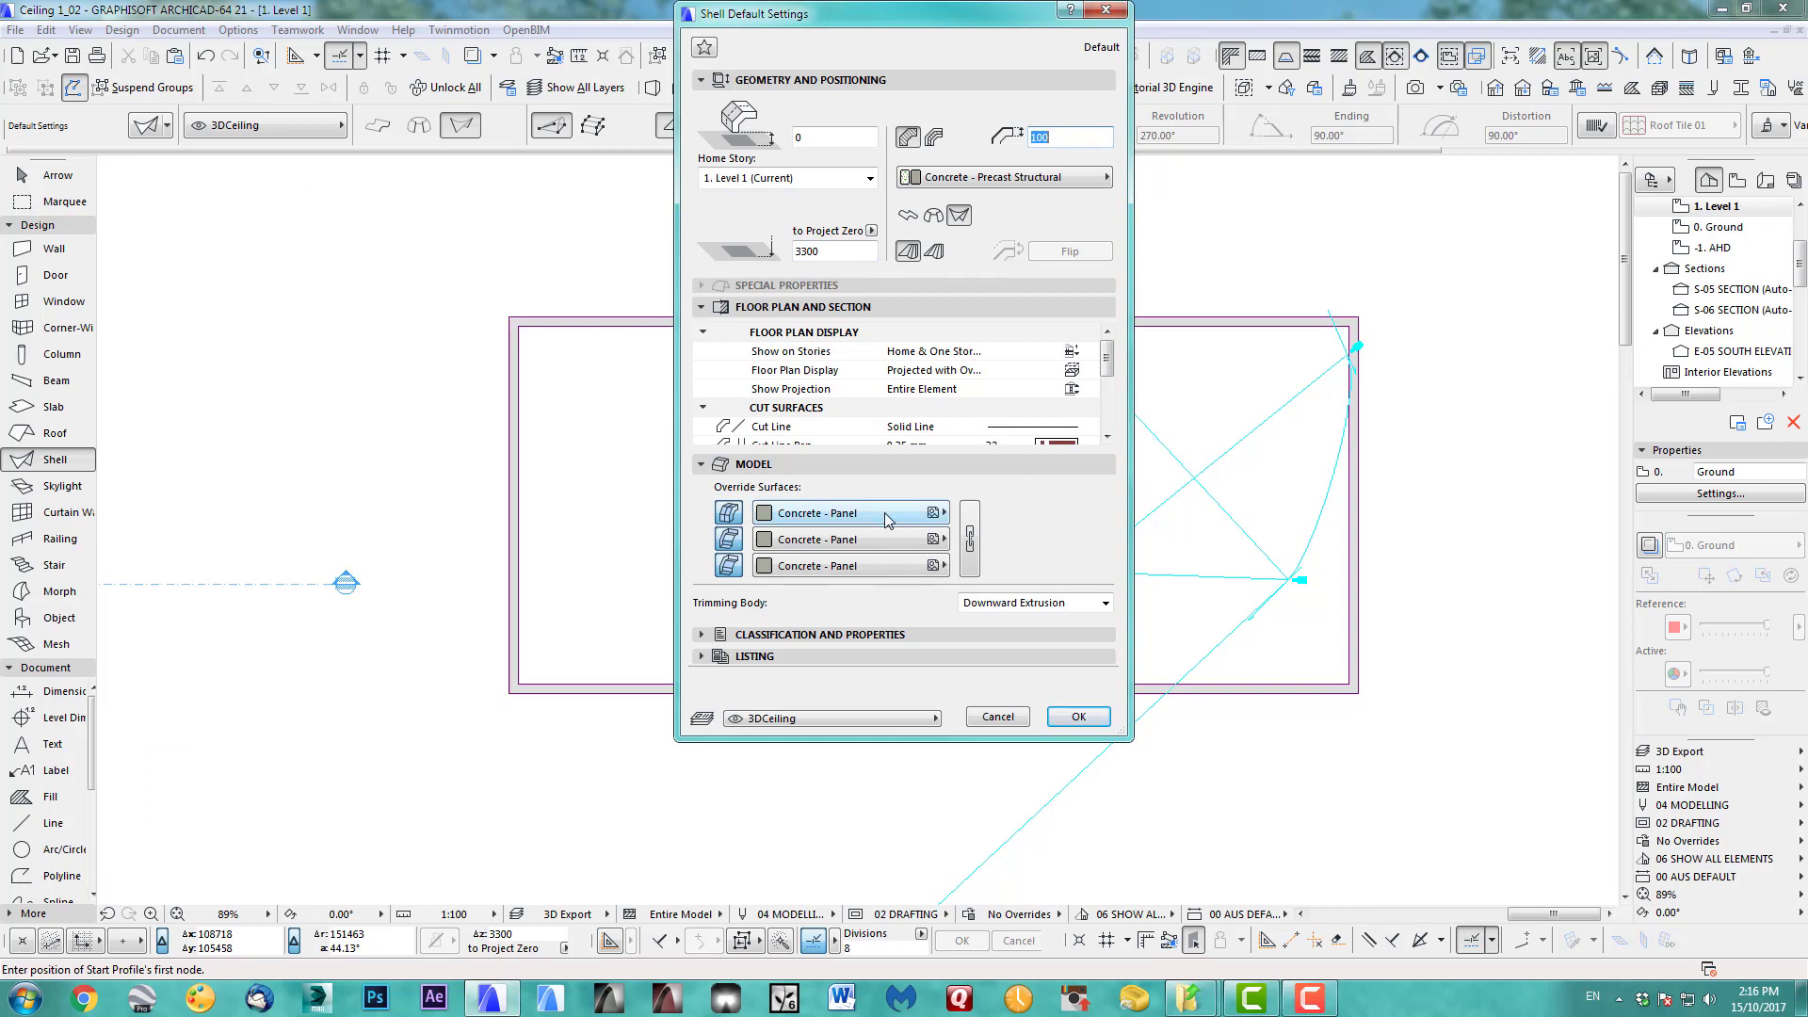
mouse_move(849, 513)
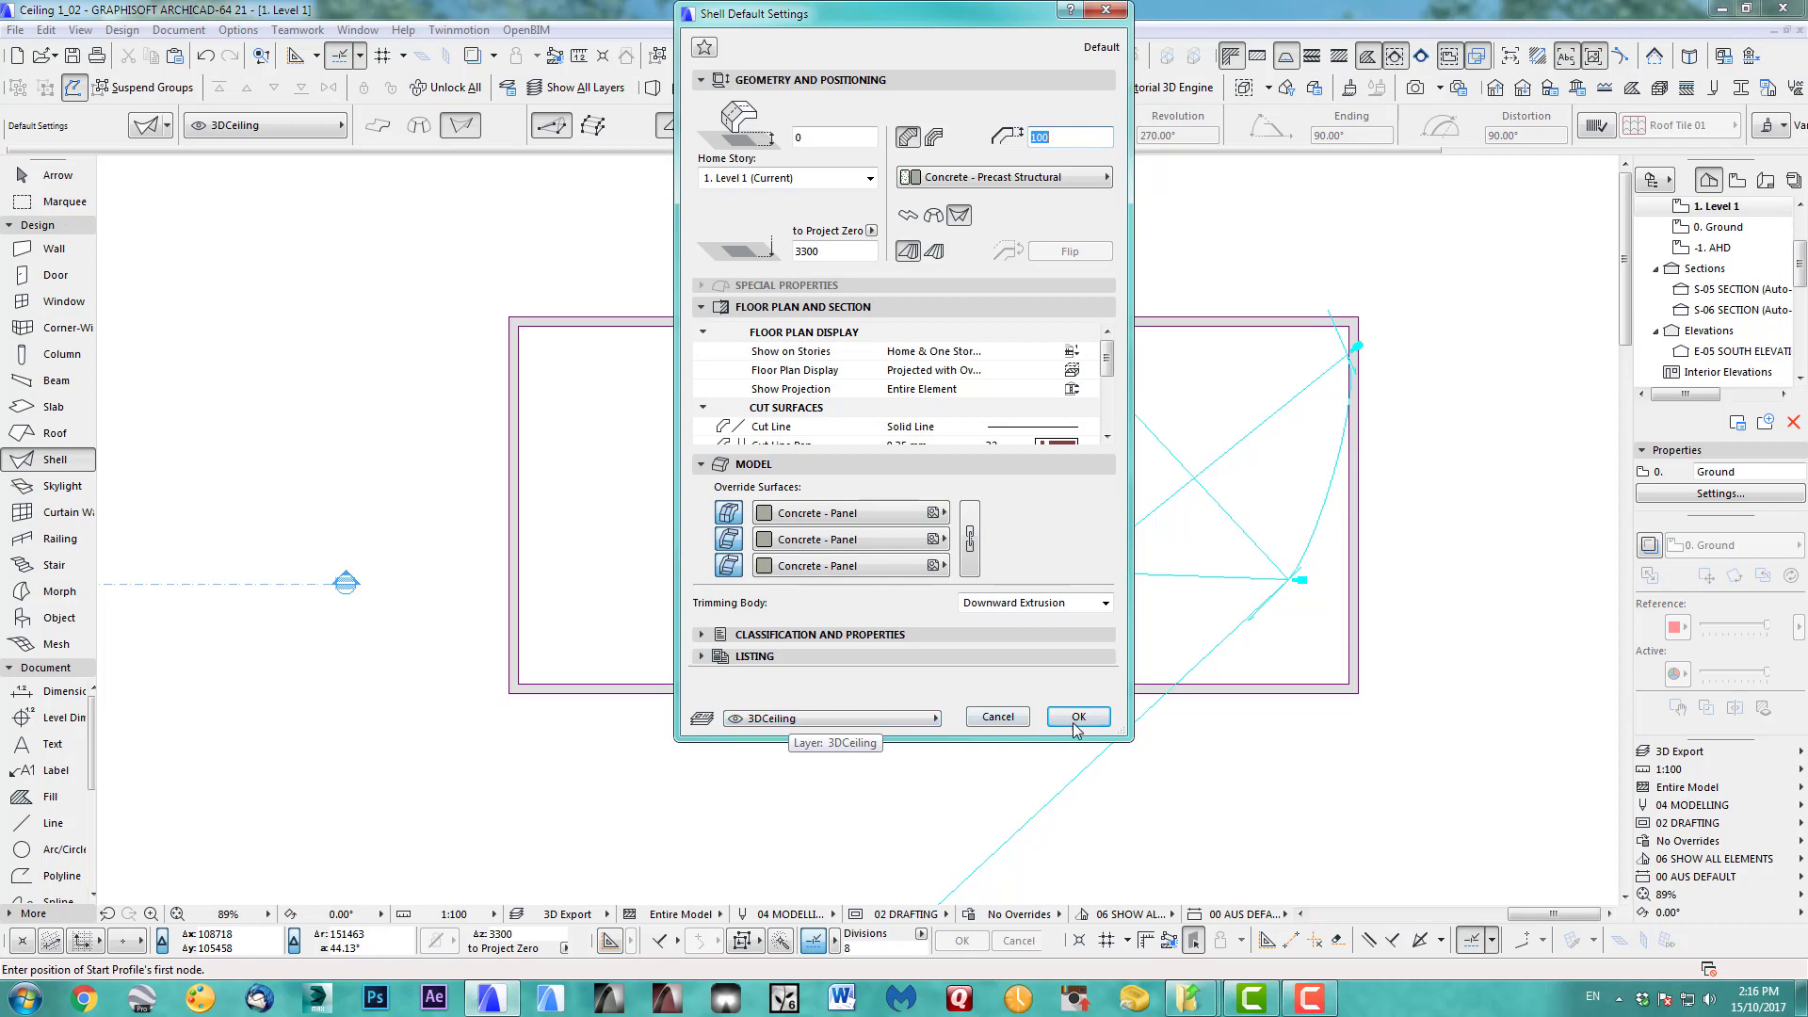
click(1076, 716)
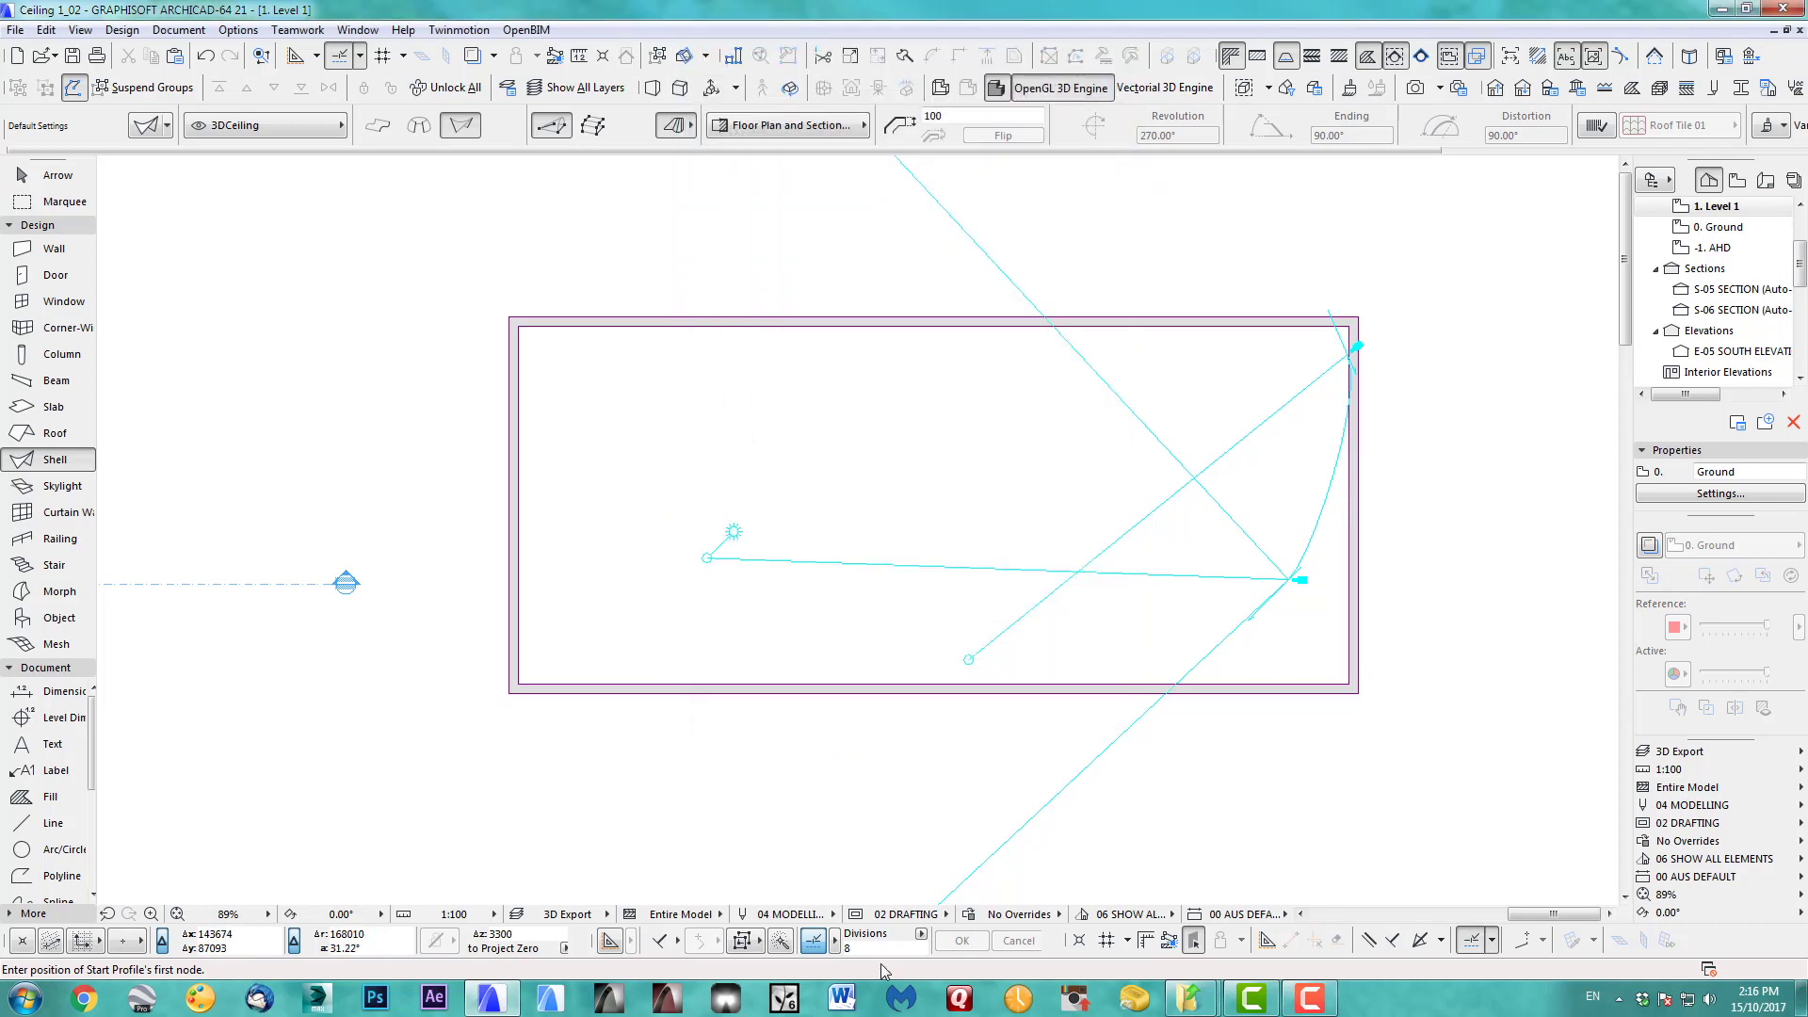
Draw the extruded shell profile from the room corner across to the far edge.
click(921, 932)
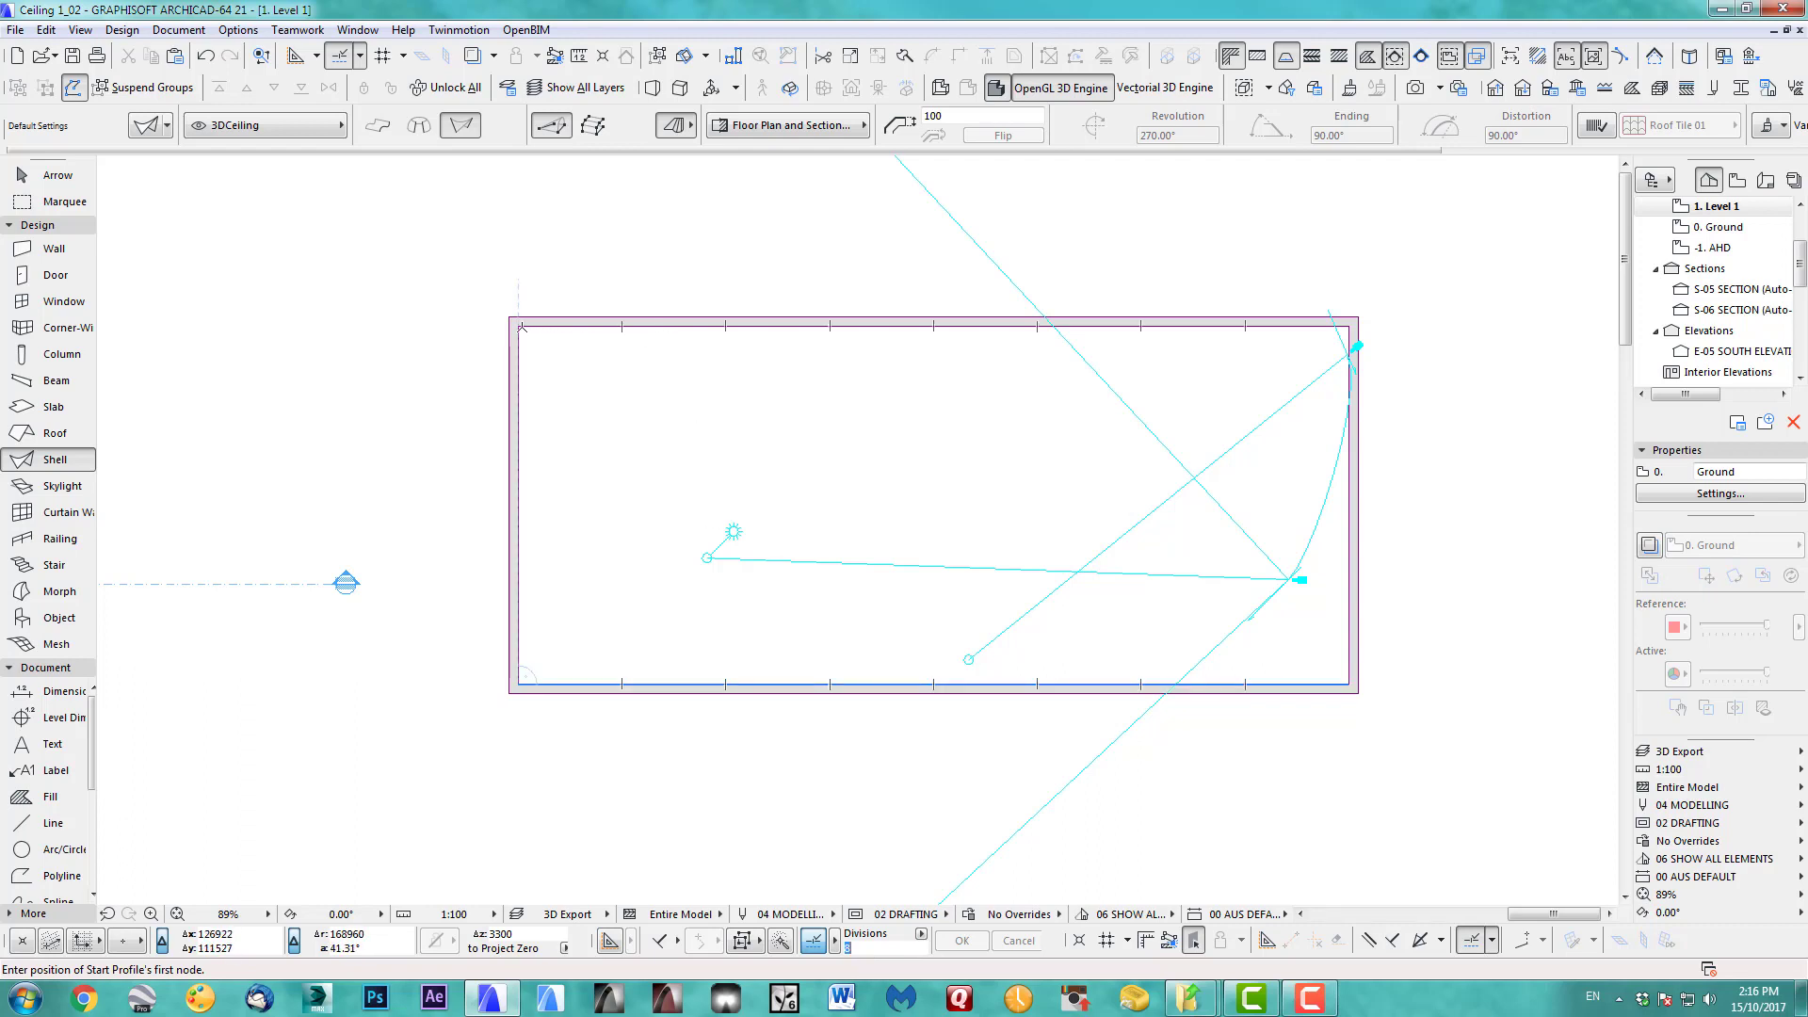
click(520, 326)
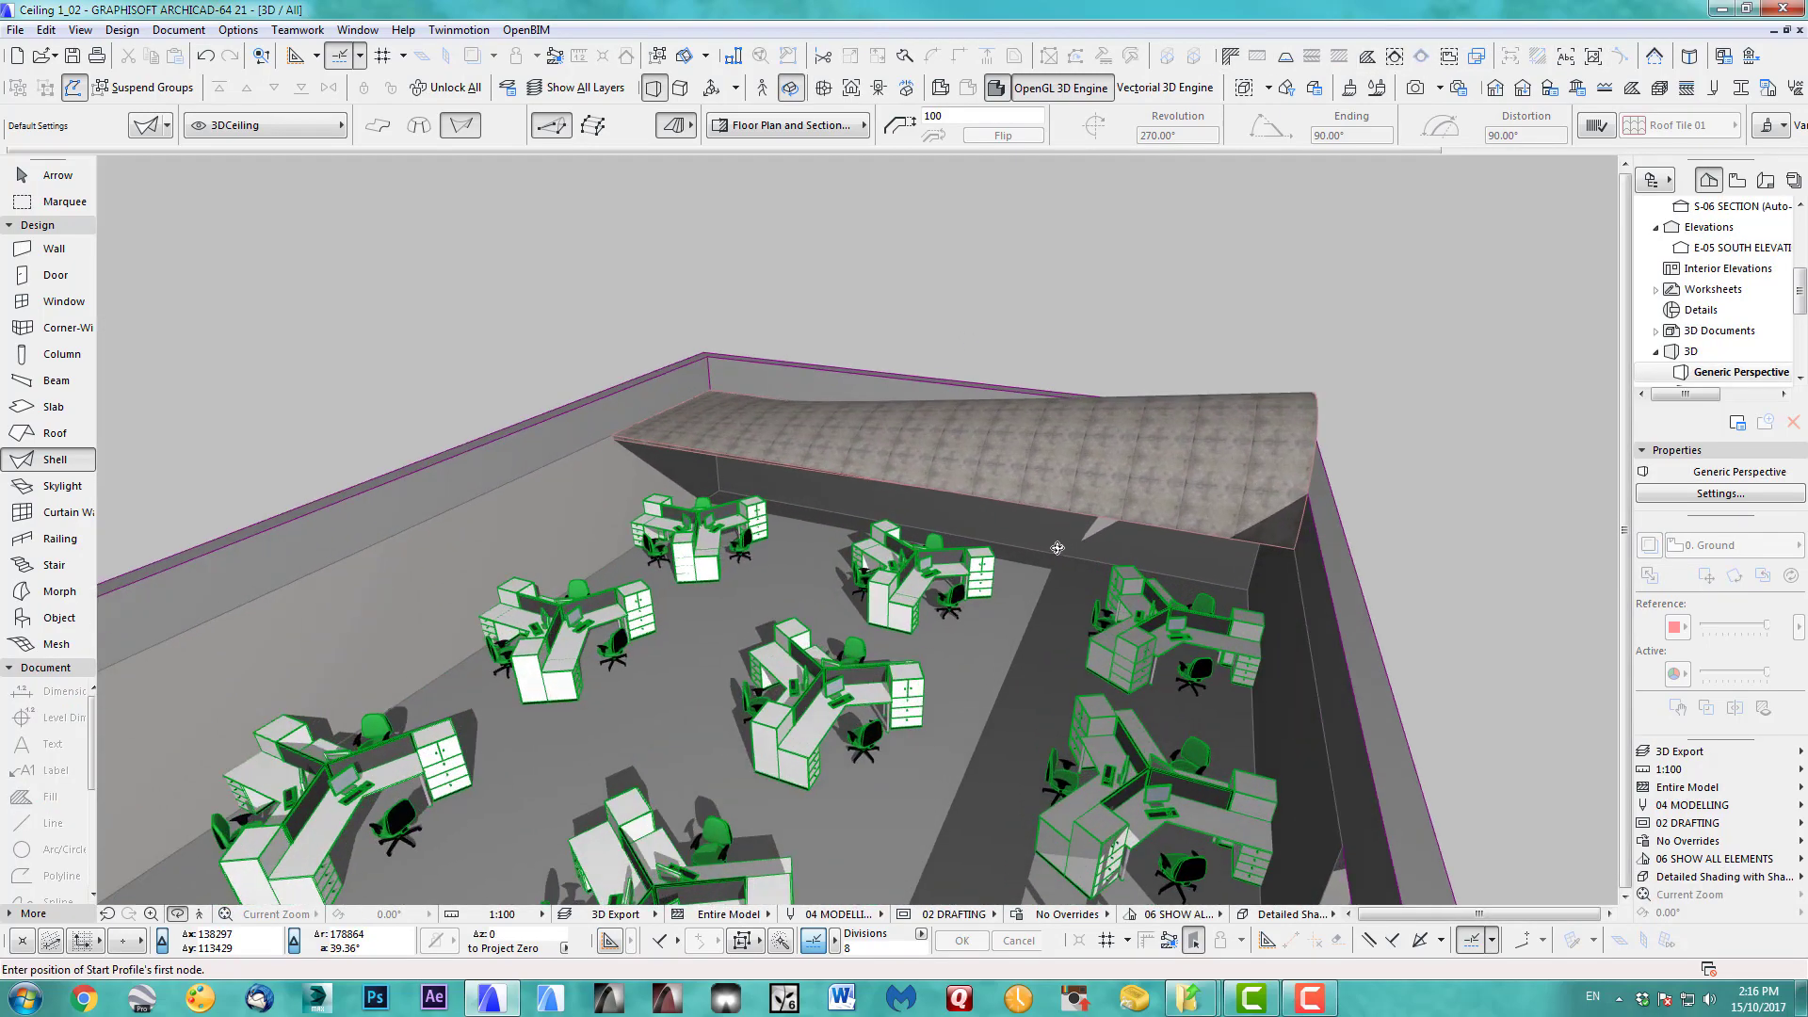
Select the shell in 3D and reposition a profile node to lower the arch along the wall.
drag(1057, 548, 889, 531)
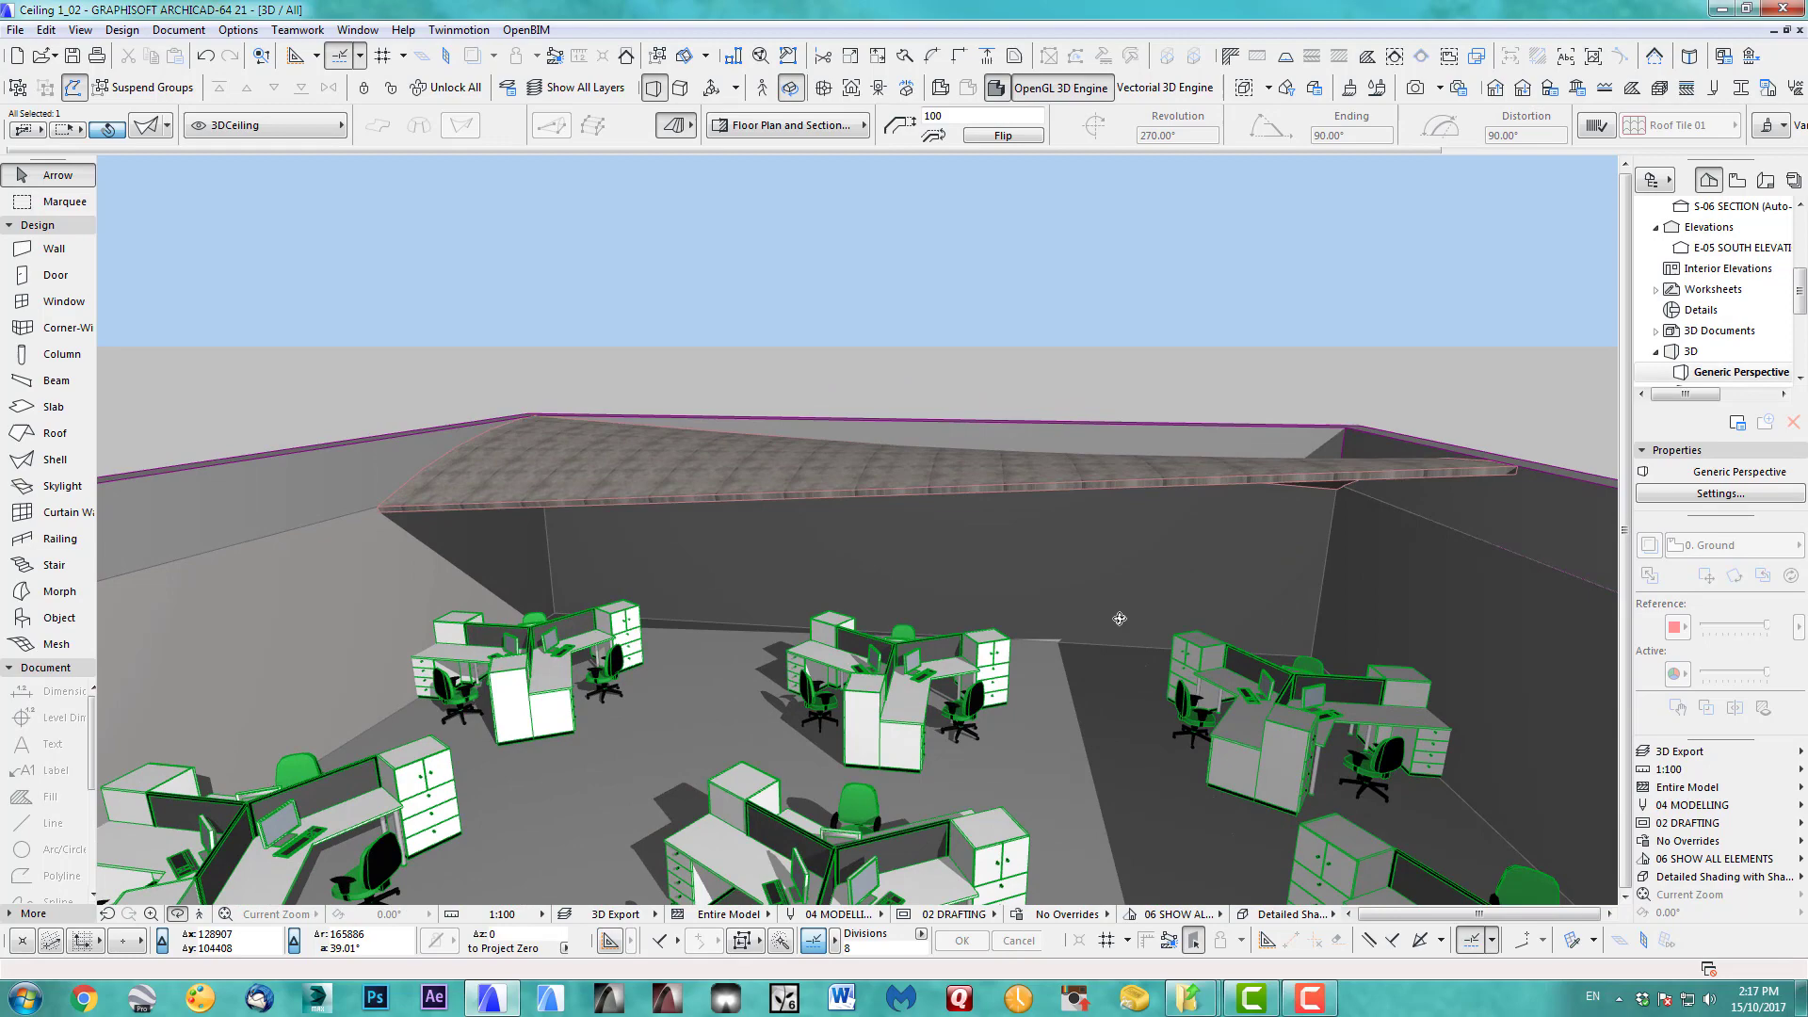
drag(1119, 620, 765, 631)
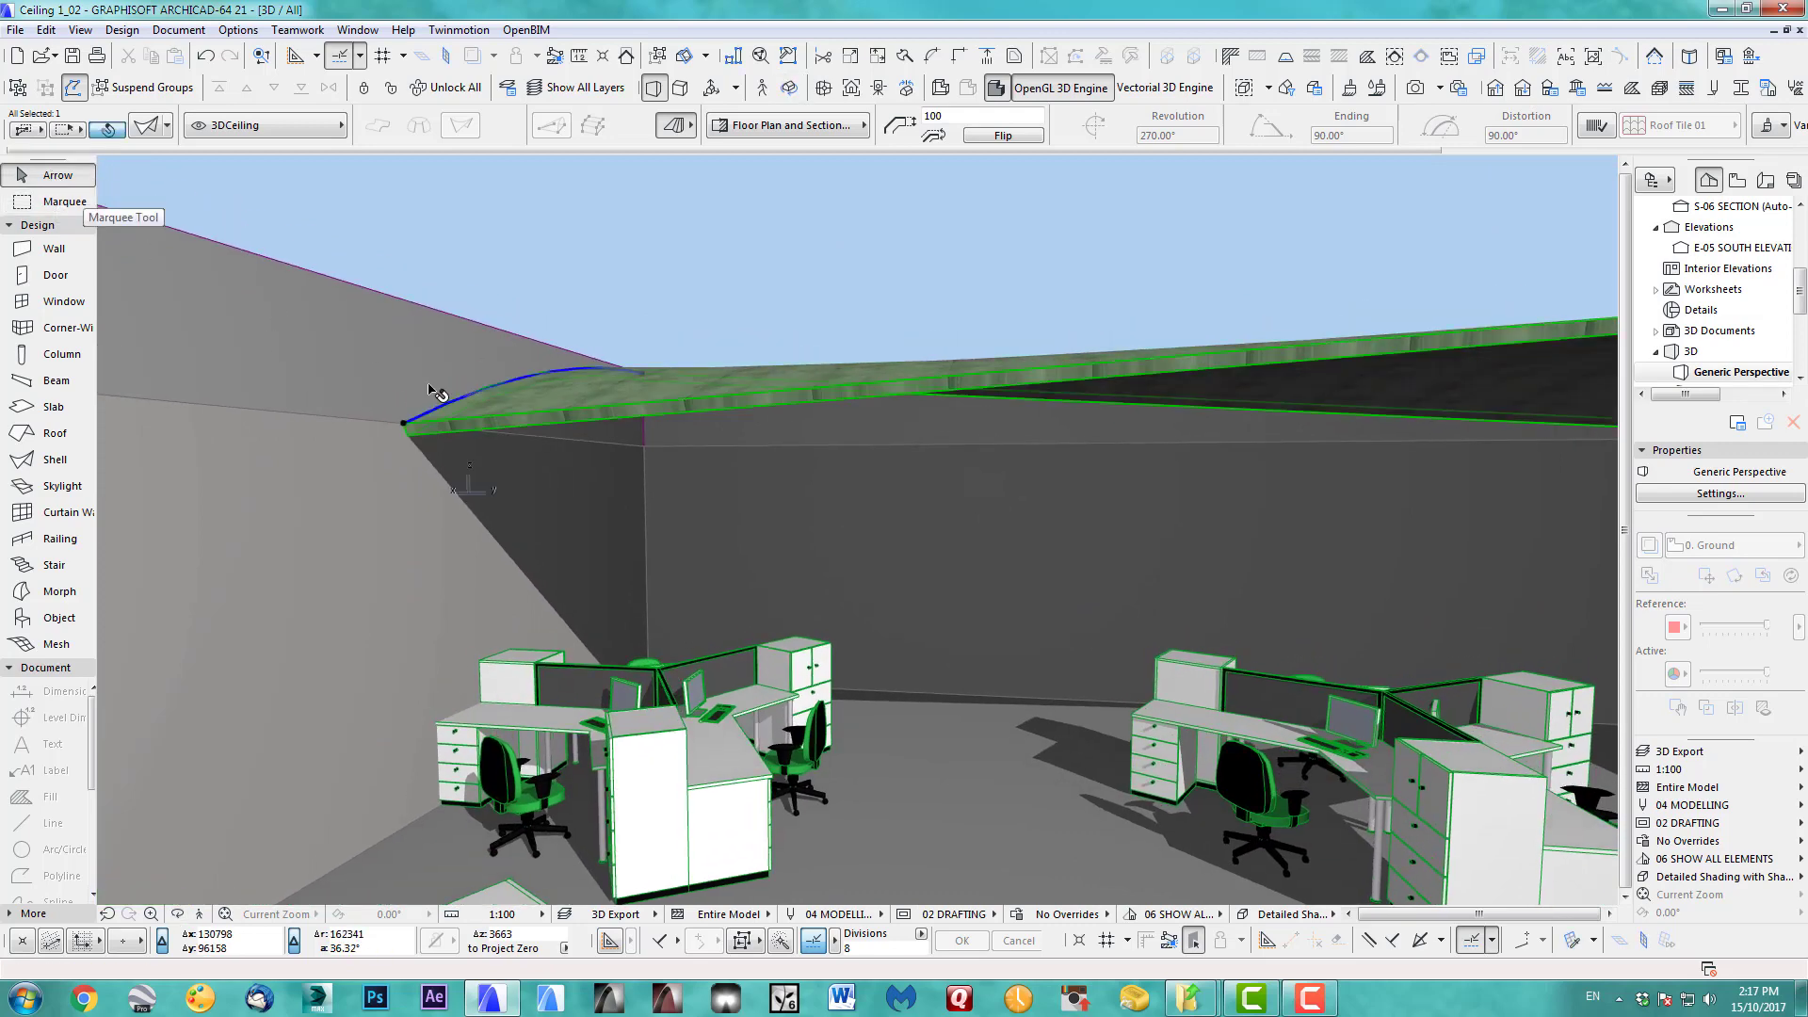
click(407, 424)
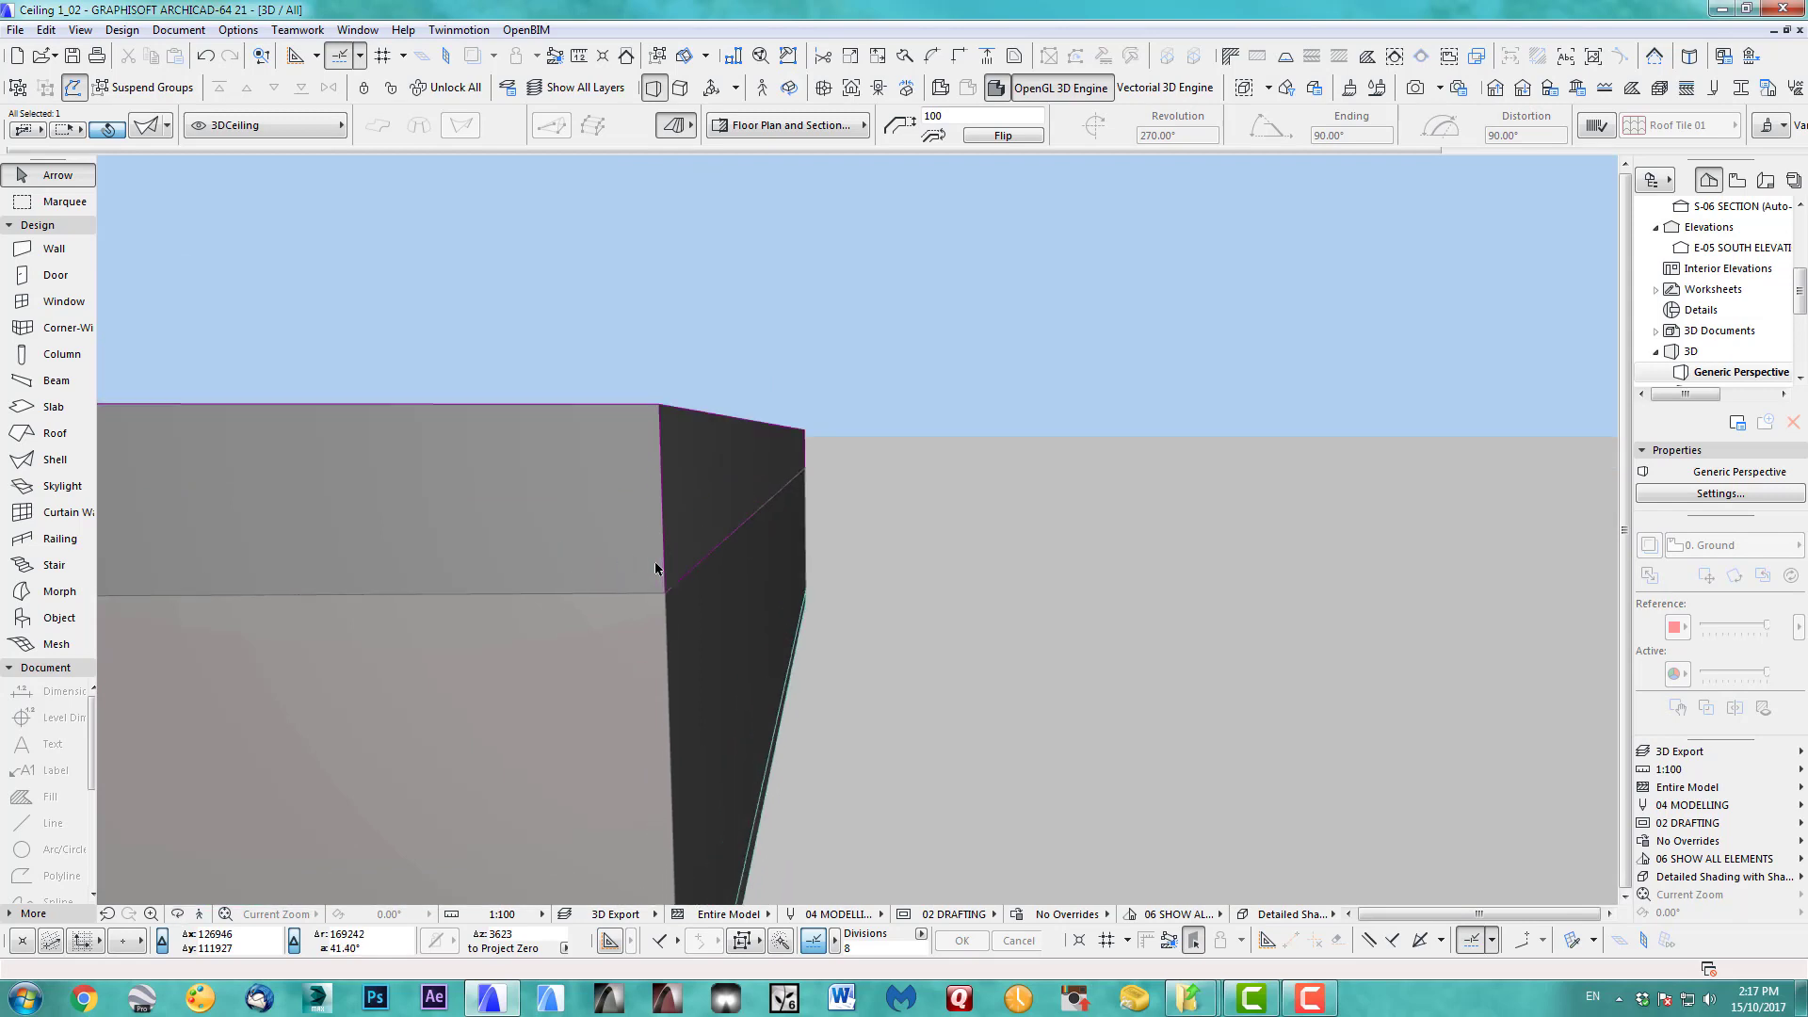
click(614, 578)
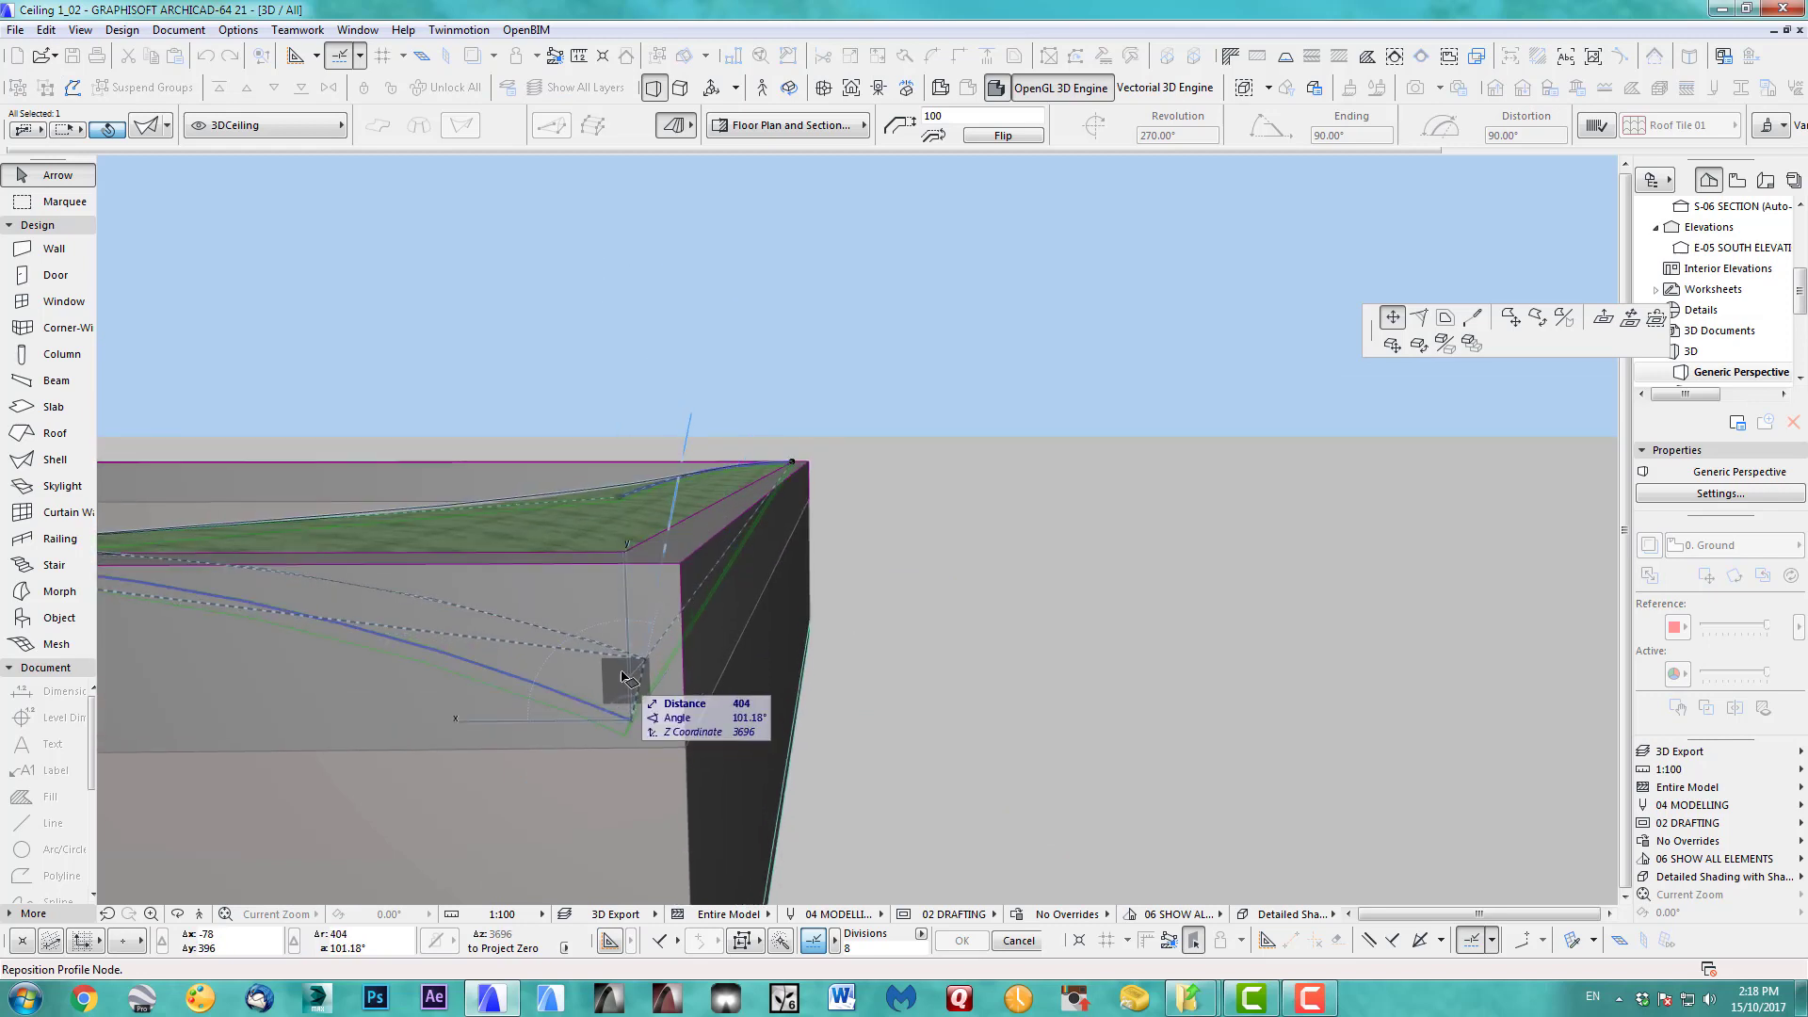
drag(624, 674, 624, 553)
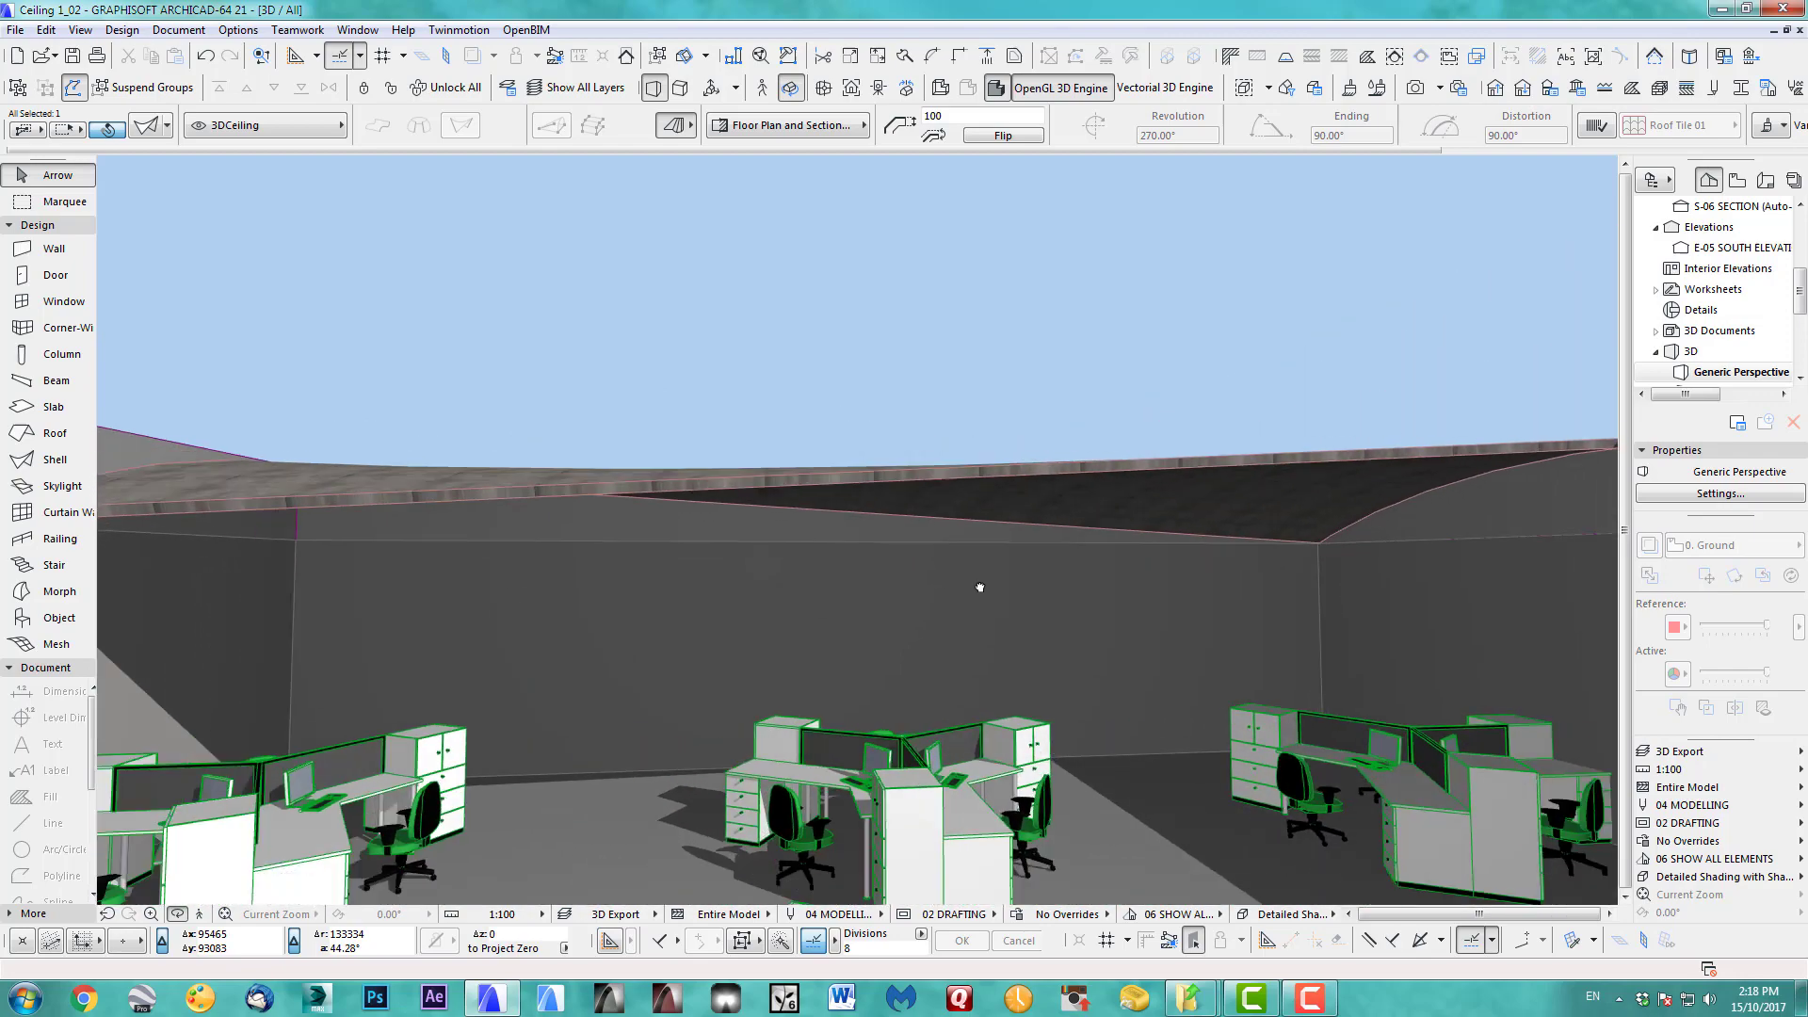
drag(980, 586, 1000, 654)
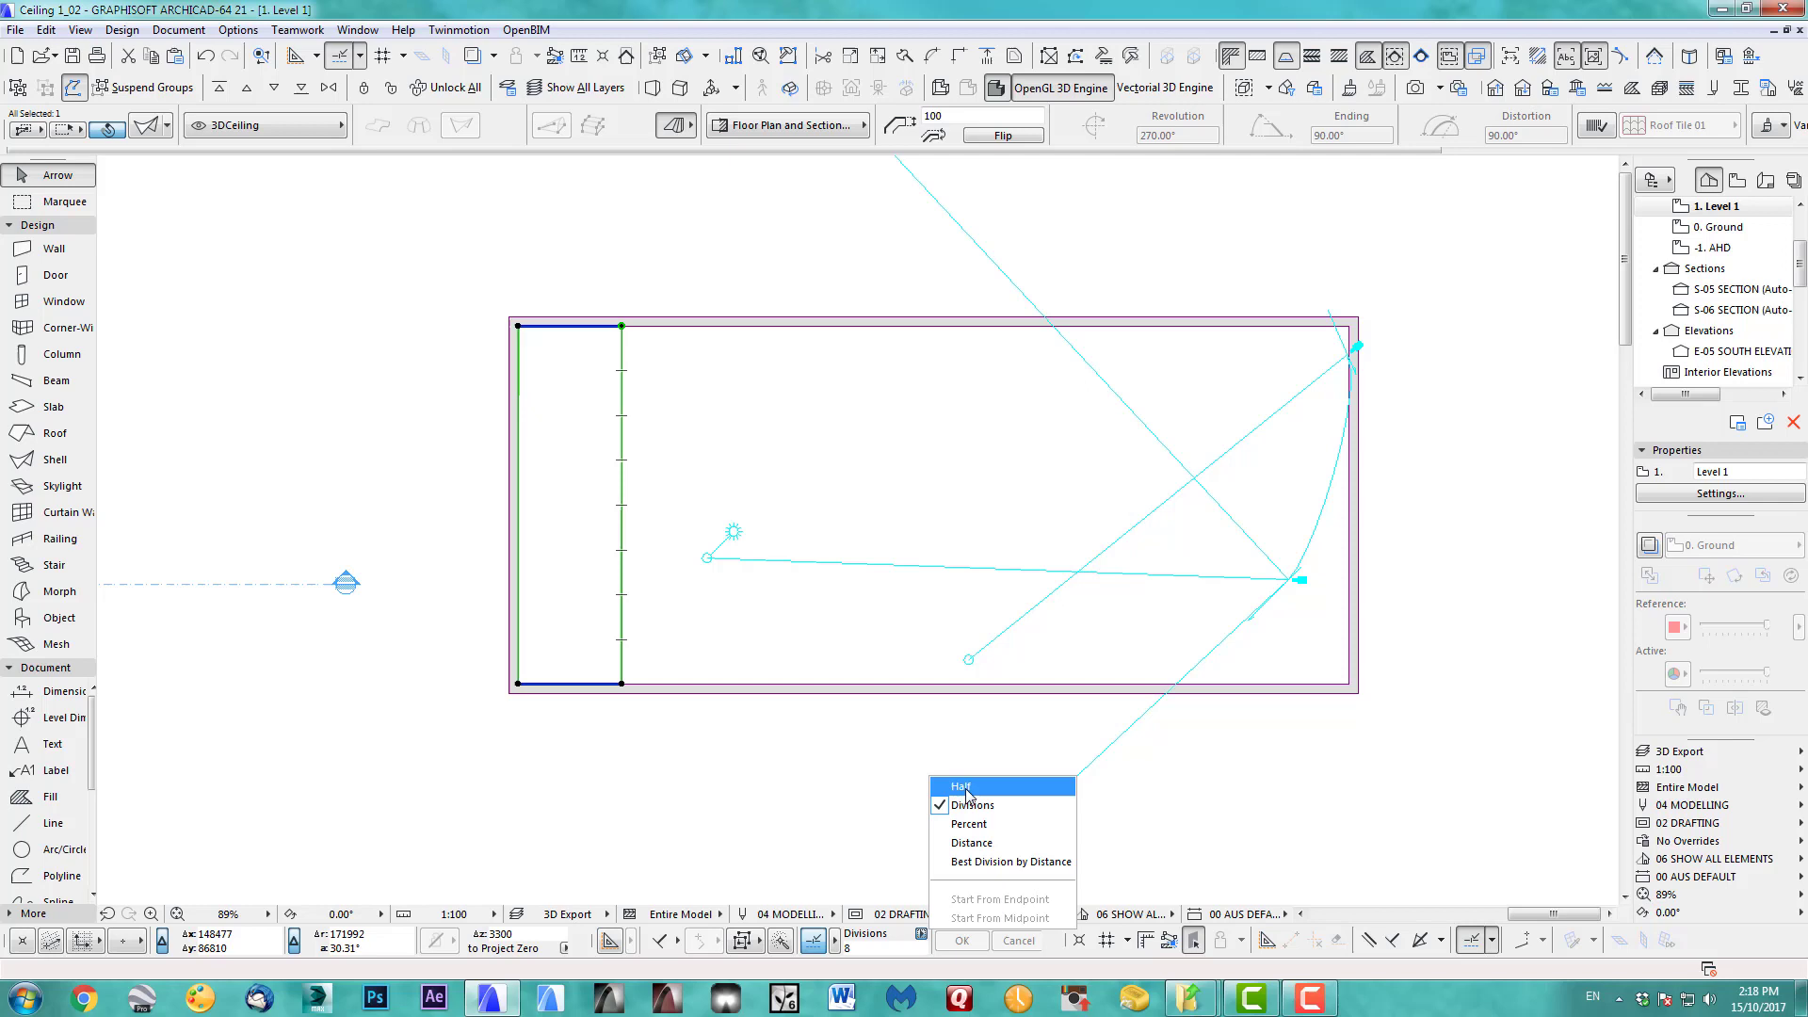
With Half snap, Drag a Copy of the shell strip repeatedly to make four side-by-side strips.
click(961, 787)
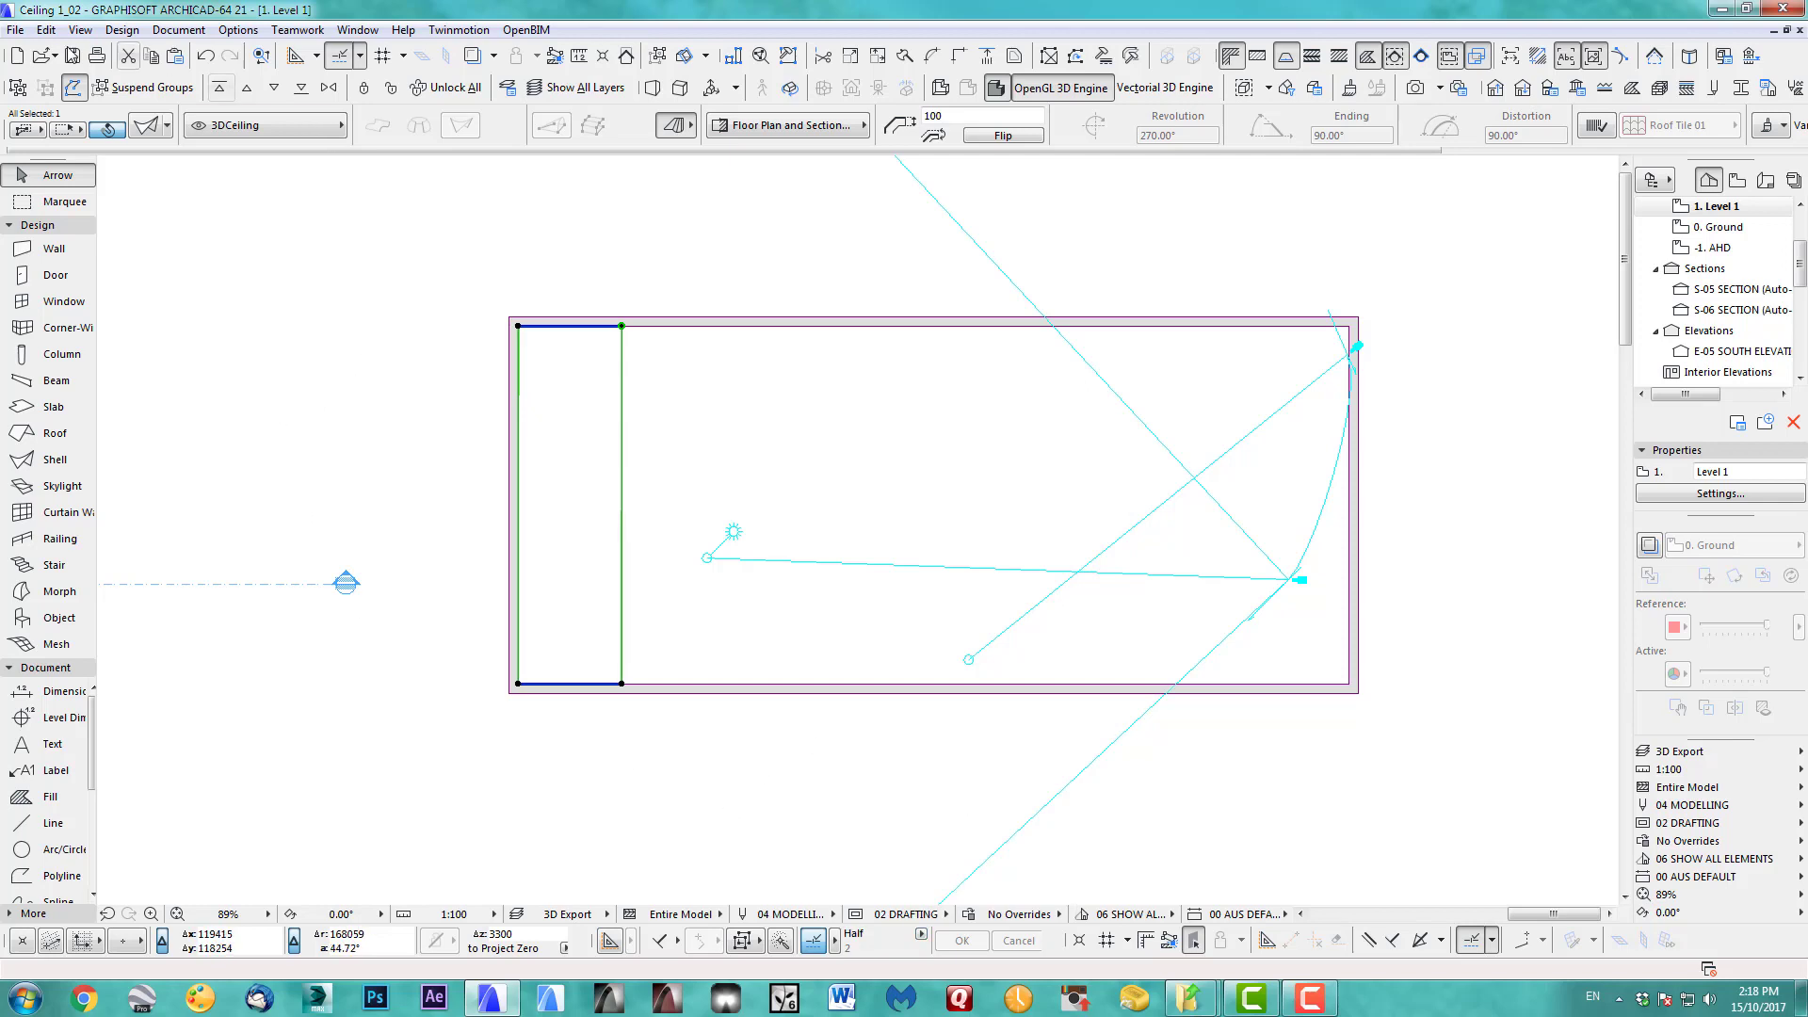
click(79, 28)
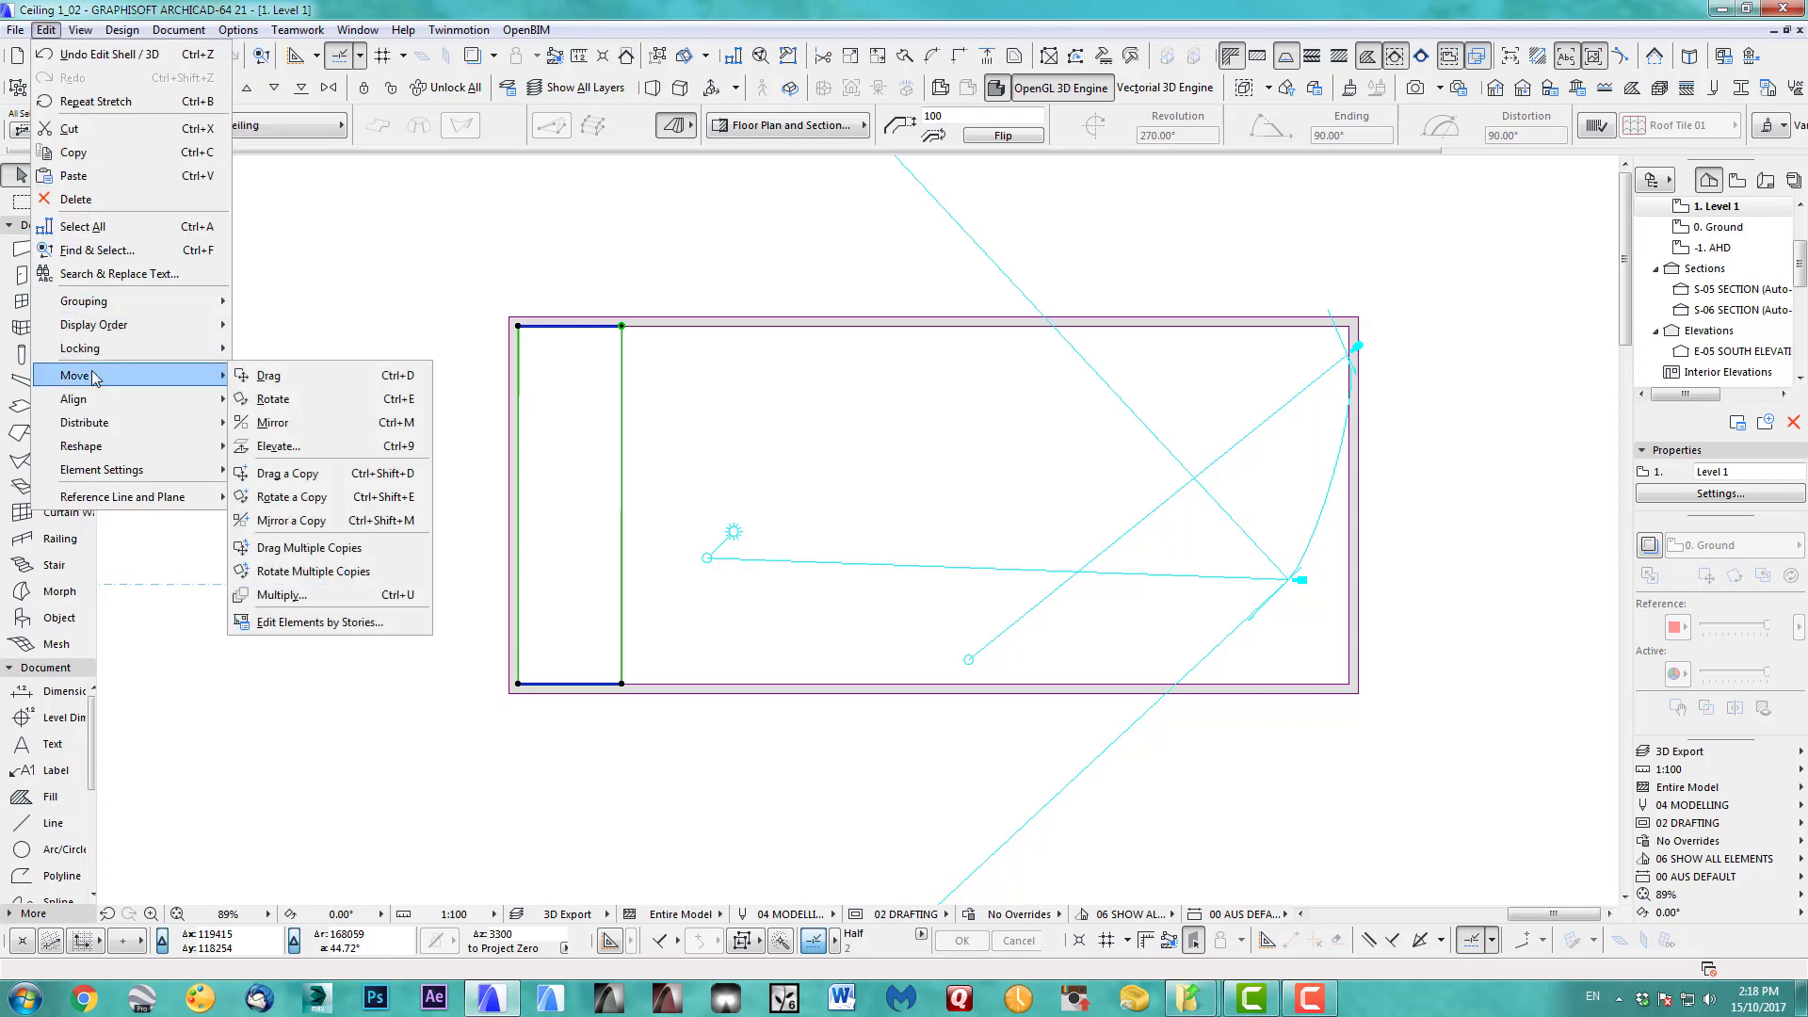
click(292, 520)
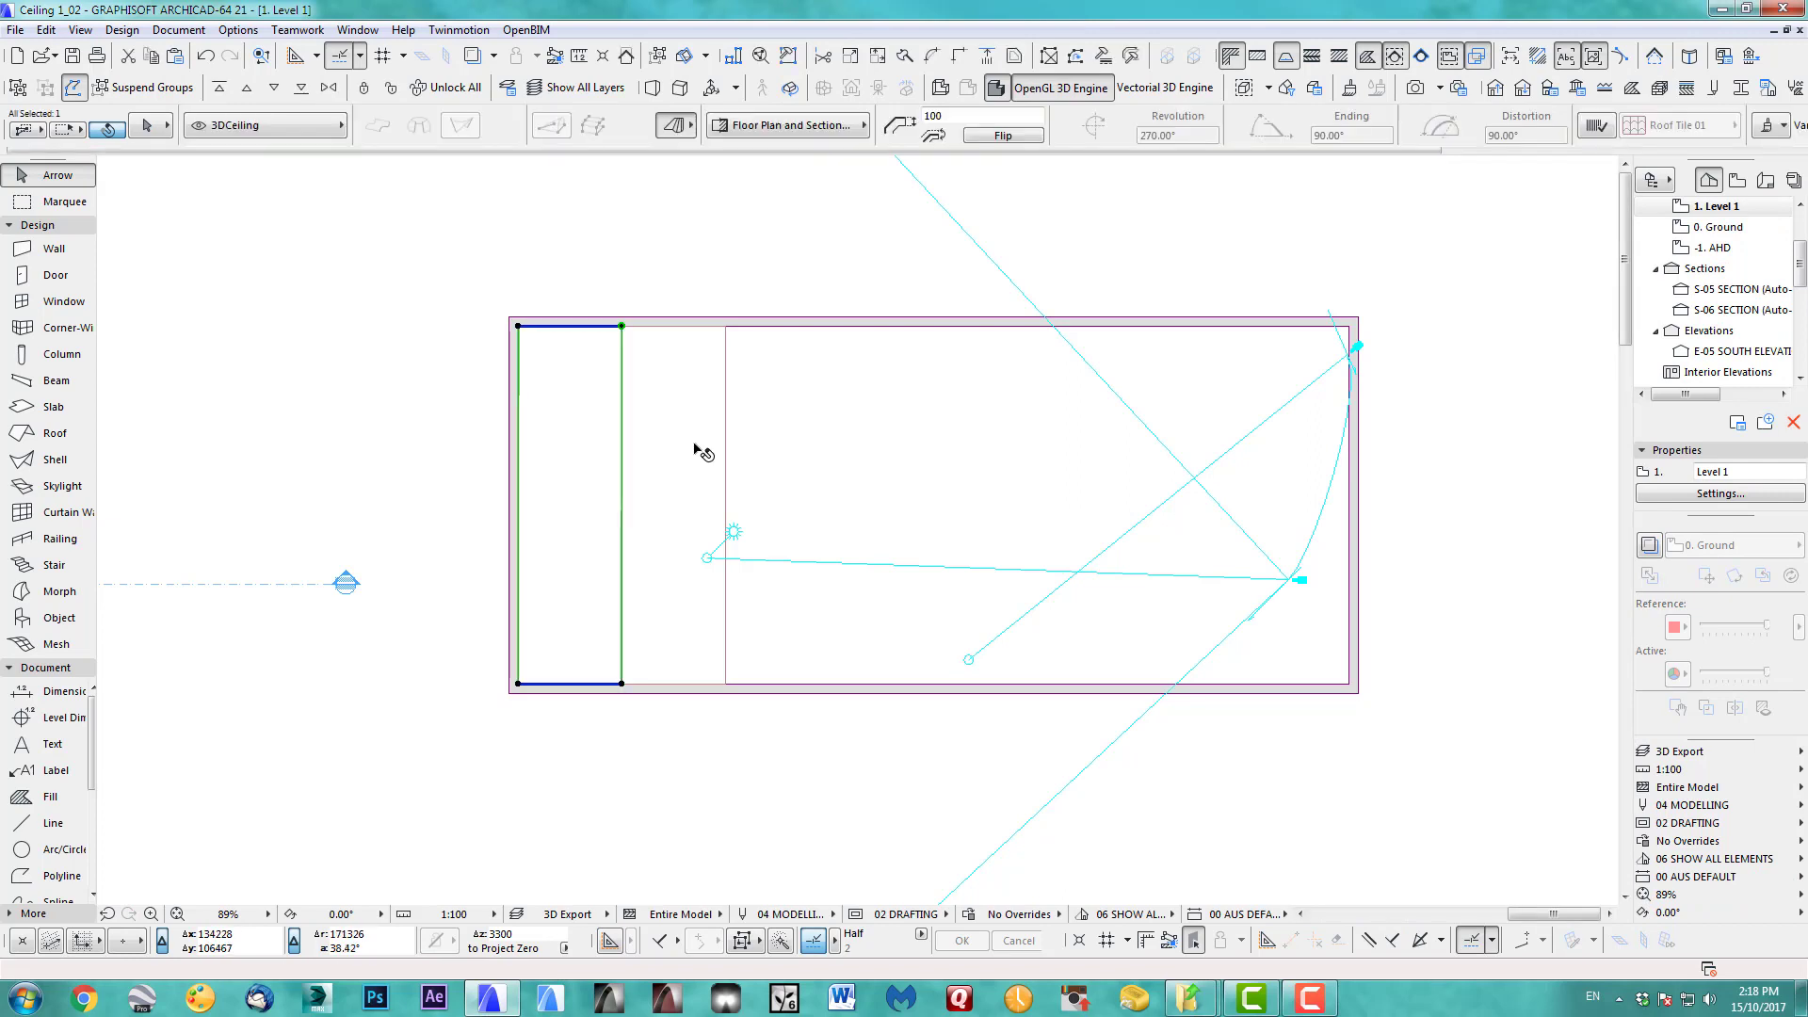
click(727, 501)
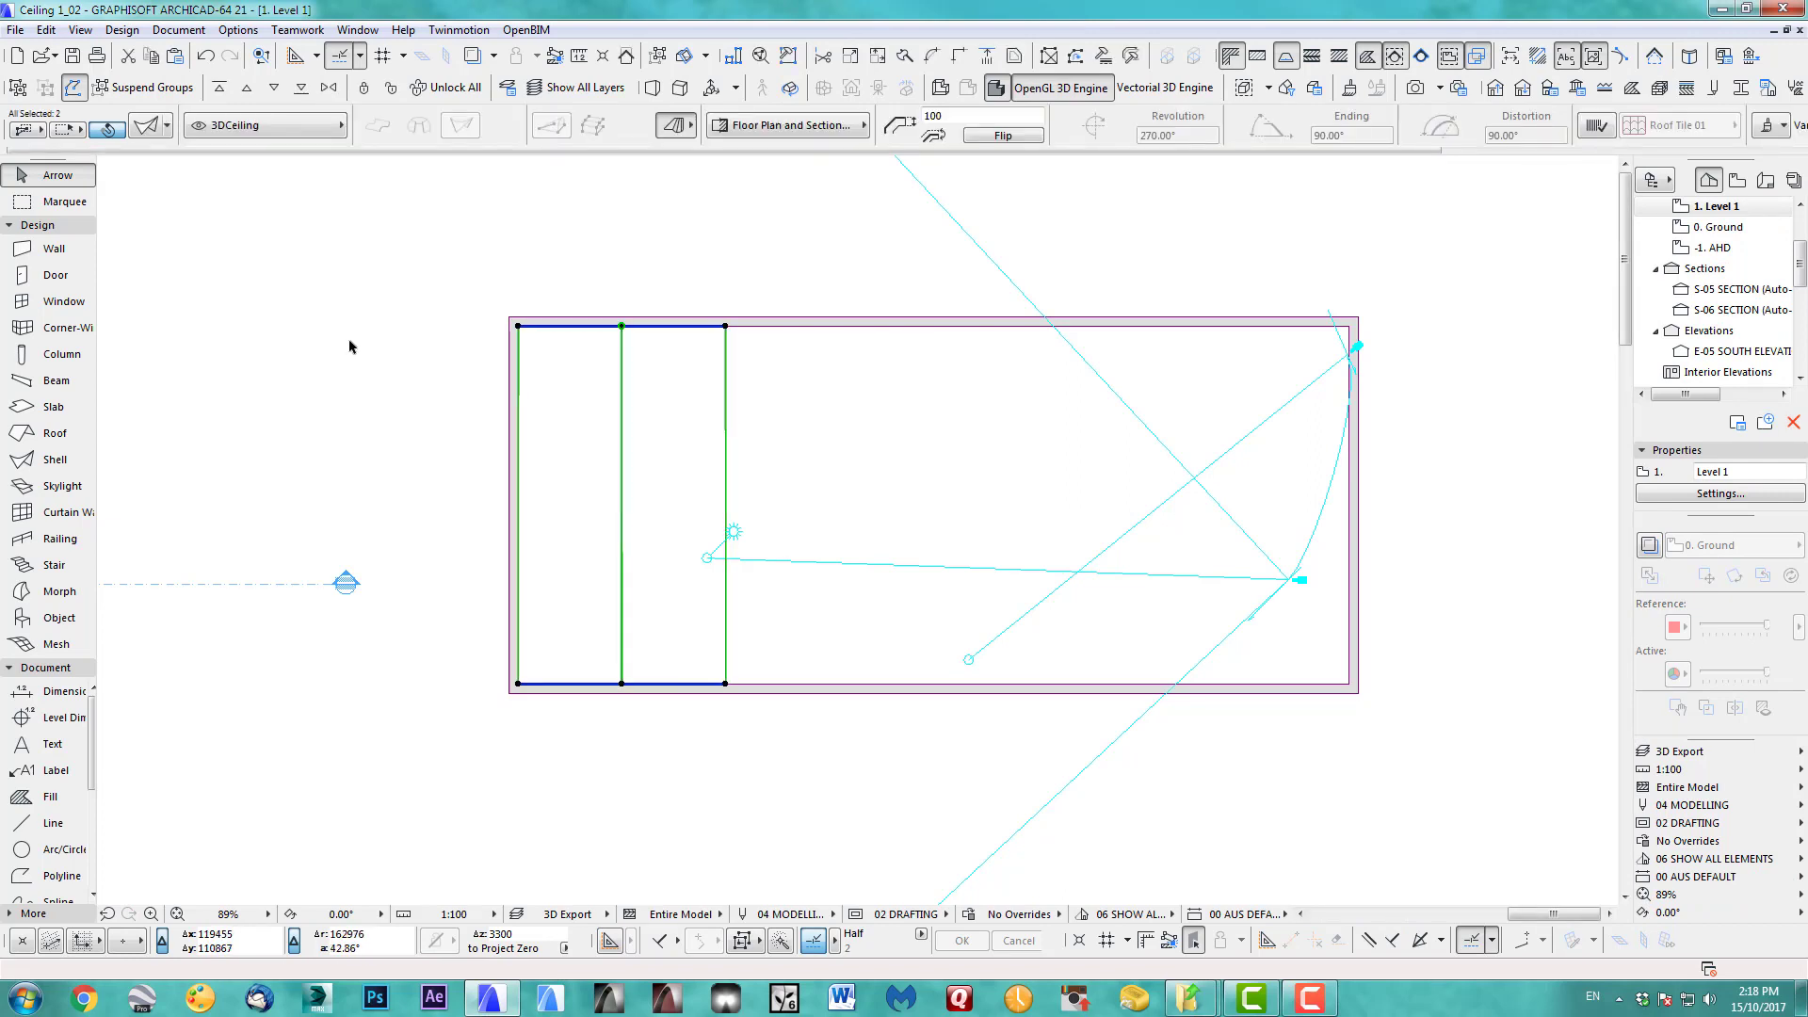
mouse_move(307, 347)
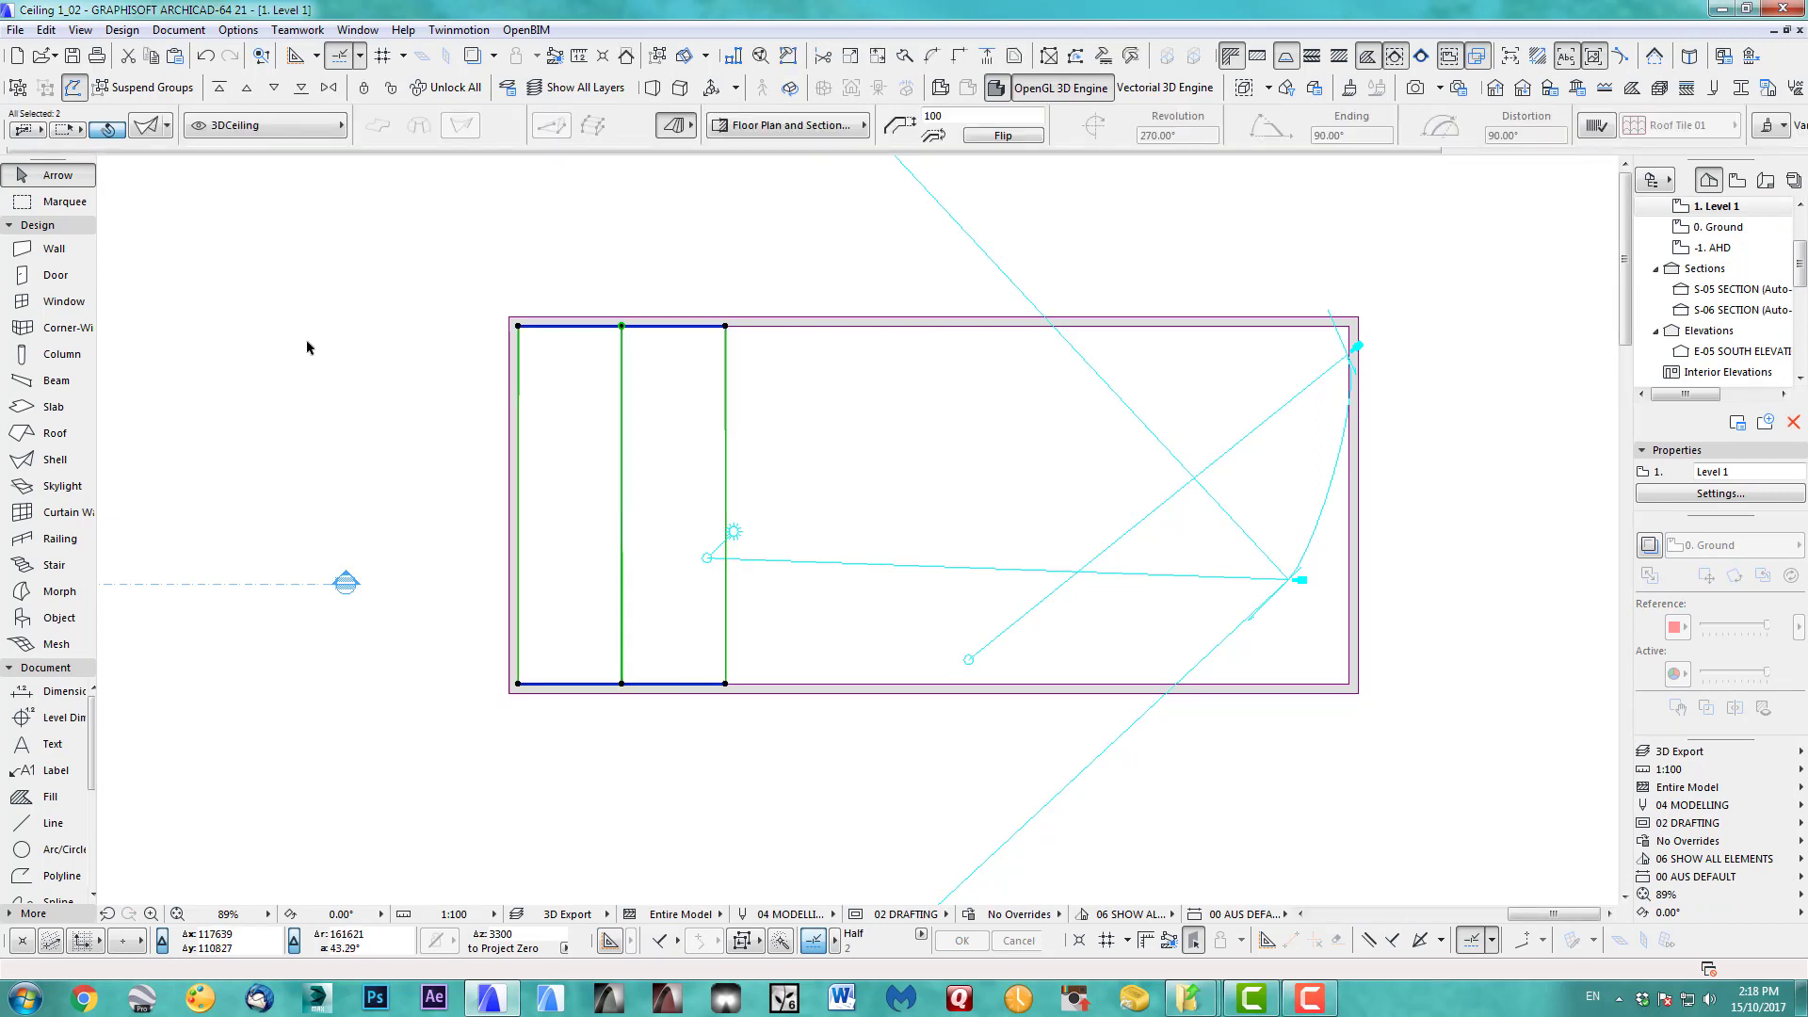
click(46, 30)
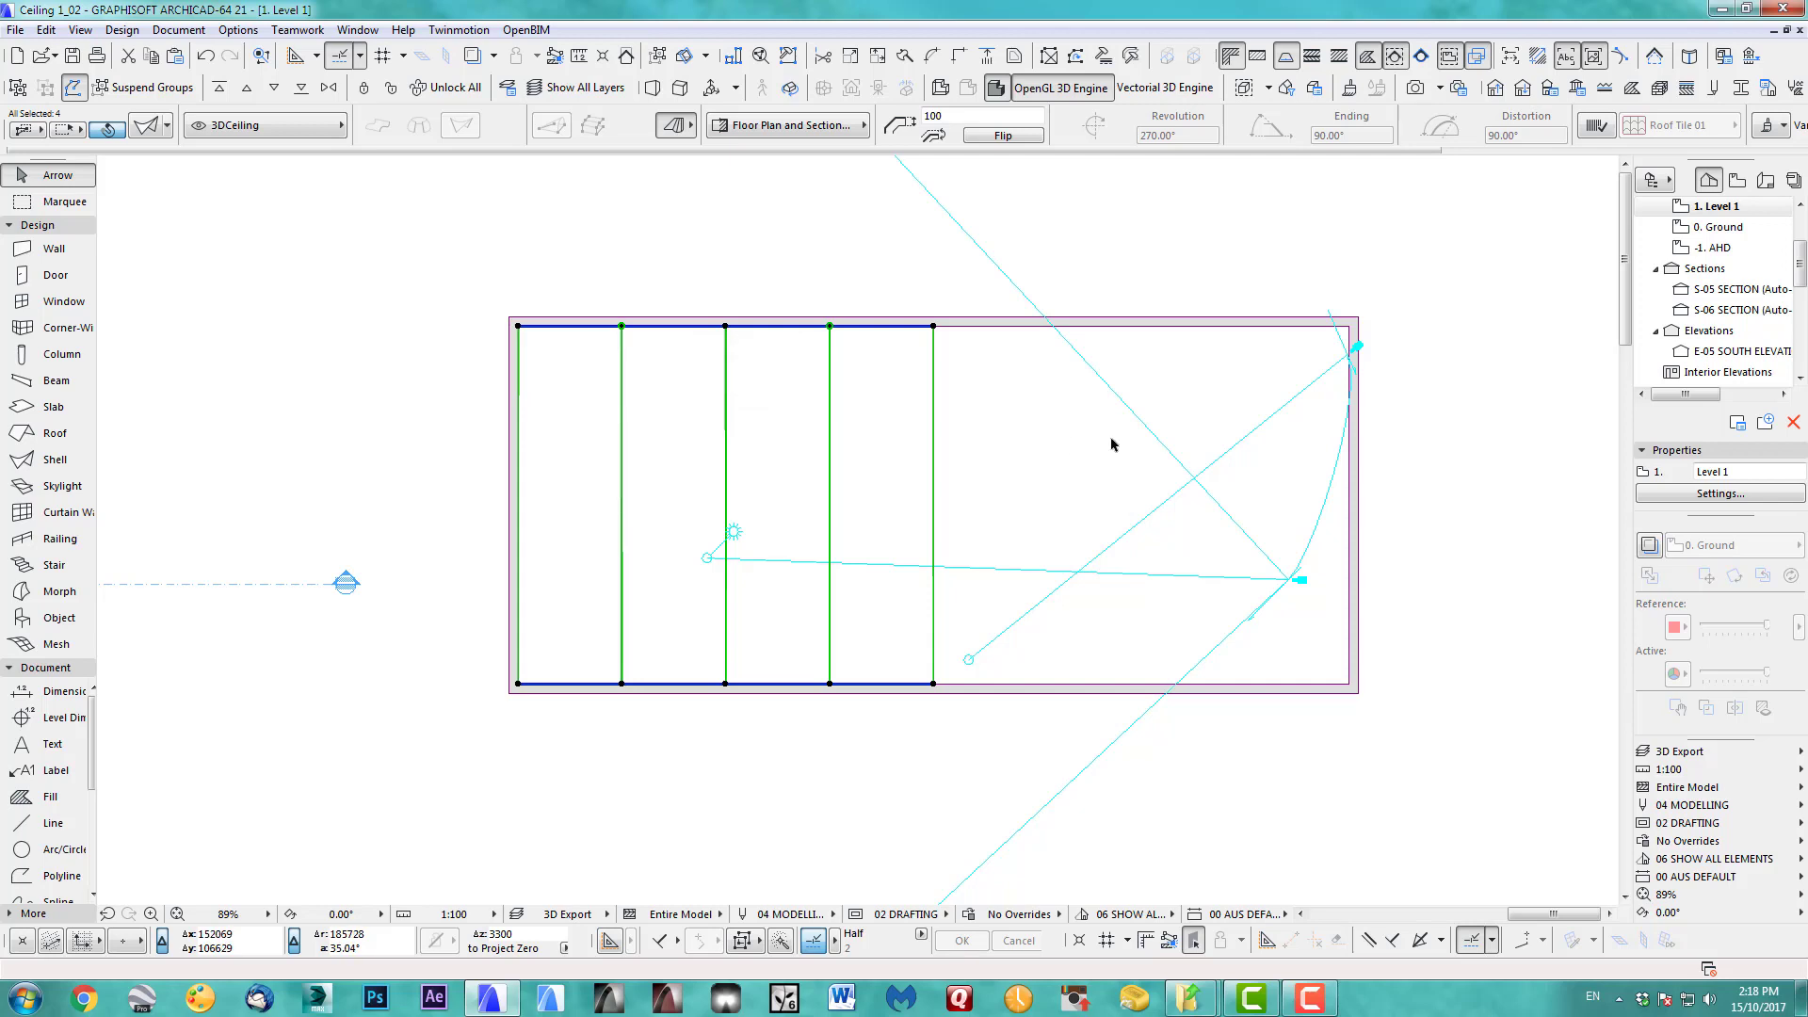
mouse_move(665, 290)
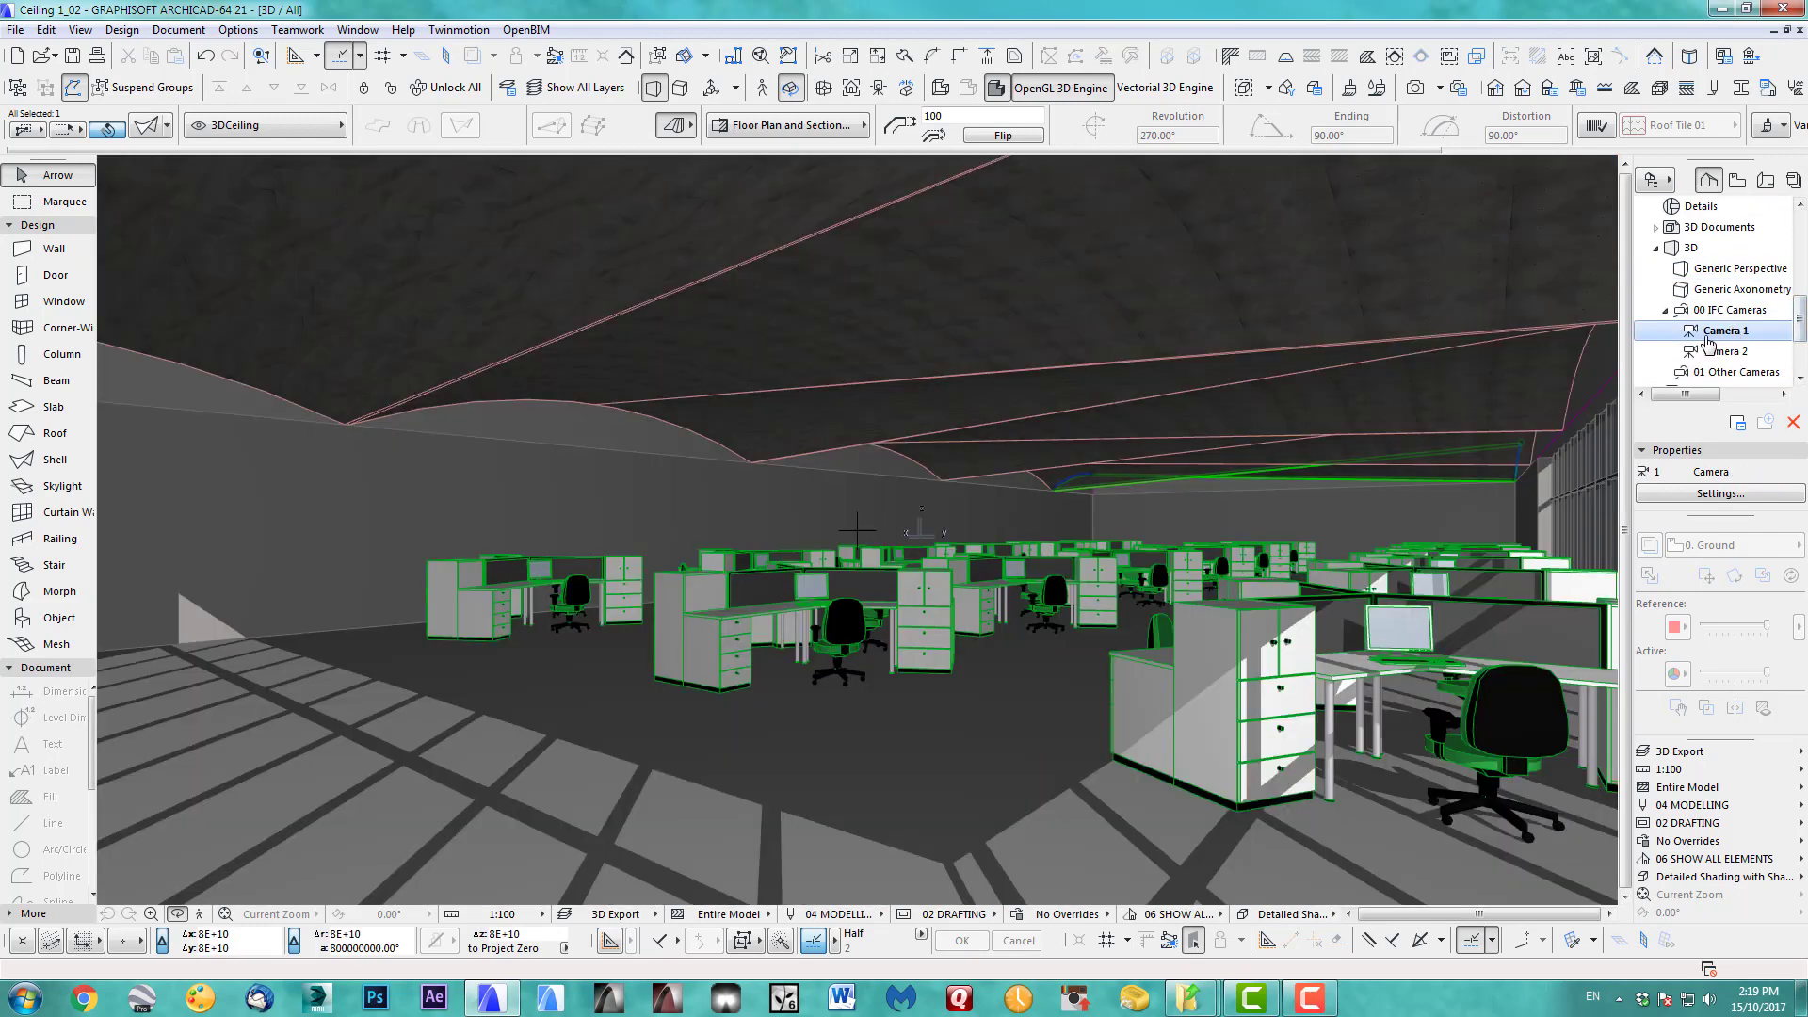
click(1730, 350)
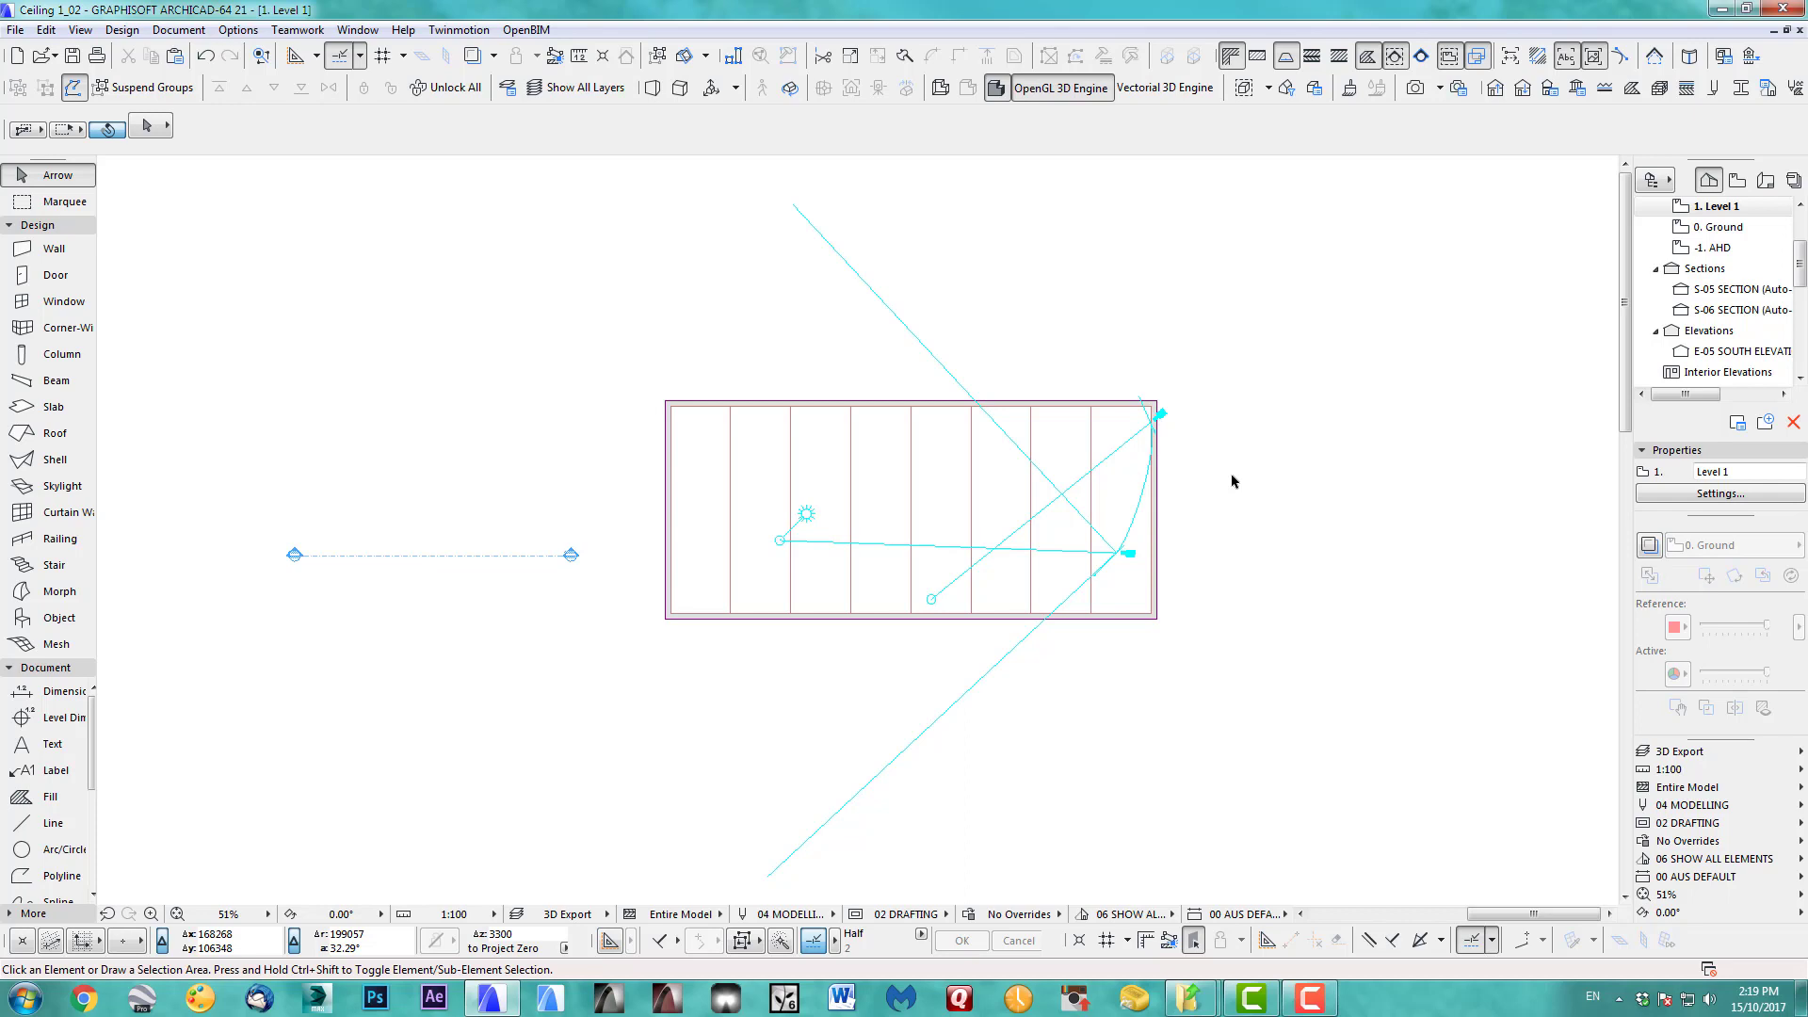
mouse_move(1268, 476)
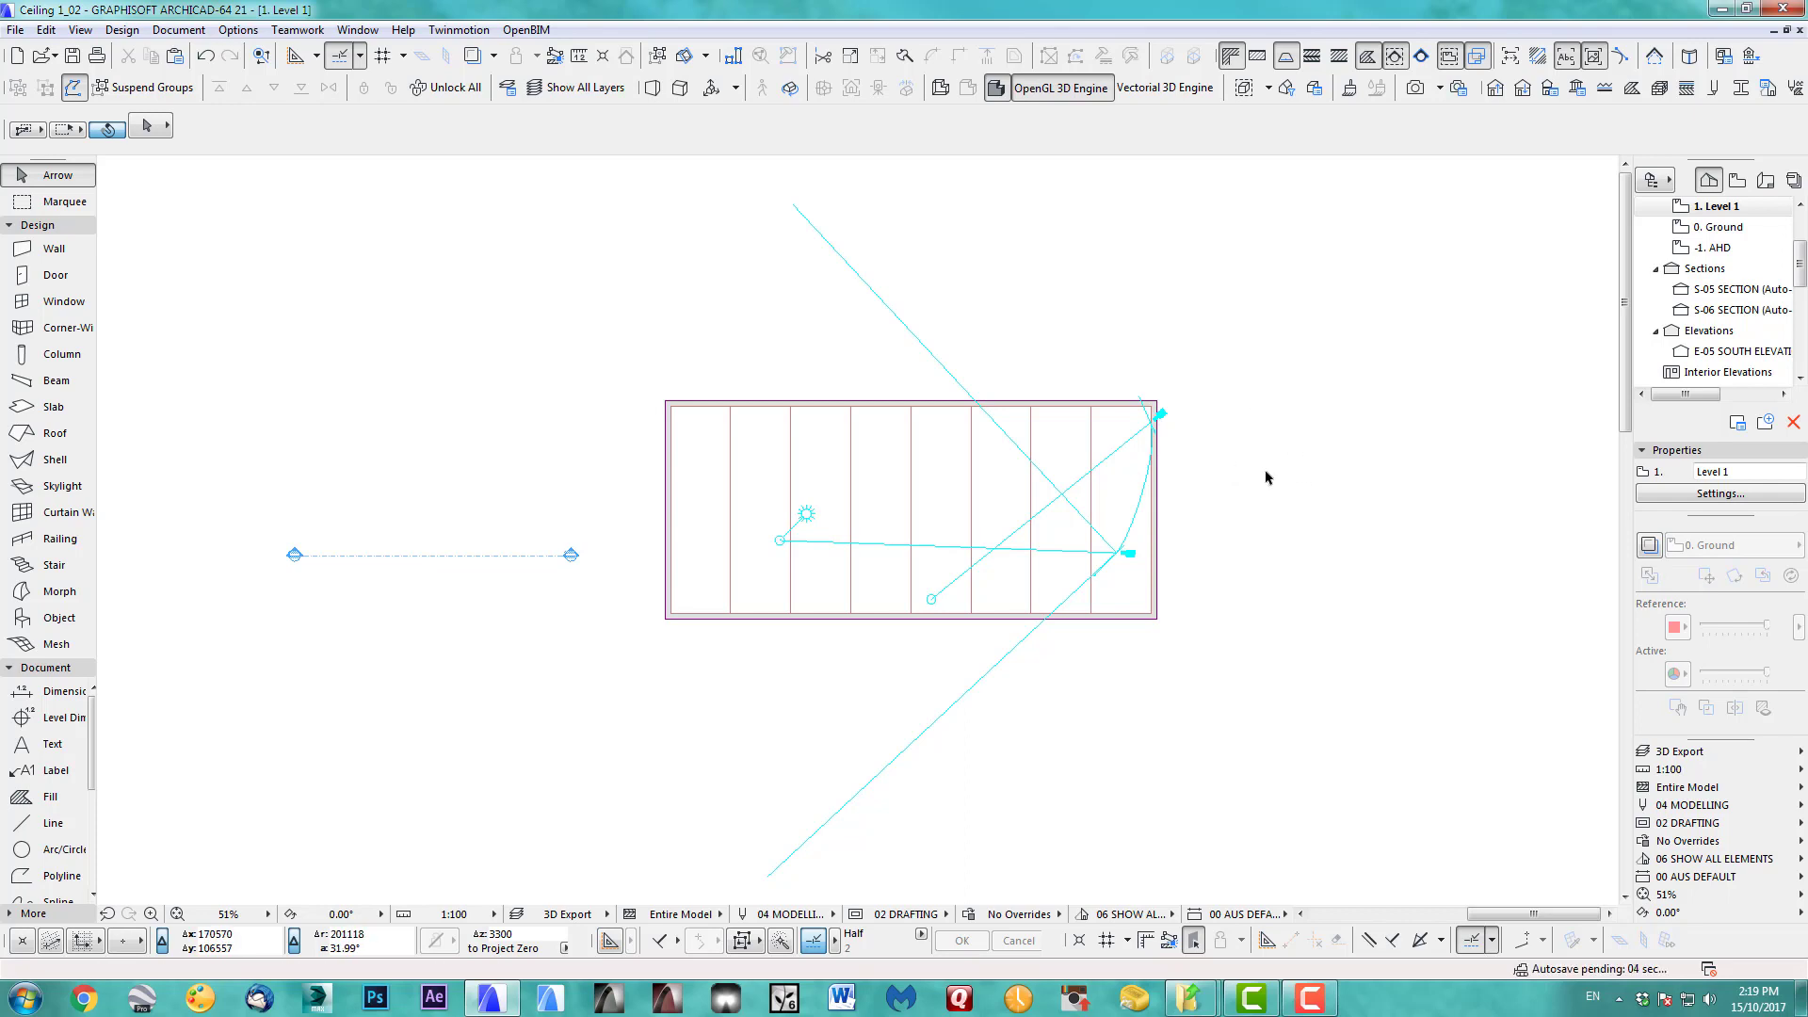
mouse_move(1241, 407)
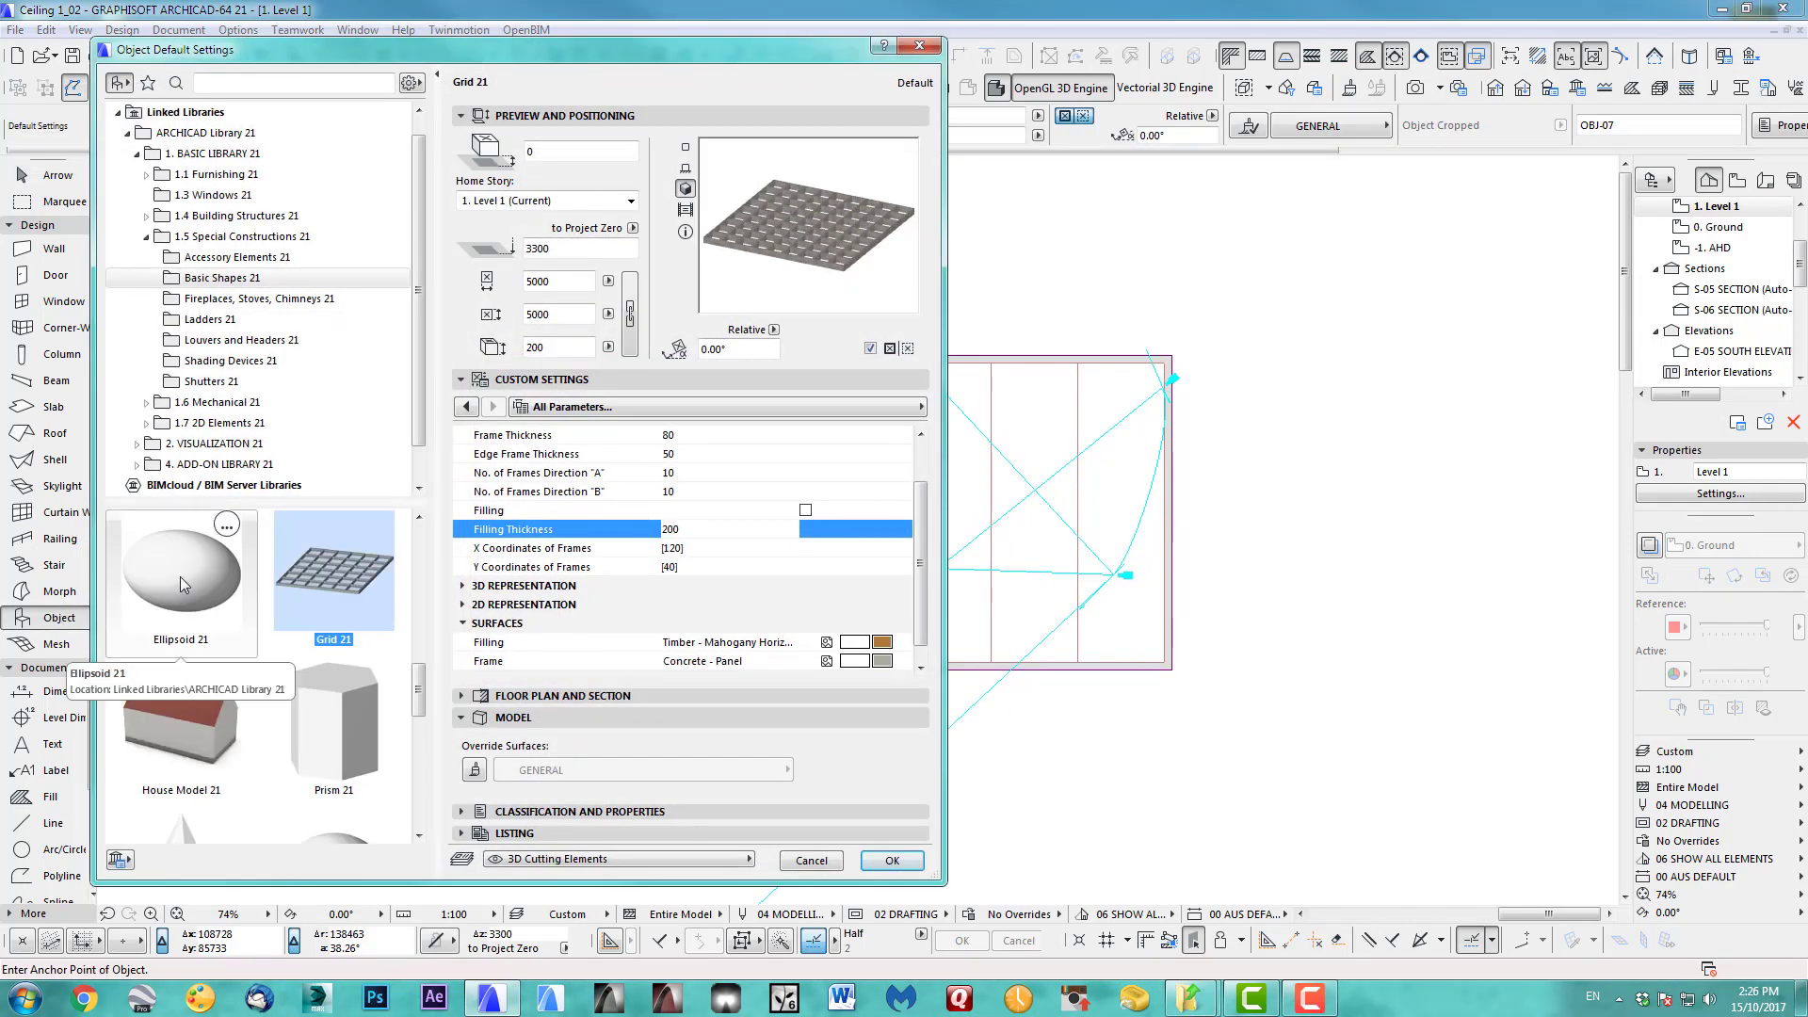
mouse_move(394, 478)
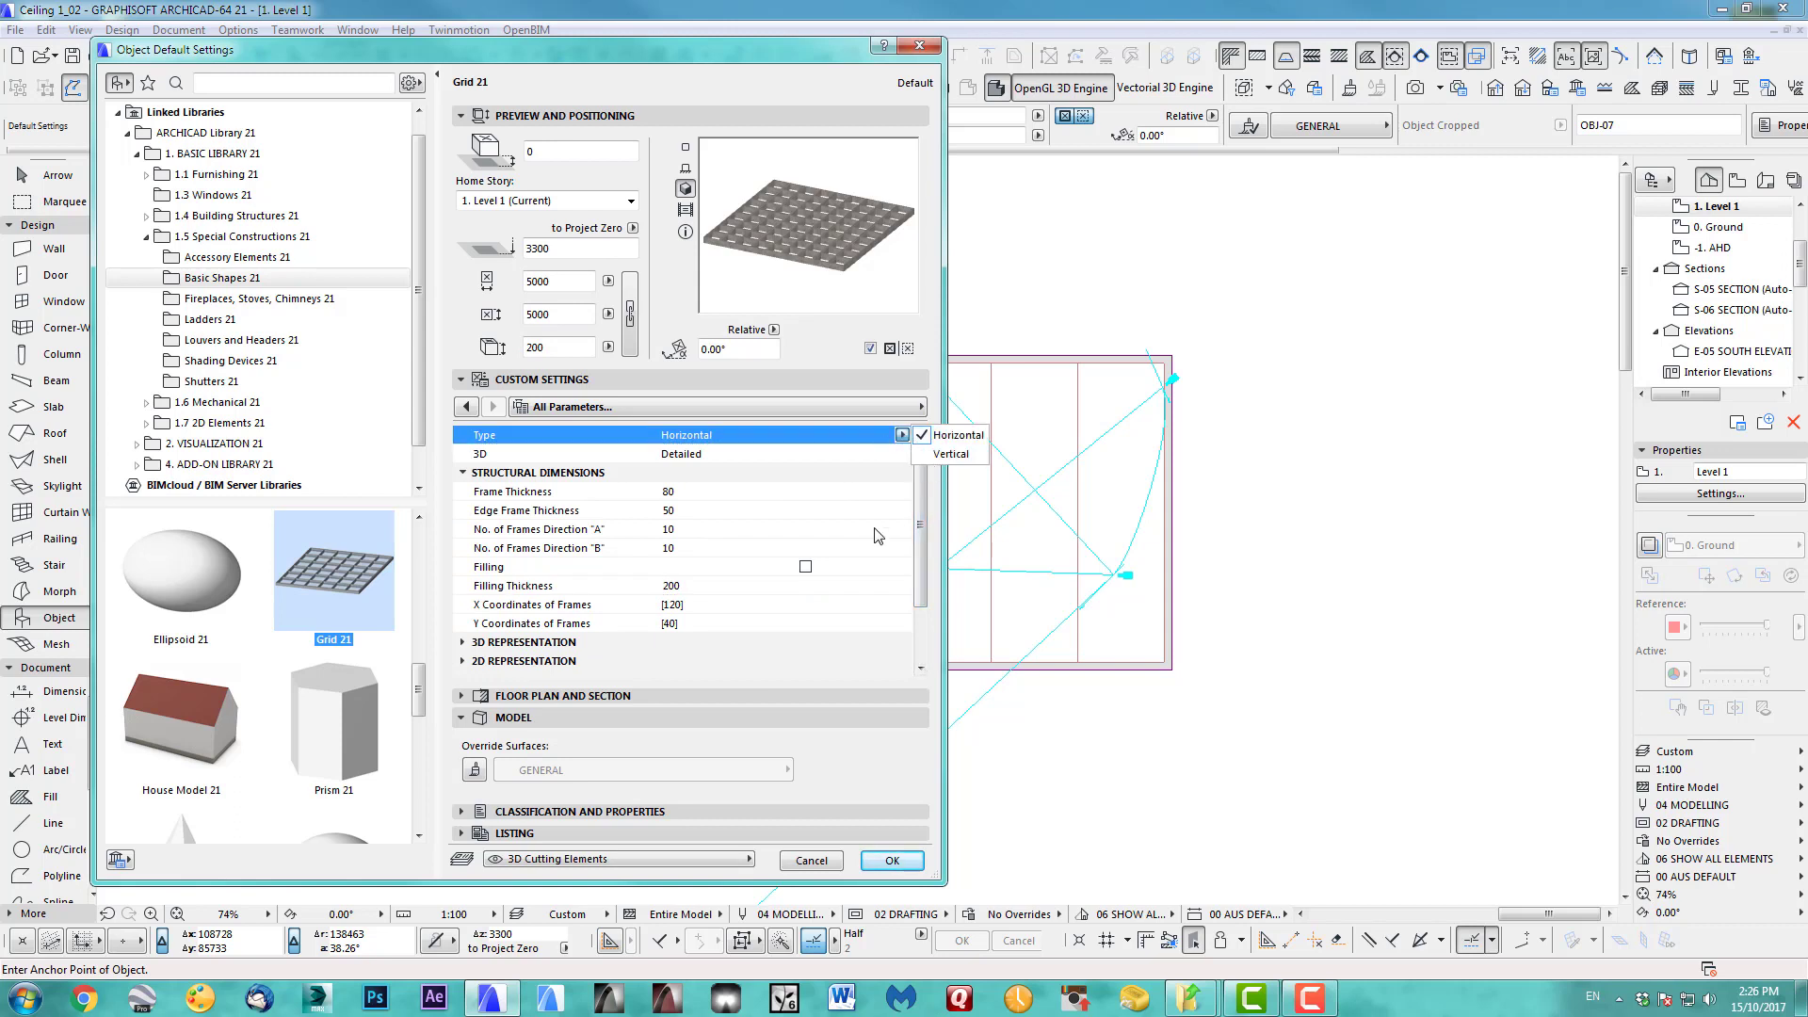
mouse_move(710, 499)
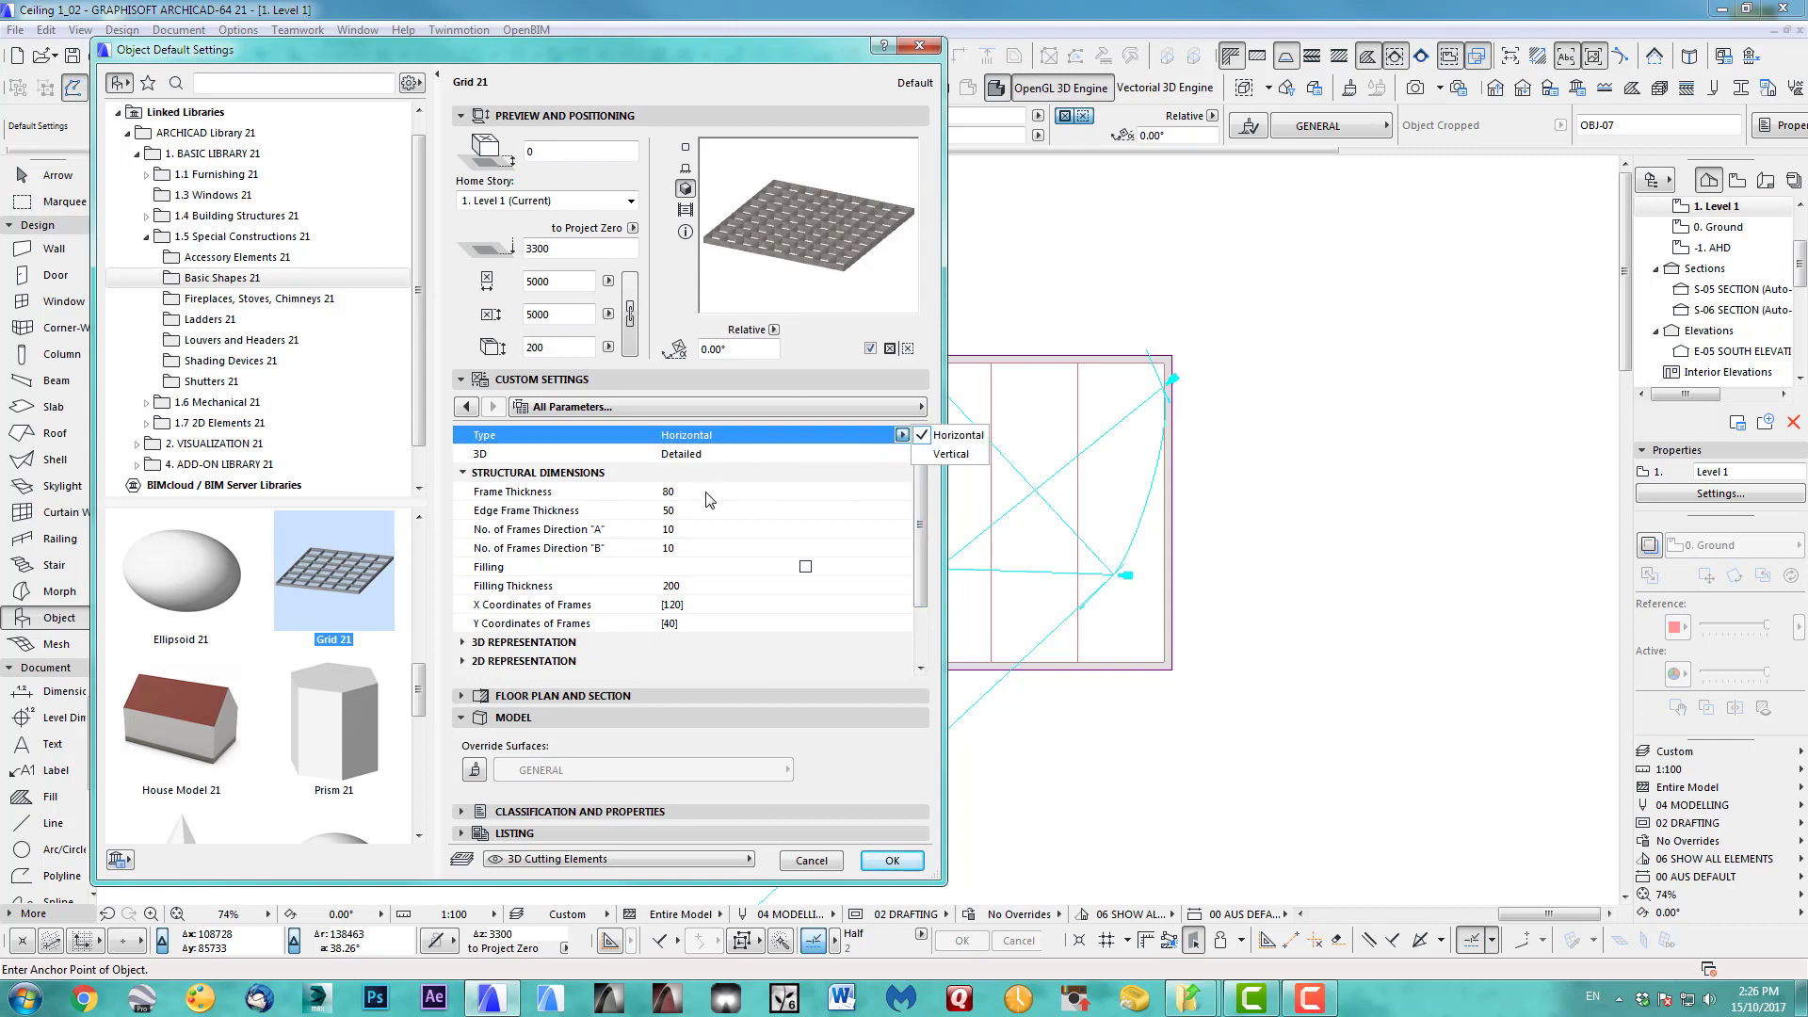
Set Grid 21 defaults to Horizontal type with ART_Frames override surface and confirm.
click(959, 435)
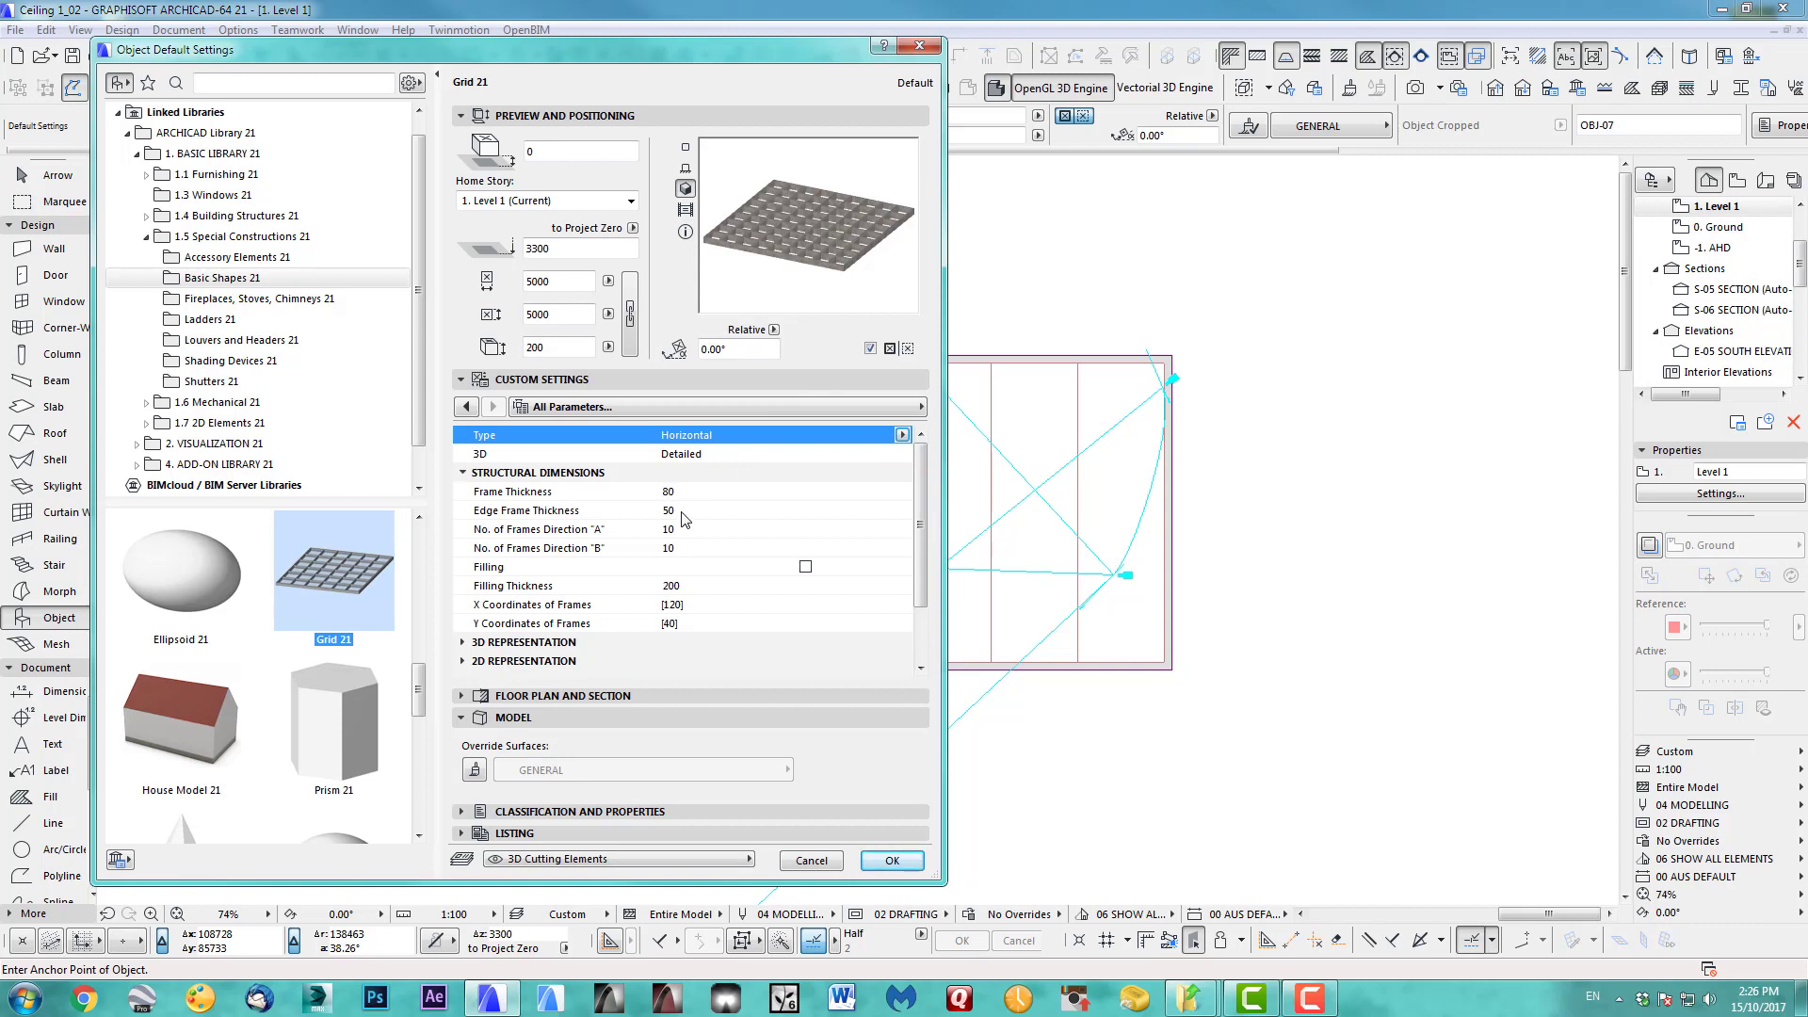
mouse_move(687, 540)
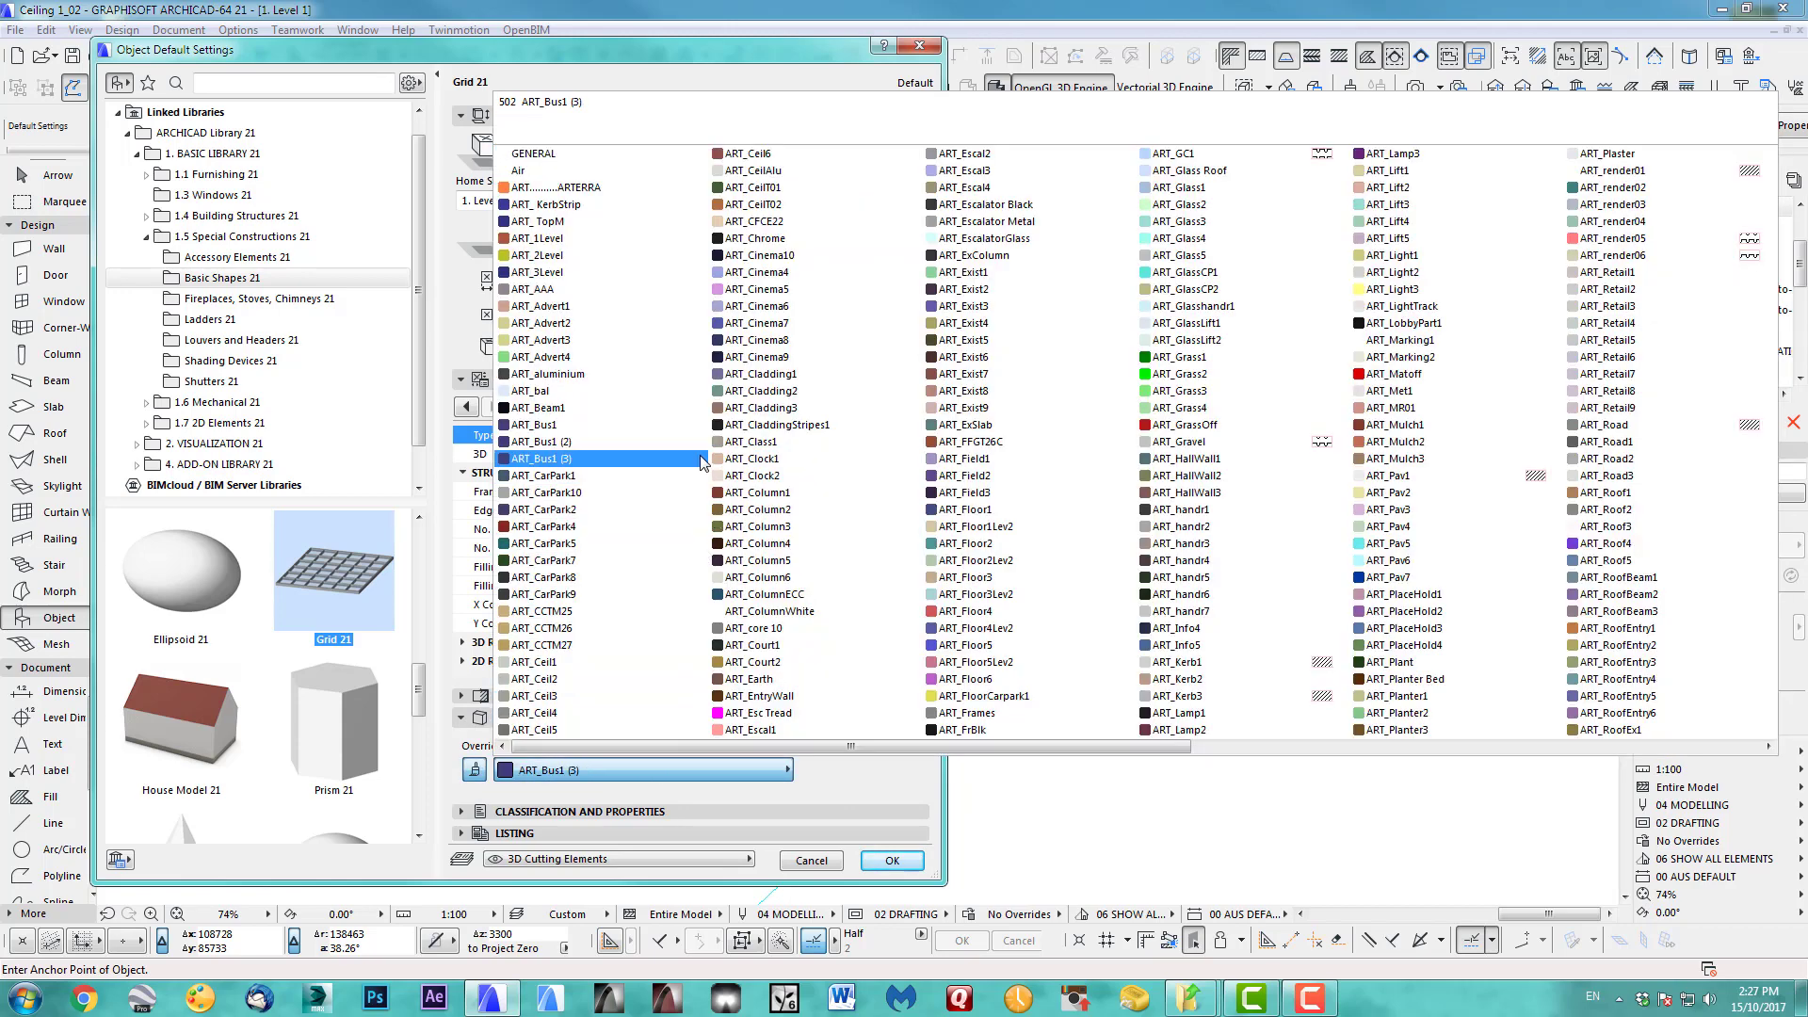
click(541, 441)
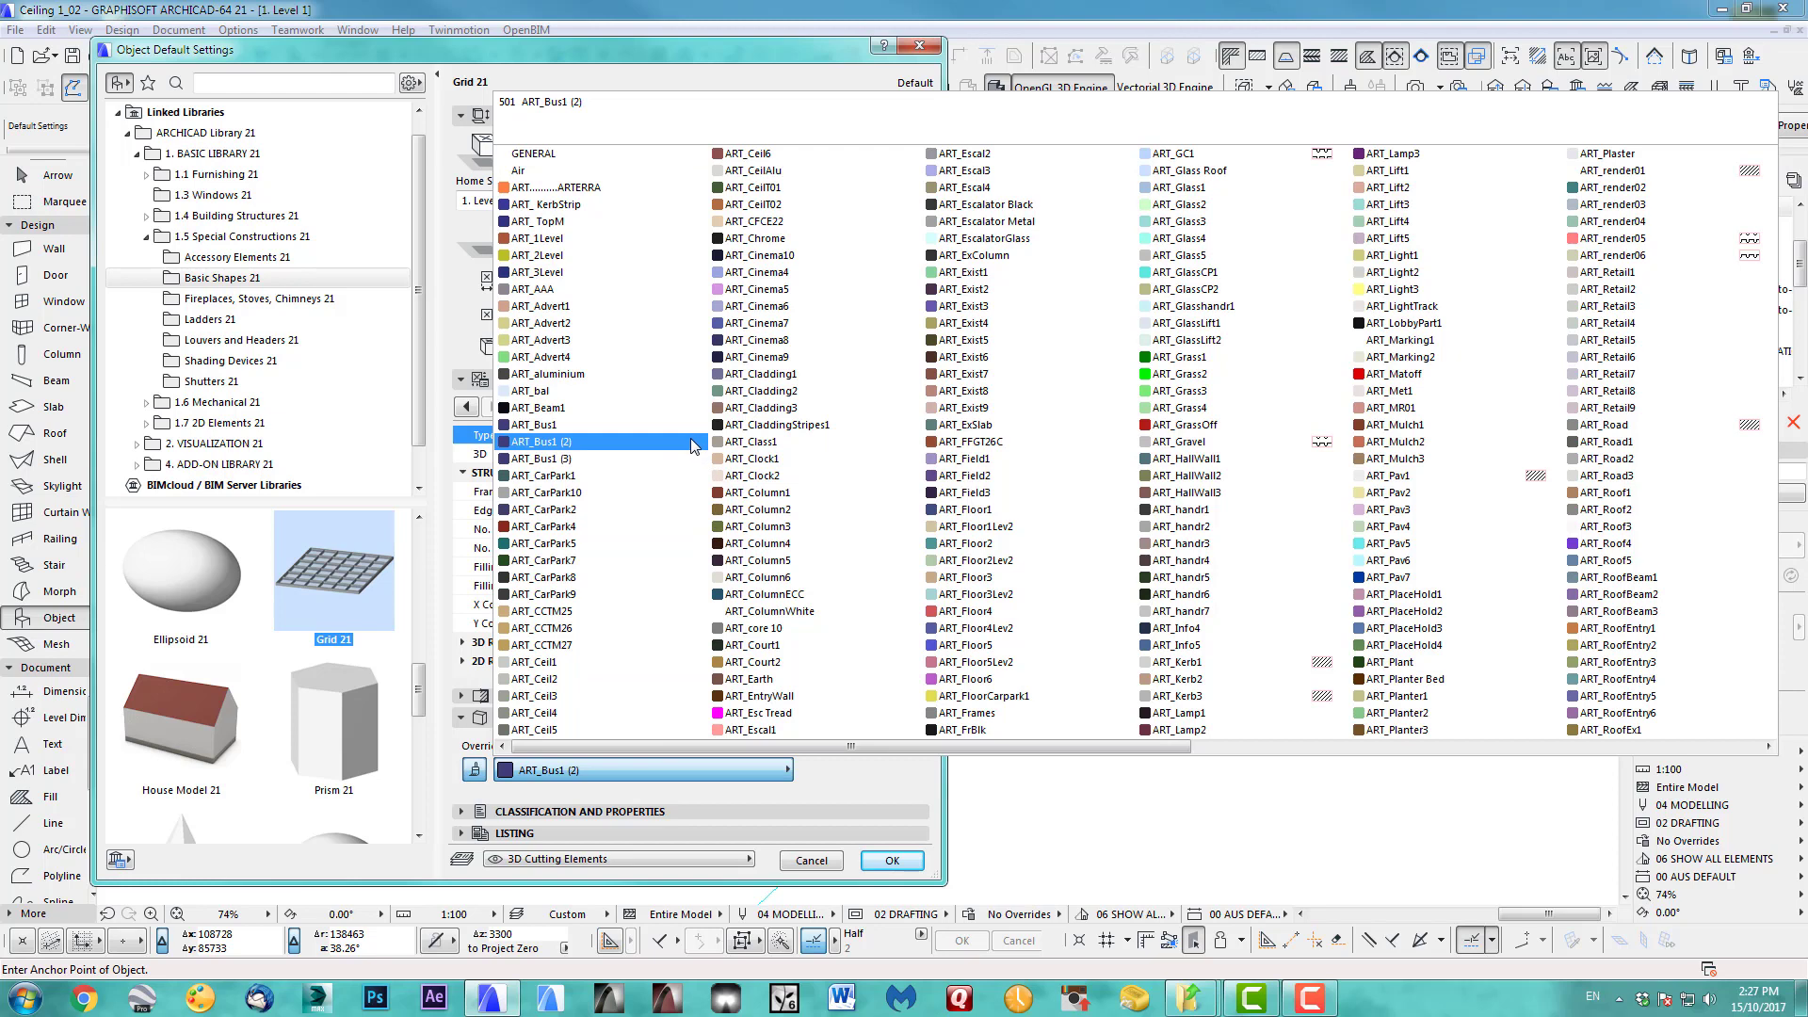
click(752, 731)
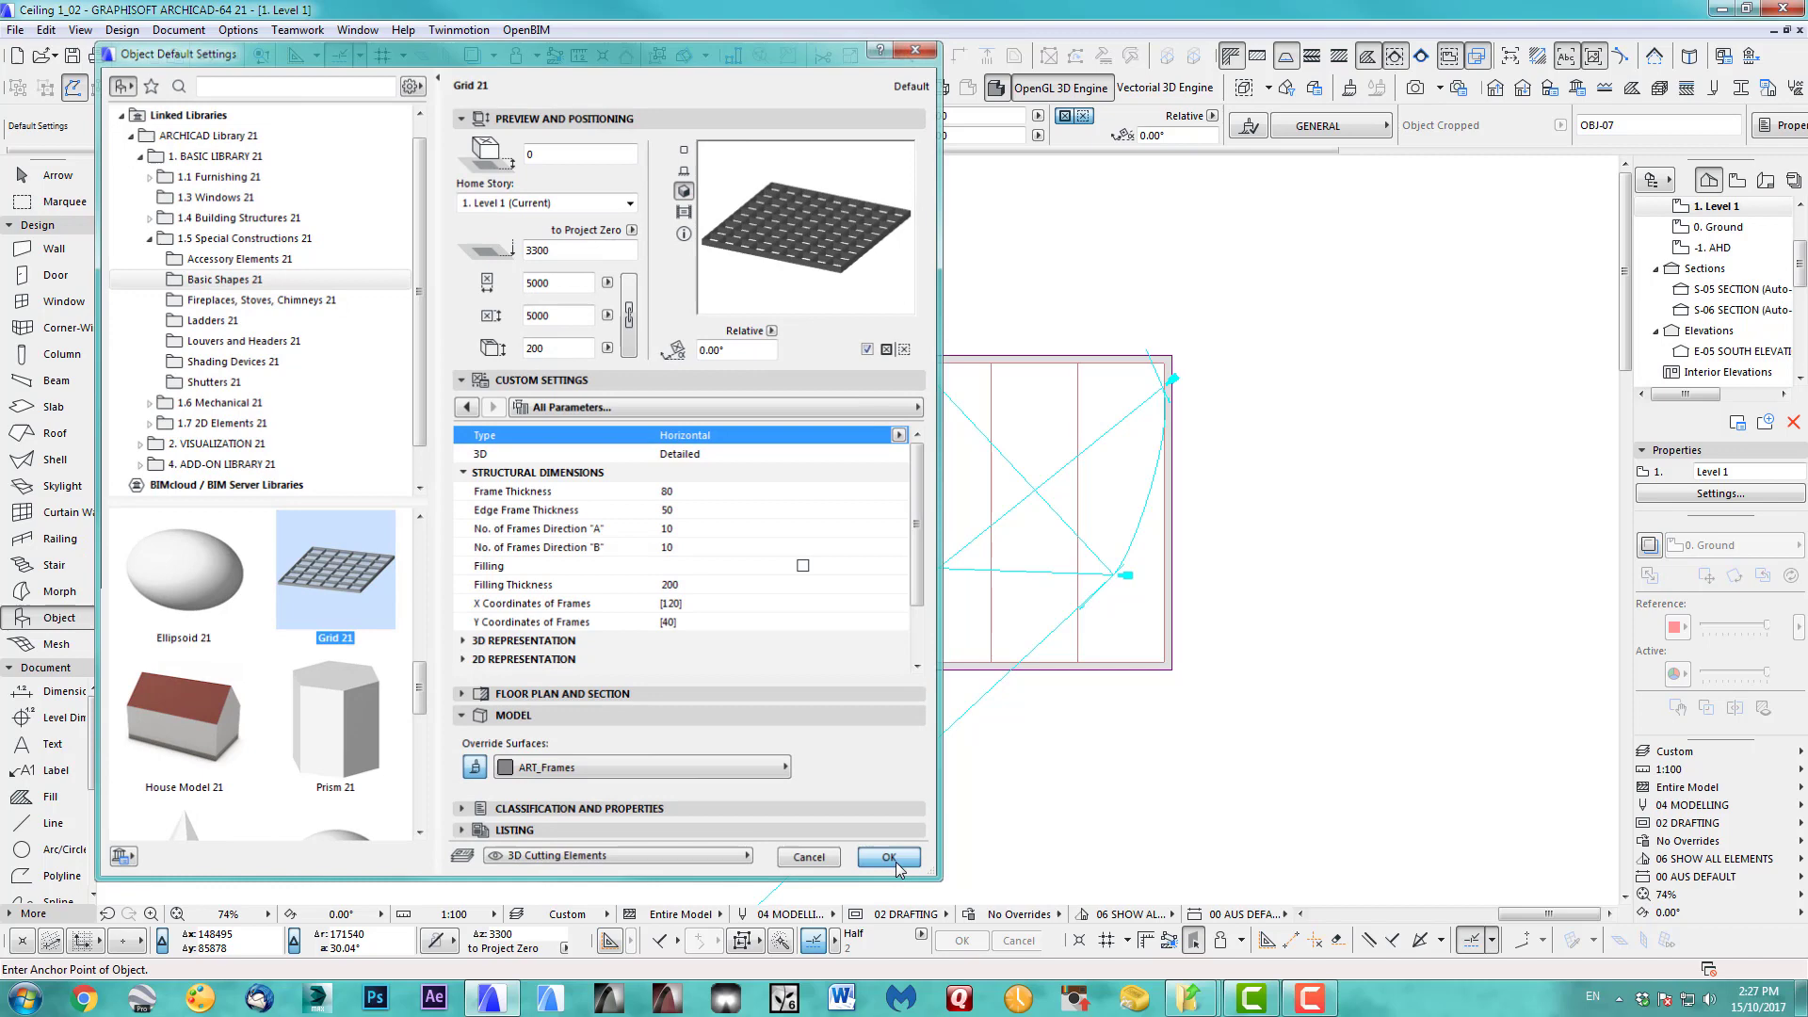
click(887, 857)
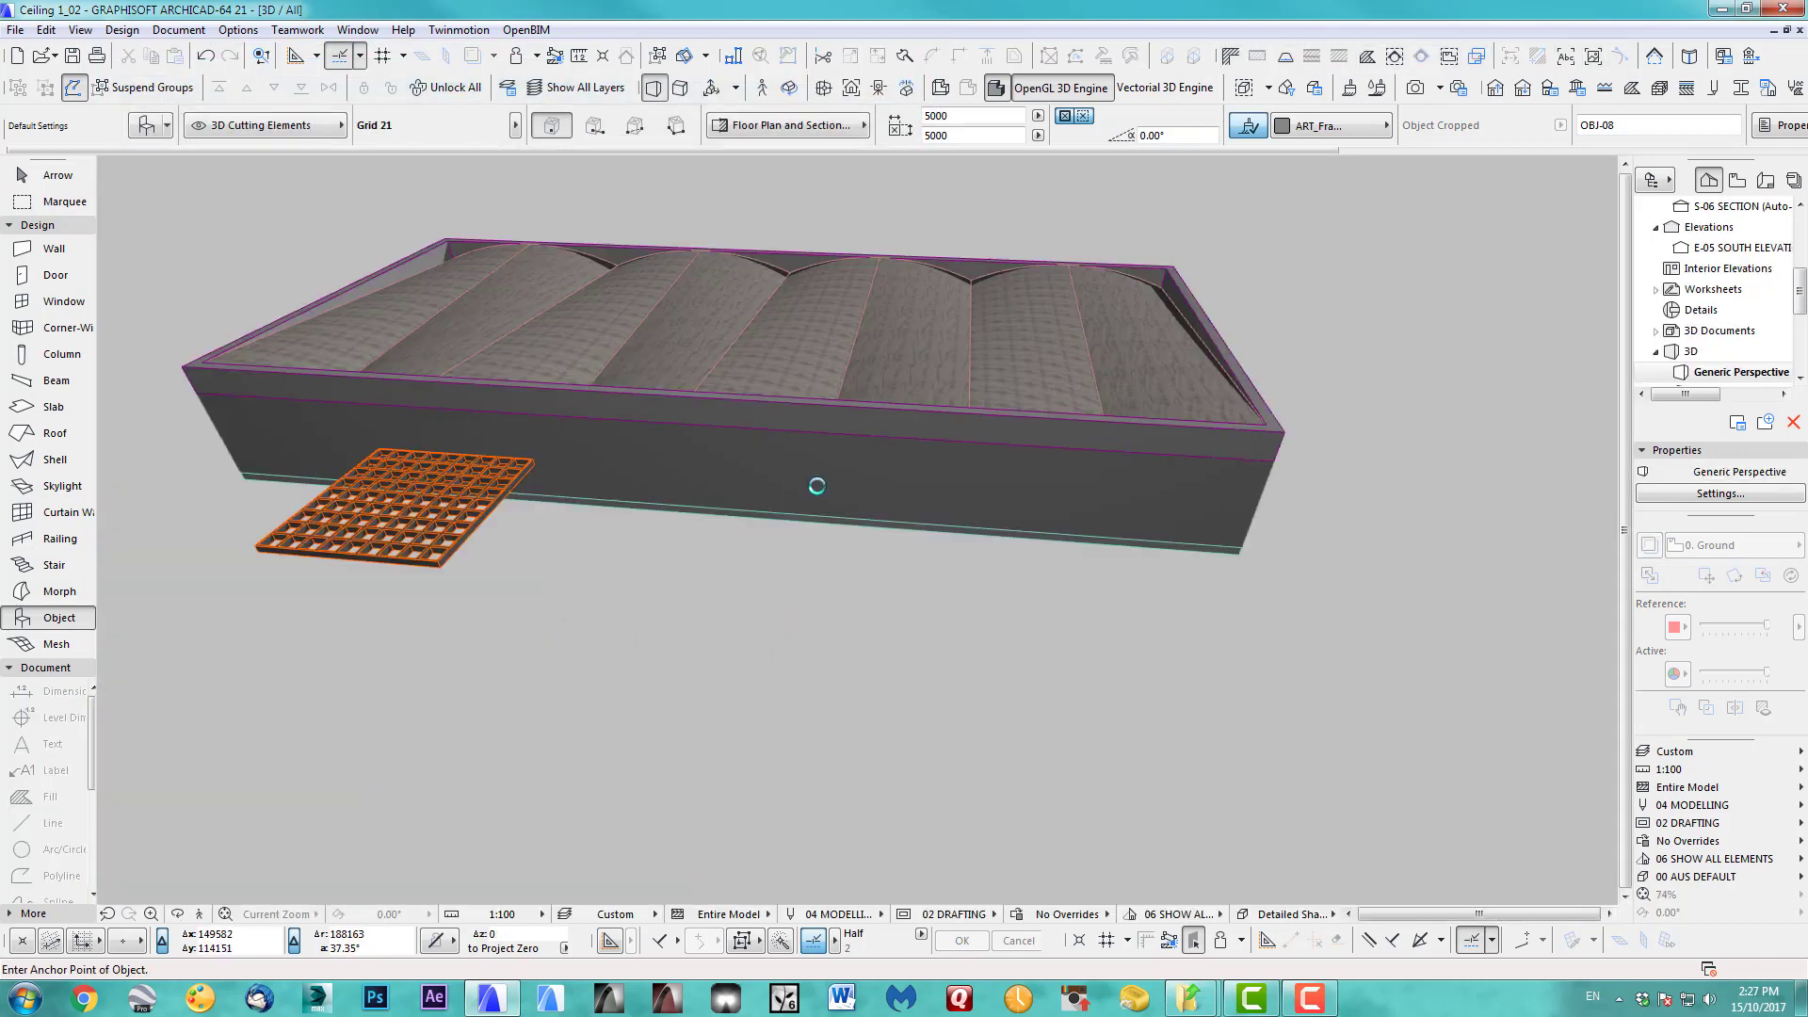
drag(816, 486, 793, 477)
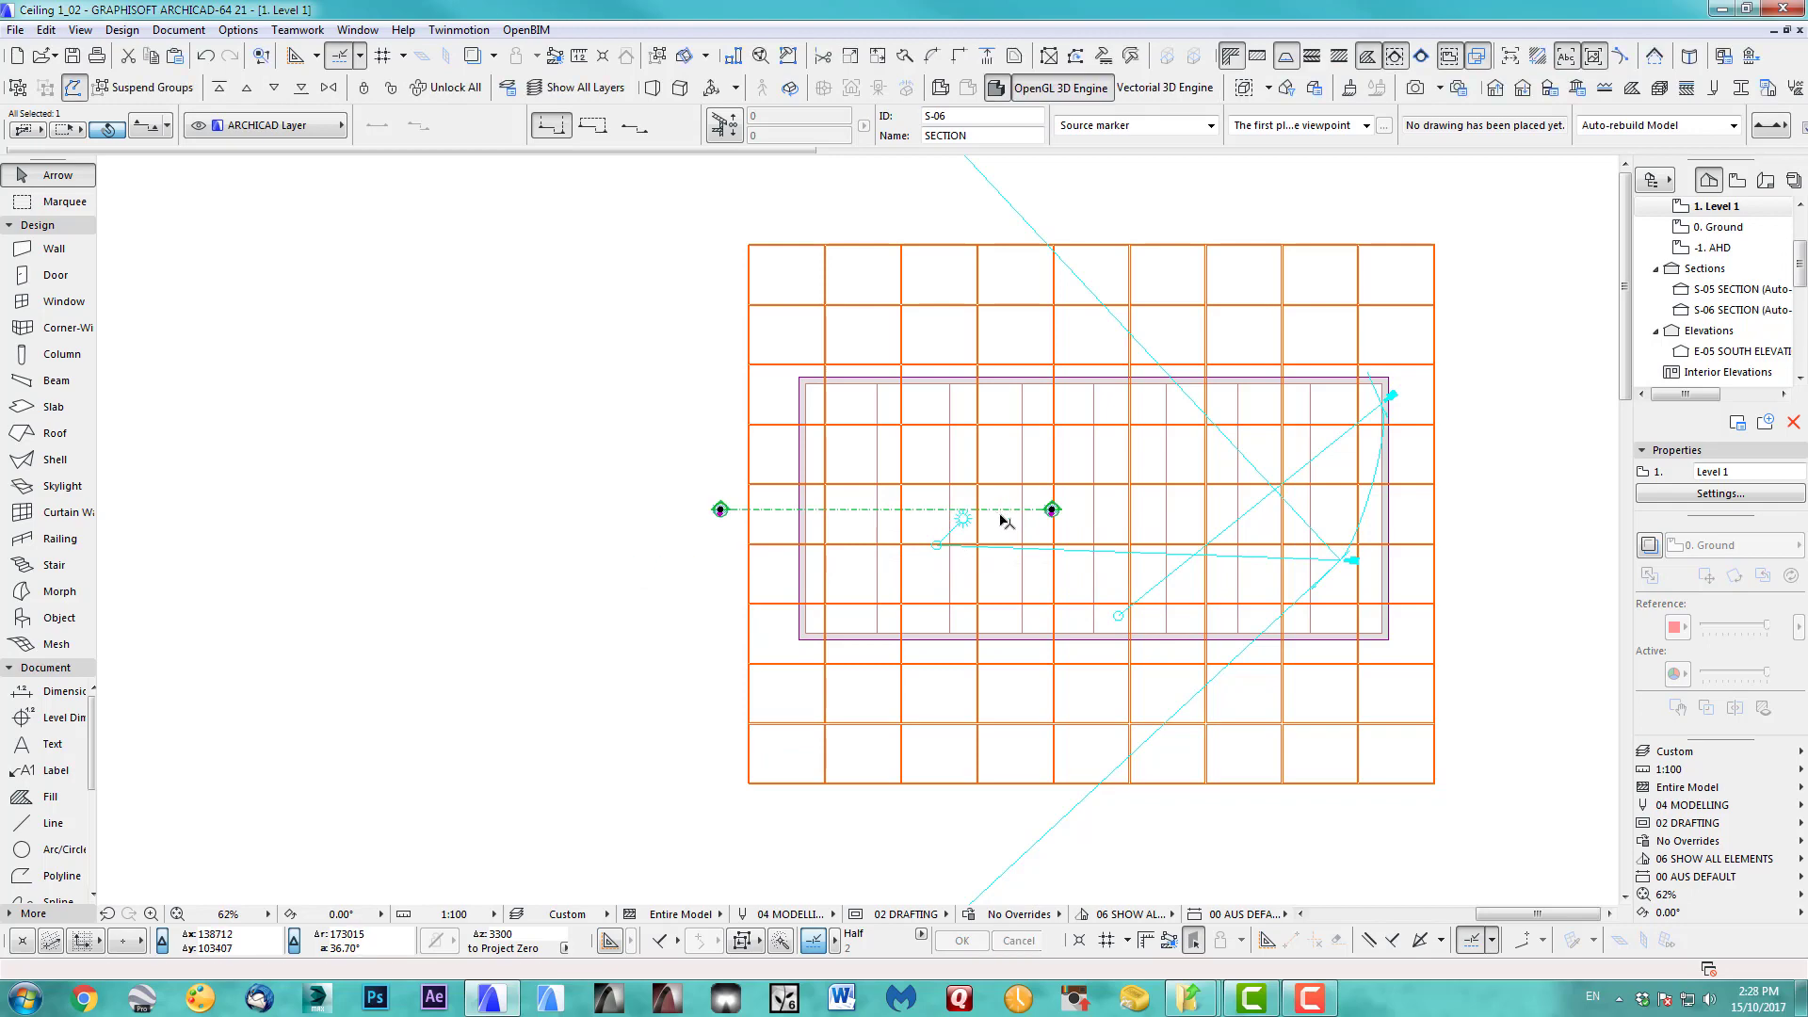
Open the section view, then set the grid object's height to 2000 and check it in 3D.
right_click(1049, 508)
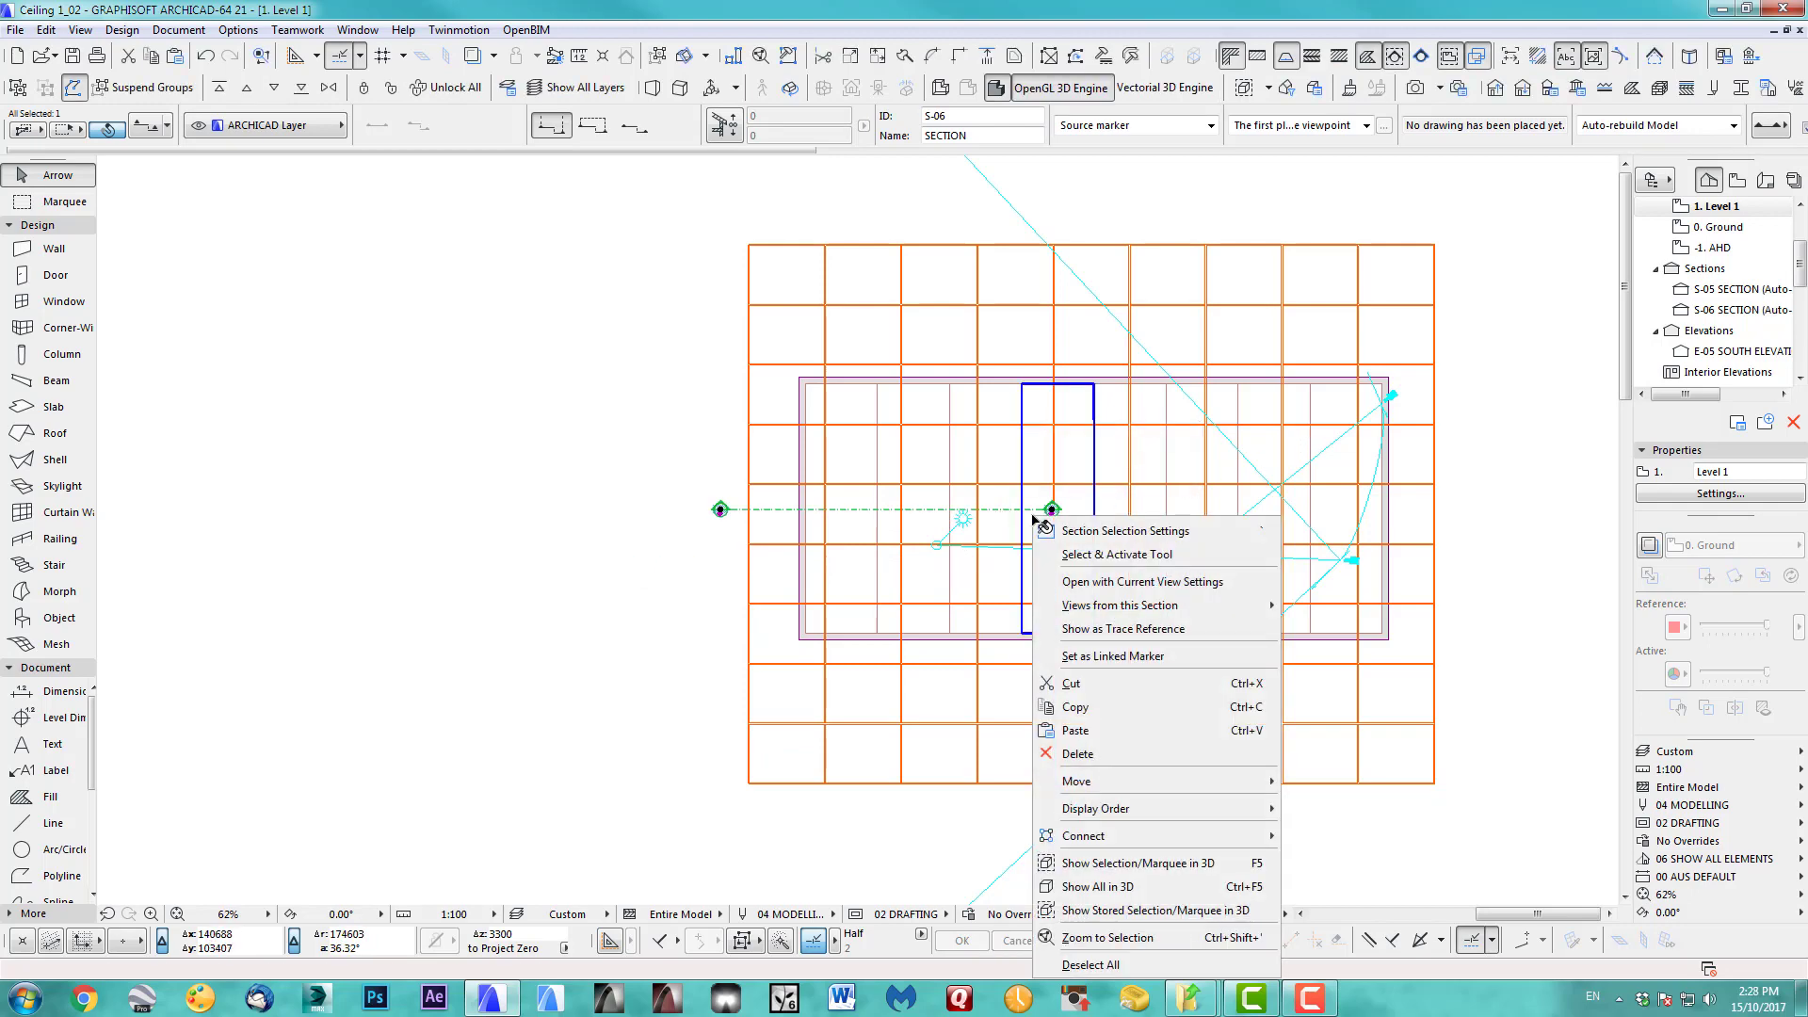
mouse_move(1127, 587)
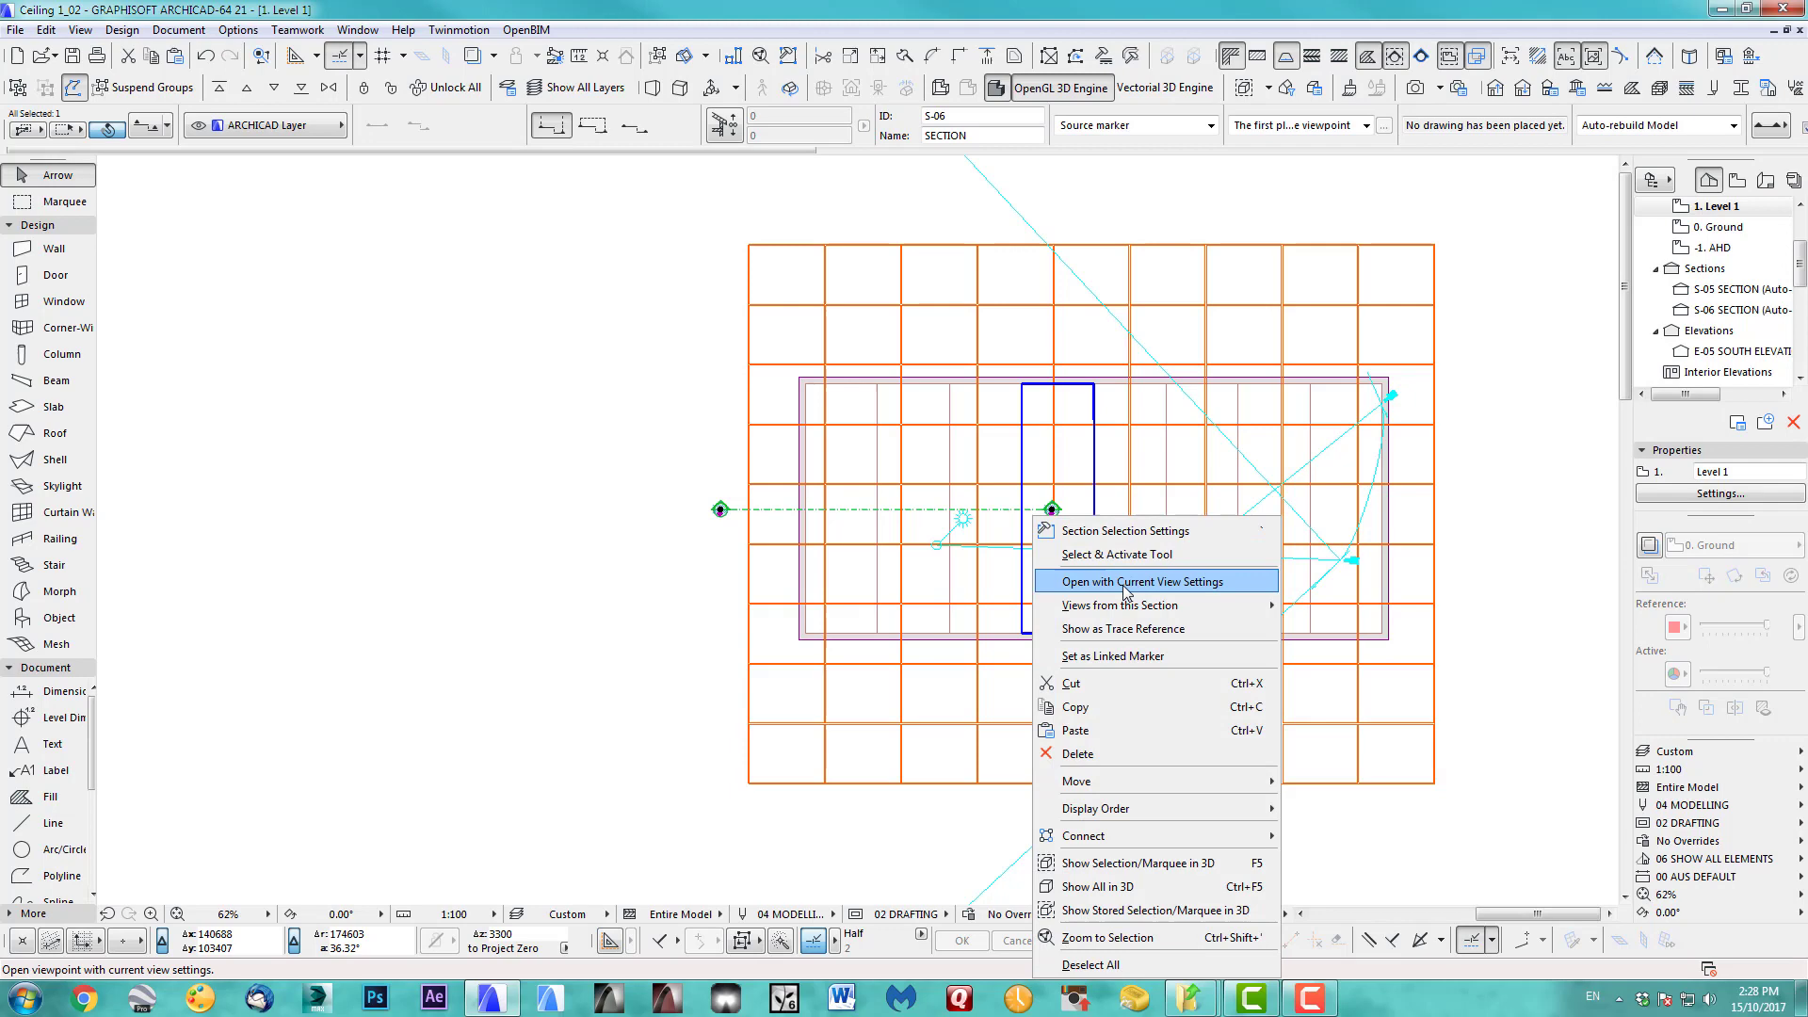
click(1142, 581)
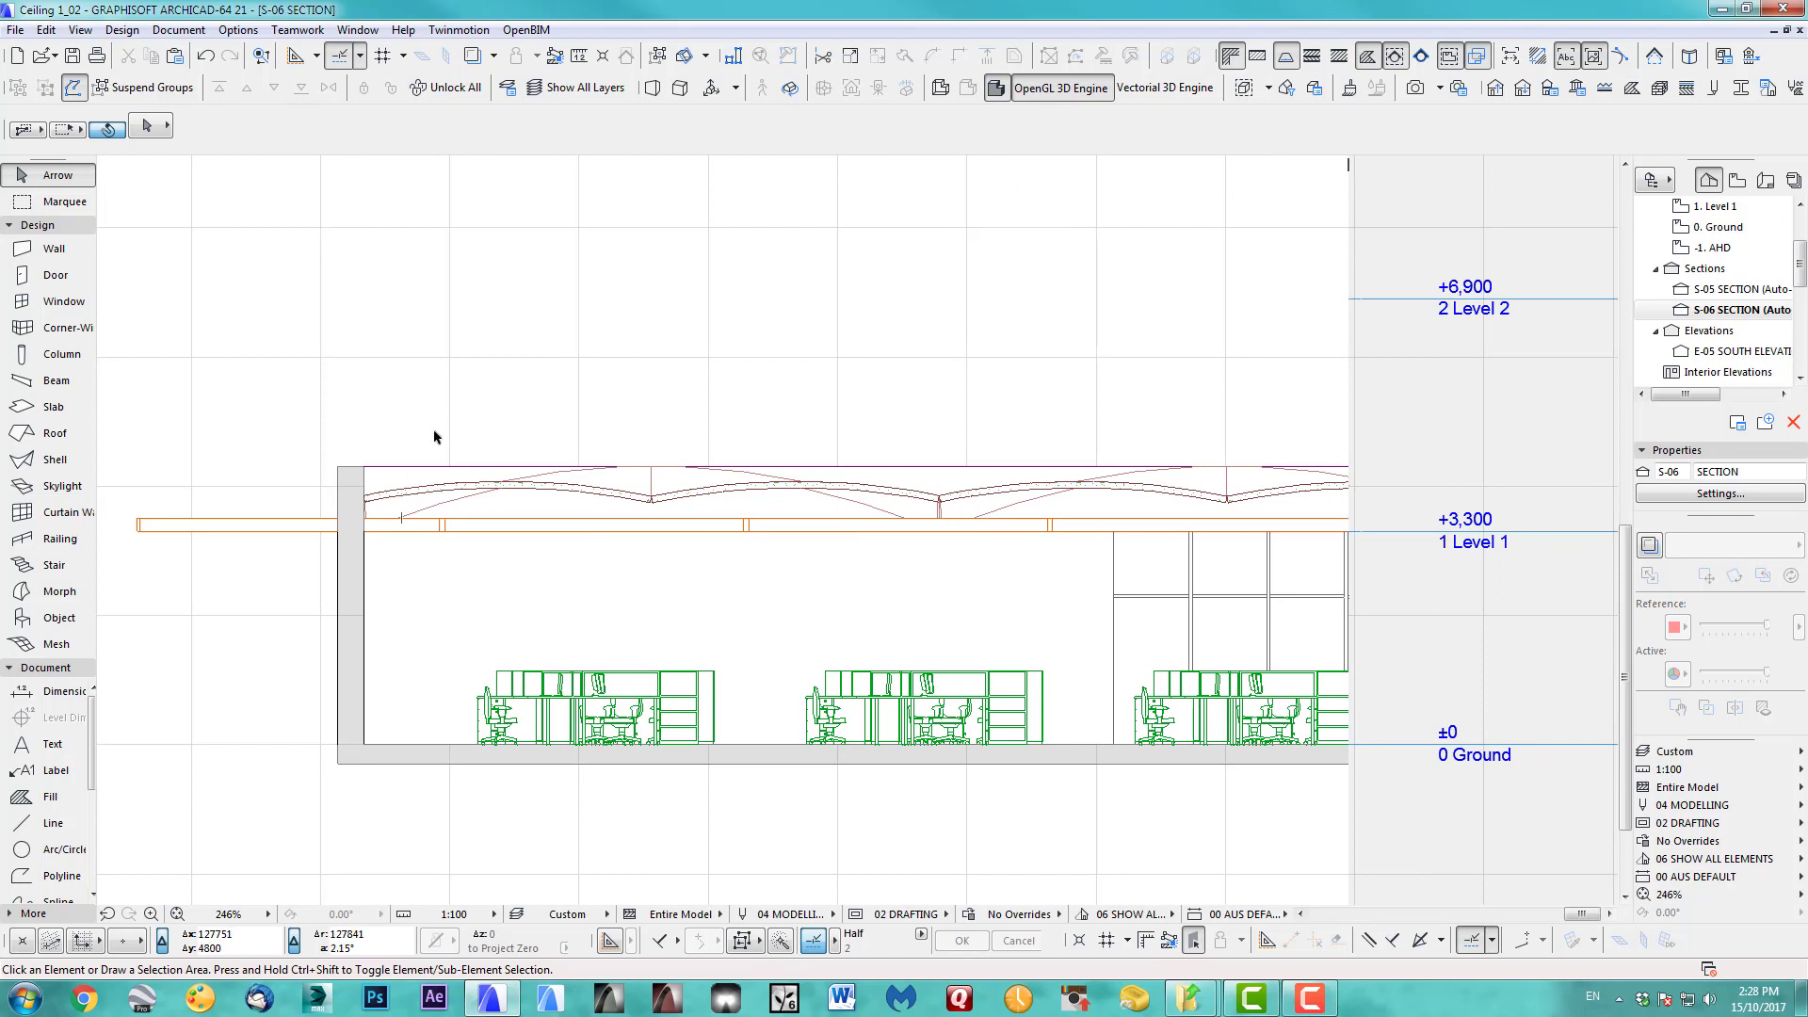
mouse_move(663, 455)
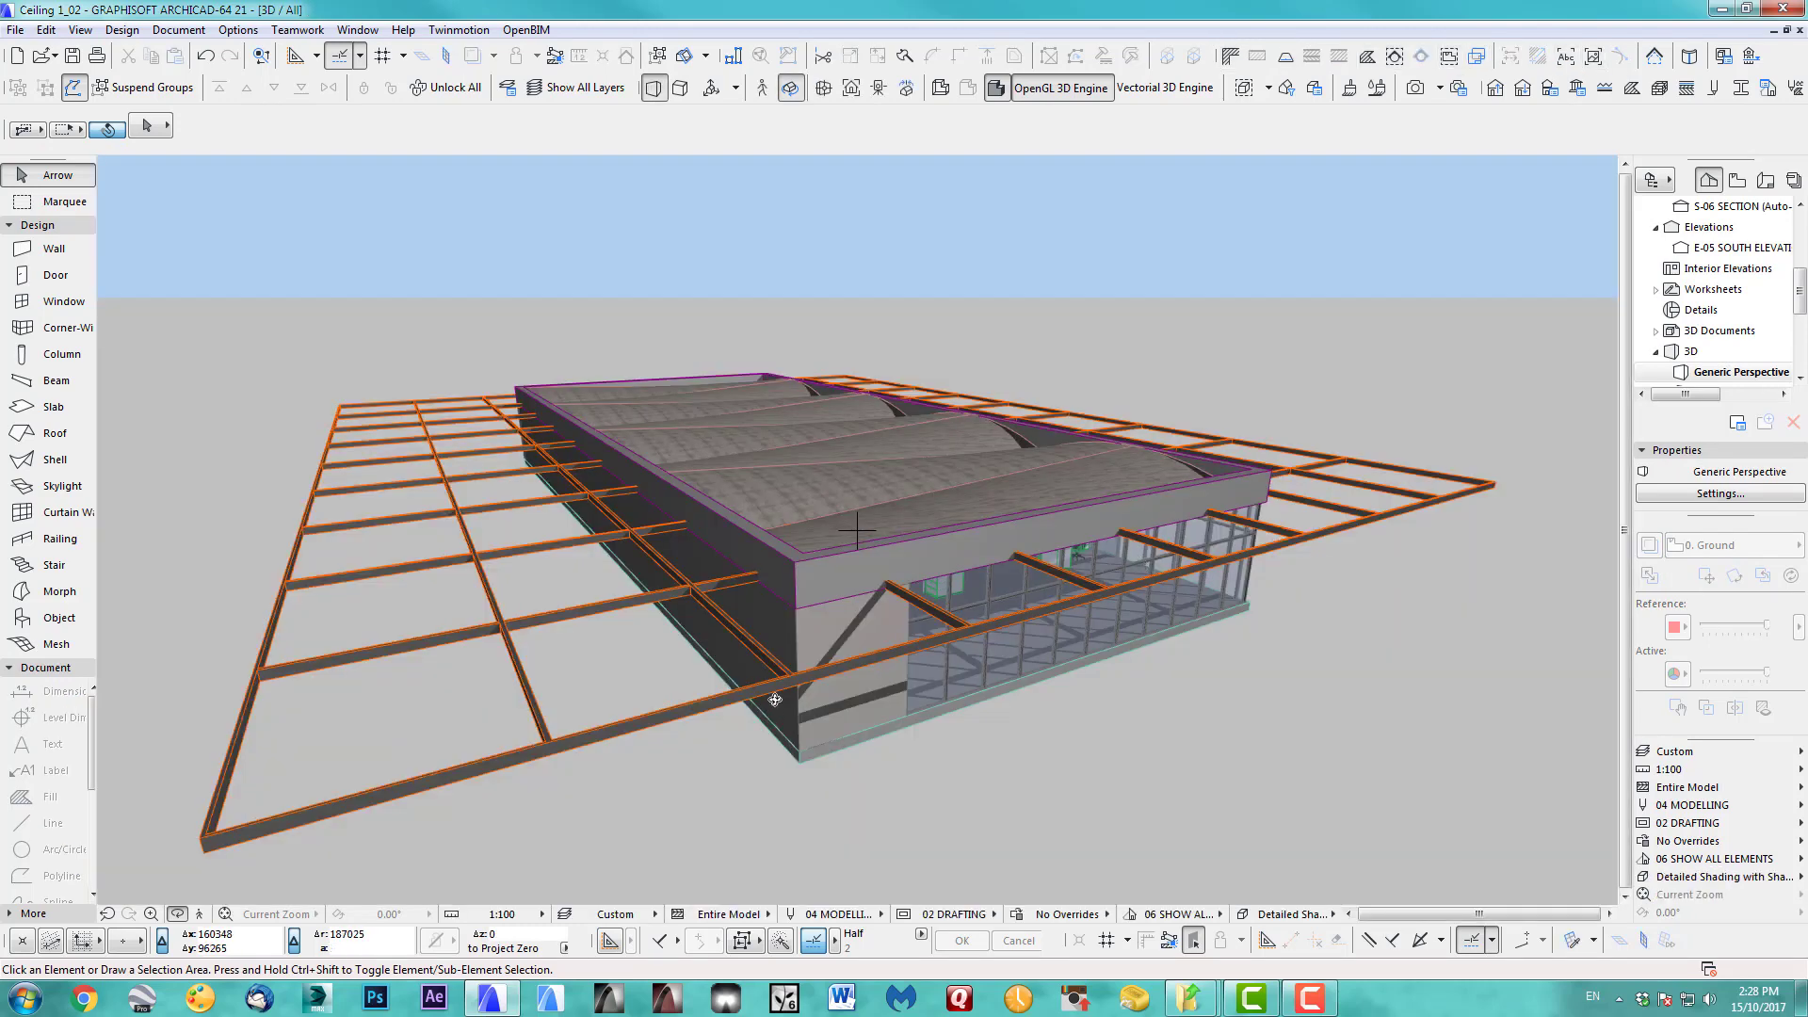
click(774, 701)
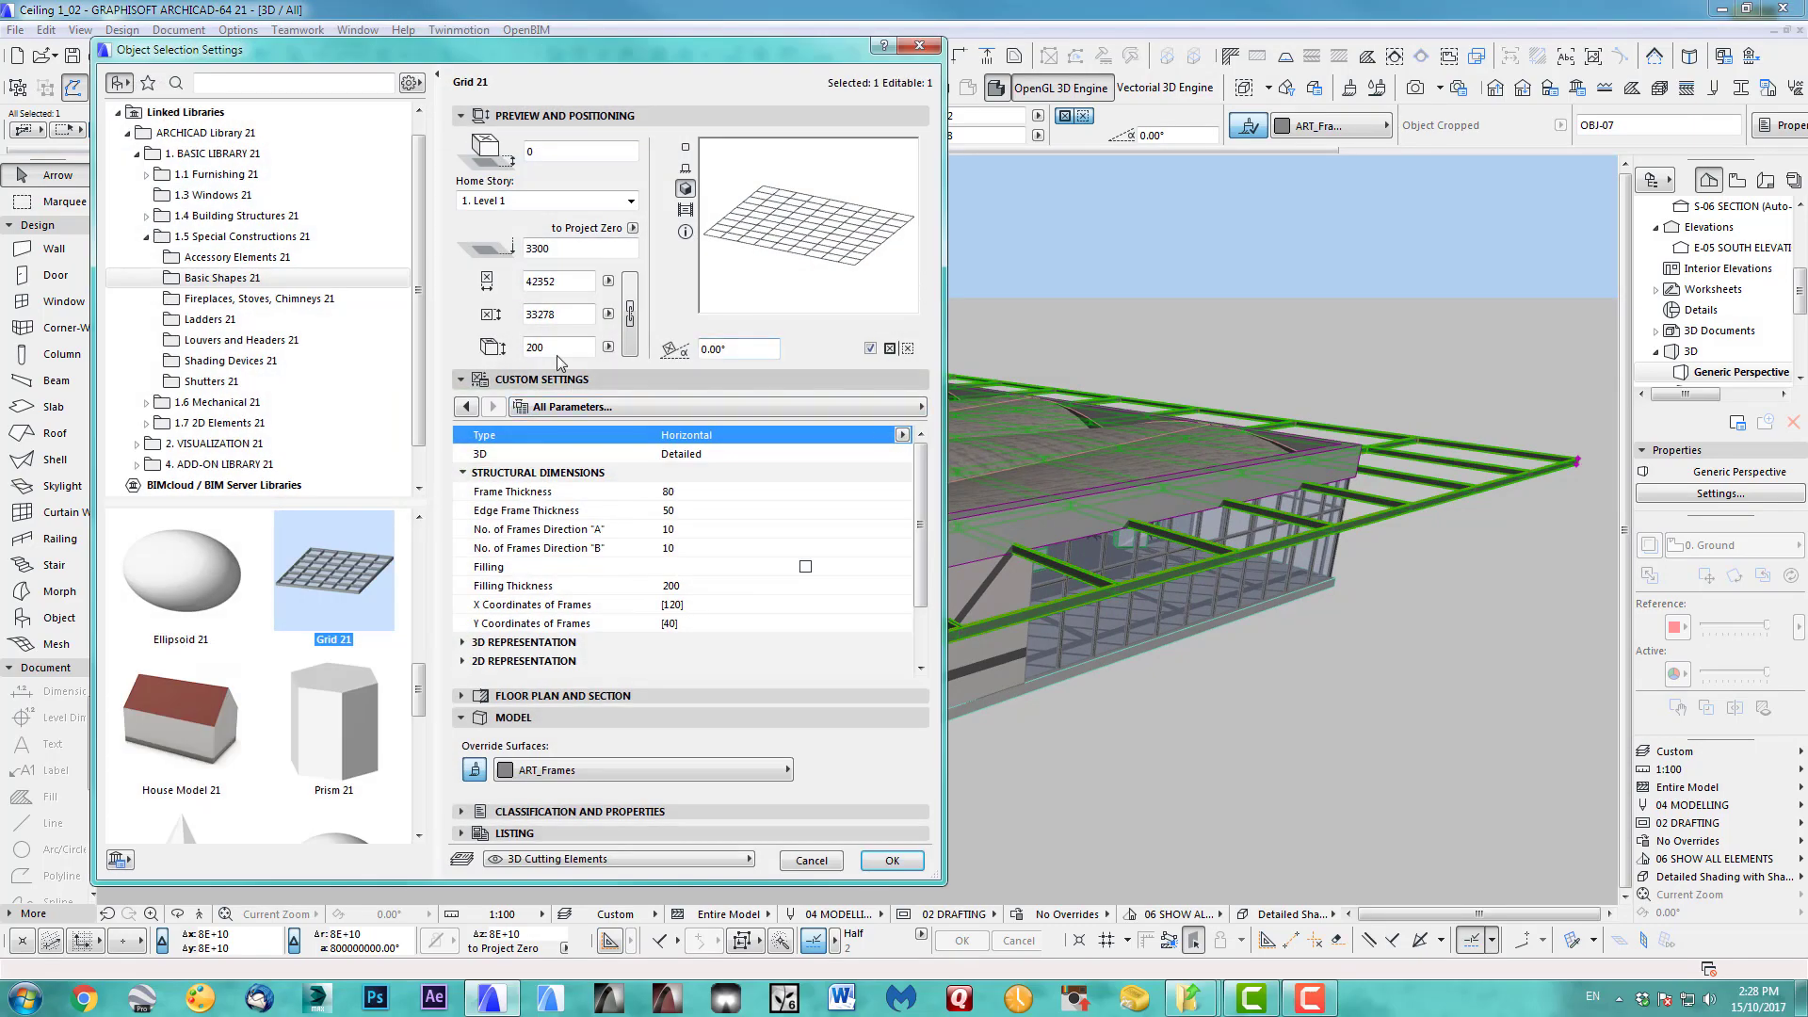
text(2000)
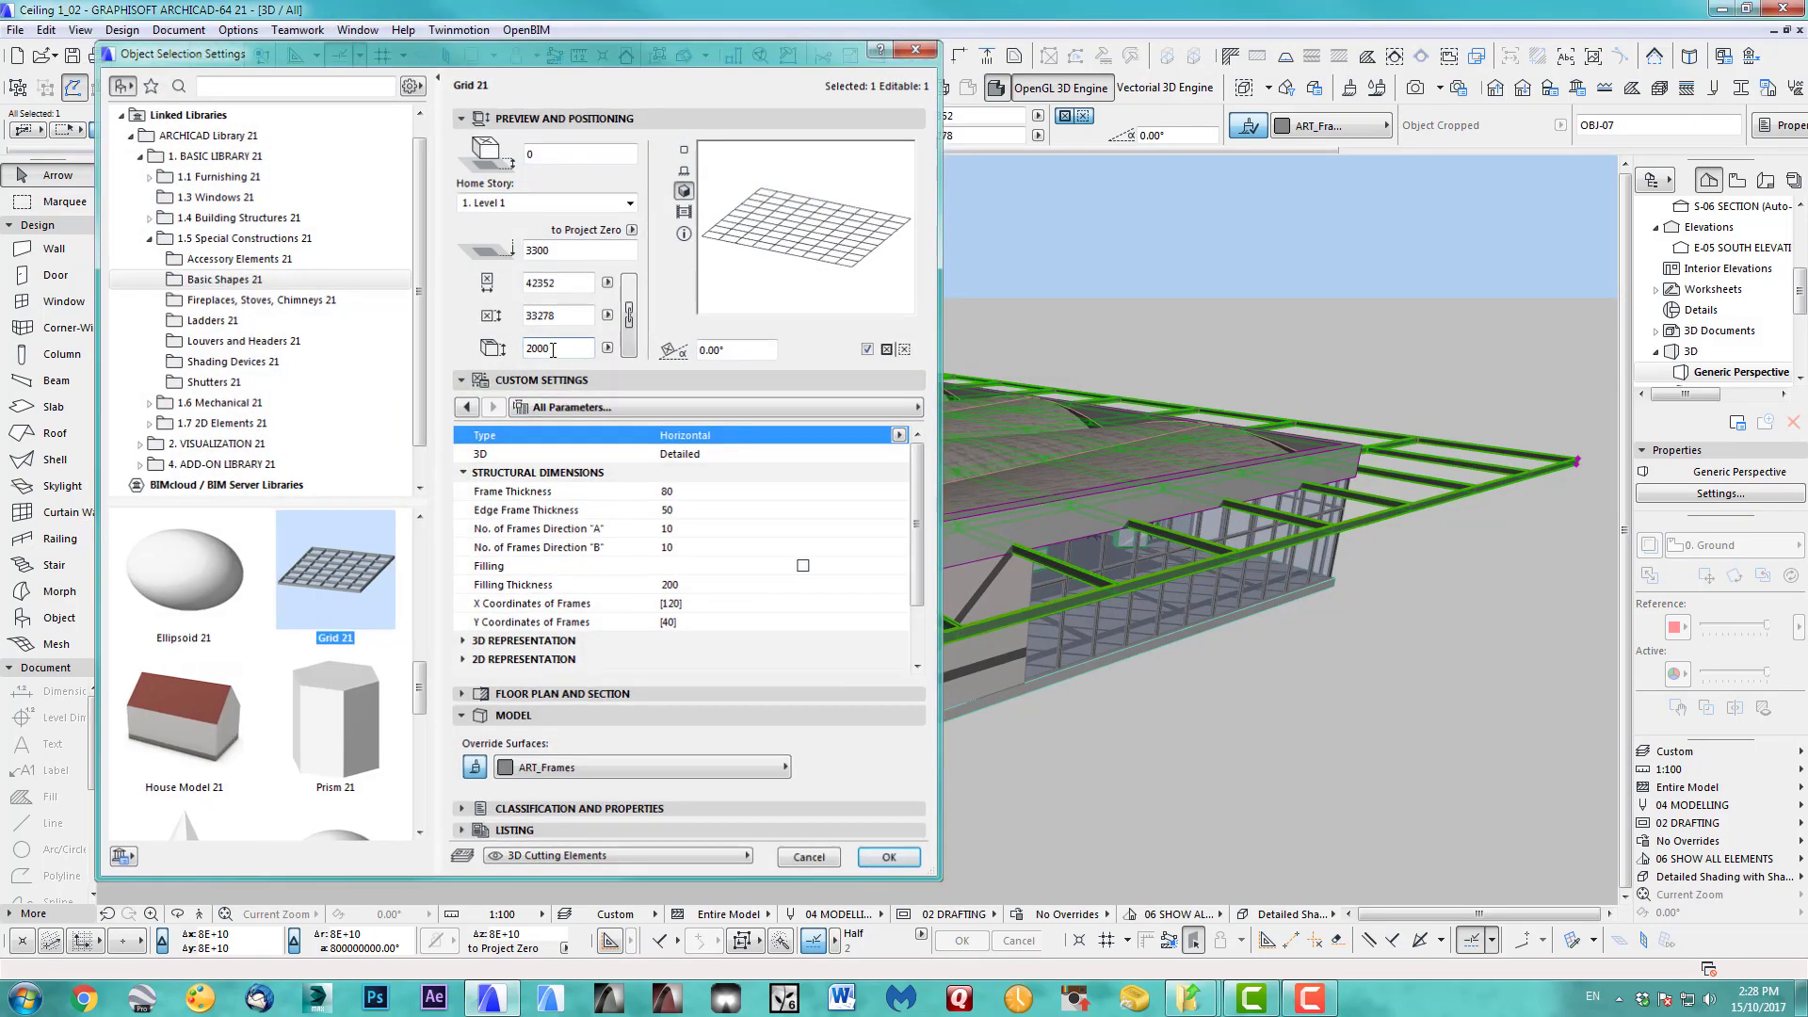
click(887, 857)
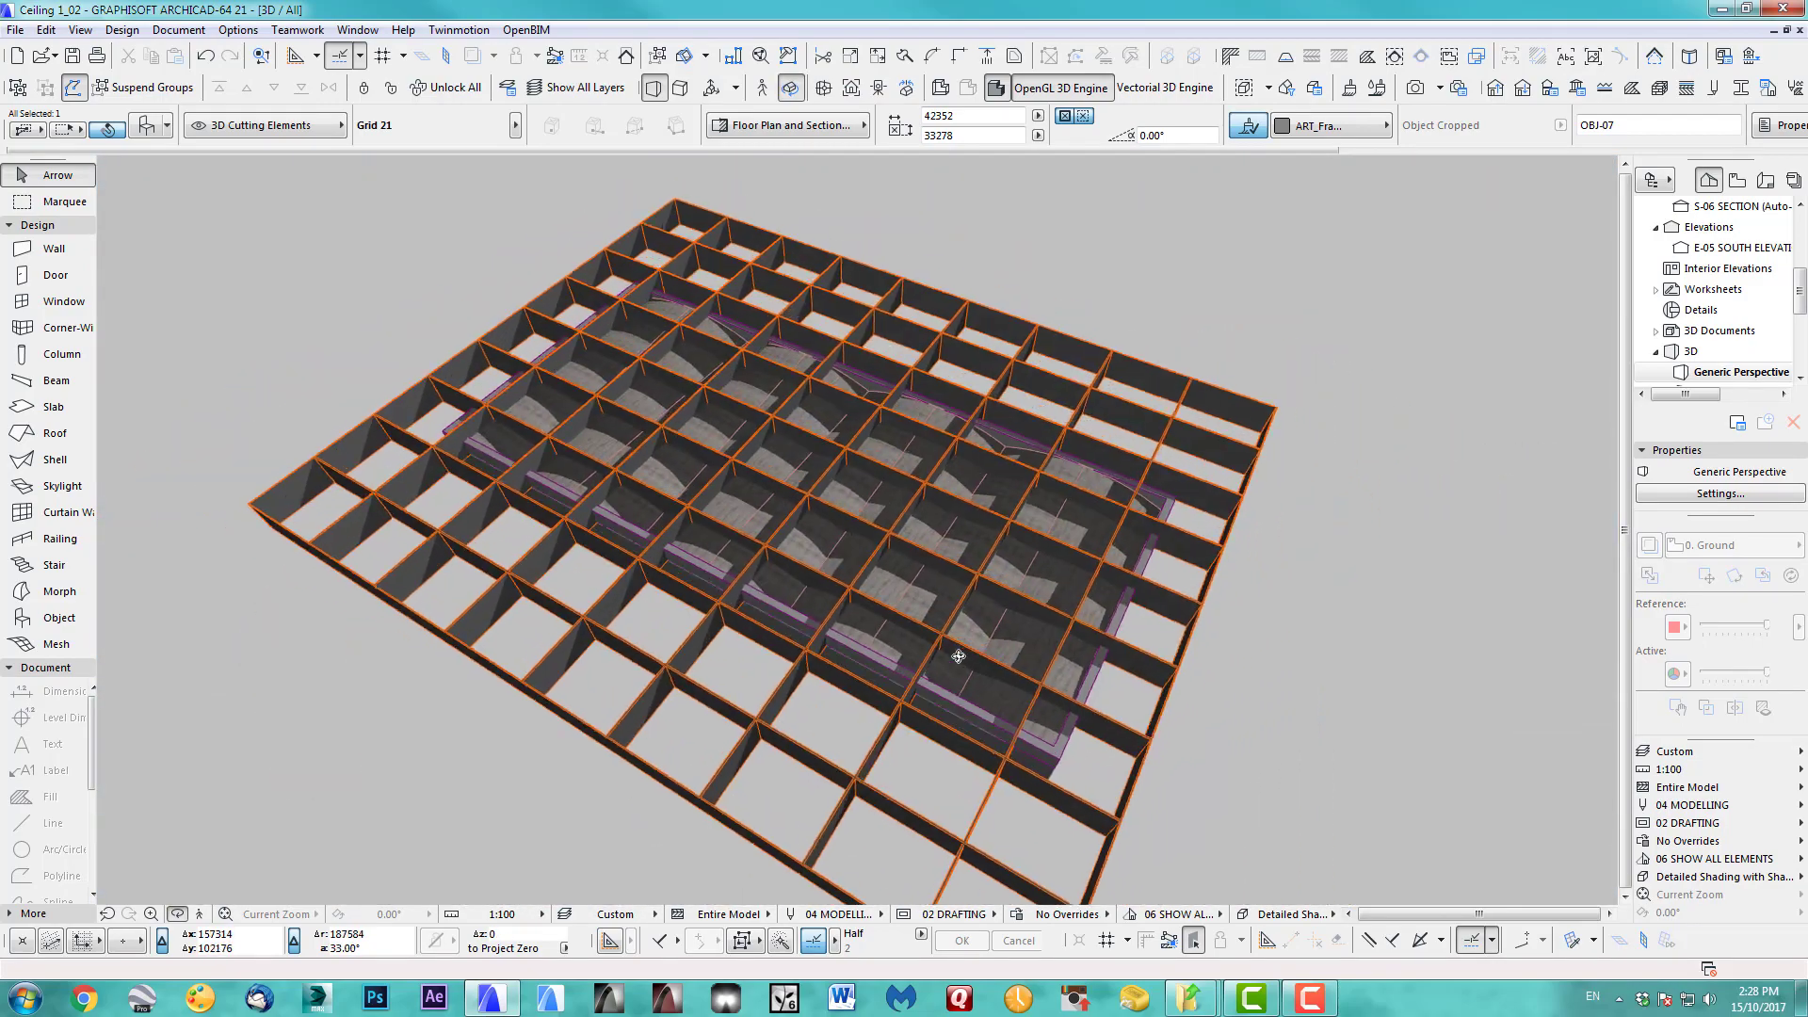
drag(957, 658, 859, 531)
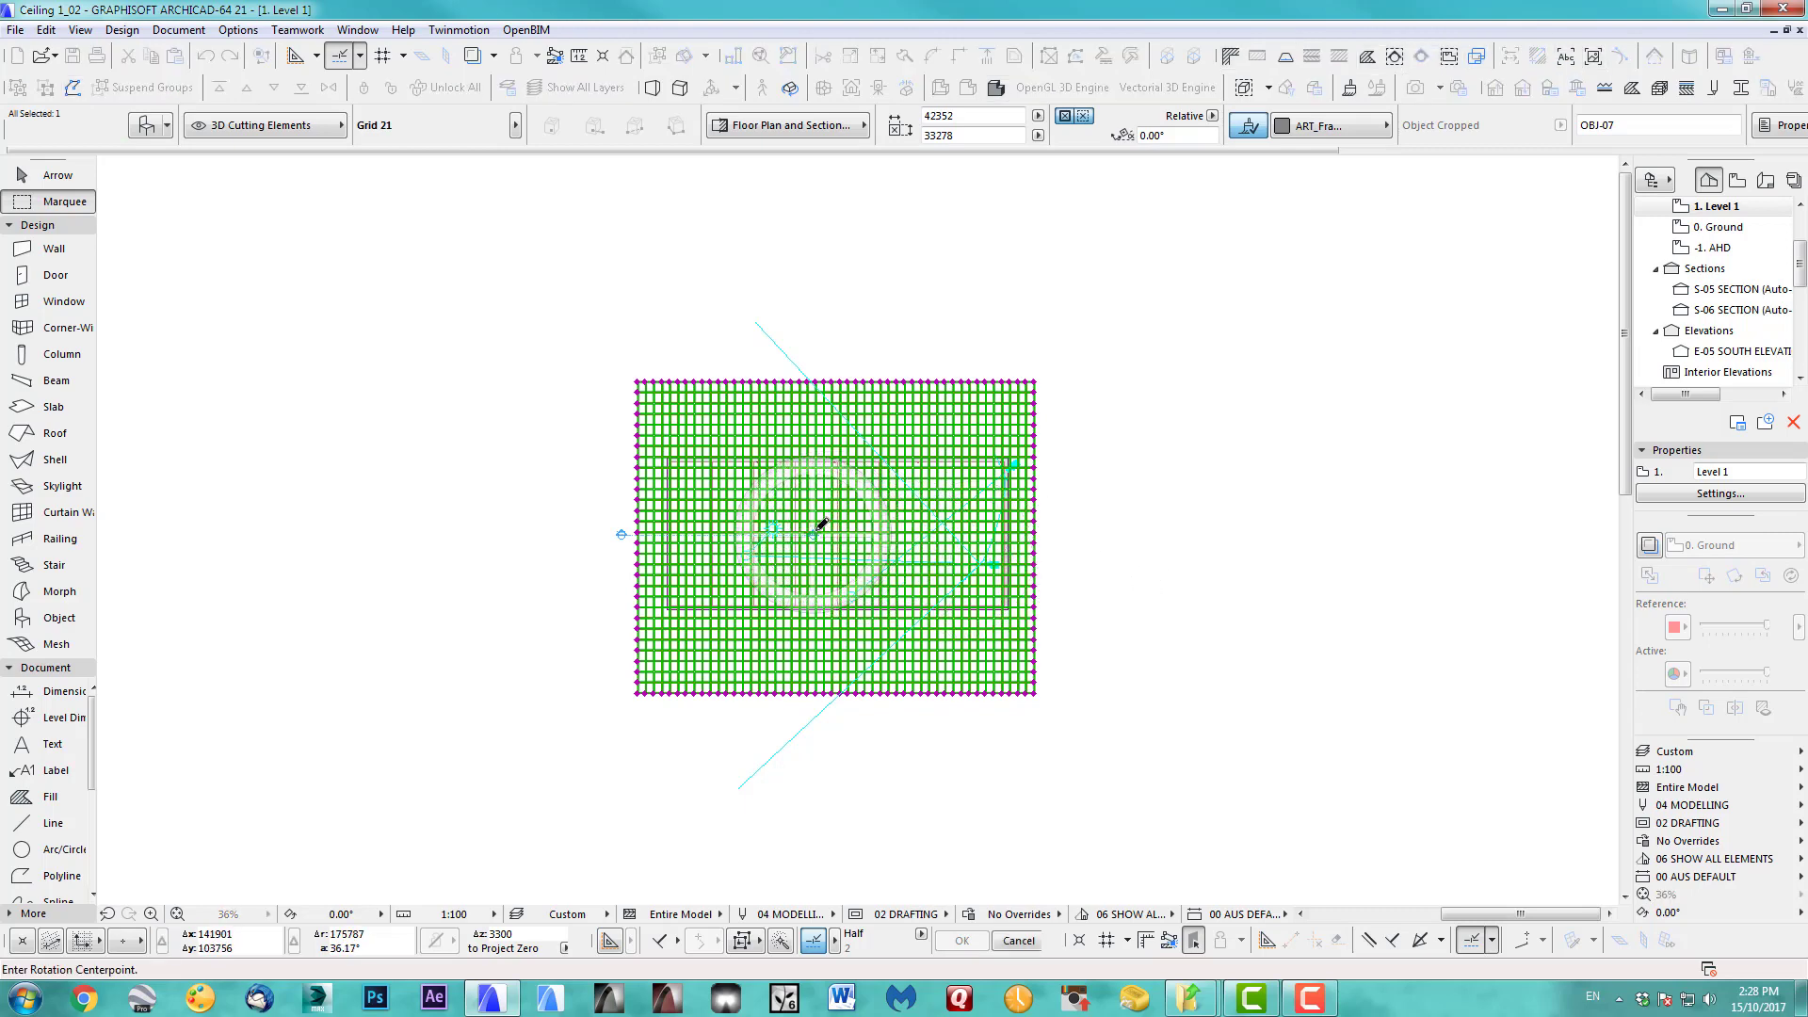
Rotate the grid to 327.92° so it runs diagonally over the shell ceiling.
drag(819, 533, 1113, 673)
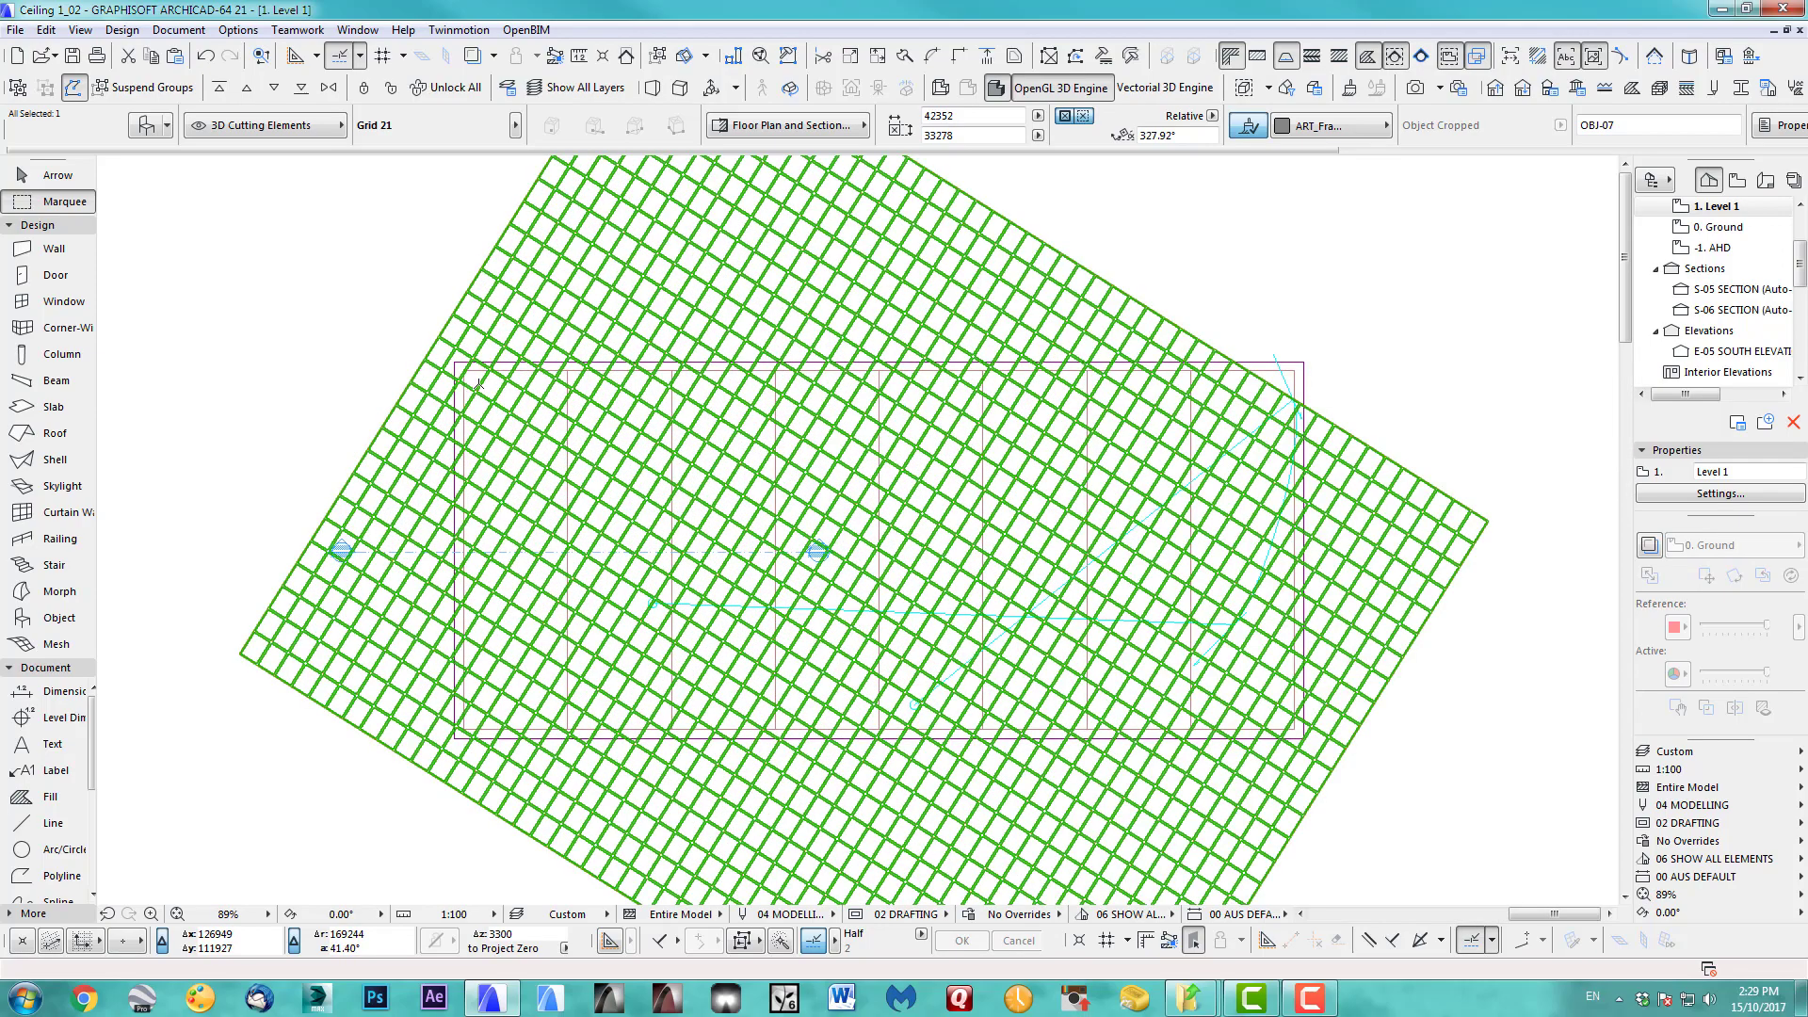
scroll(down, 3)
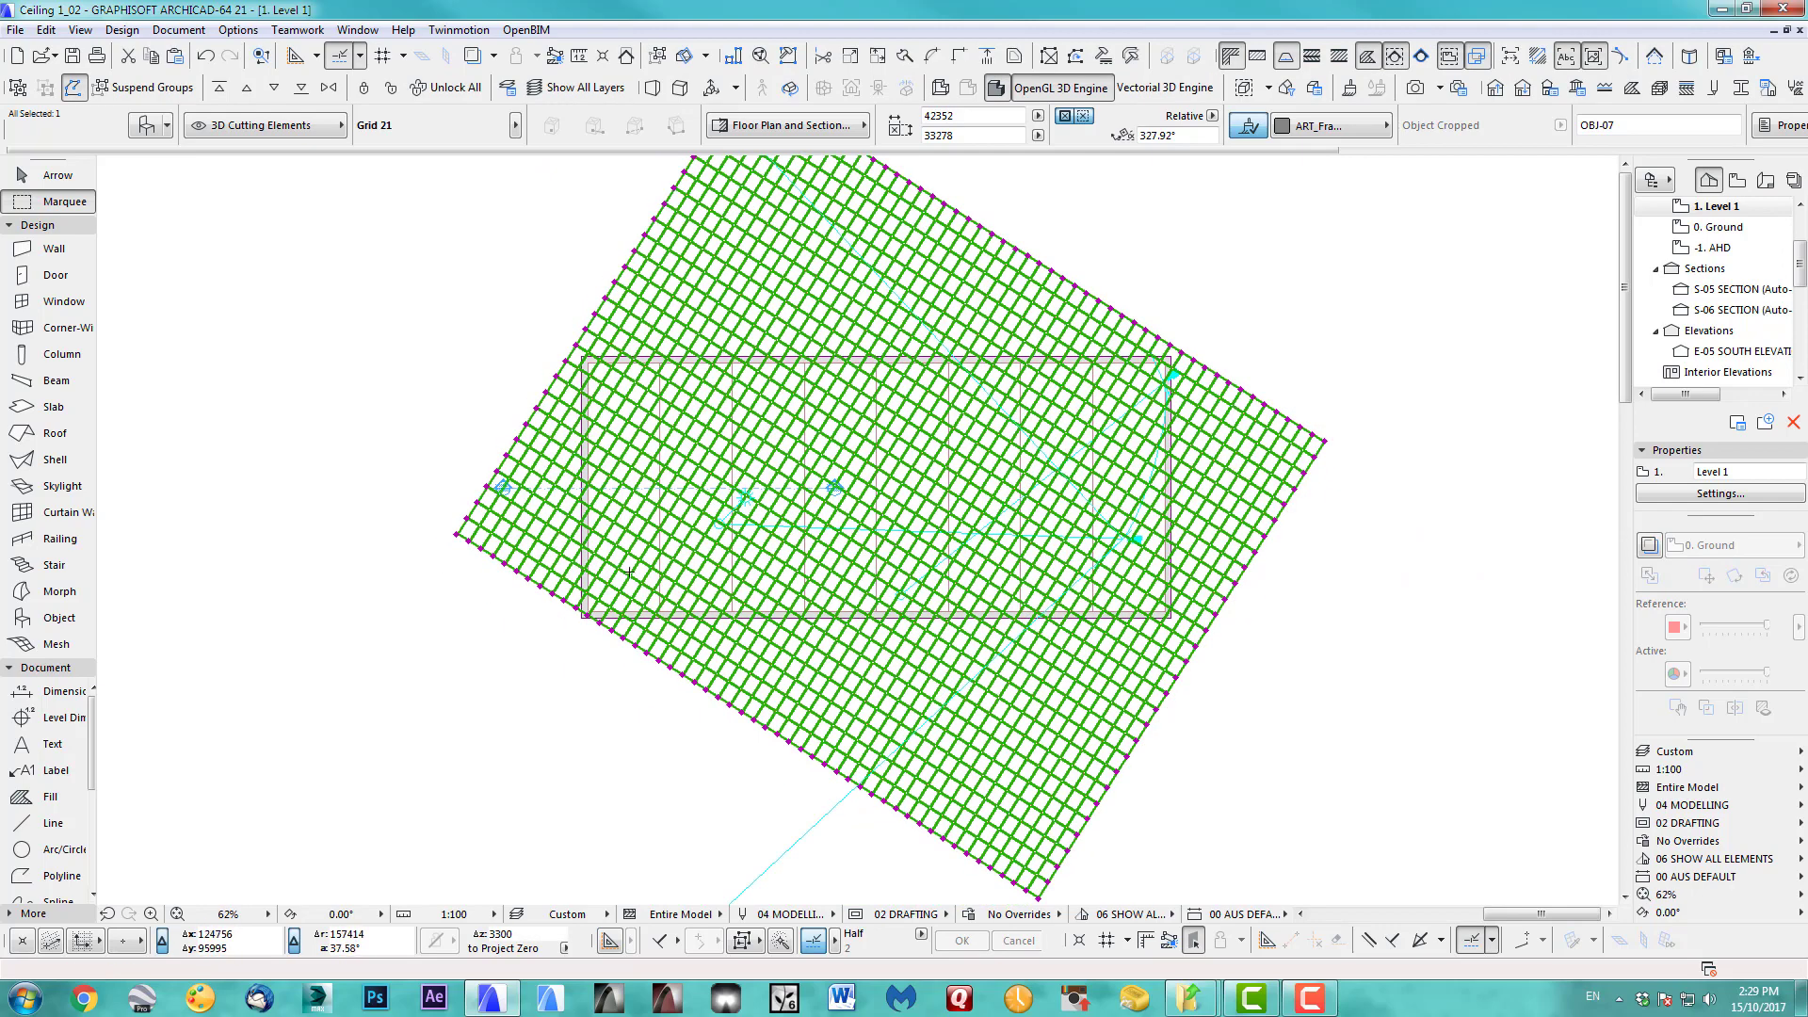
scroll(down, 3)
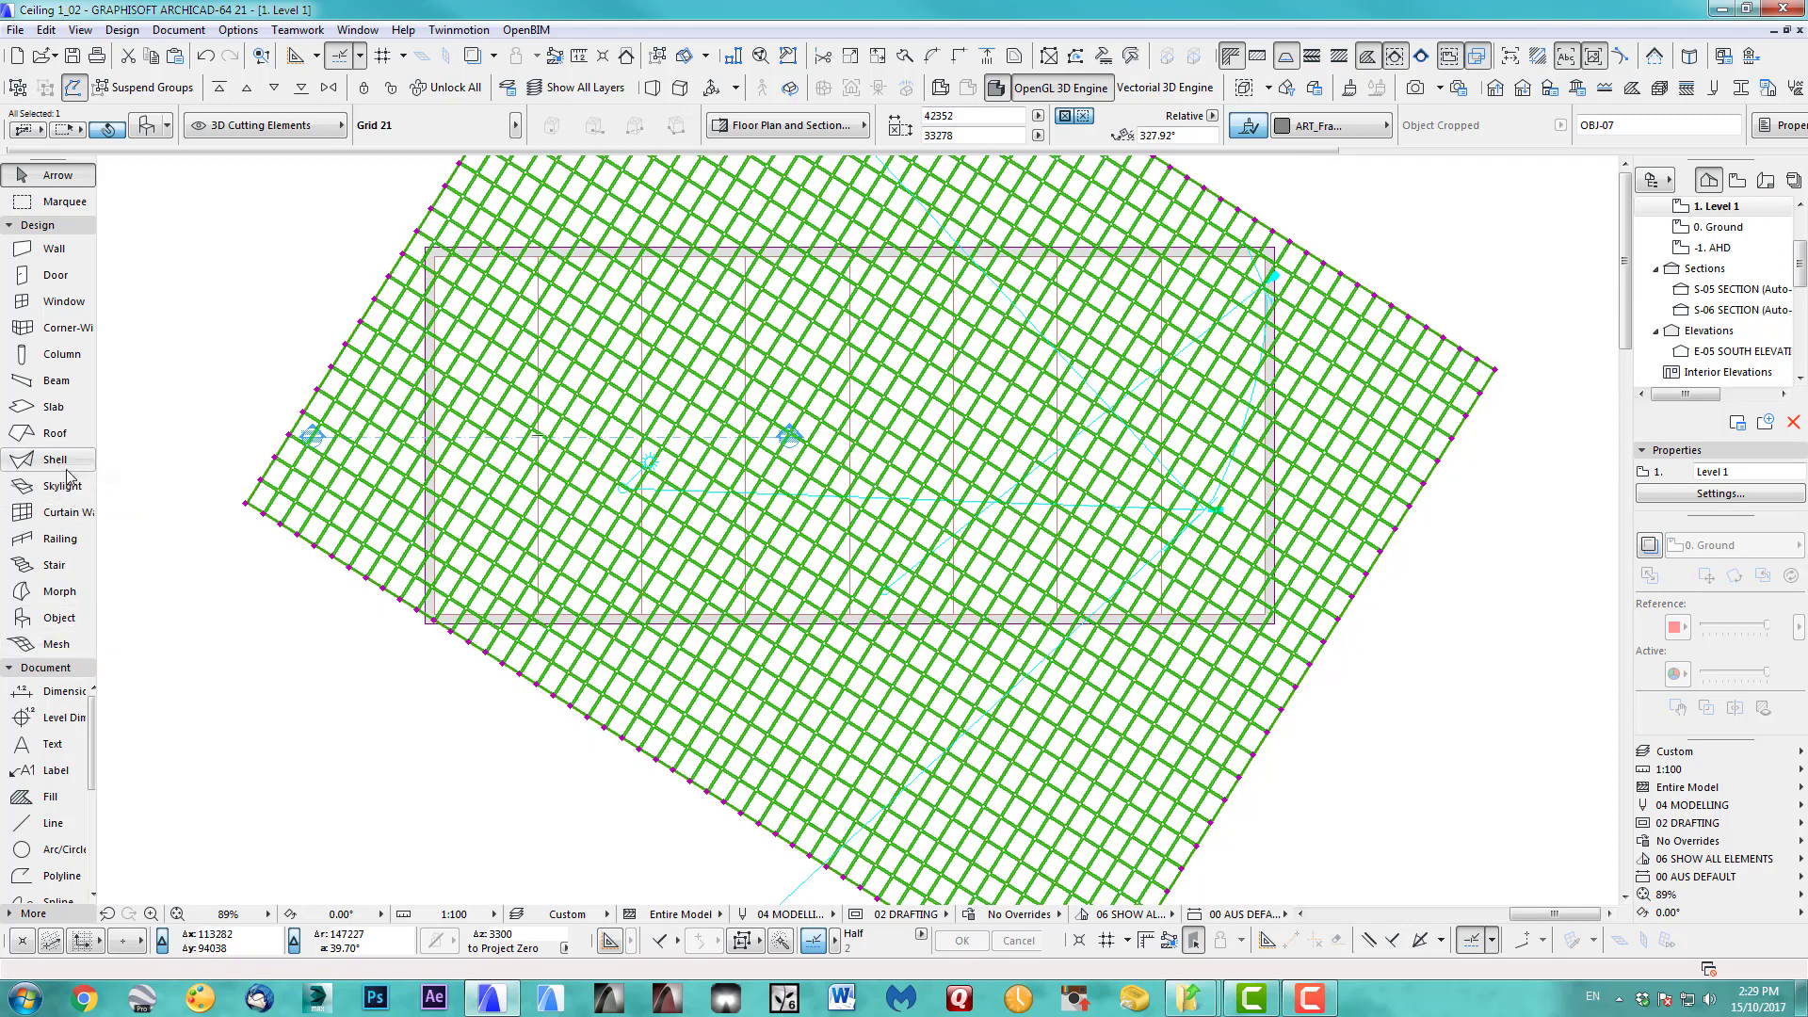
click(440, 420)
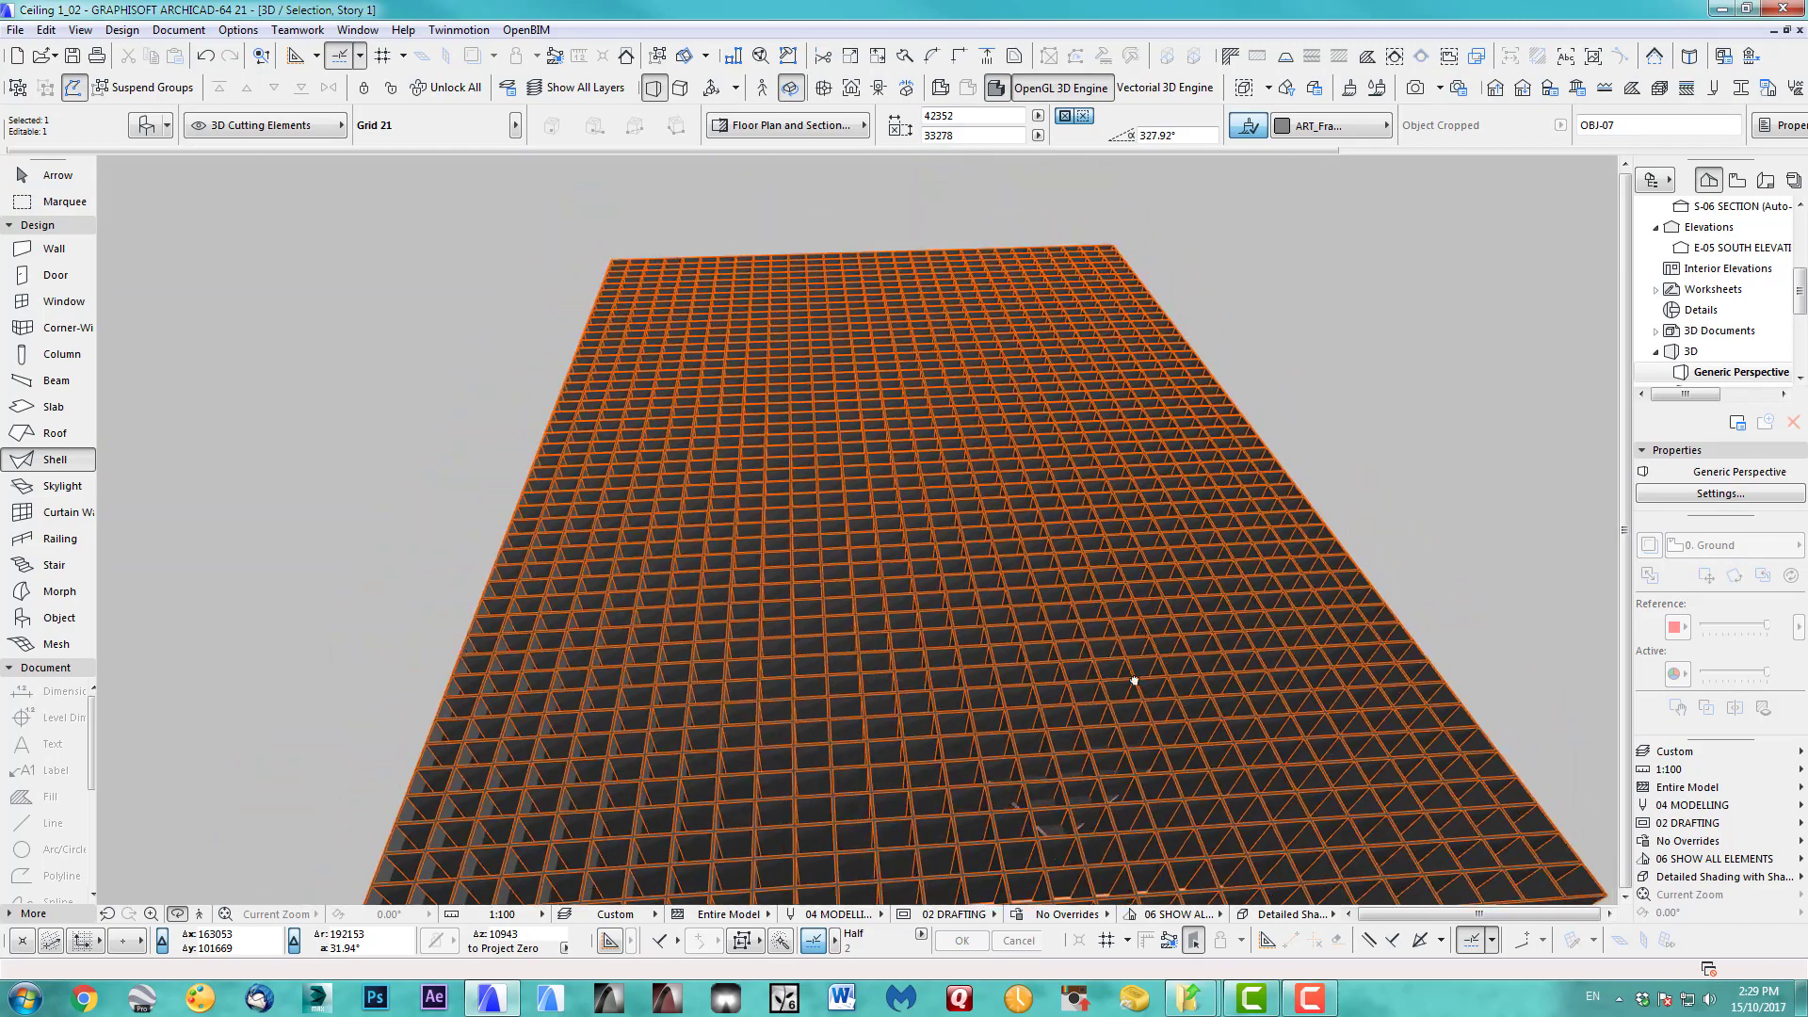
Start Solid Element Operations from the Design menu and select the eight shell panels.
drag(1134, 680, 1014, 619)
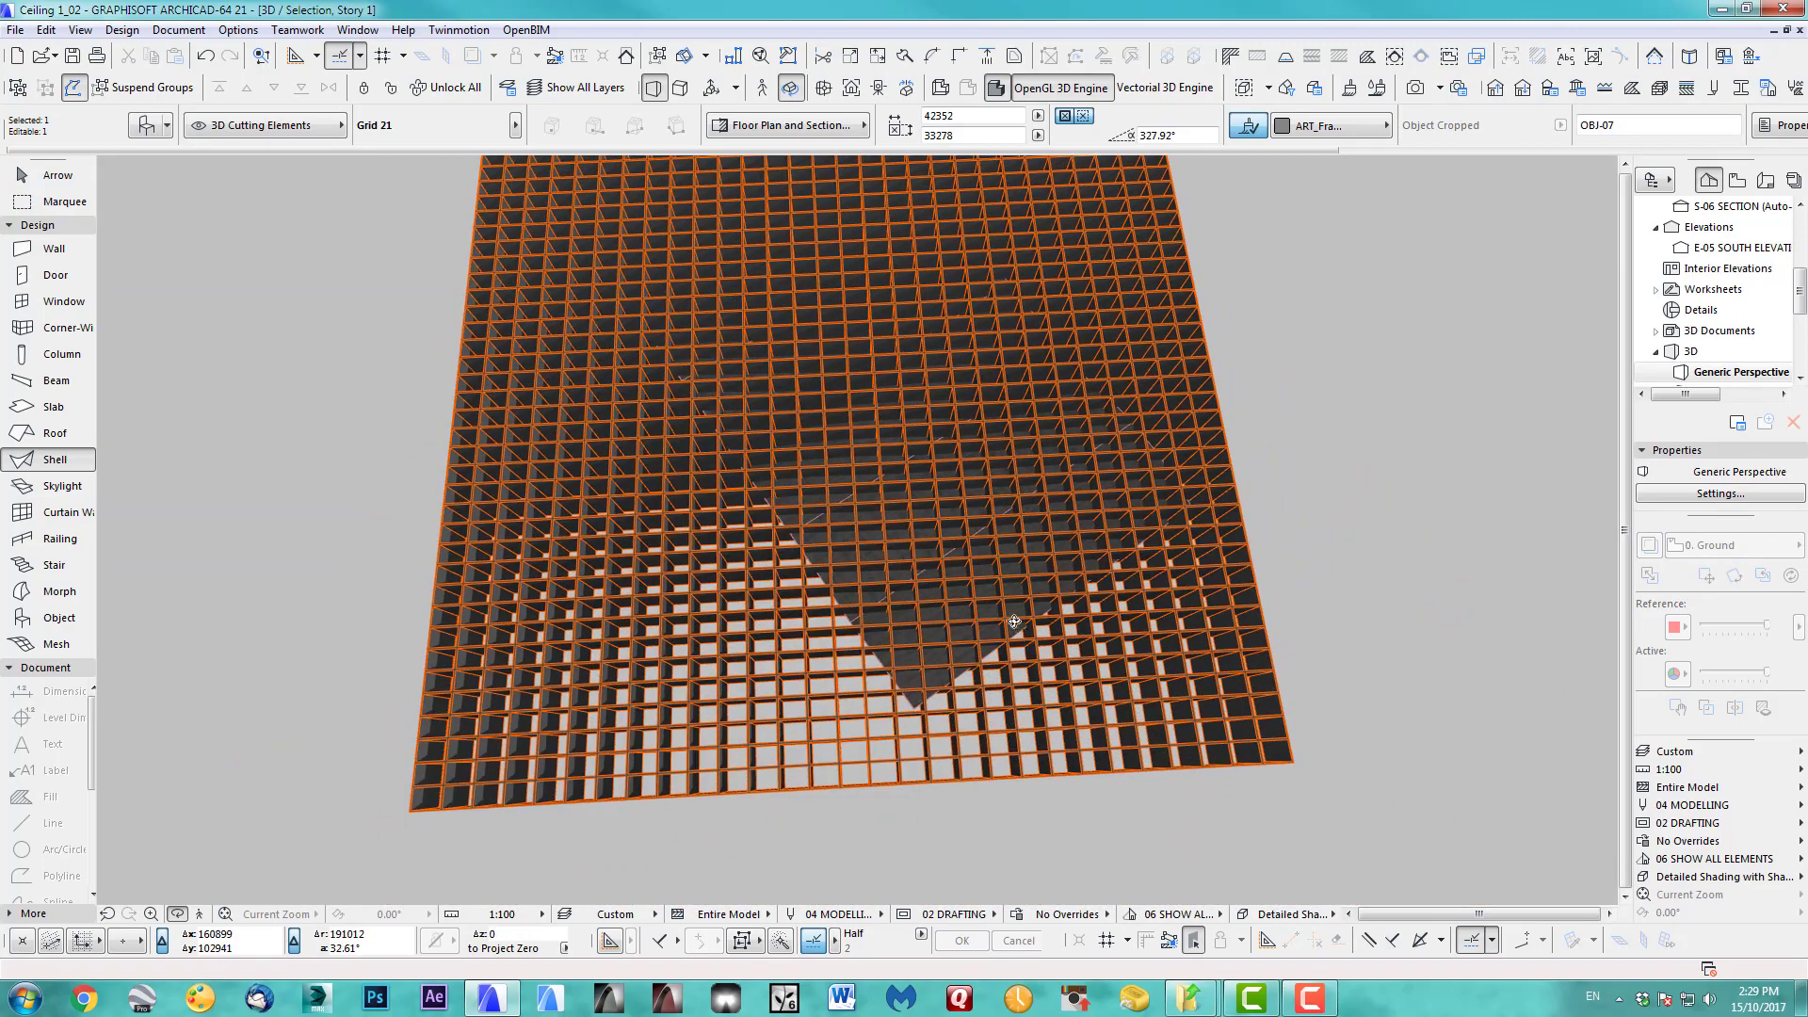
click(122, 29)
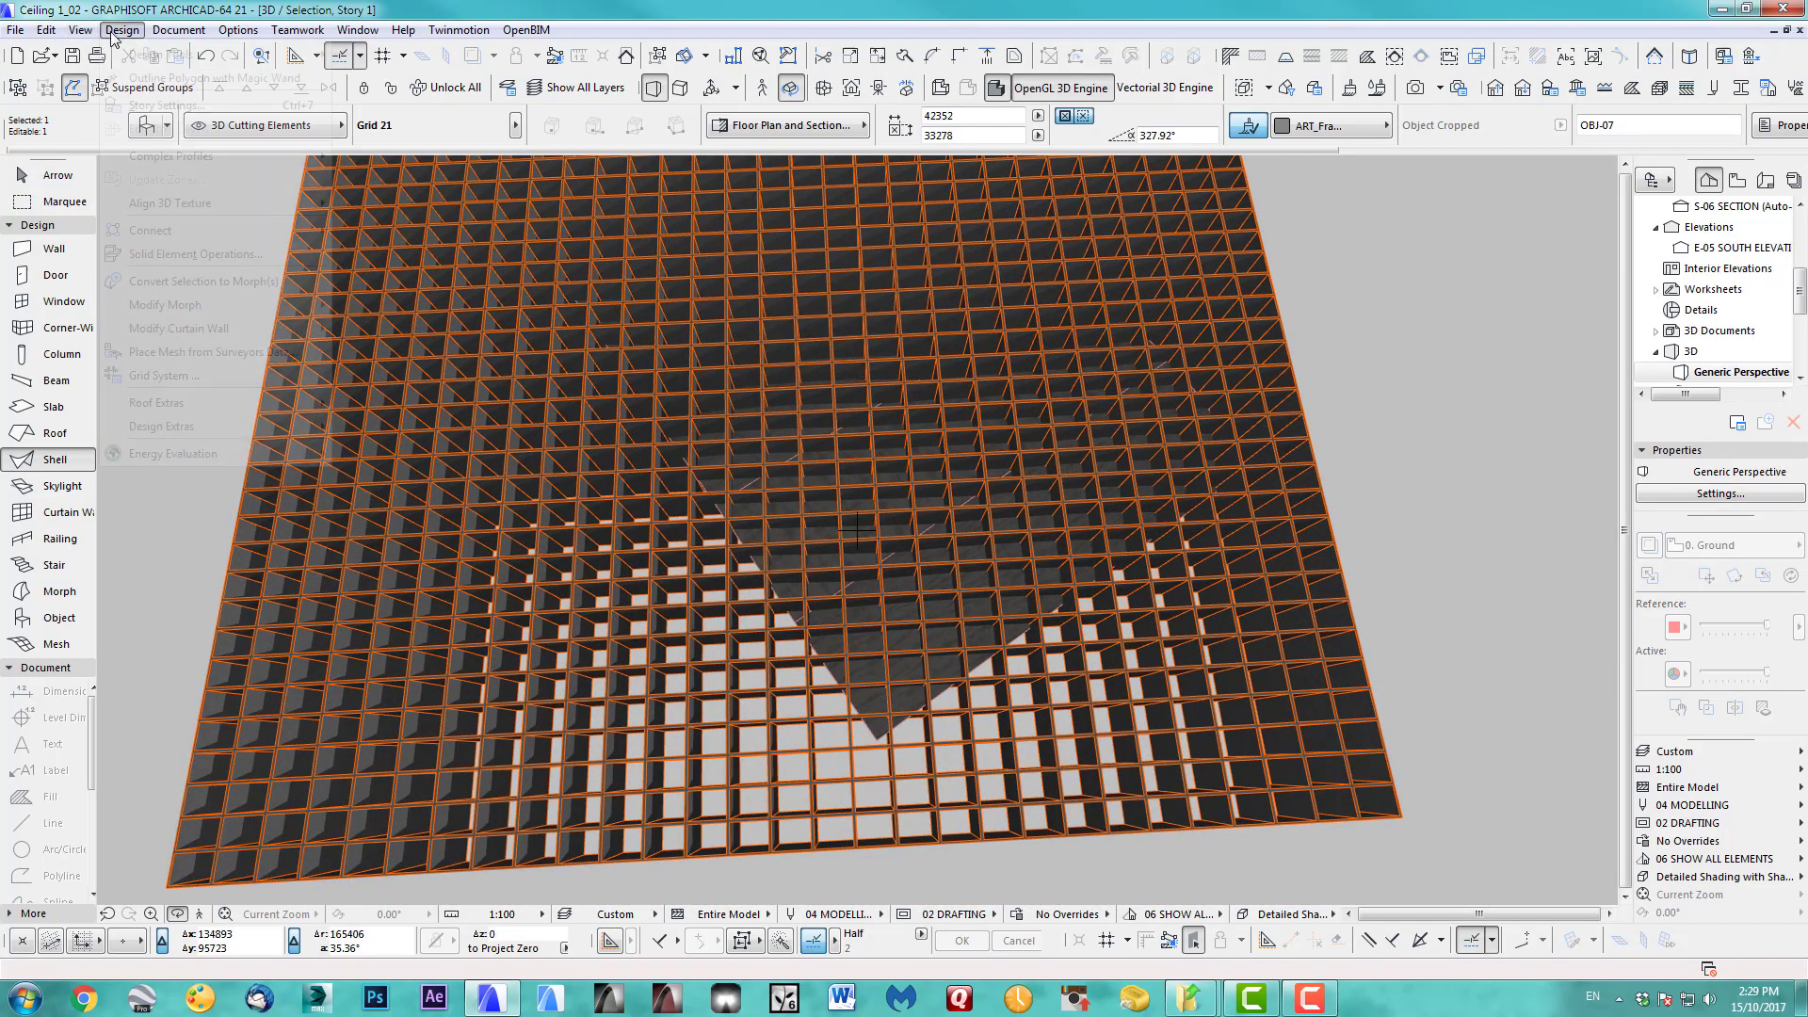
click(192, 255)
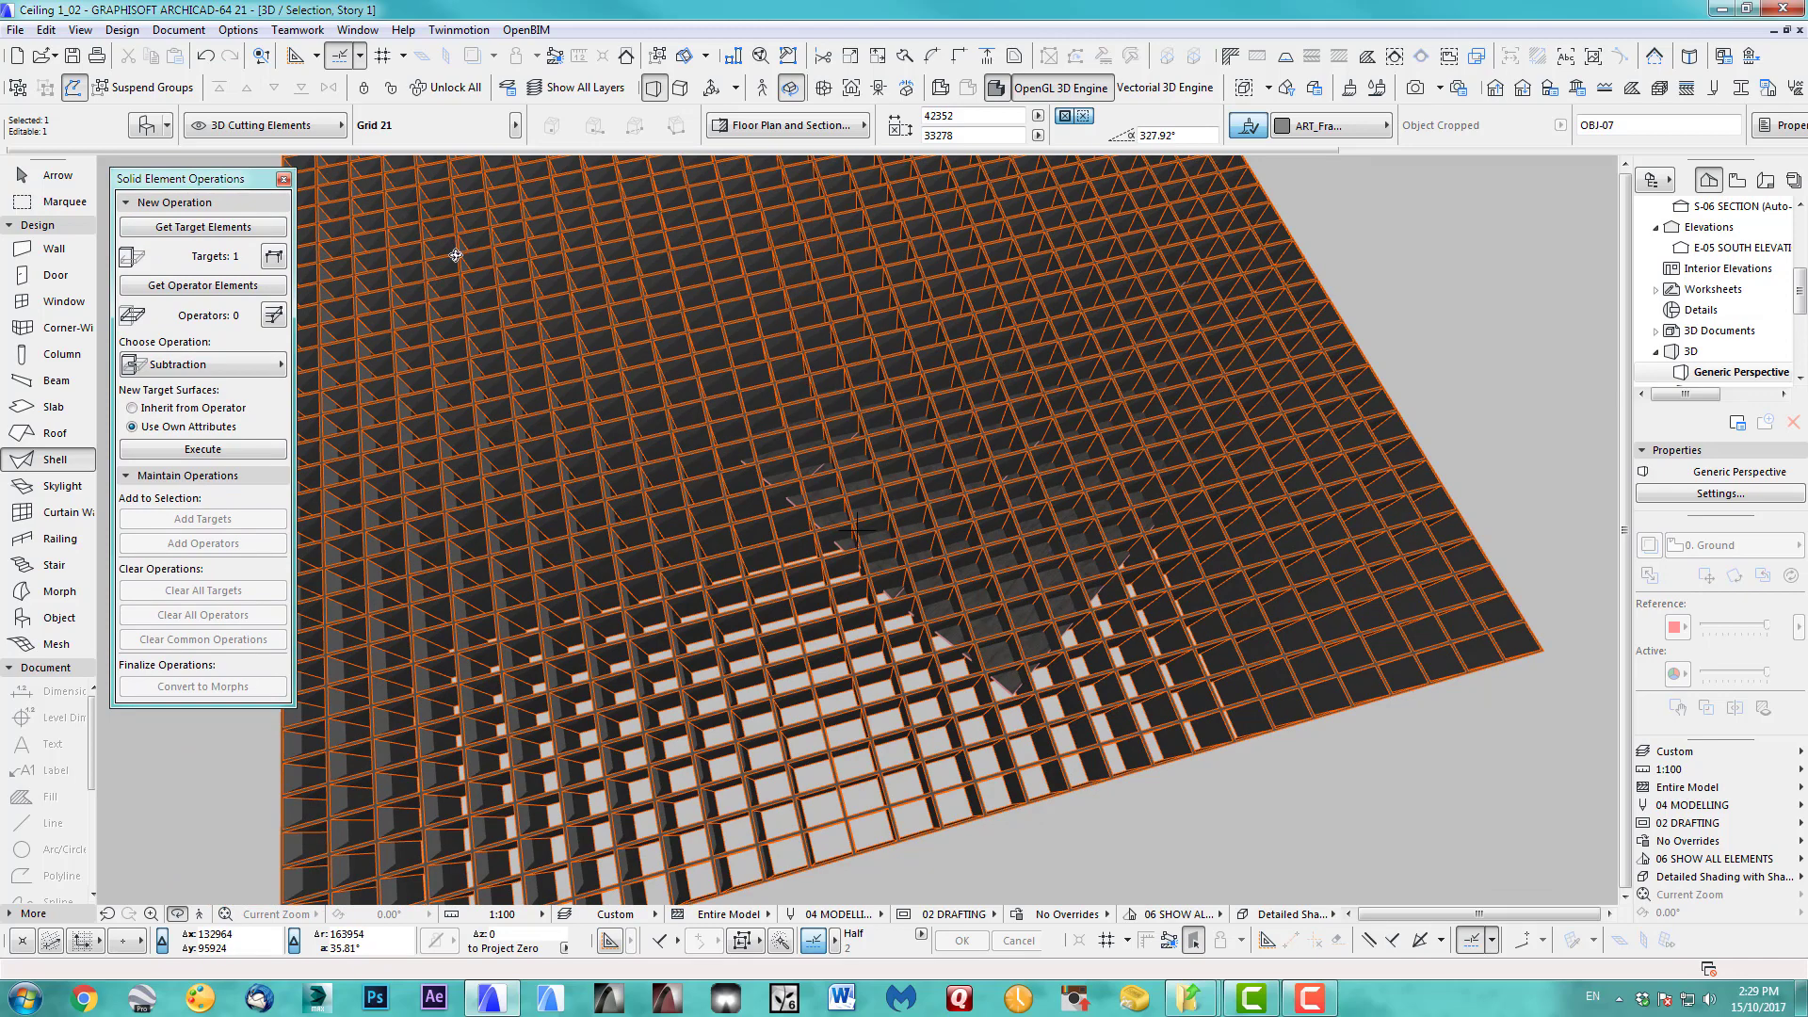
click(46, 175)
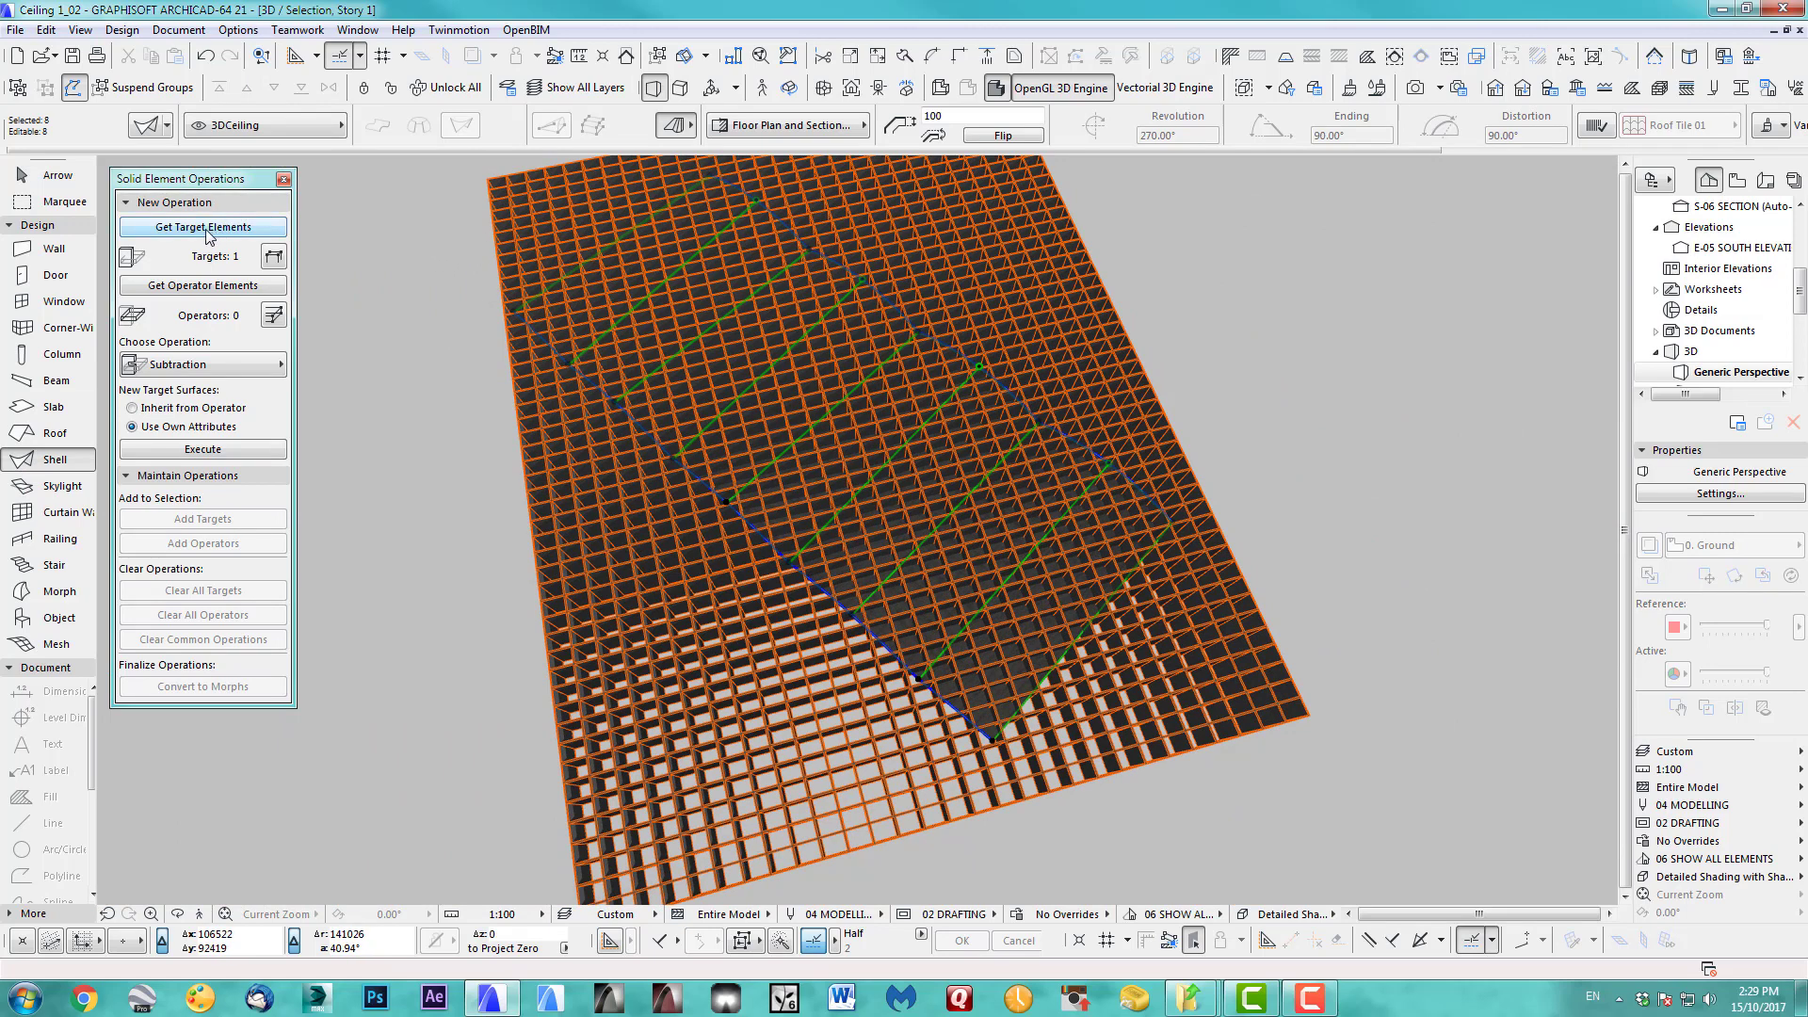
Set the shells as targets, the grid as operator, and run Subtraction.
click(204, 226)
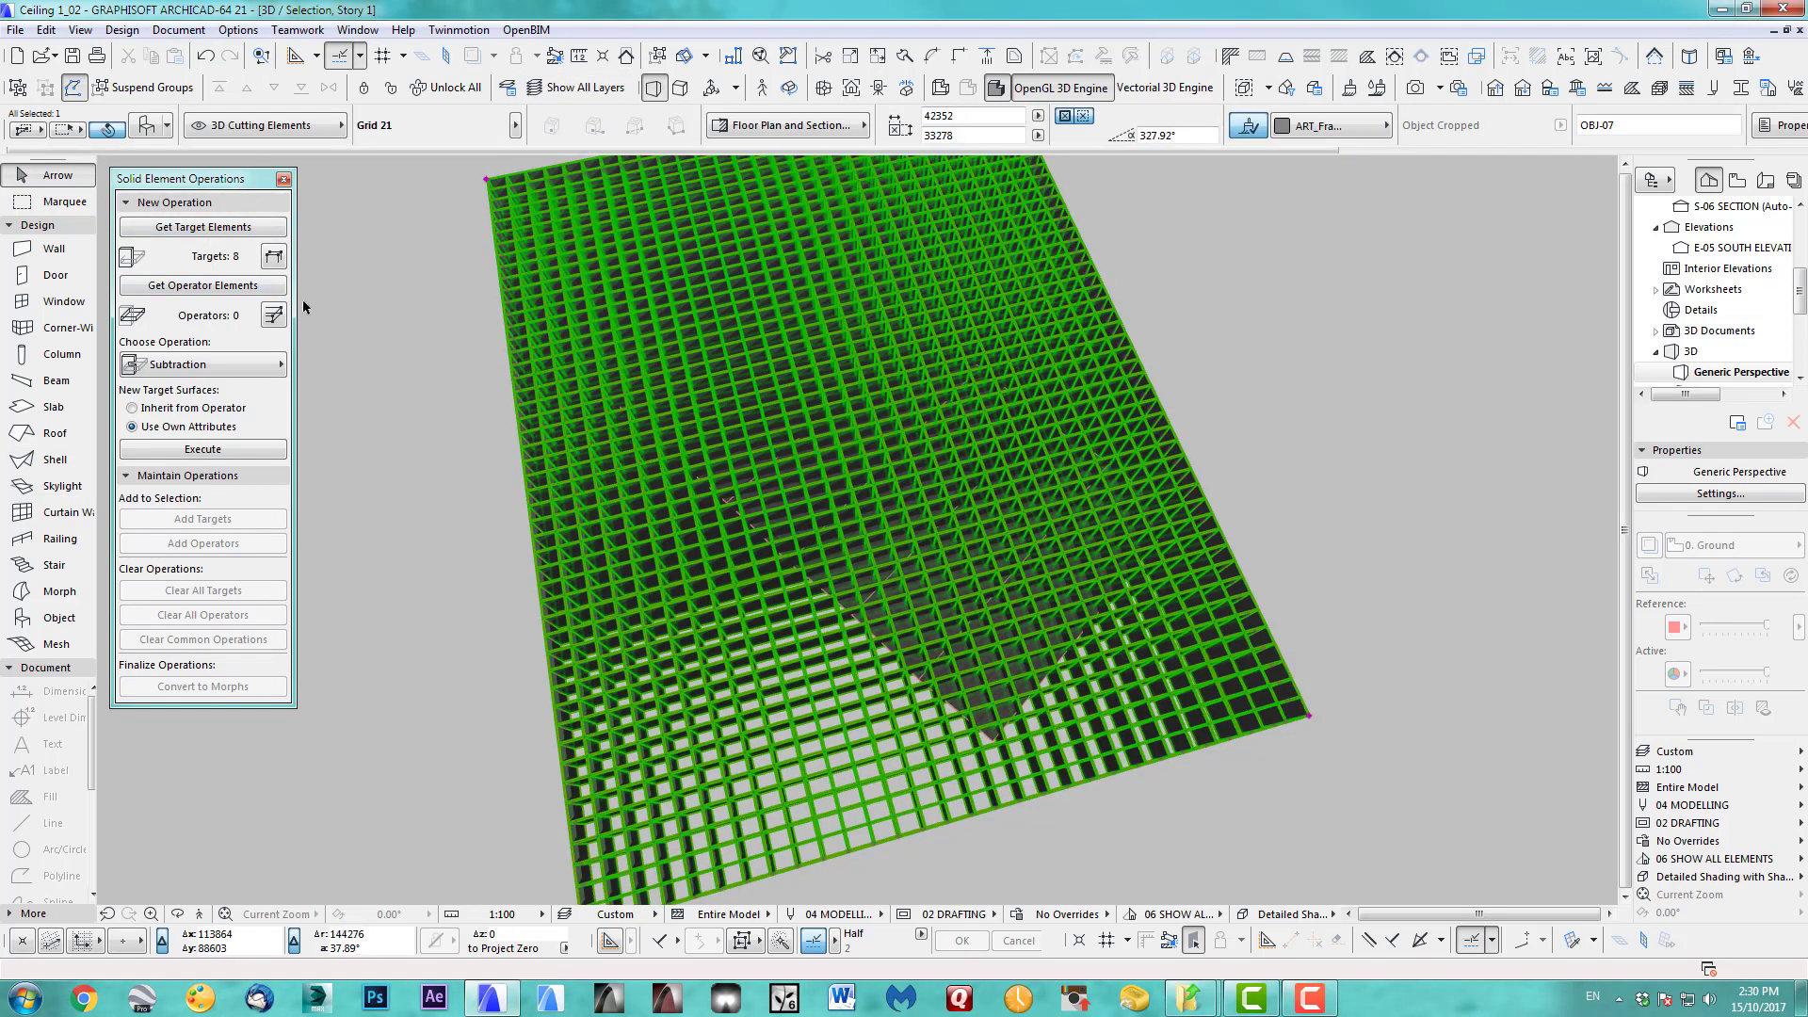
click(203, 284)
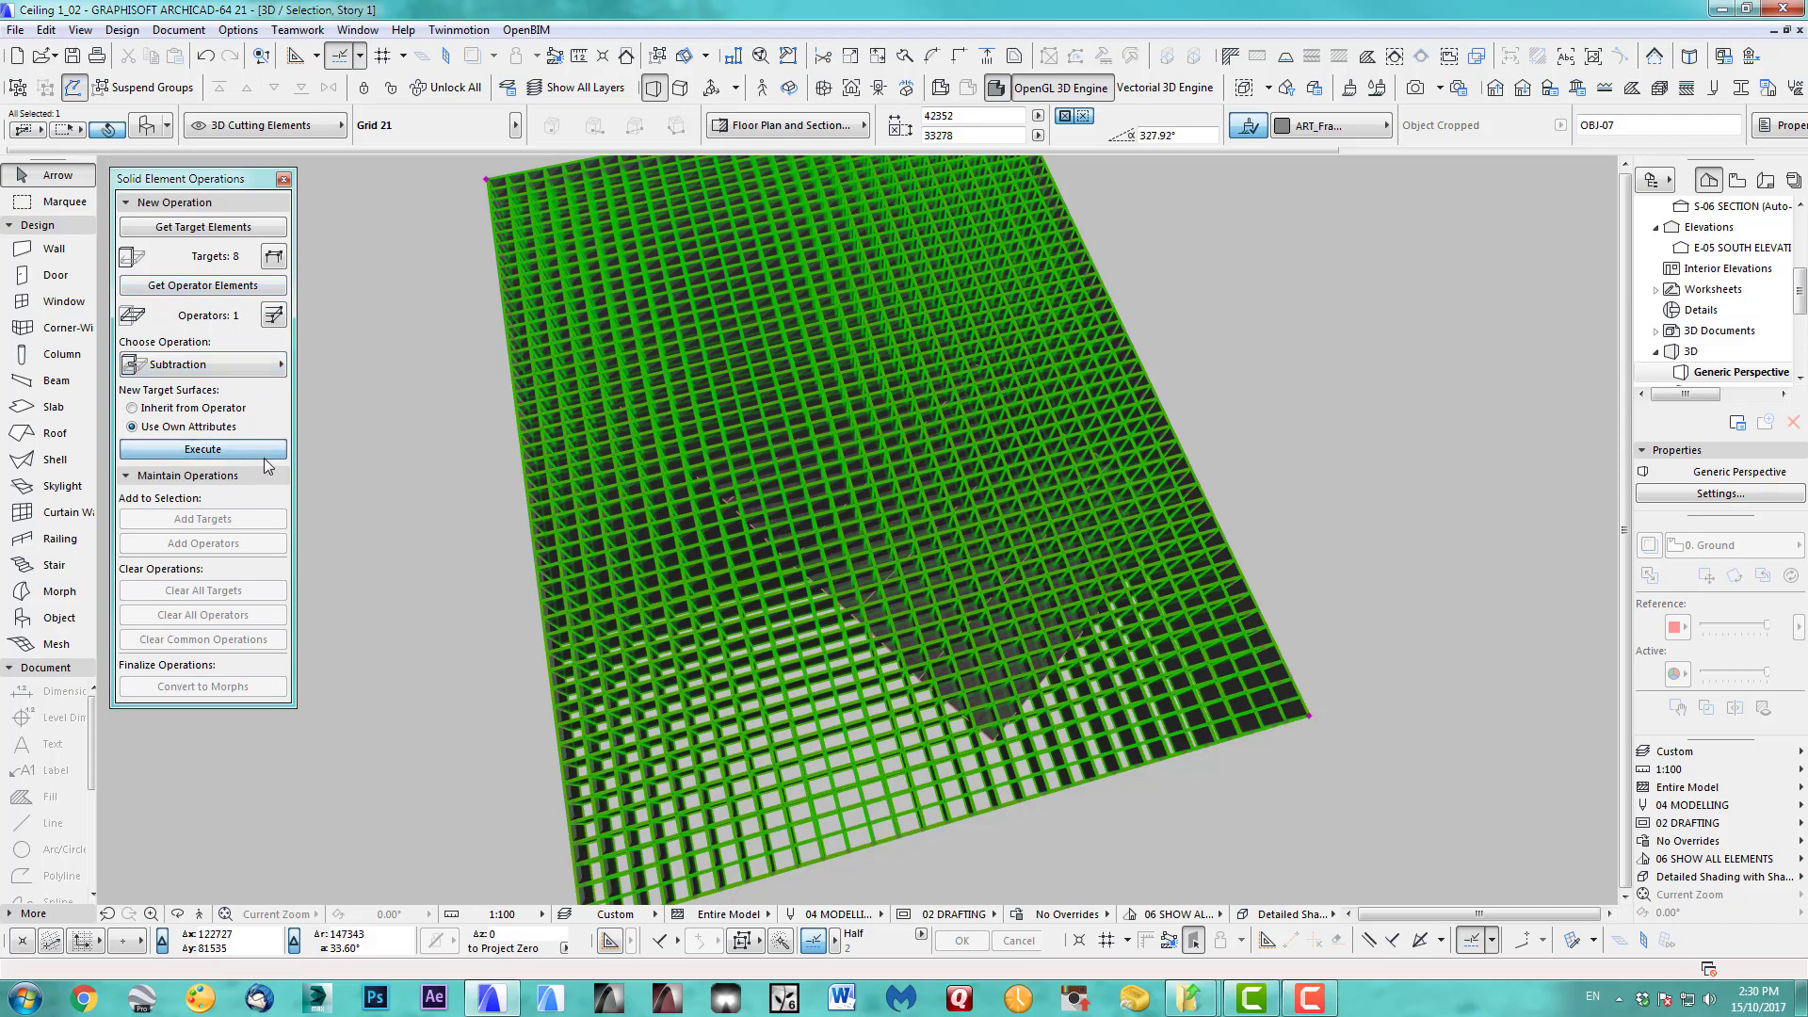
click(201, 448)
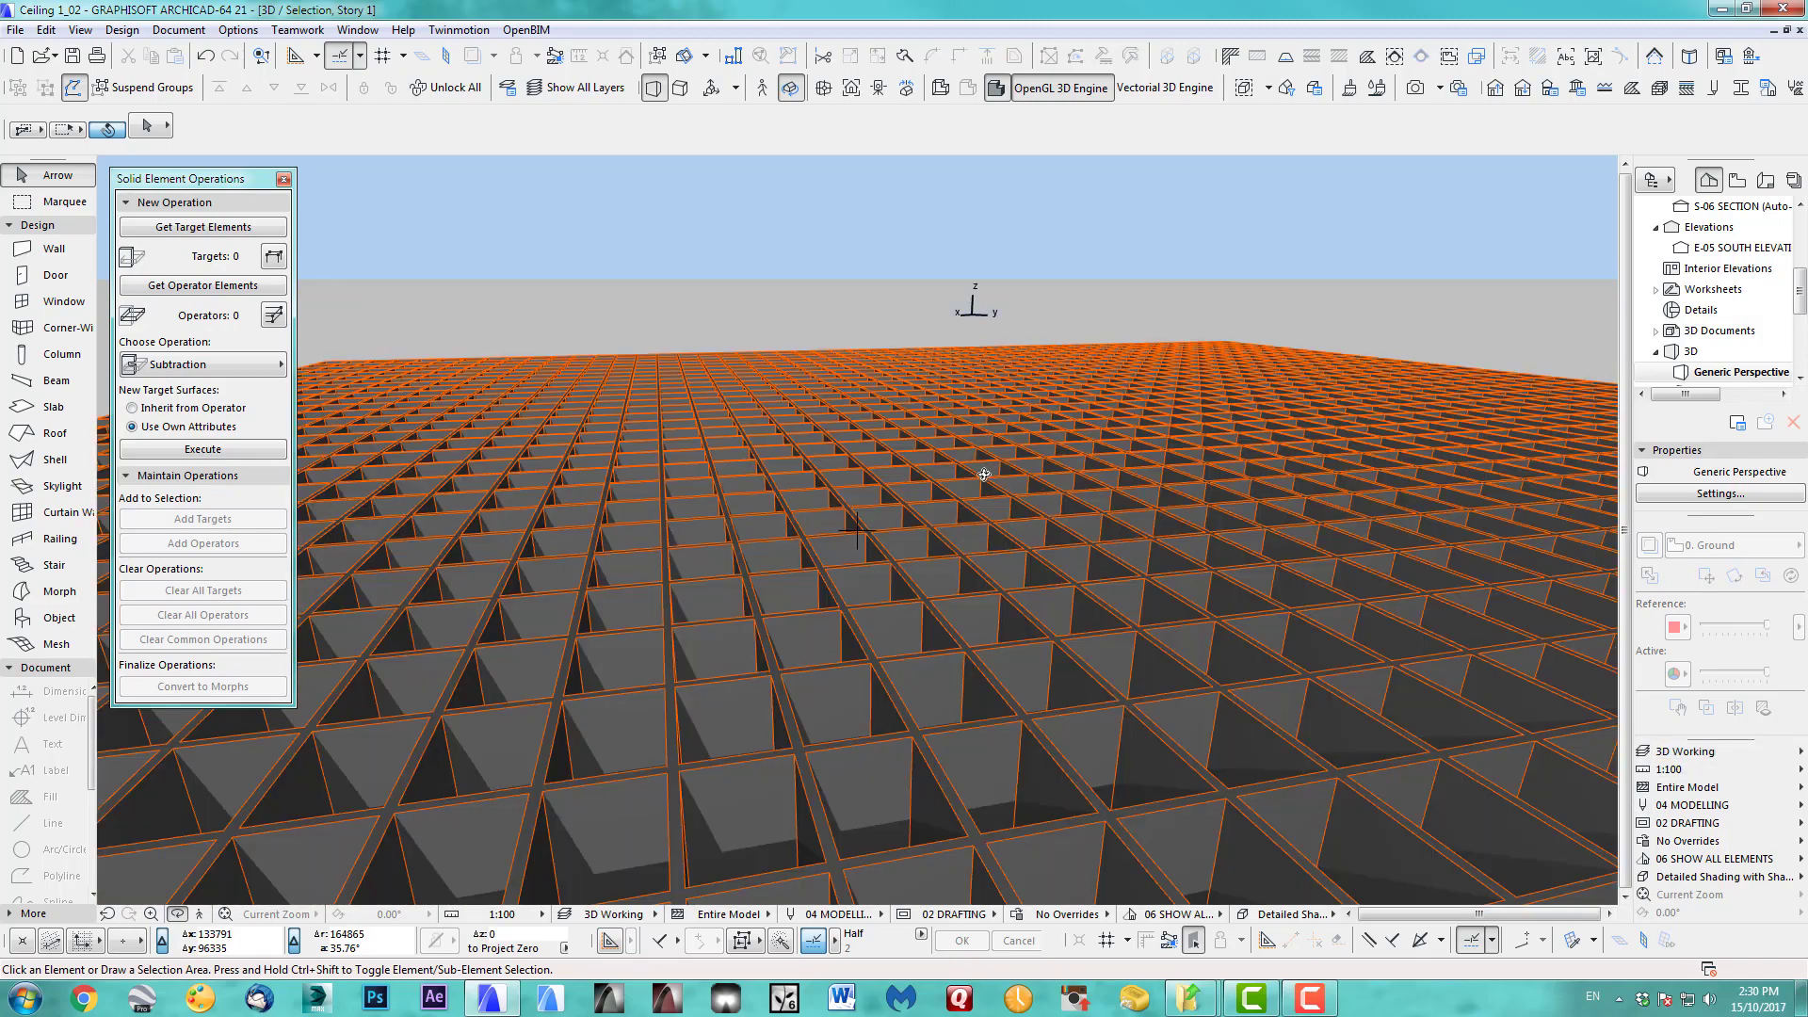
Set the grid's Frame Thickness to 150 in Object Selection Settings and apply it.
drag(983, 475, 1057, 539)
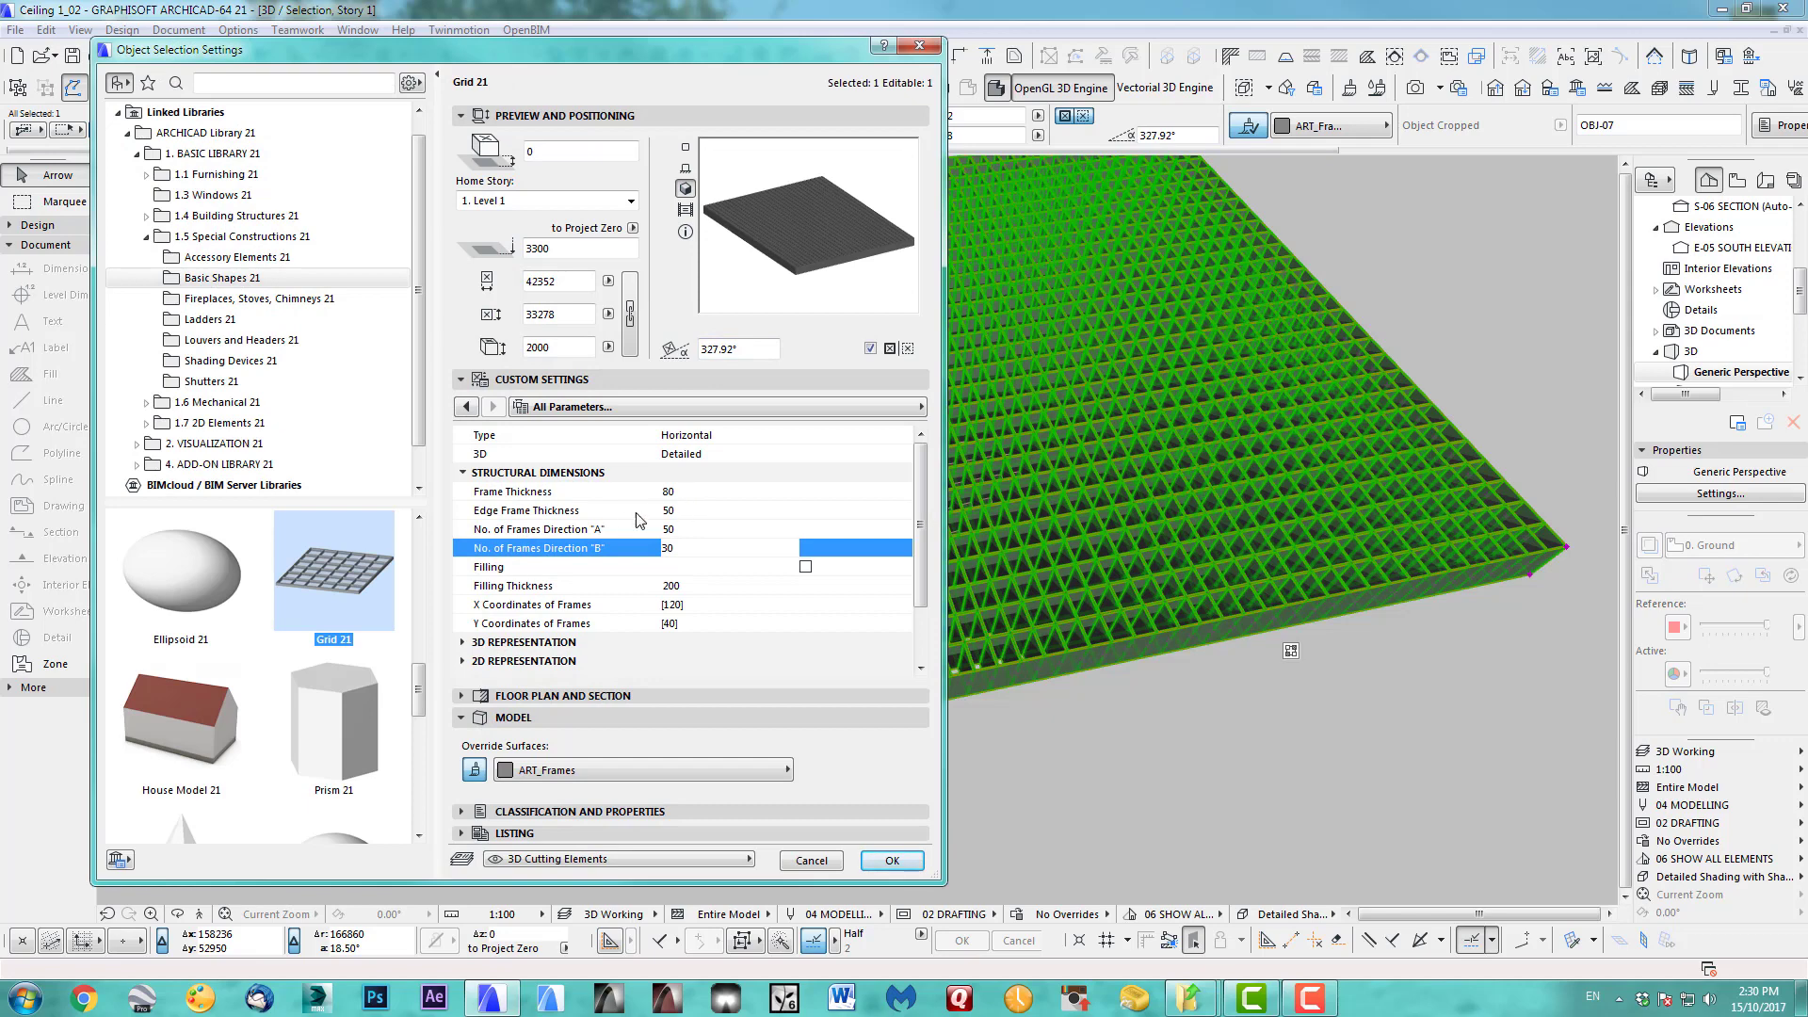
mouse_move(667, 505)
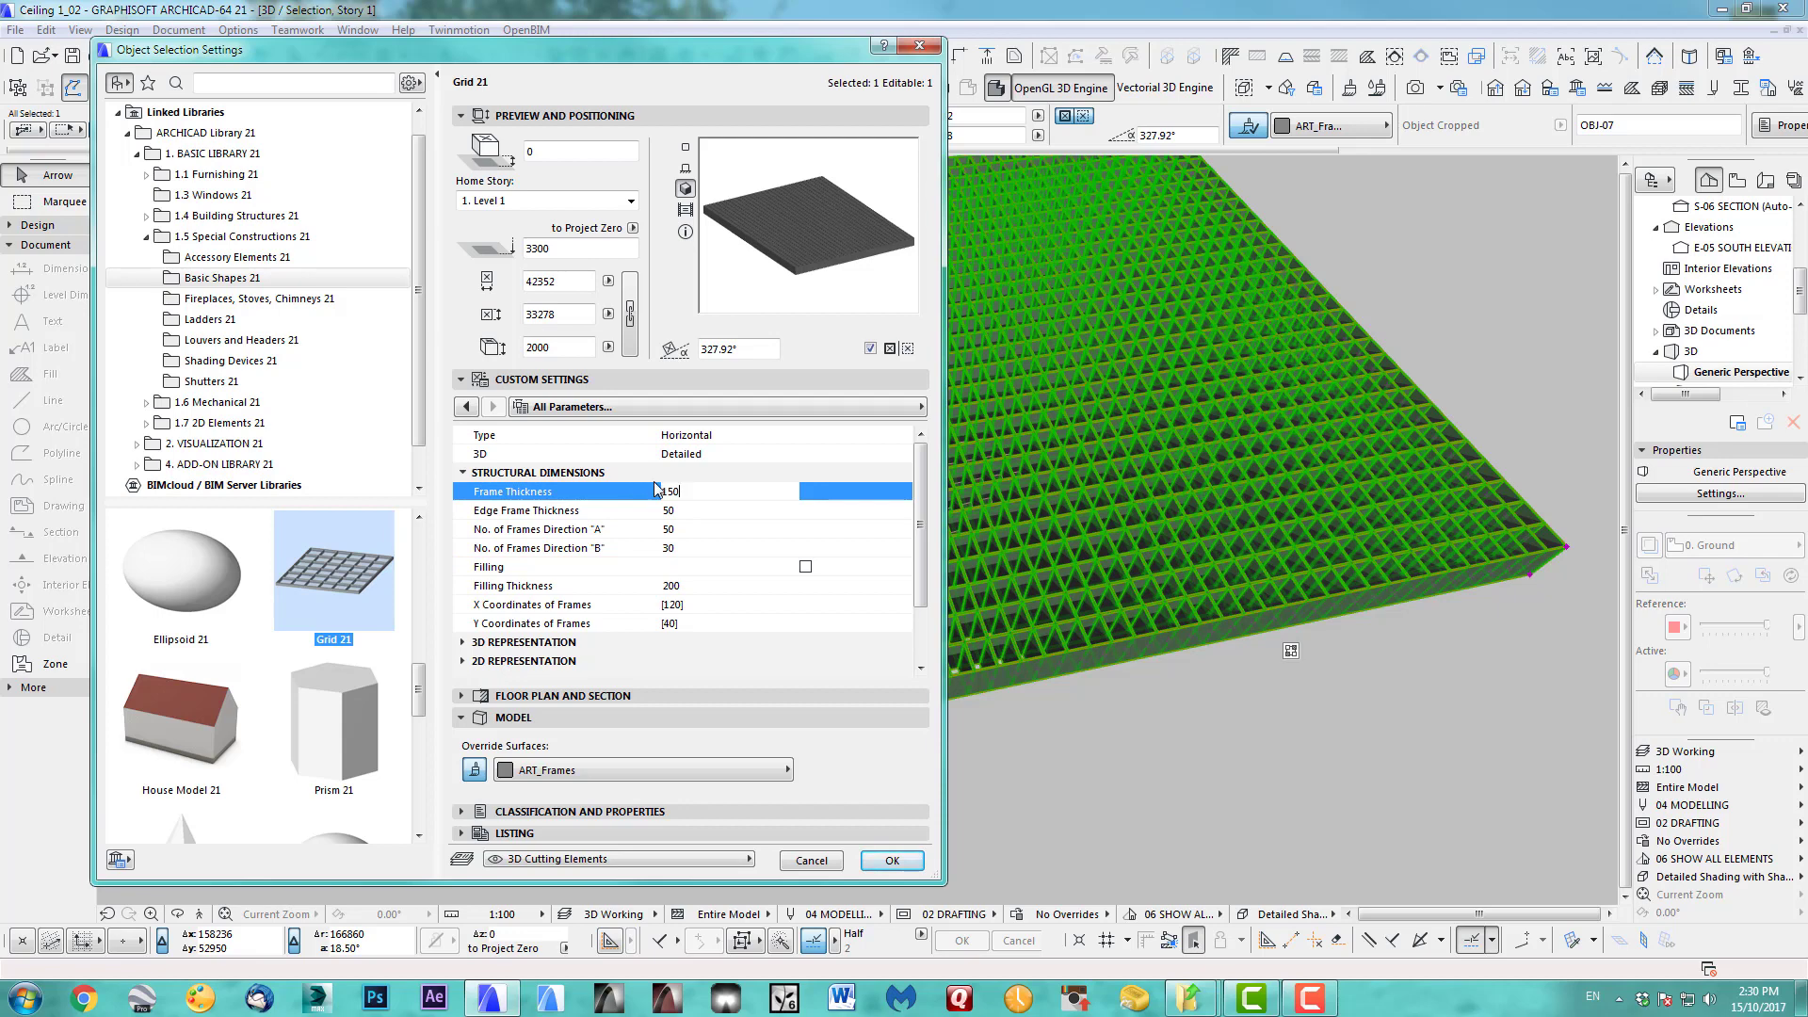
text(150)
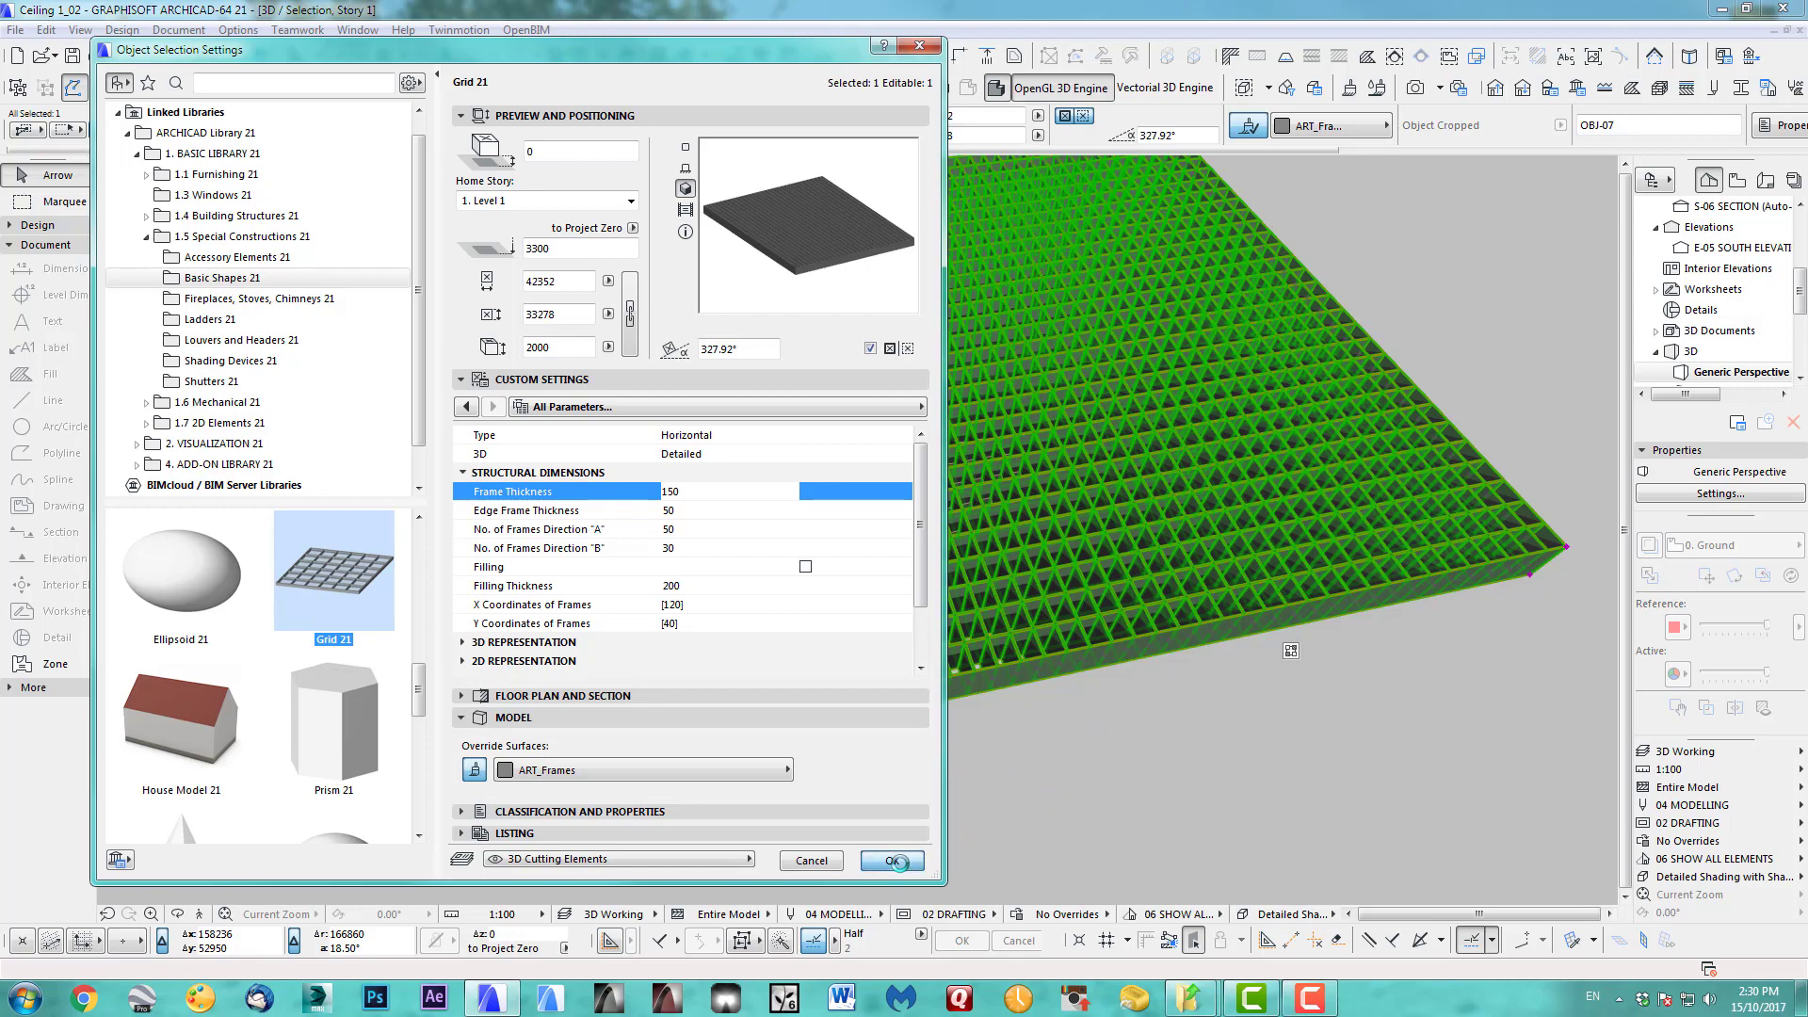
click(891, 861)
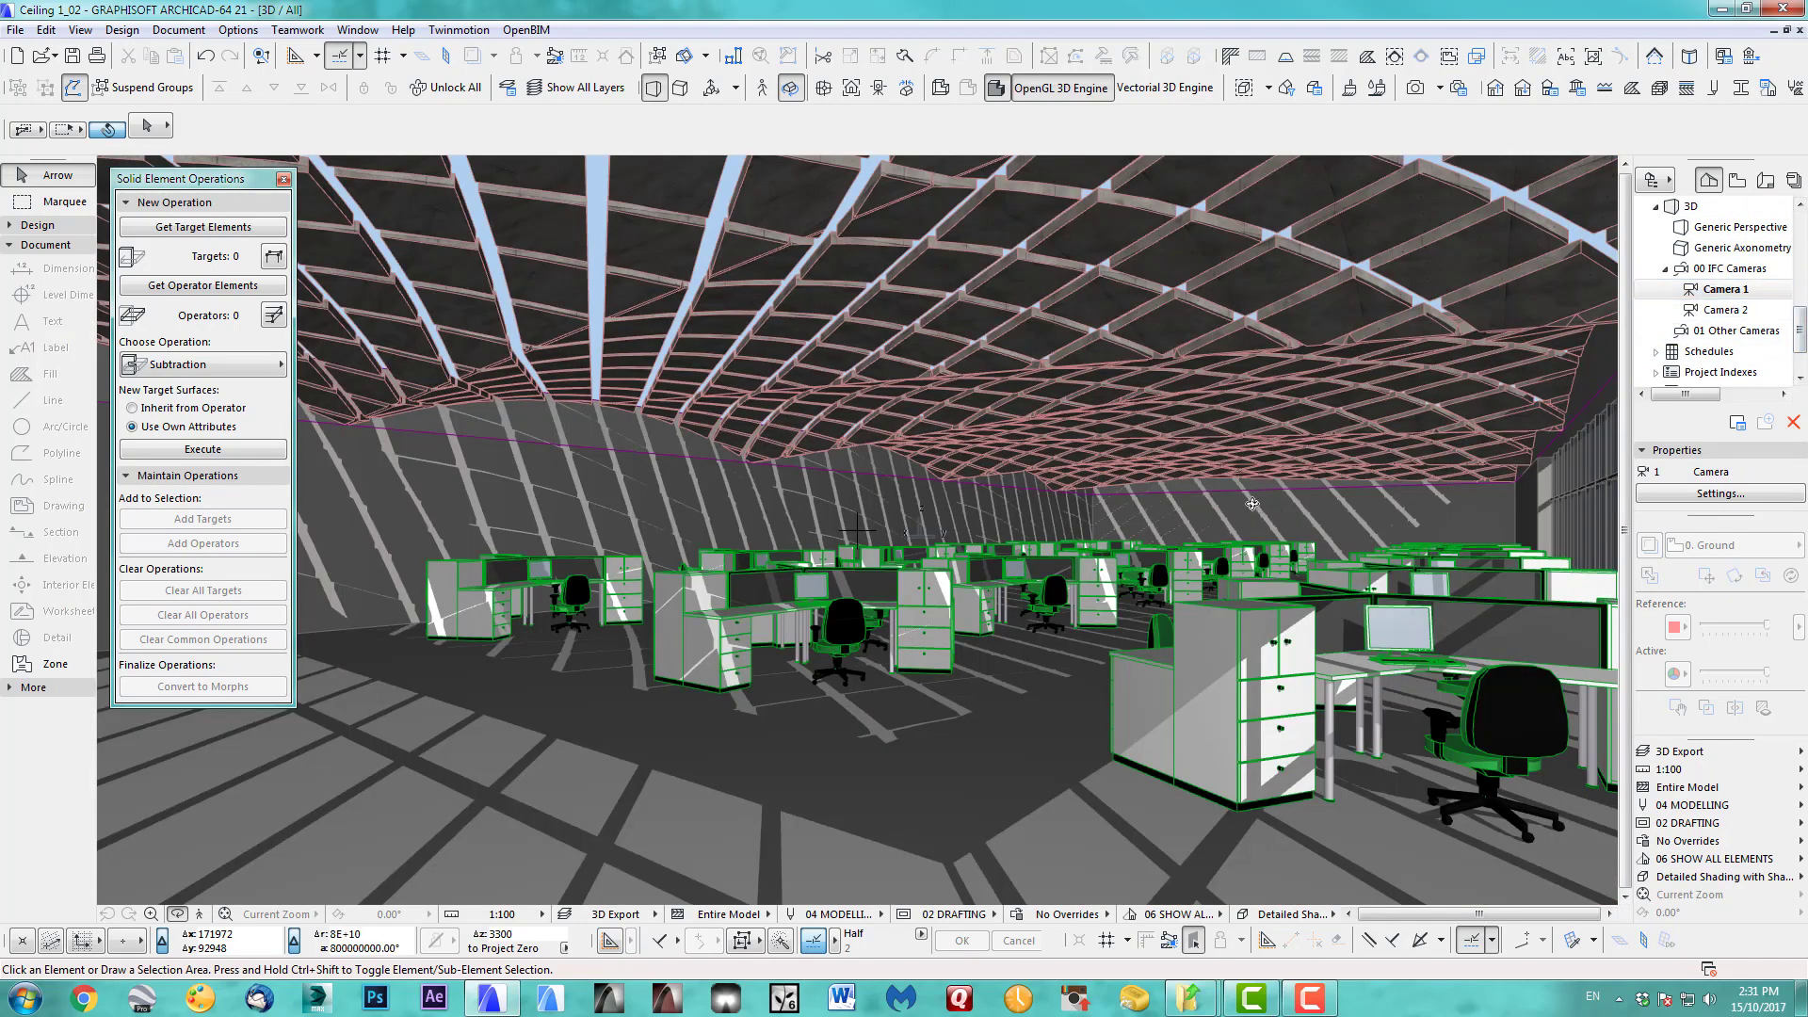
mouse_move(1096, 505)
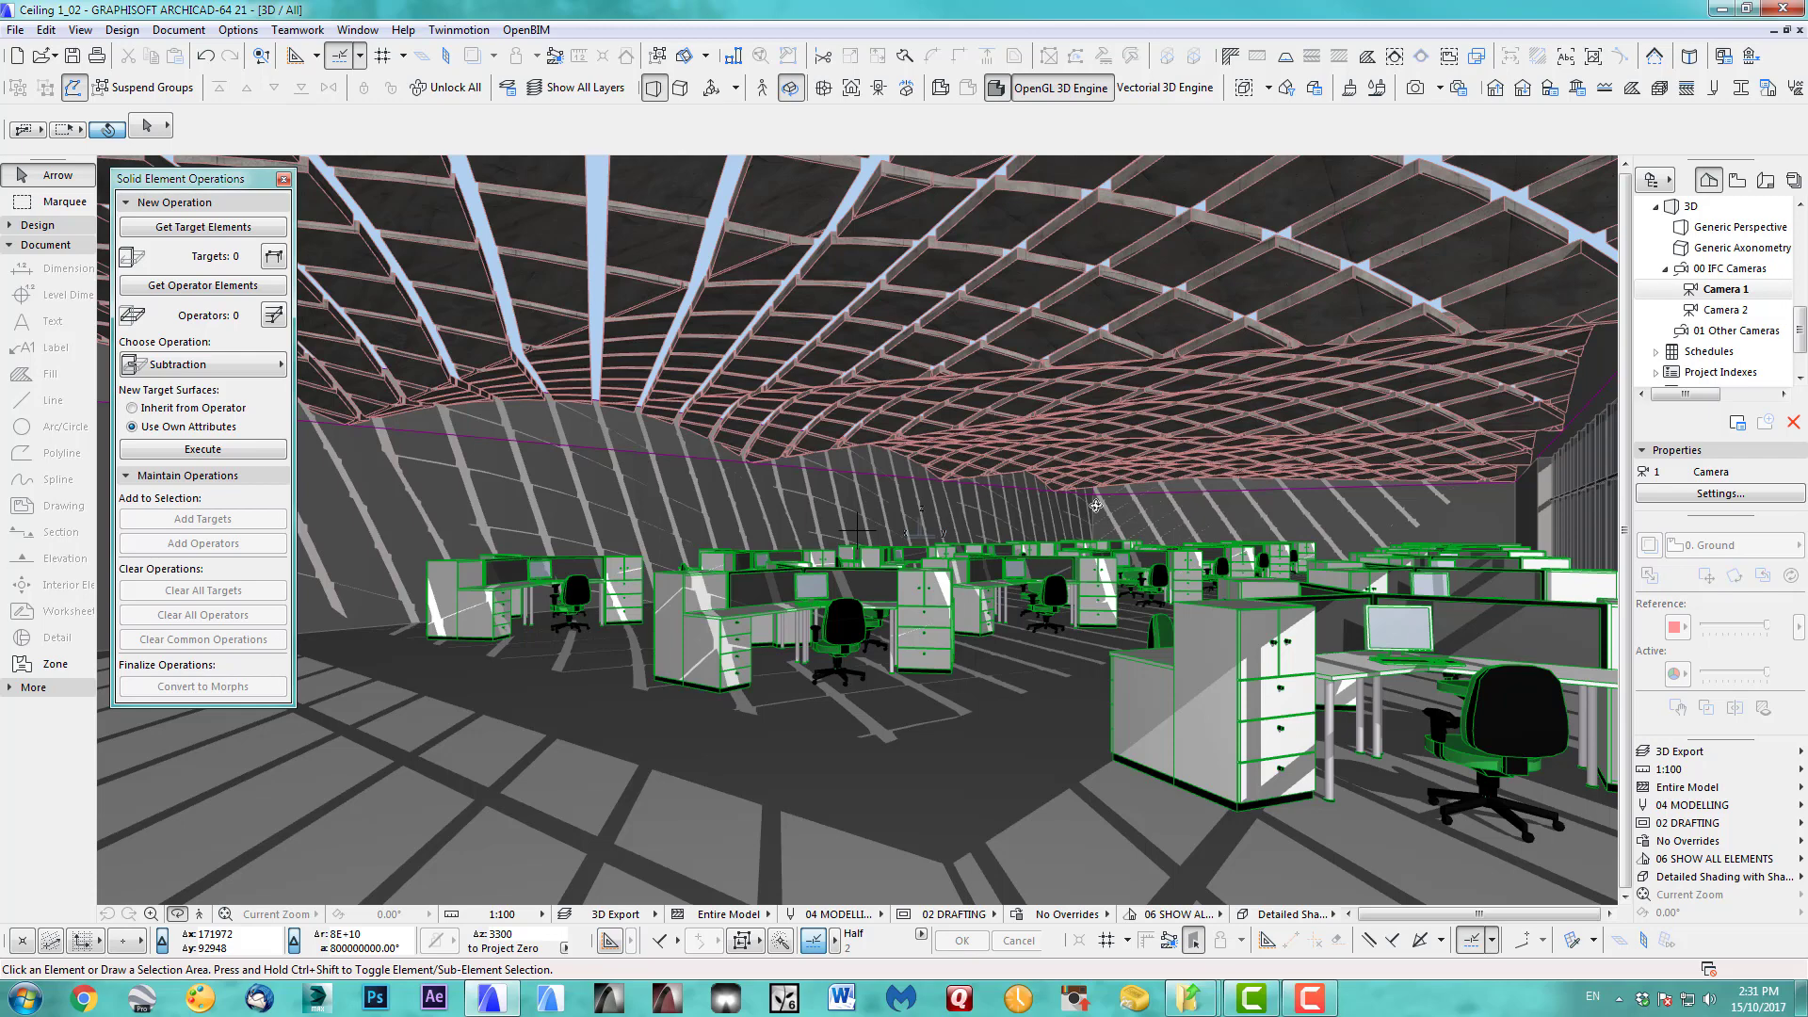
View the office aisle and ceiling from Camera 2 under 00 IFC Cameras.
click(1728, 309)
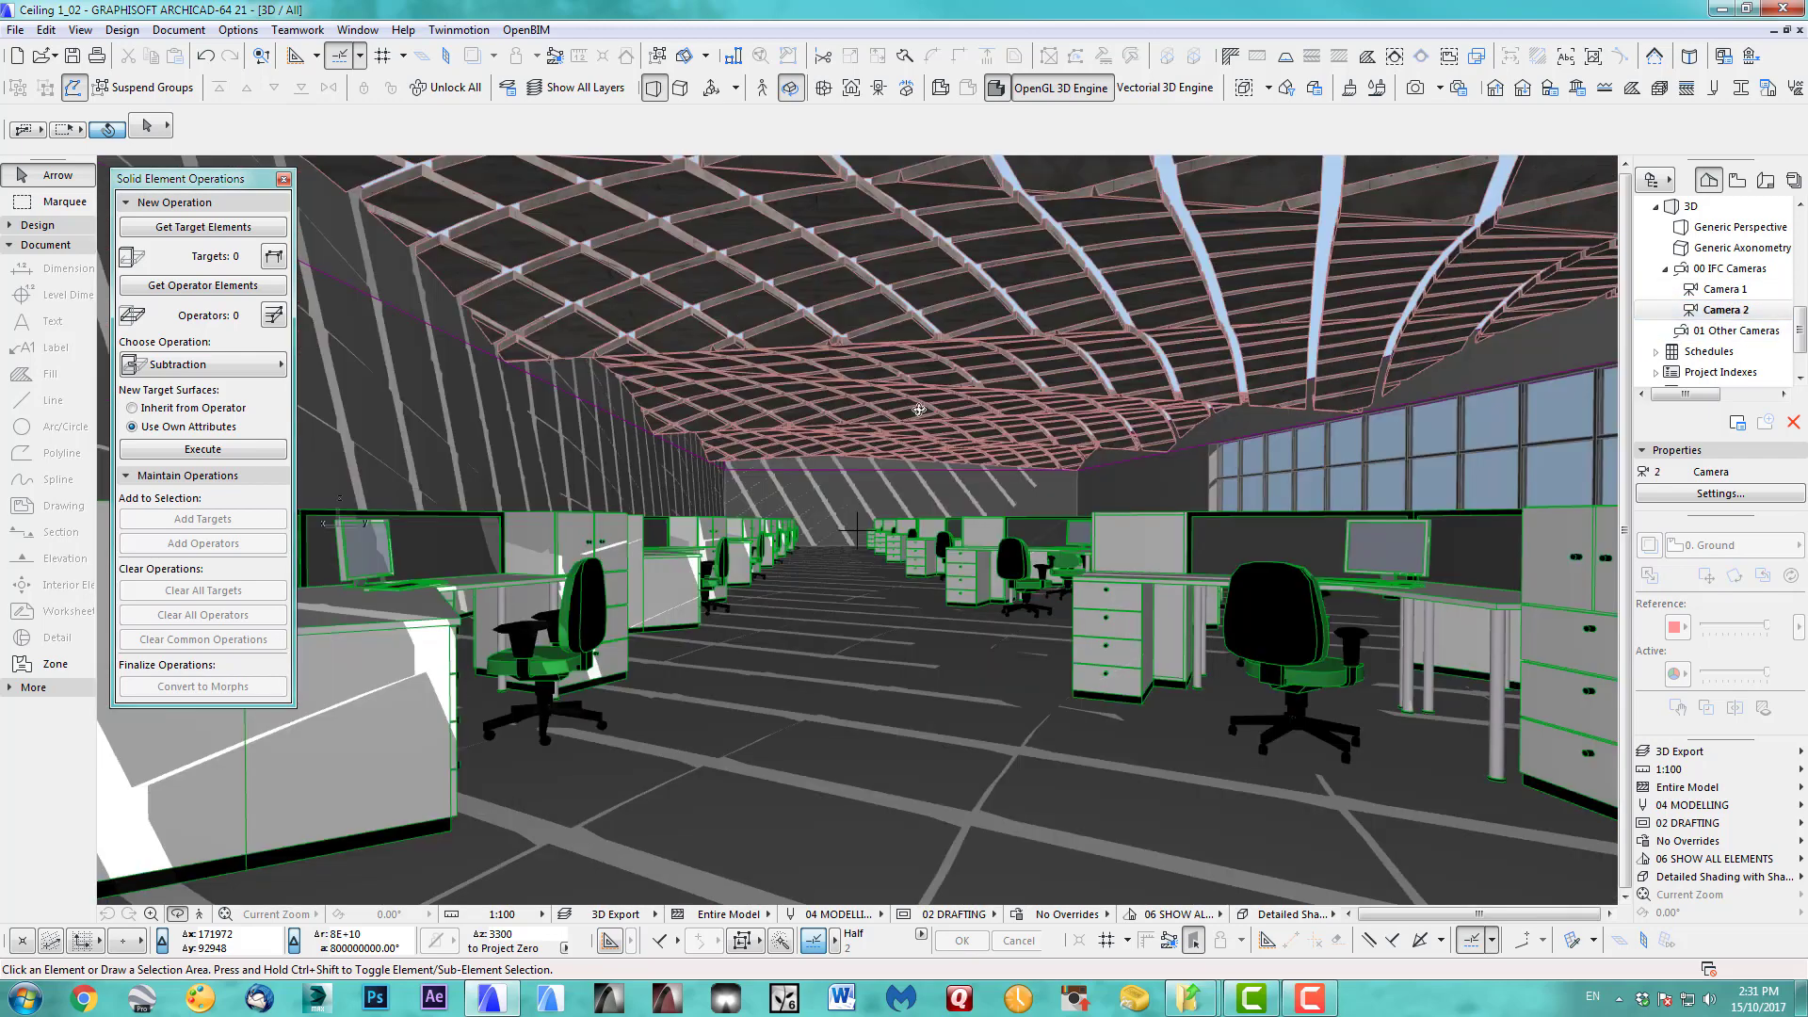
mouse_move(1311, 439)
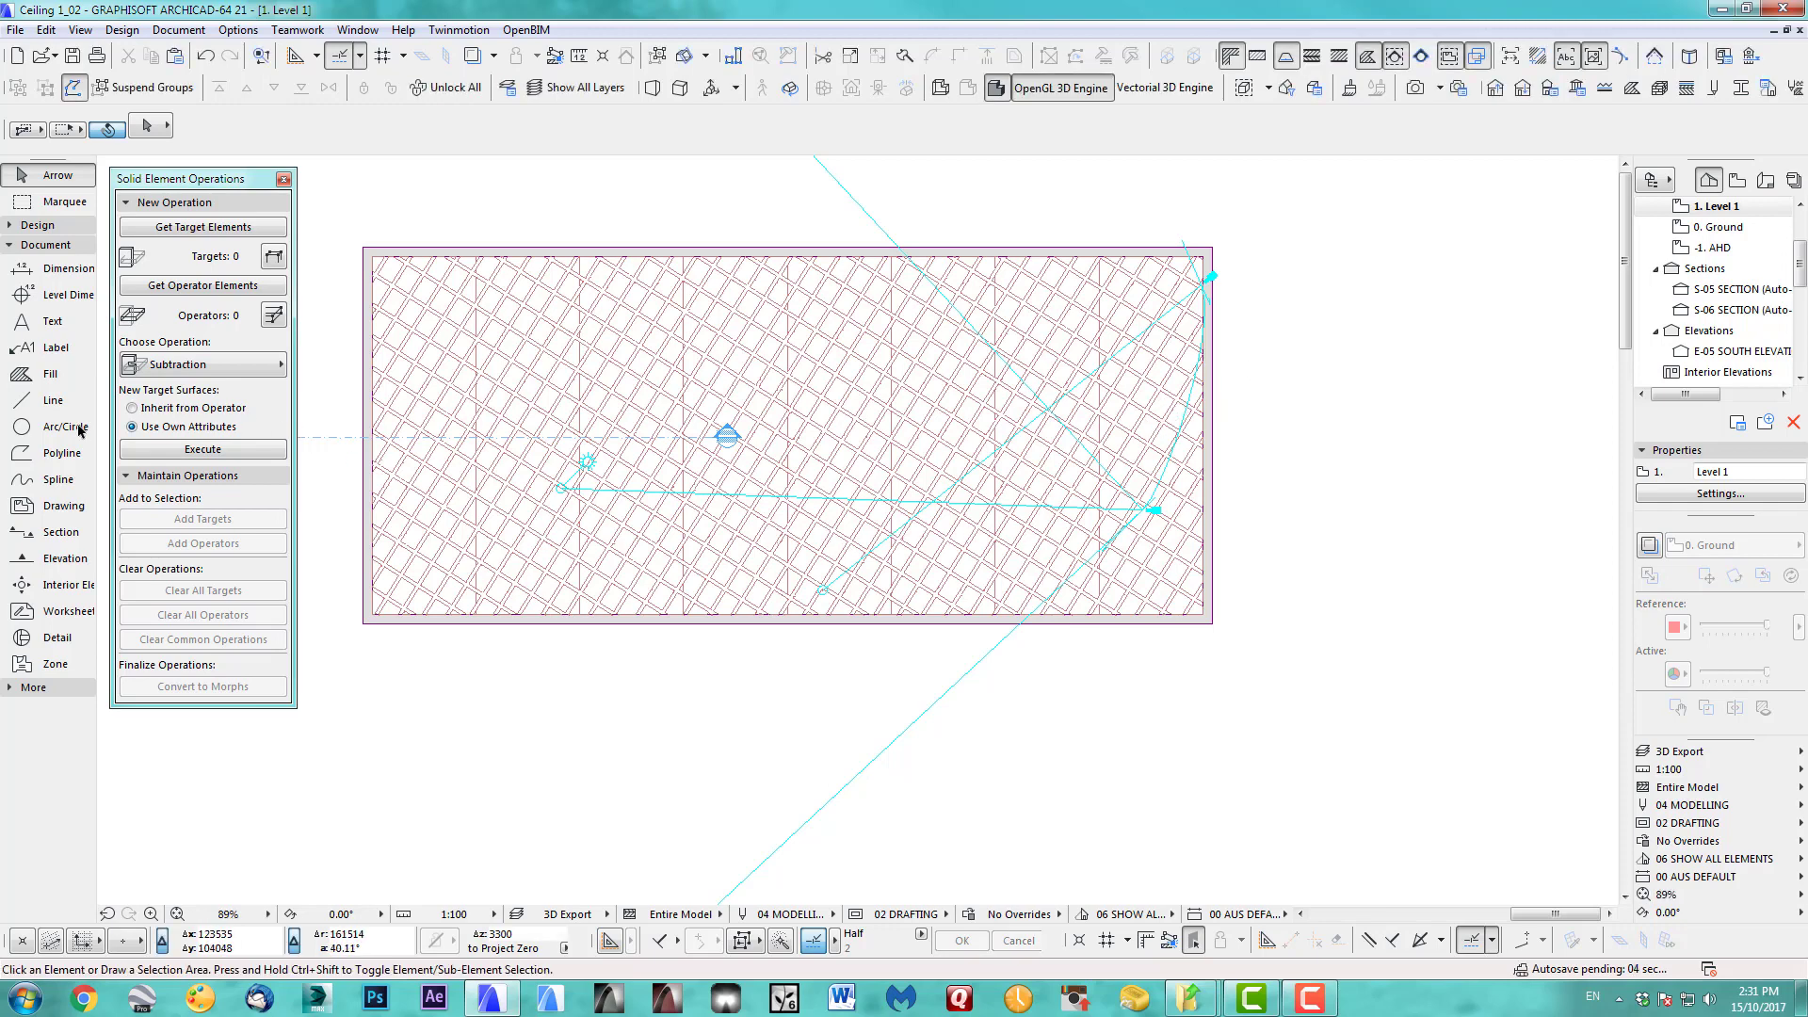
Select the eight ceiling shells, show the 3D Working layers with the grid, and clear all solid-operation targets.
click(38, 224)
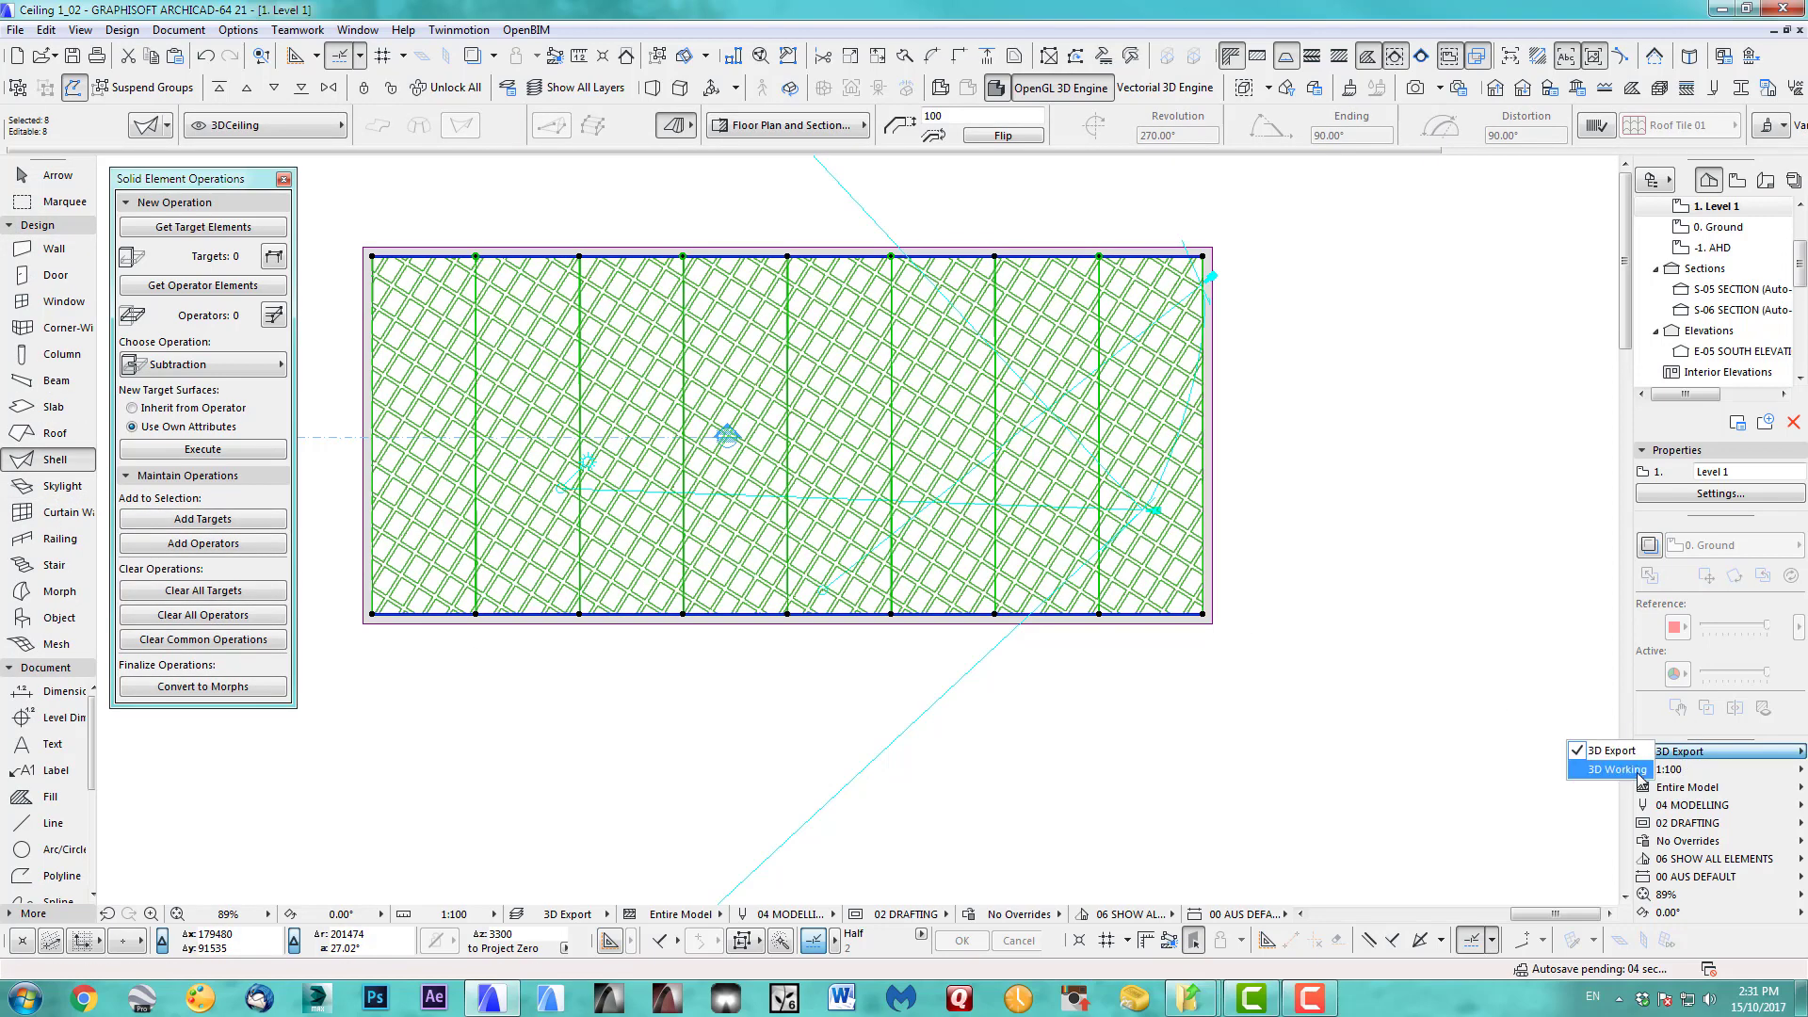
click(1610, 768)
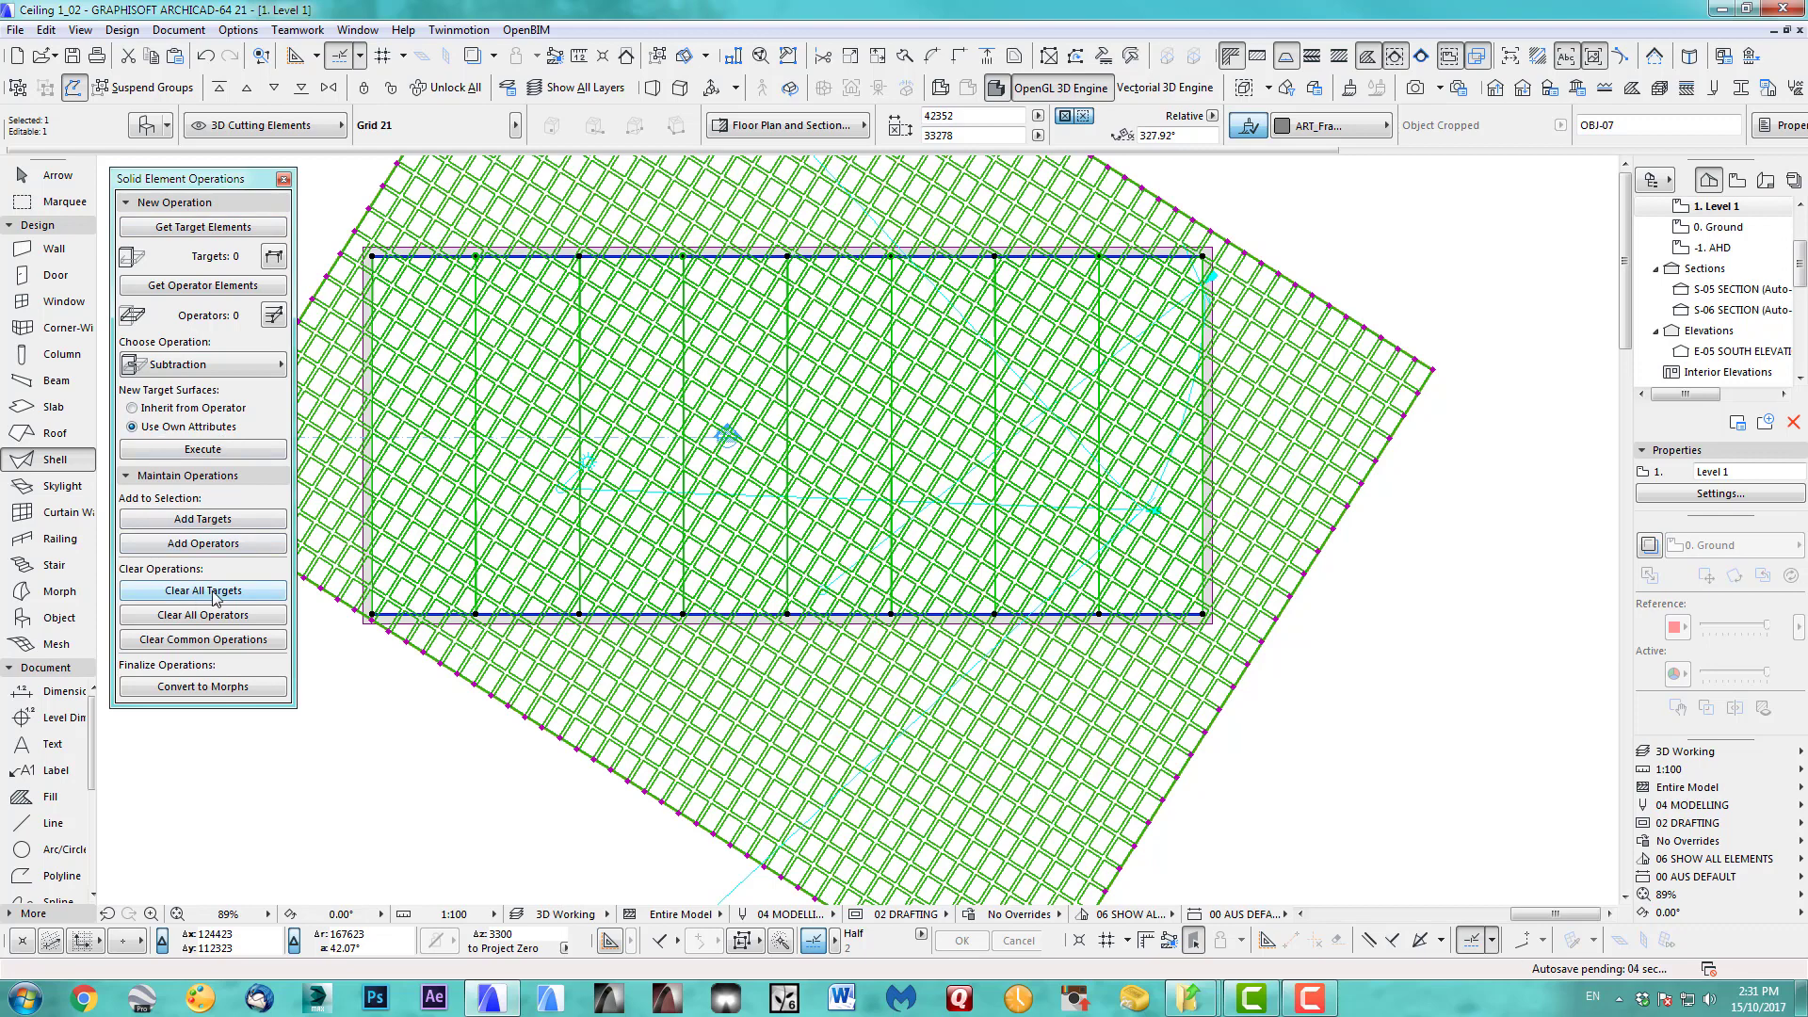
click(204, 589)
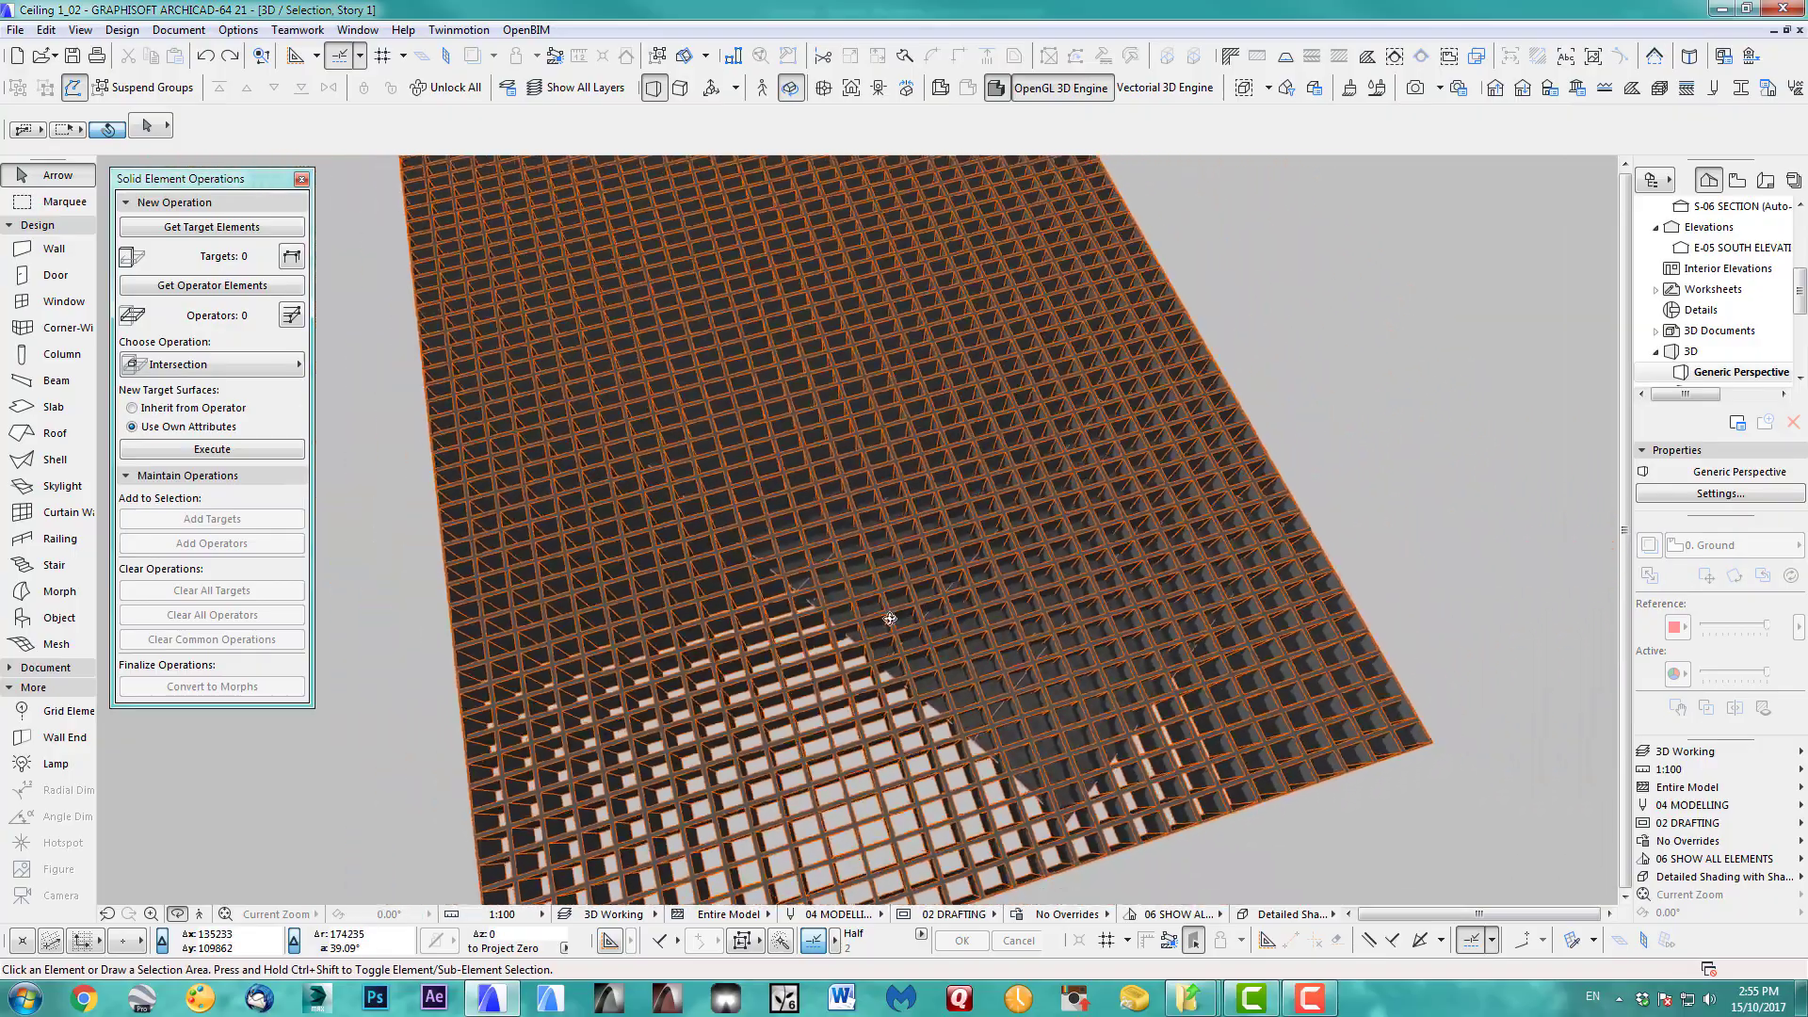
Make the eight shells the targets, the grid object the operator, and execute an Intersection.
drag(887, 620, 842, 580)
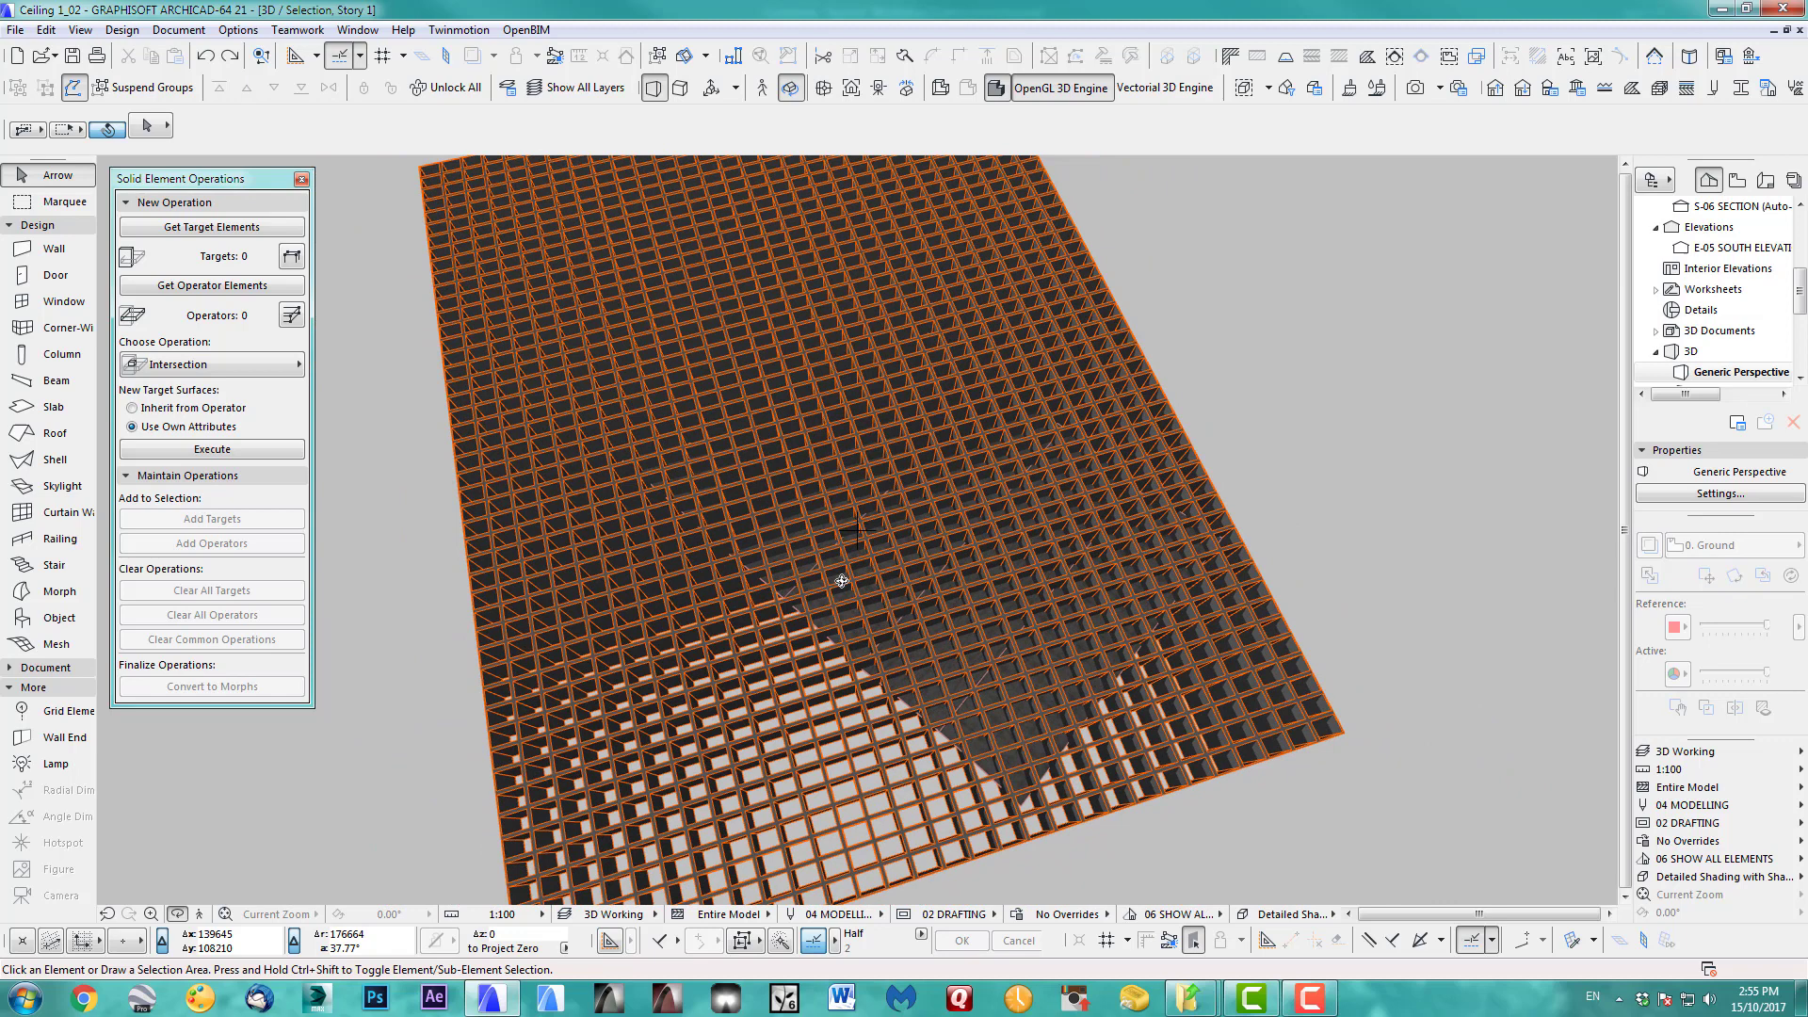
click(66, 202)
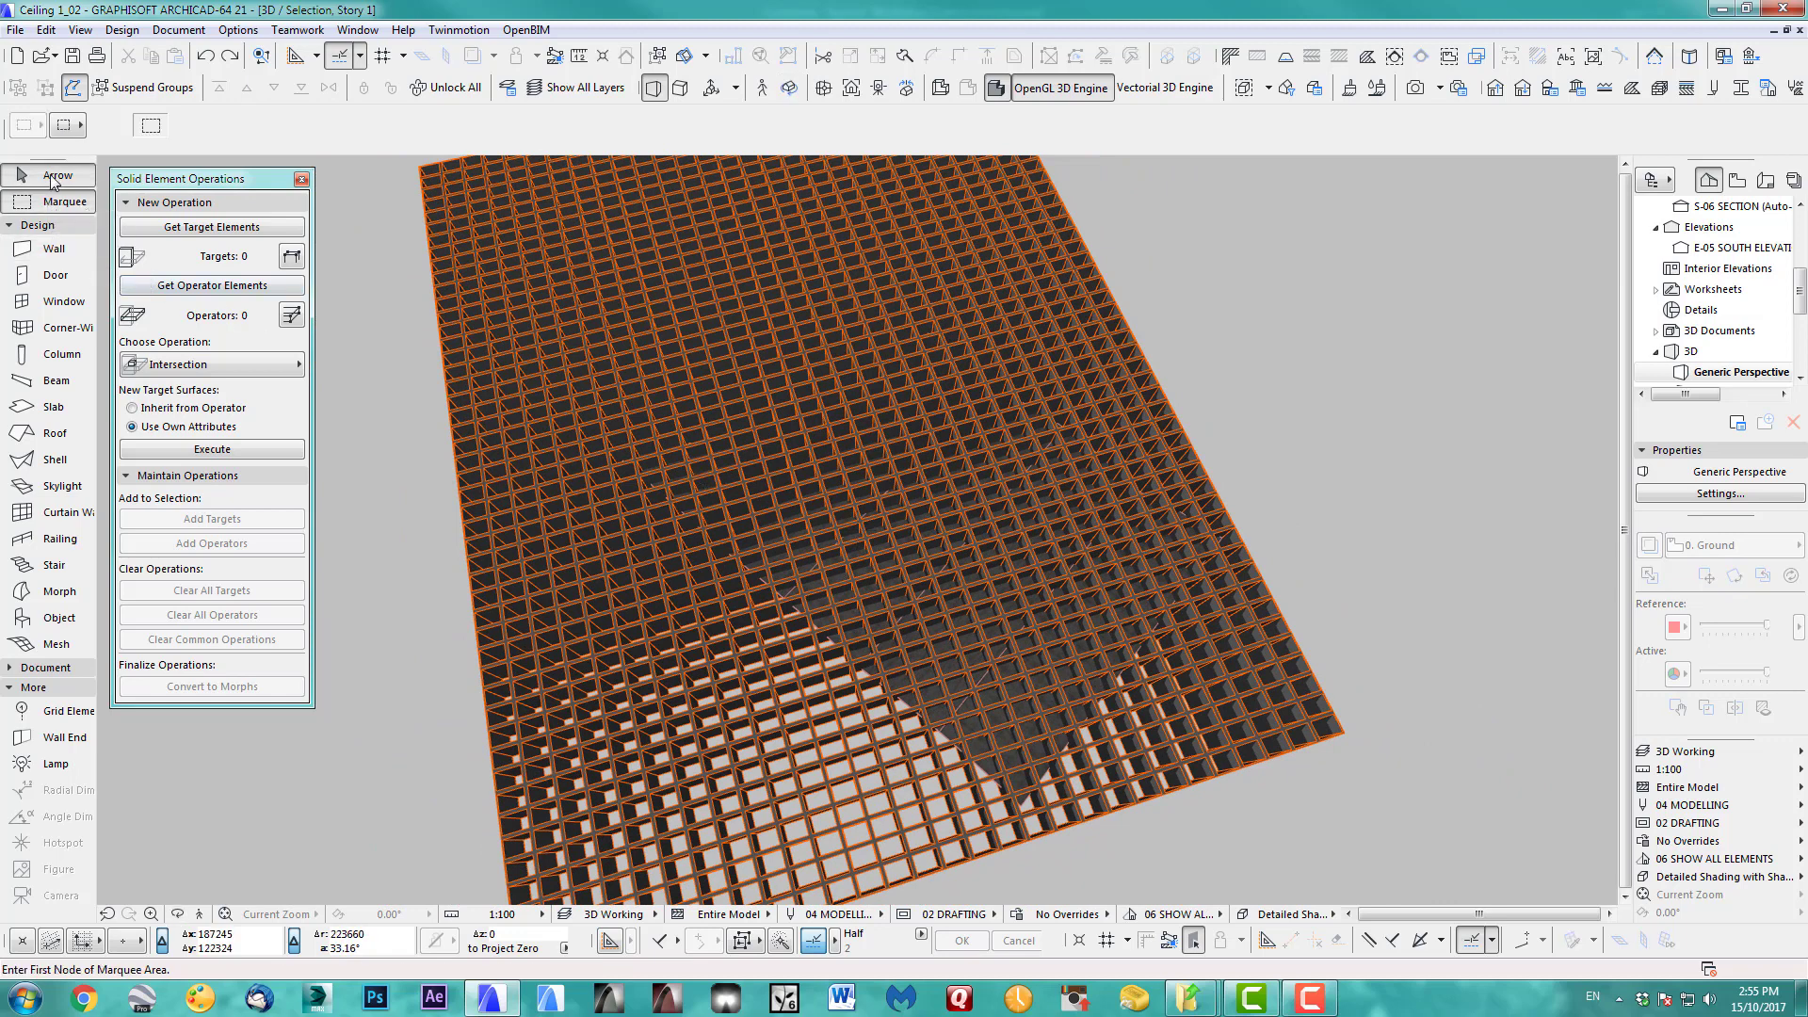
click(62, 486)
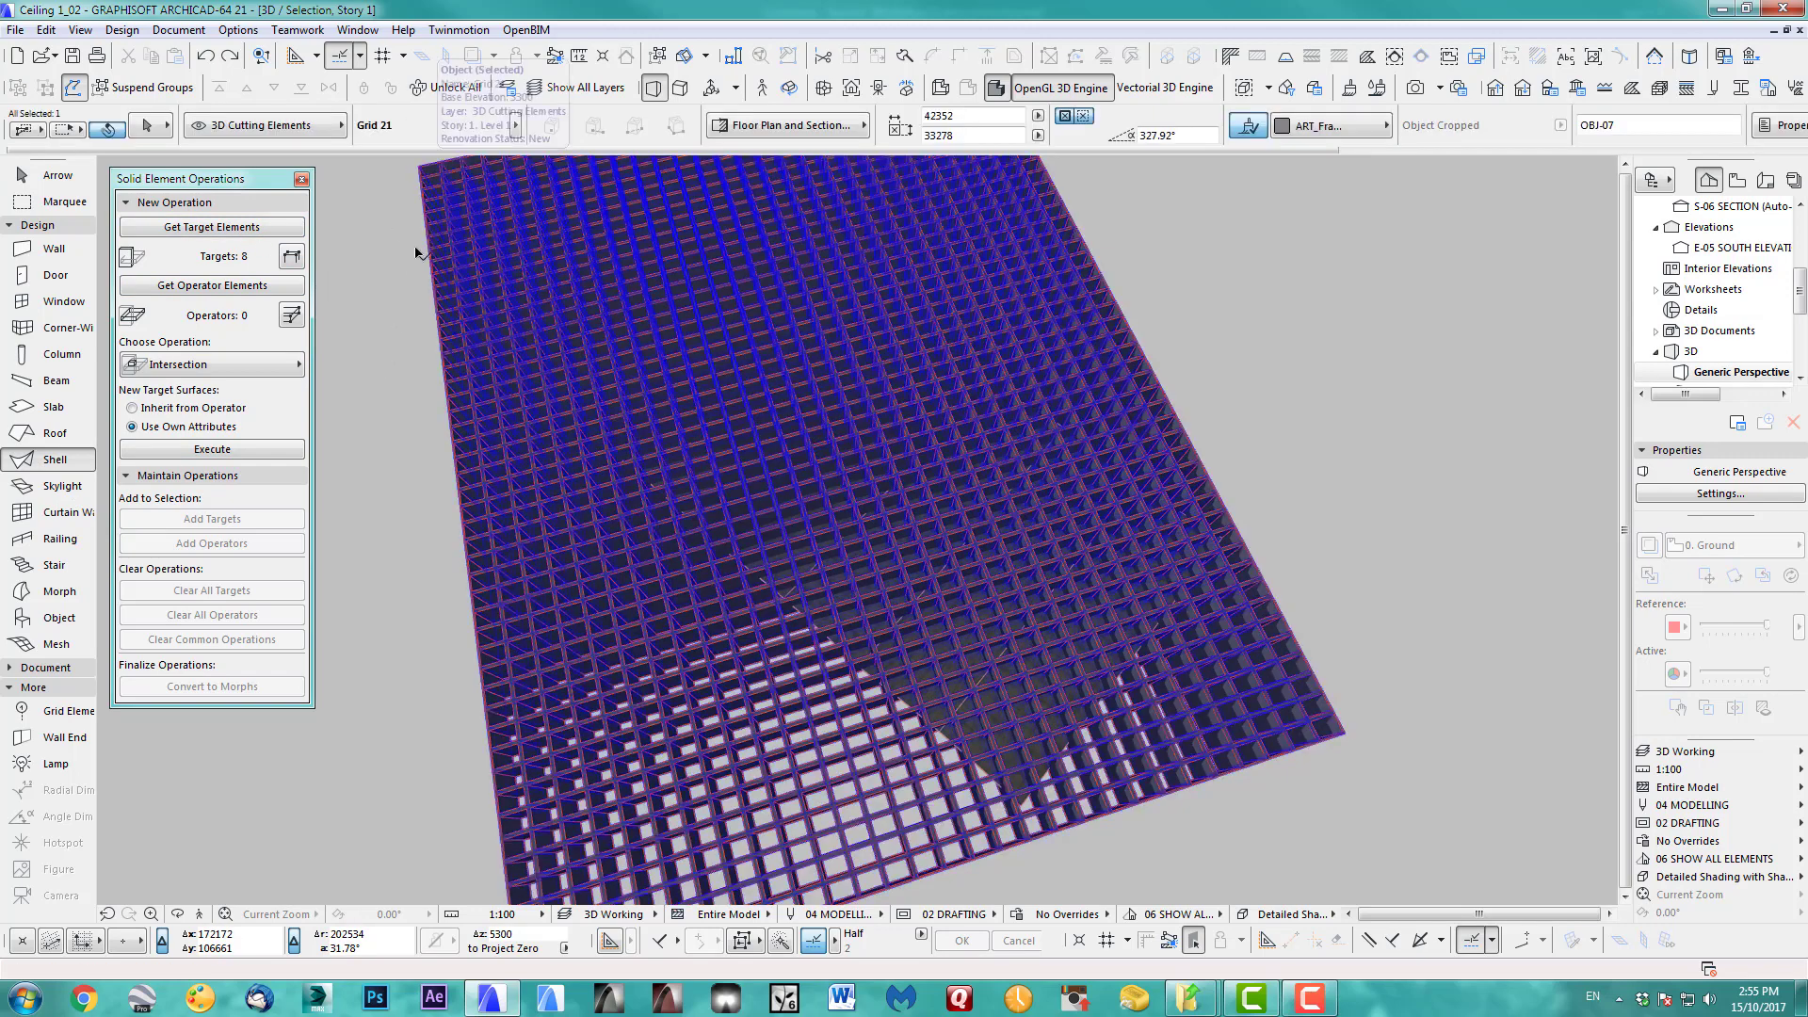
click(211, 285)
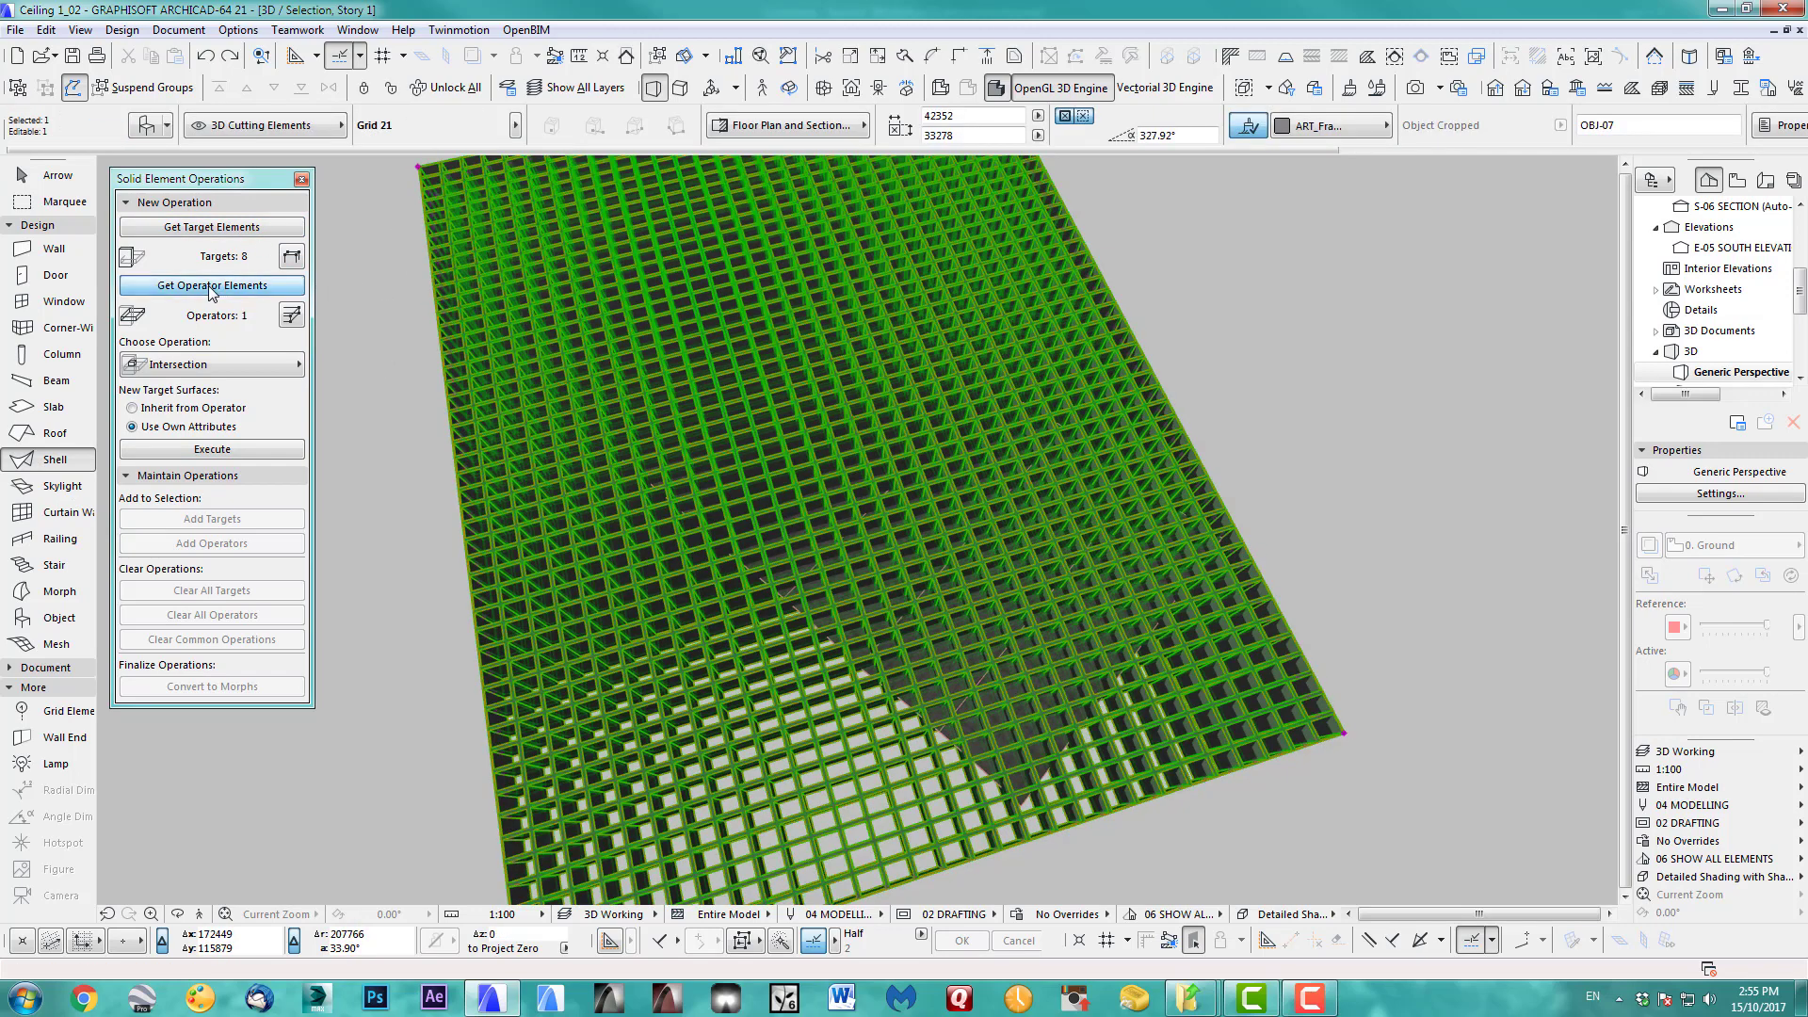
click(211, 364)
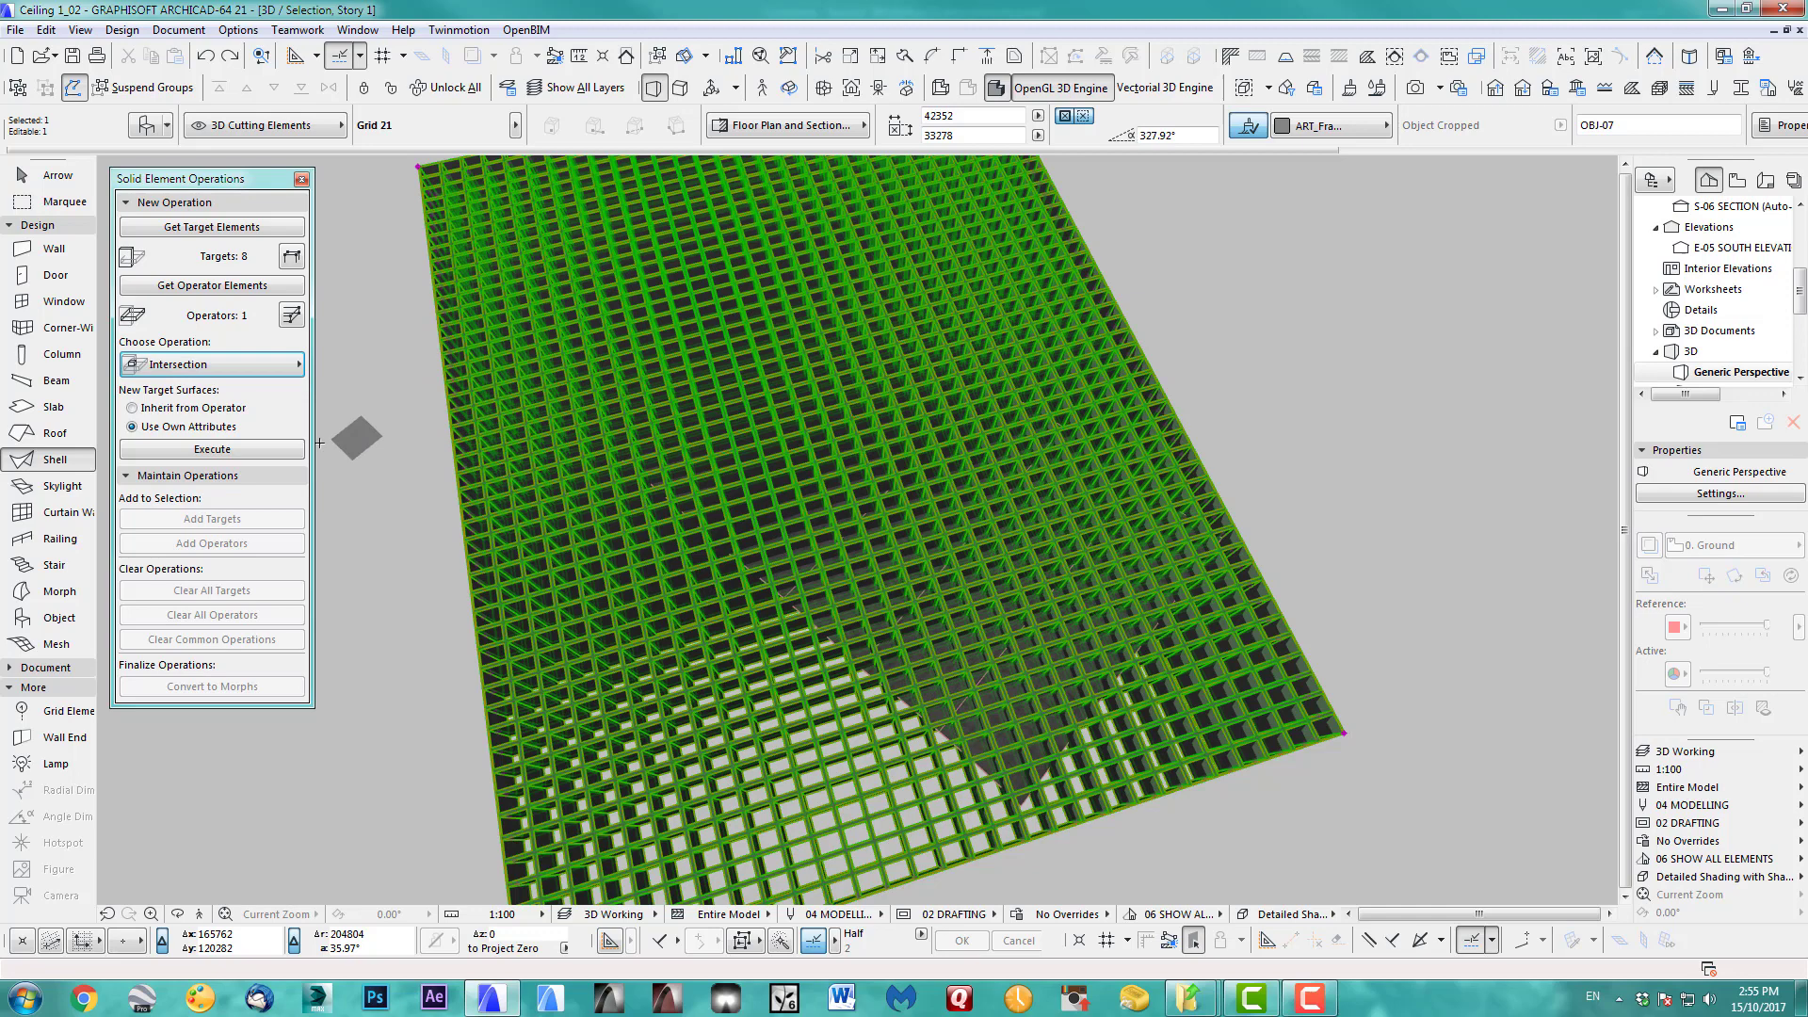
click(213, 448)
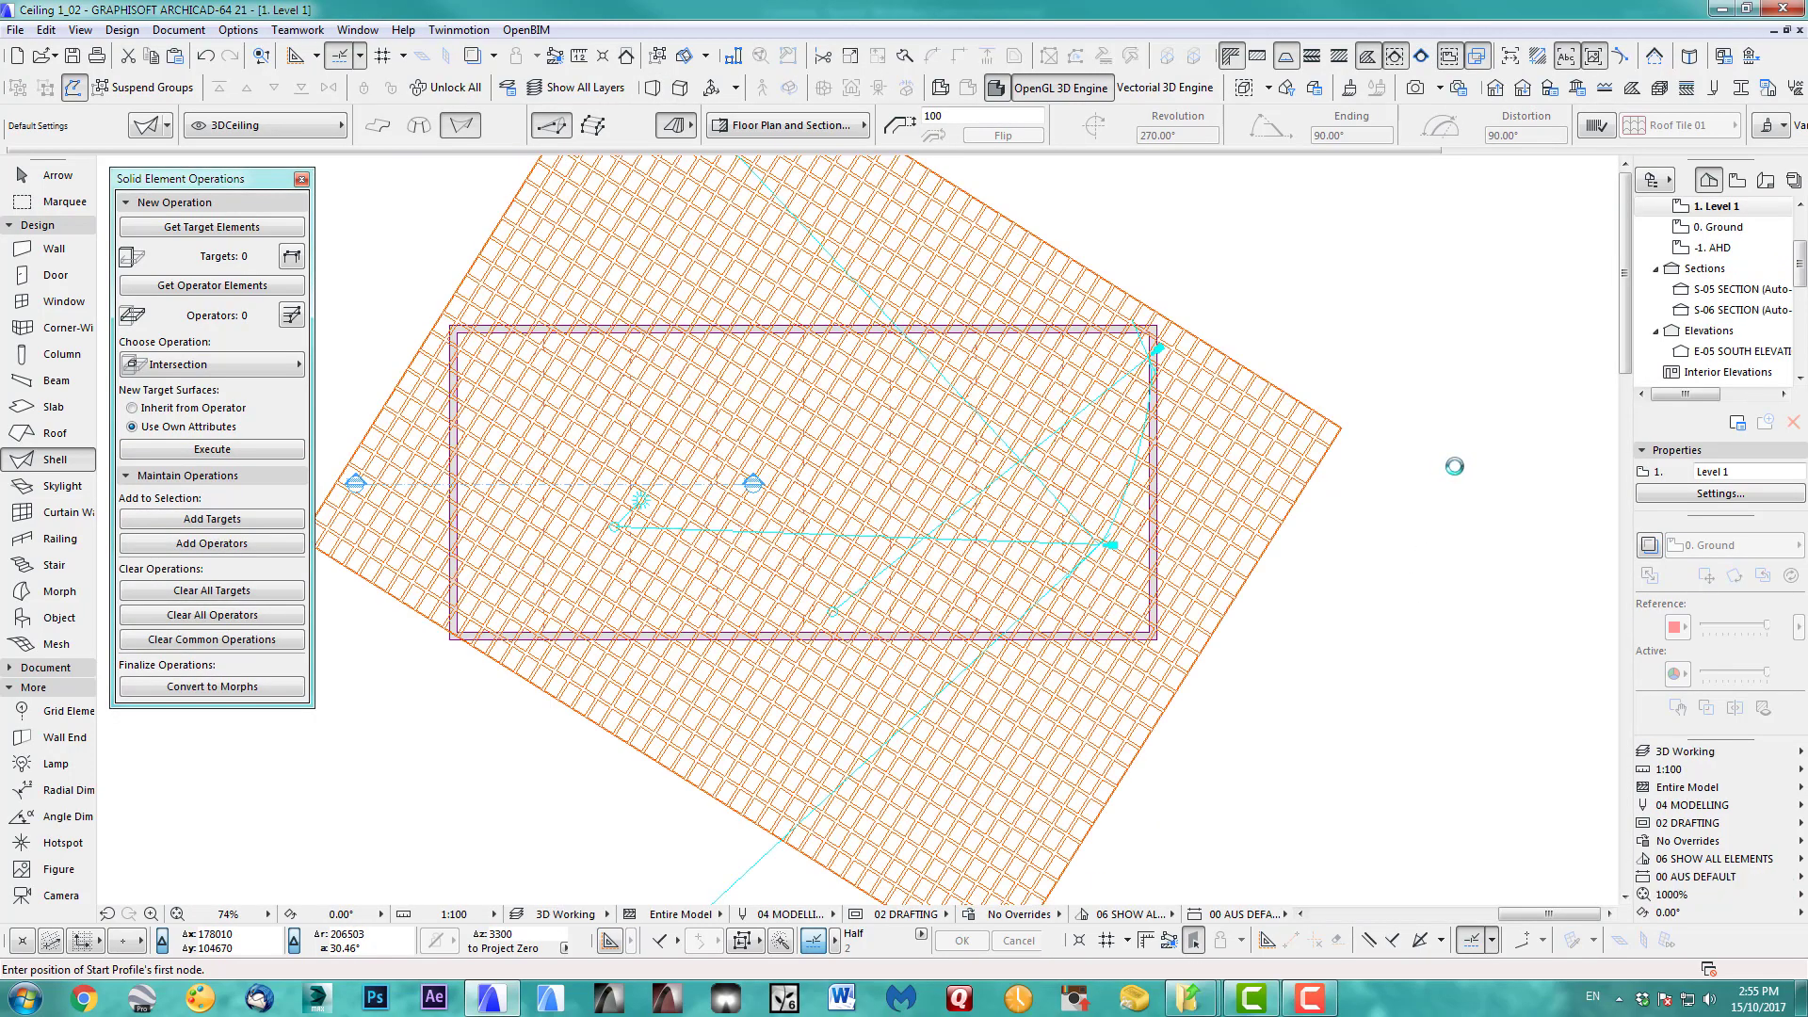
Switch to the 3D Export layer combination hiding the grid and view the ceiling from Camera 1.
click(1687, 751)
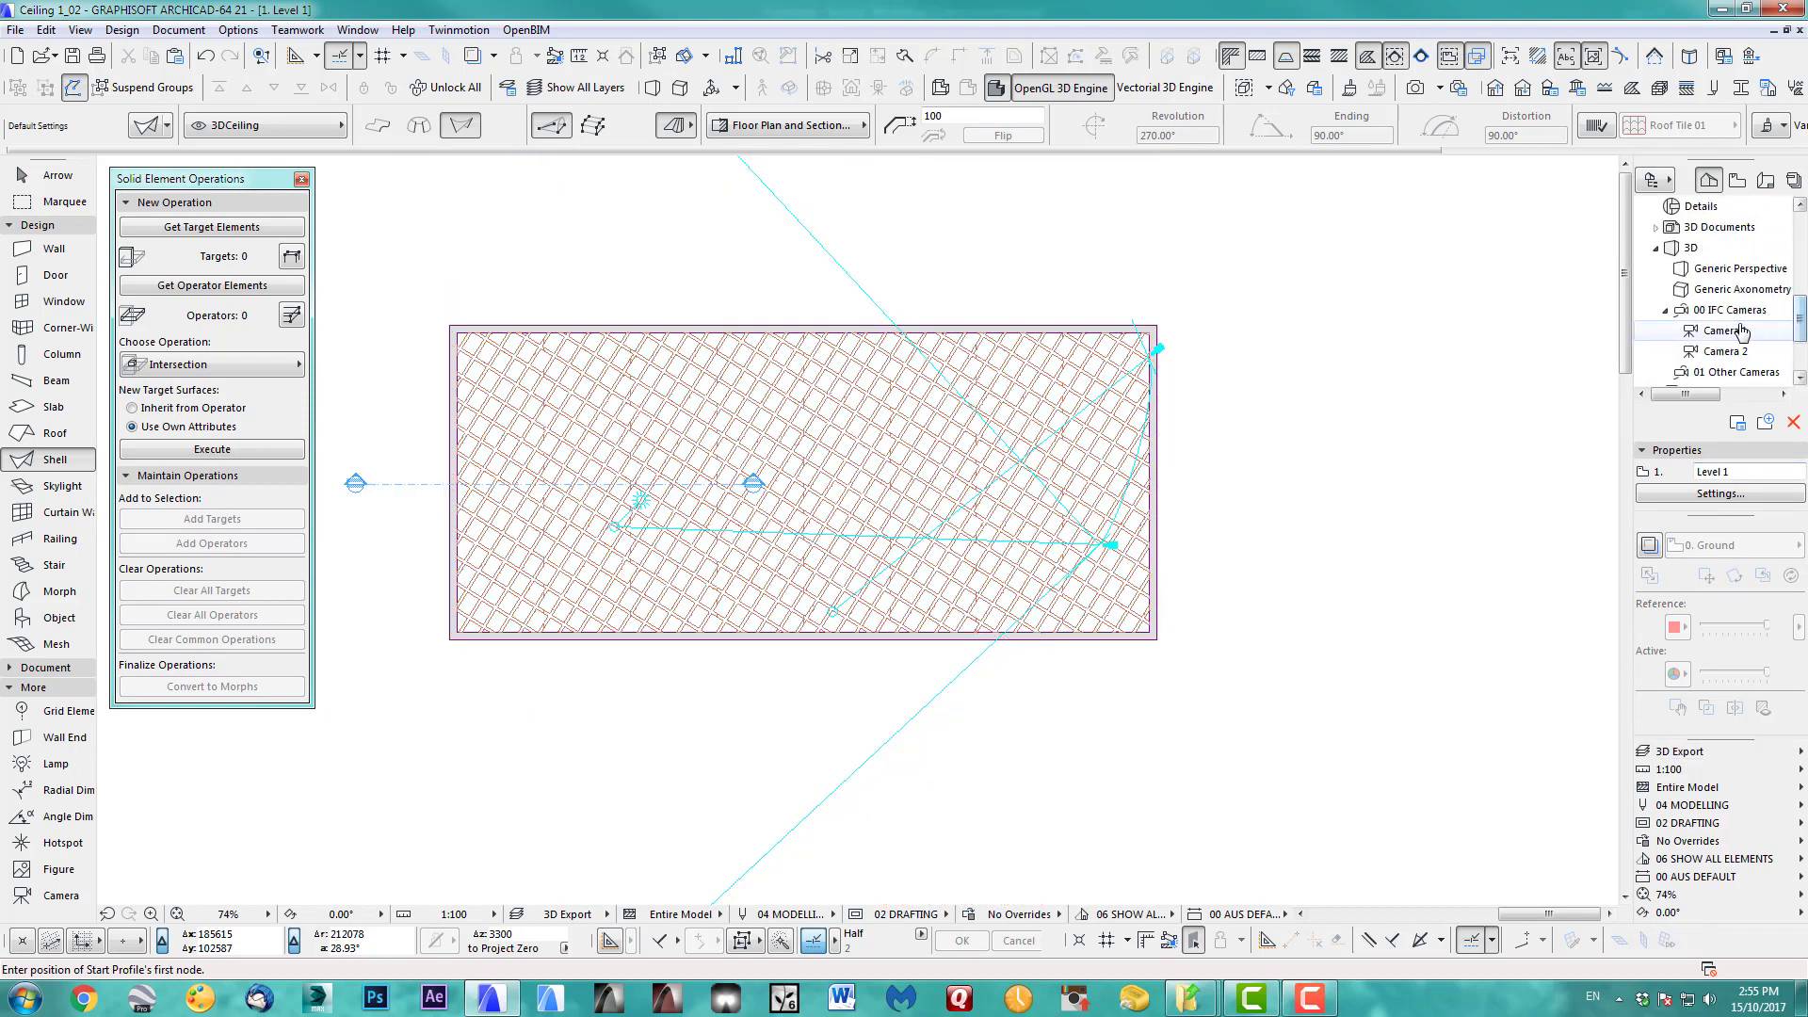
double_click(1727, 332)
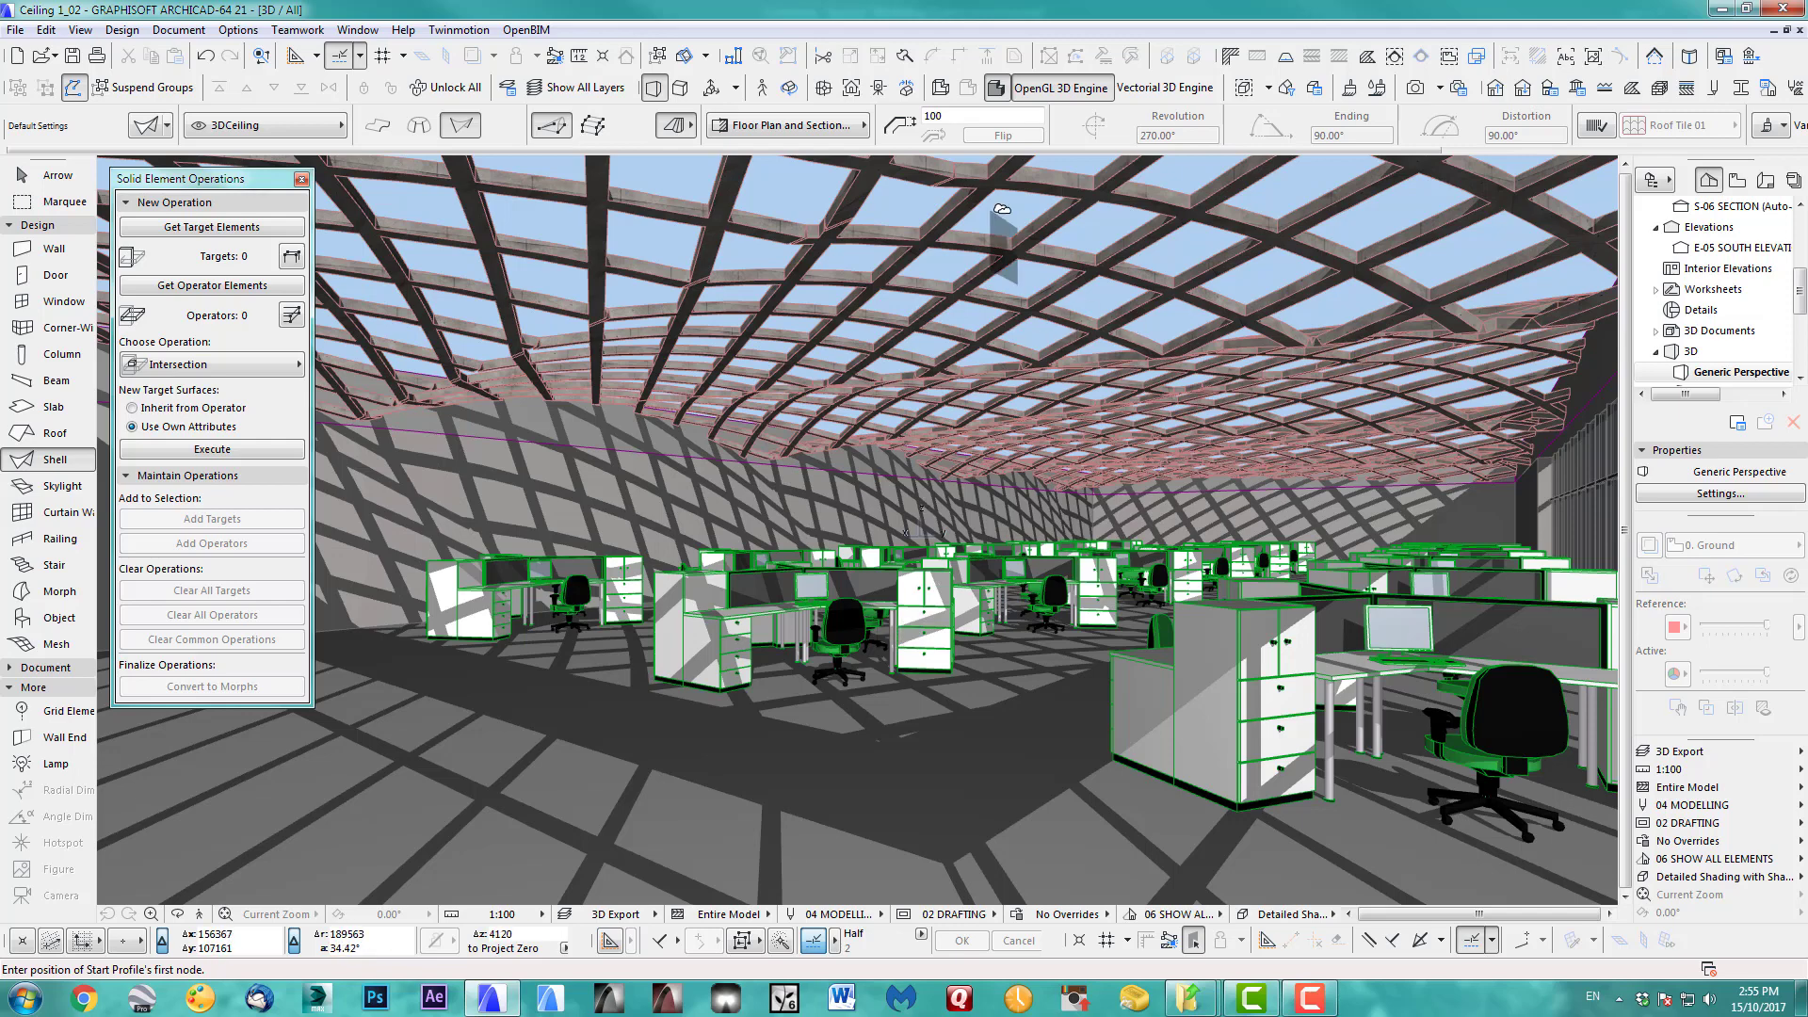
mouse_move(998, 201)
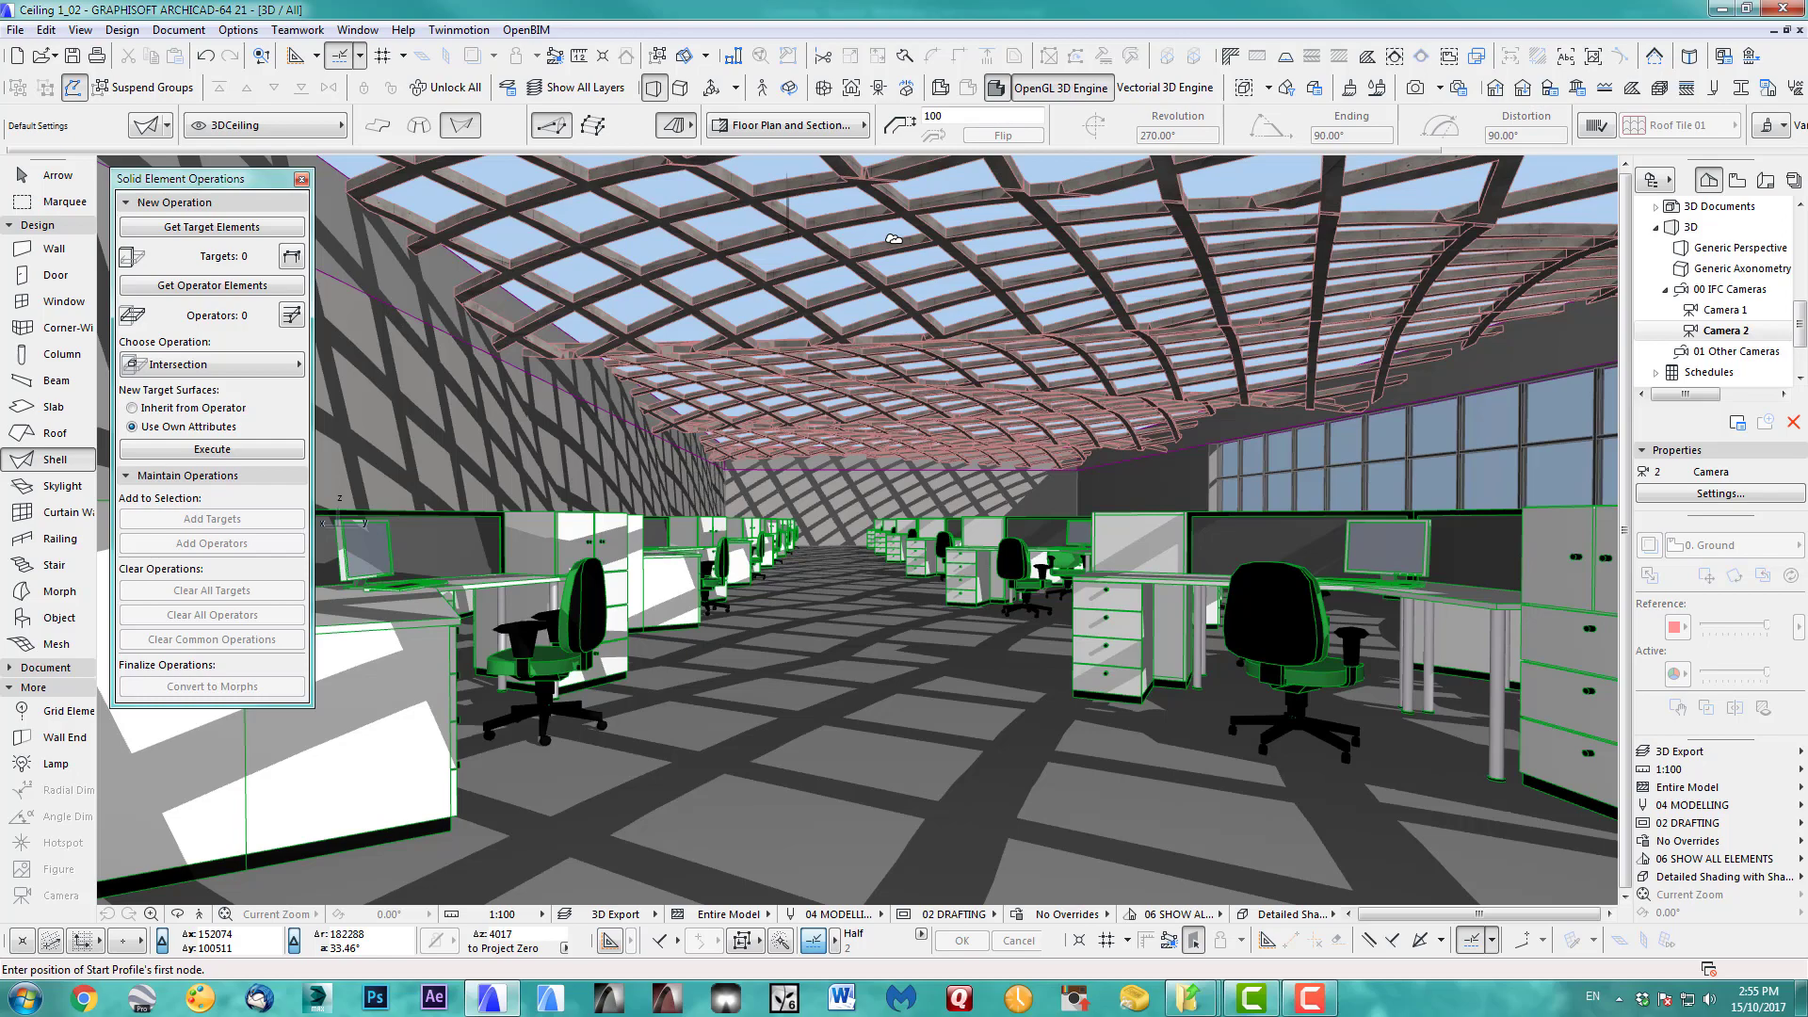
mouse_move(1004, 482)
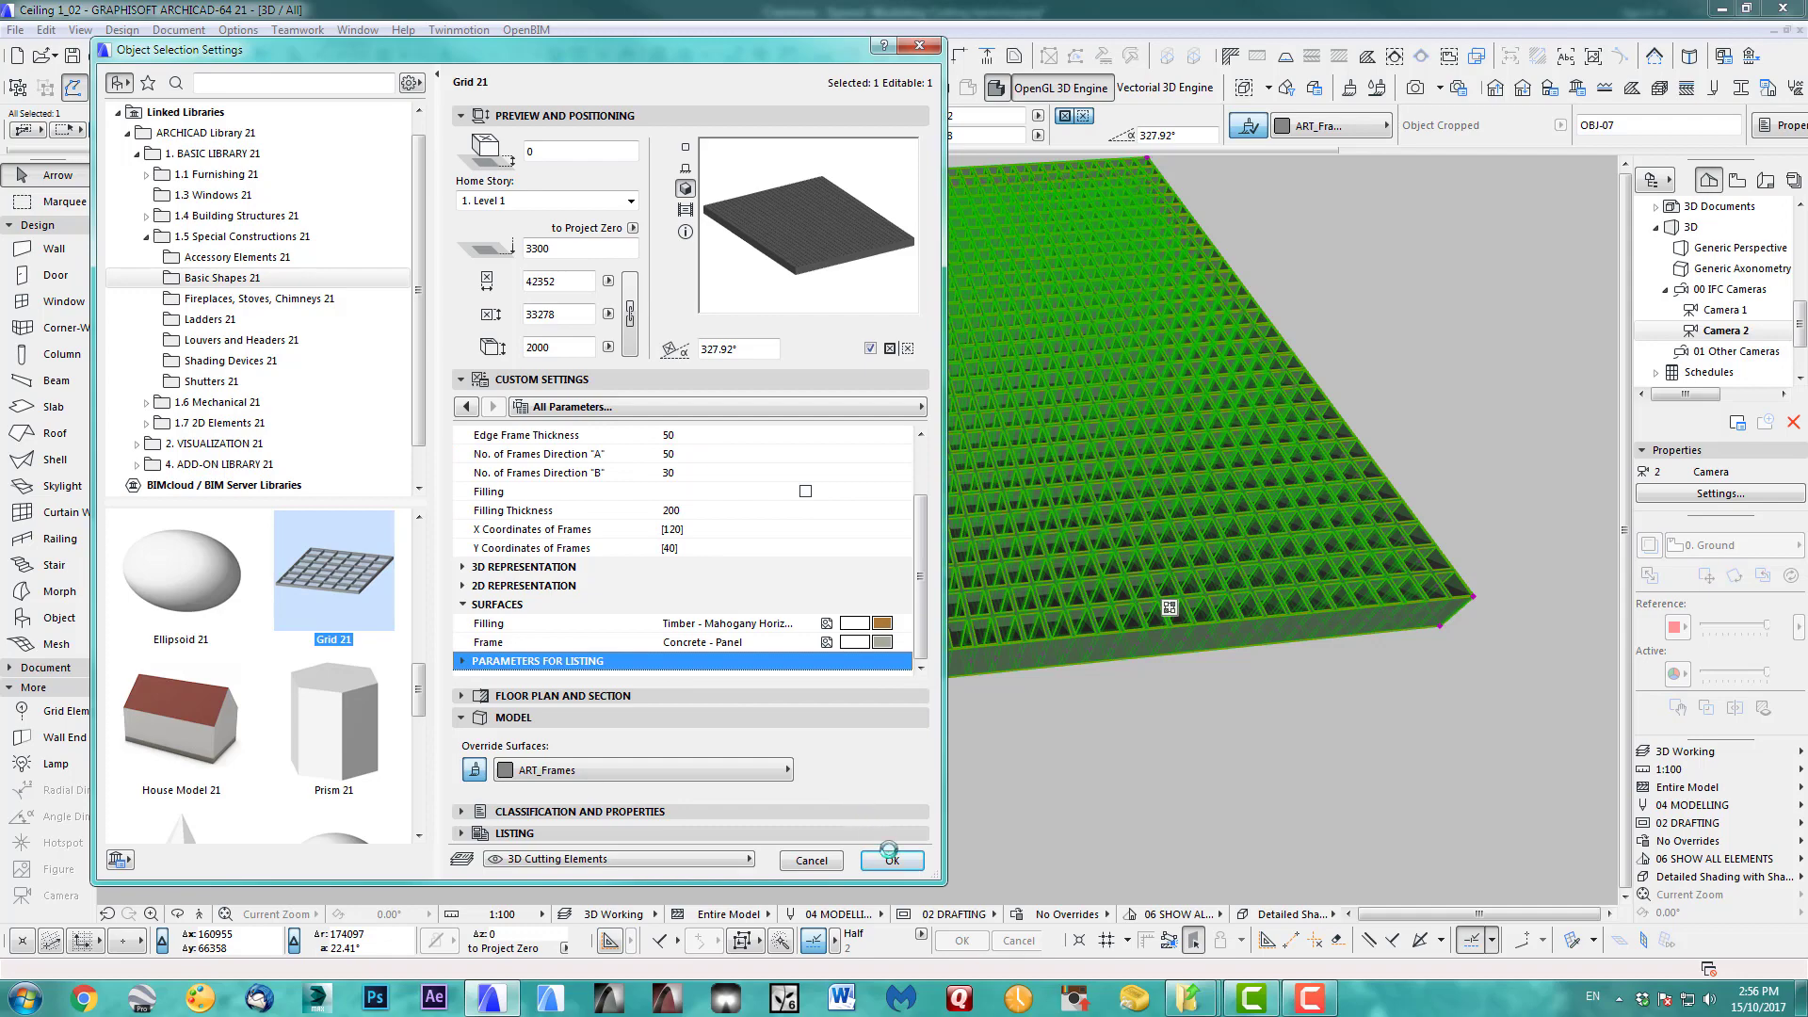
Confirm the grid object settings and orbit out to an exterior overview of the whole building.
click(891, 861)
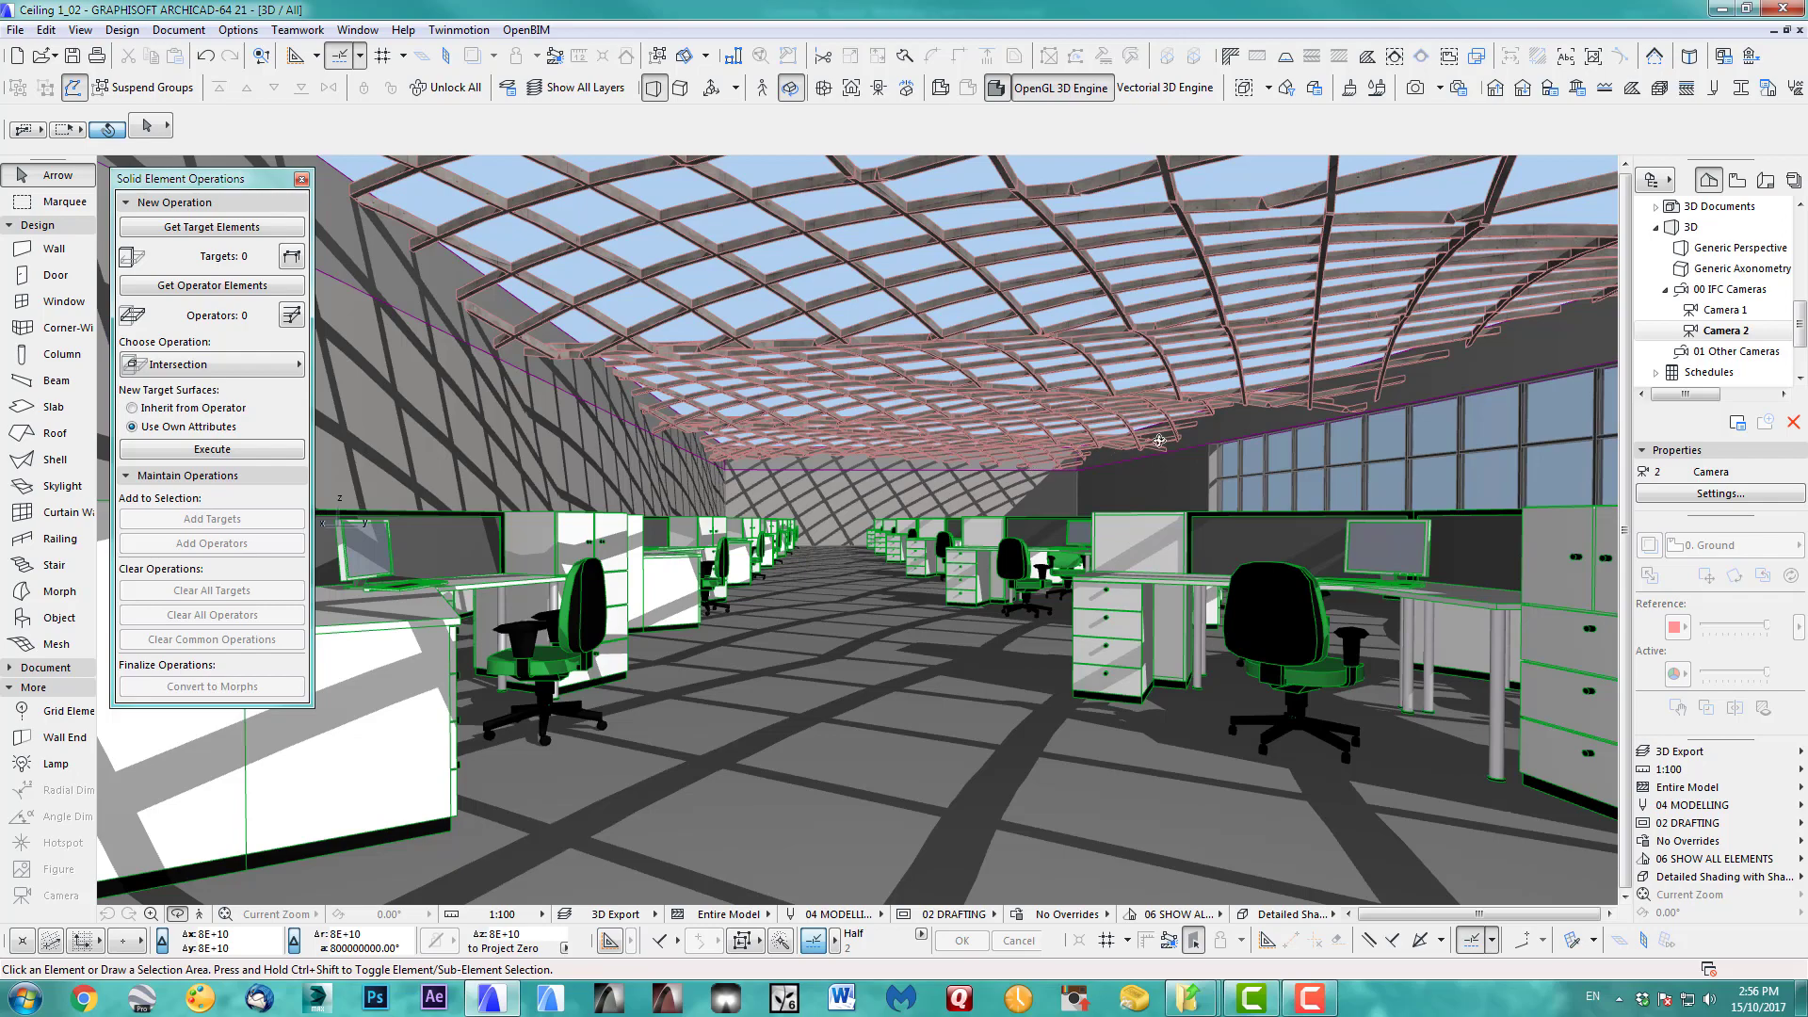
drag(1153, 462, 923, 506)
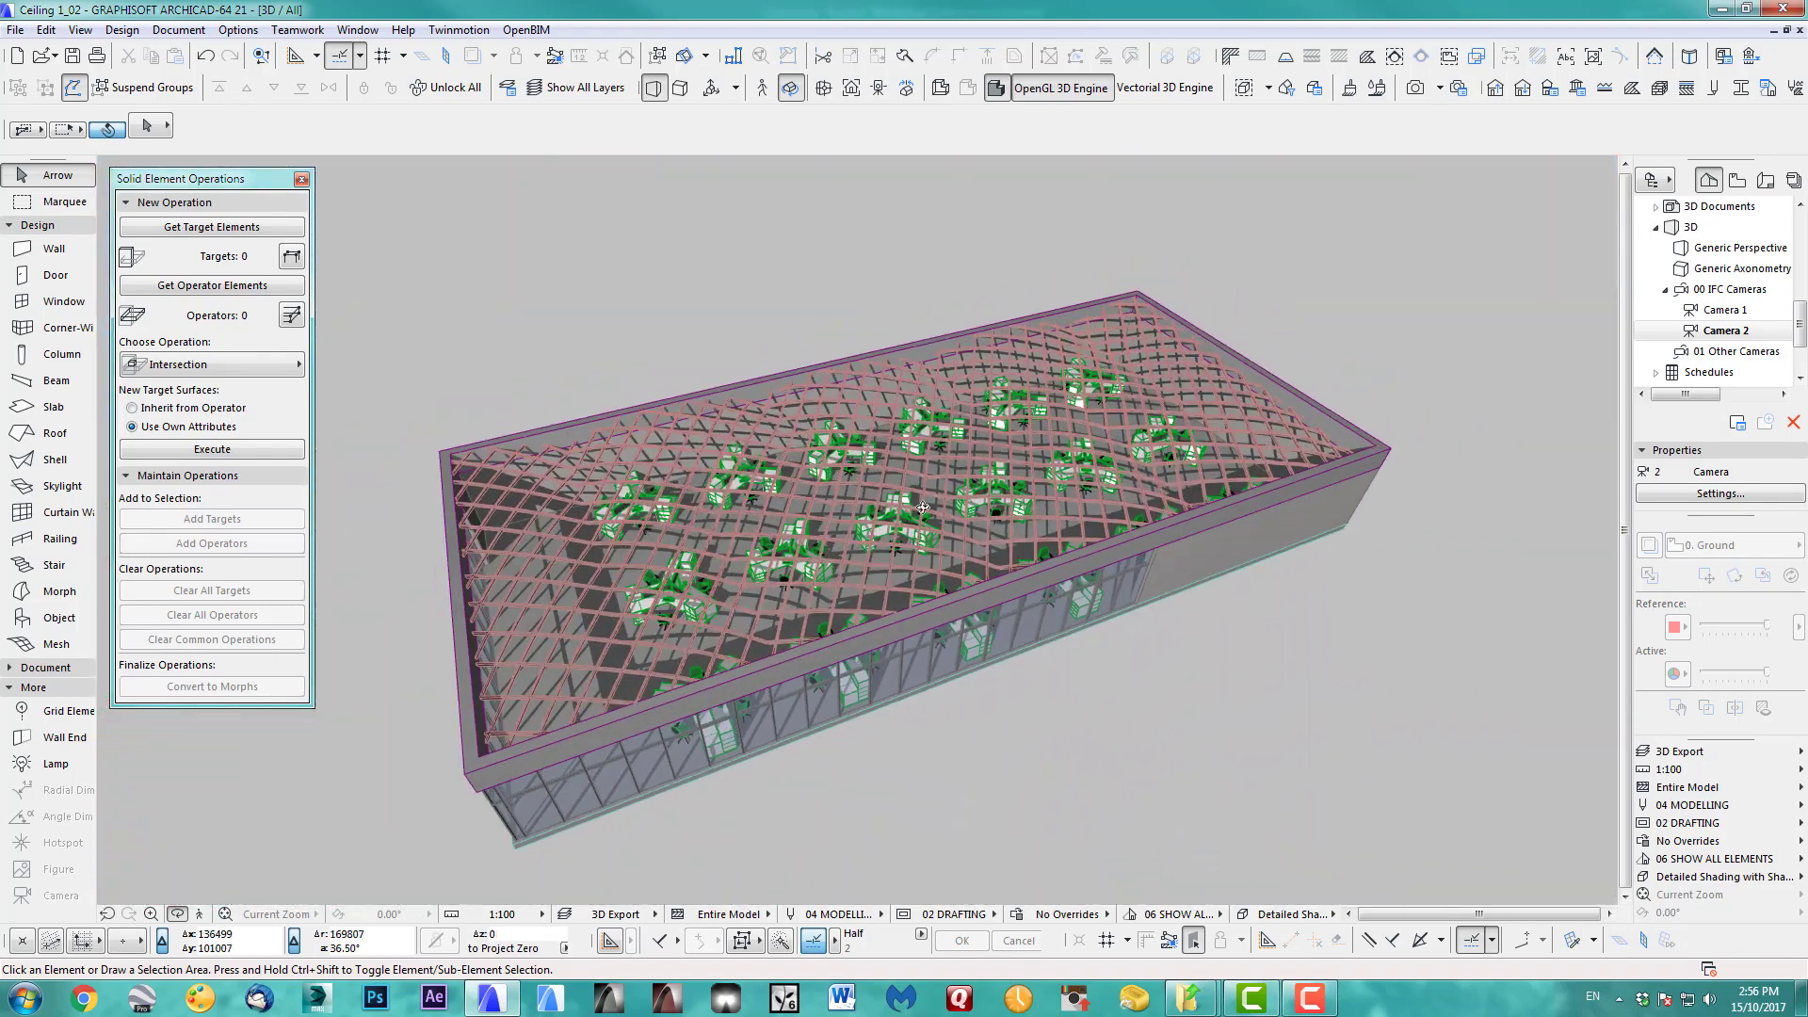
drag(923, 506, 947, 542)
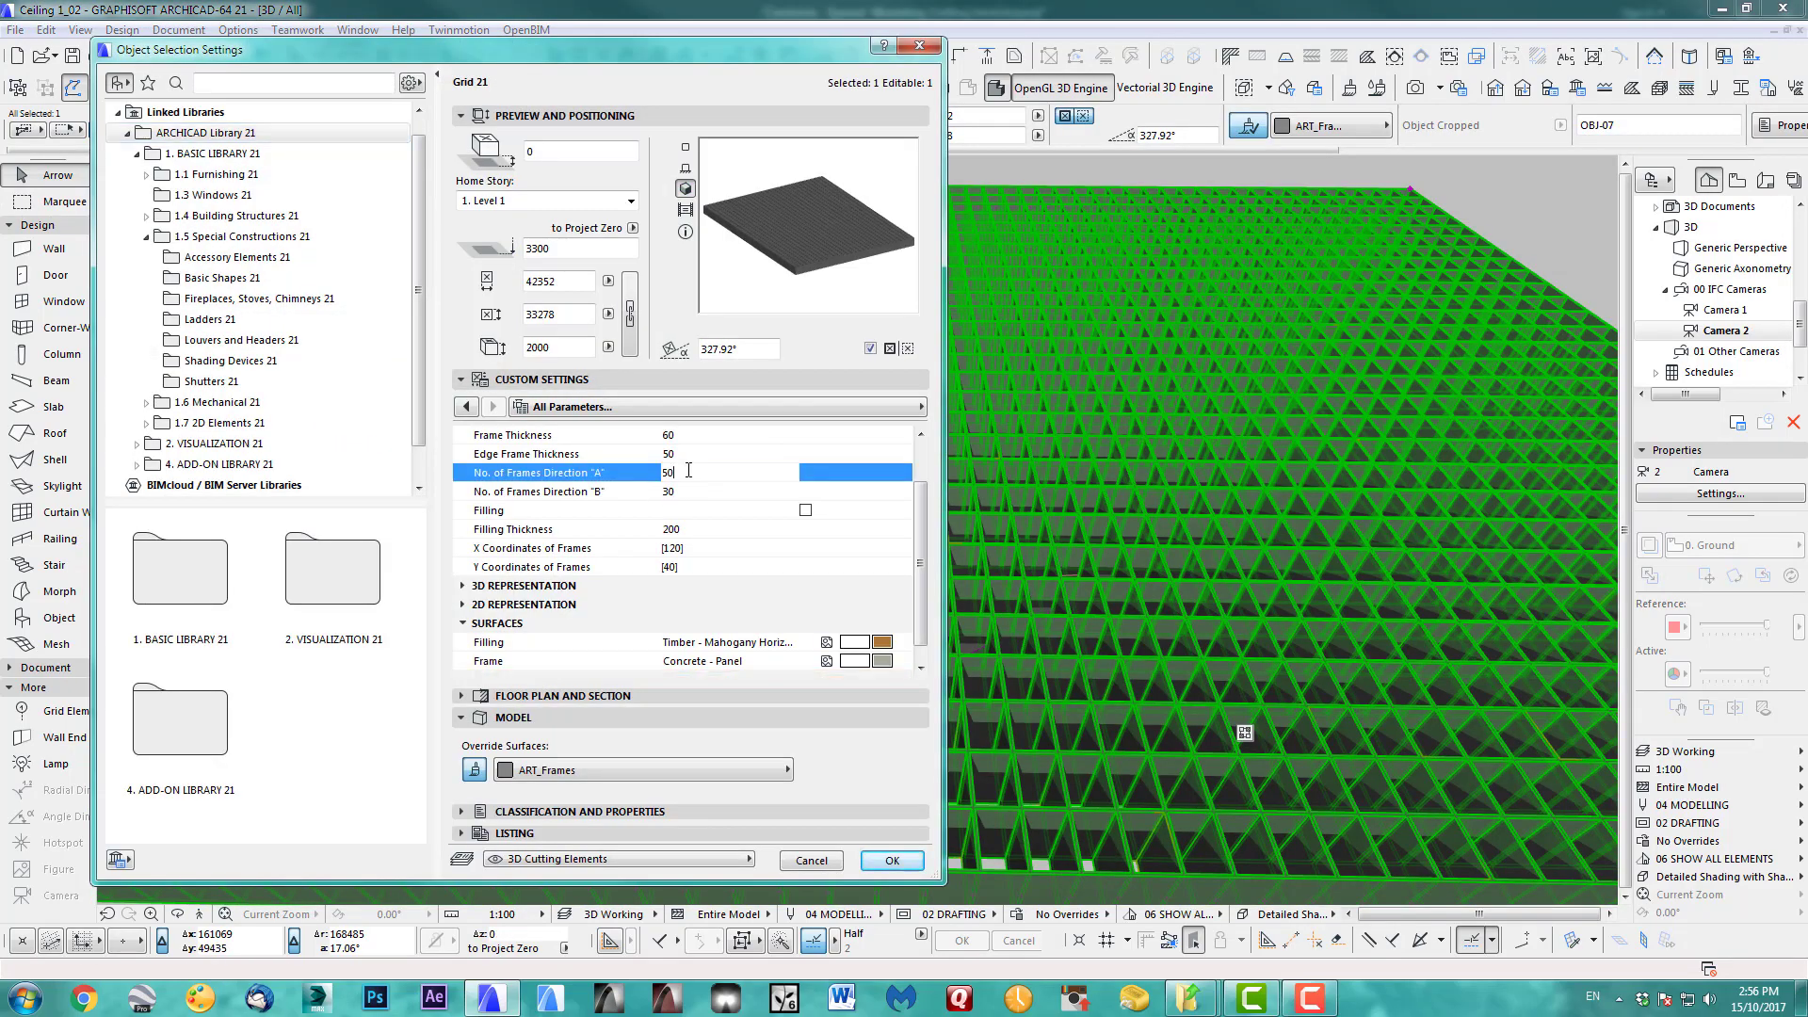
Set the grid's Direction A frame count to 80, apply the denser settings, and list the layer combinations.
text(80)
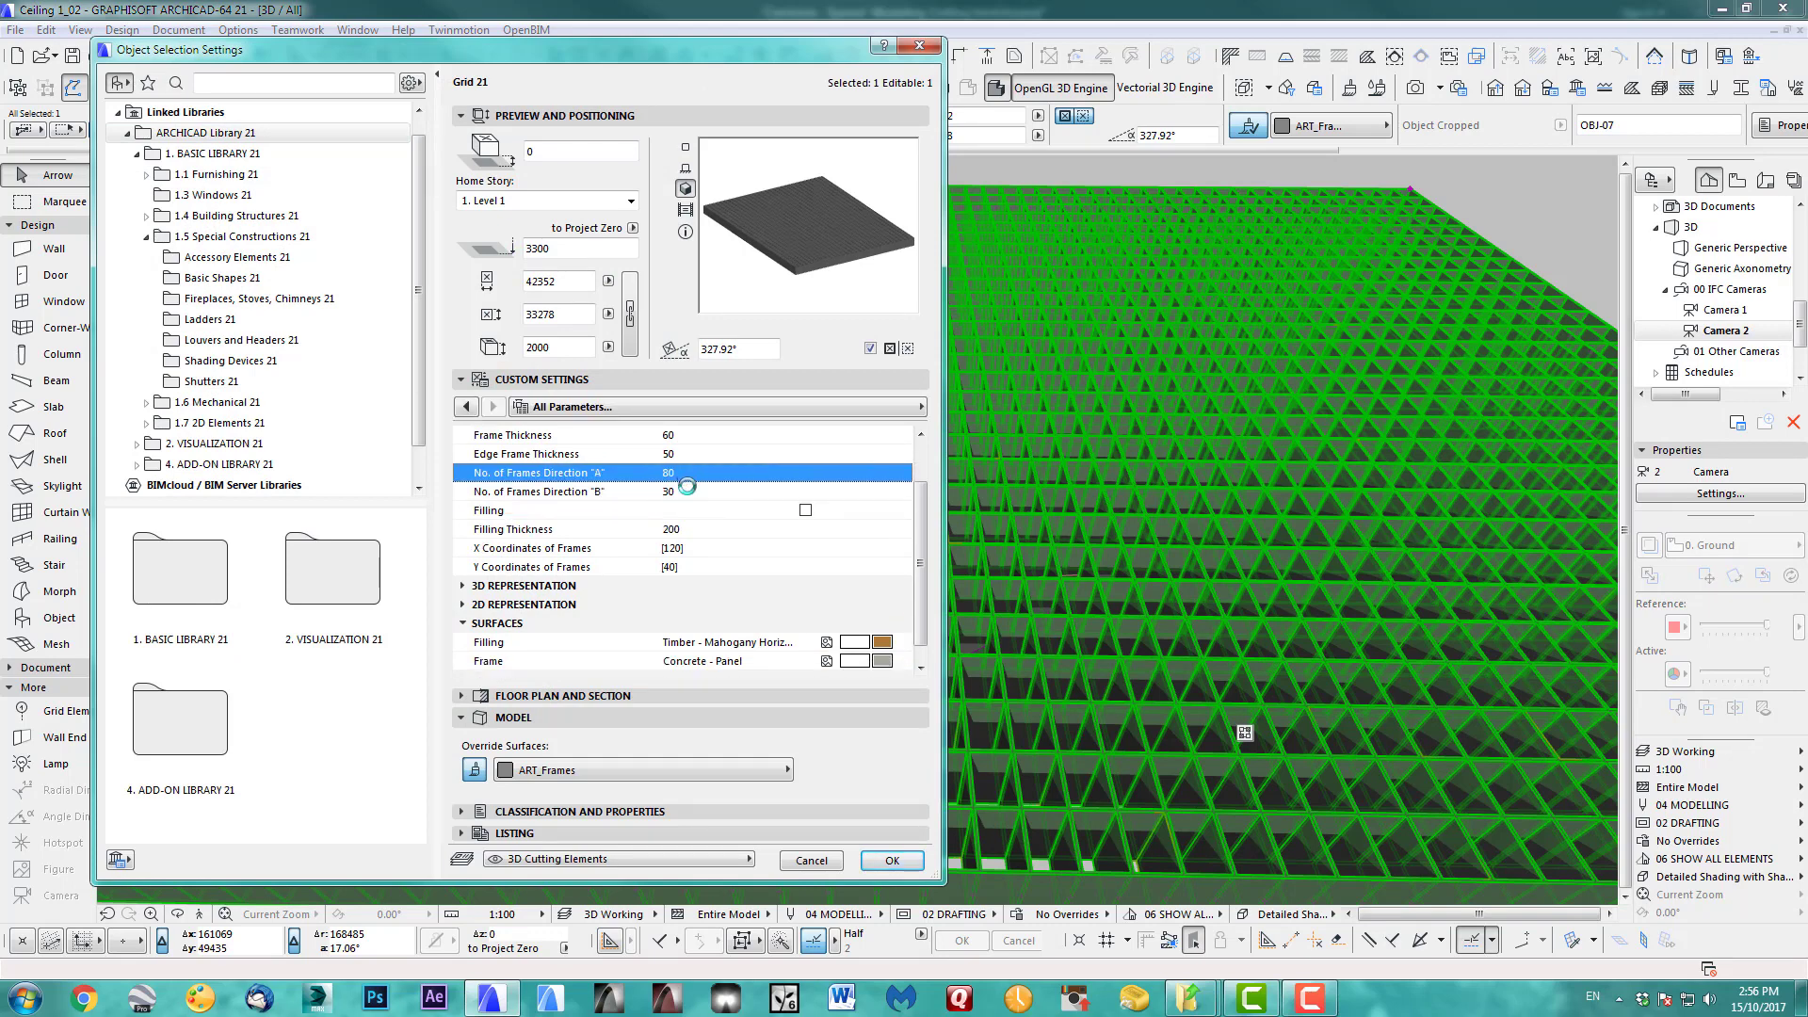
click(537, 492)
text(60)
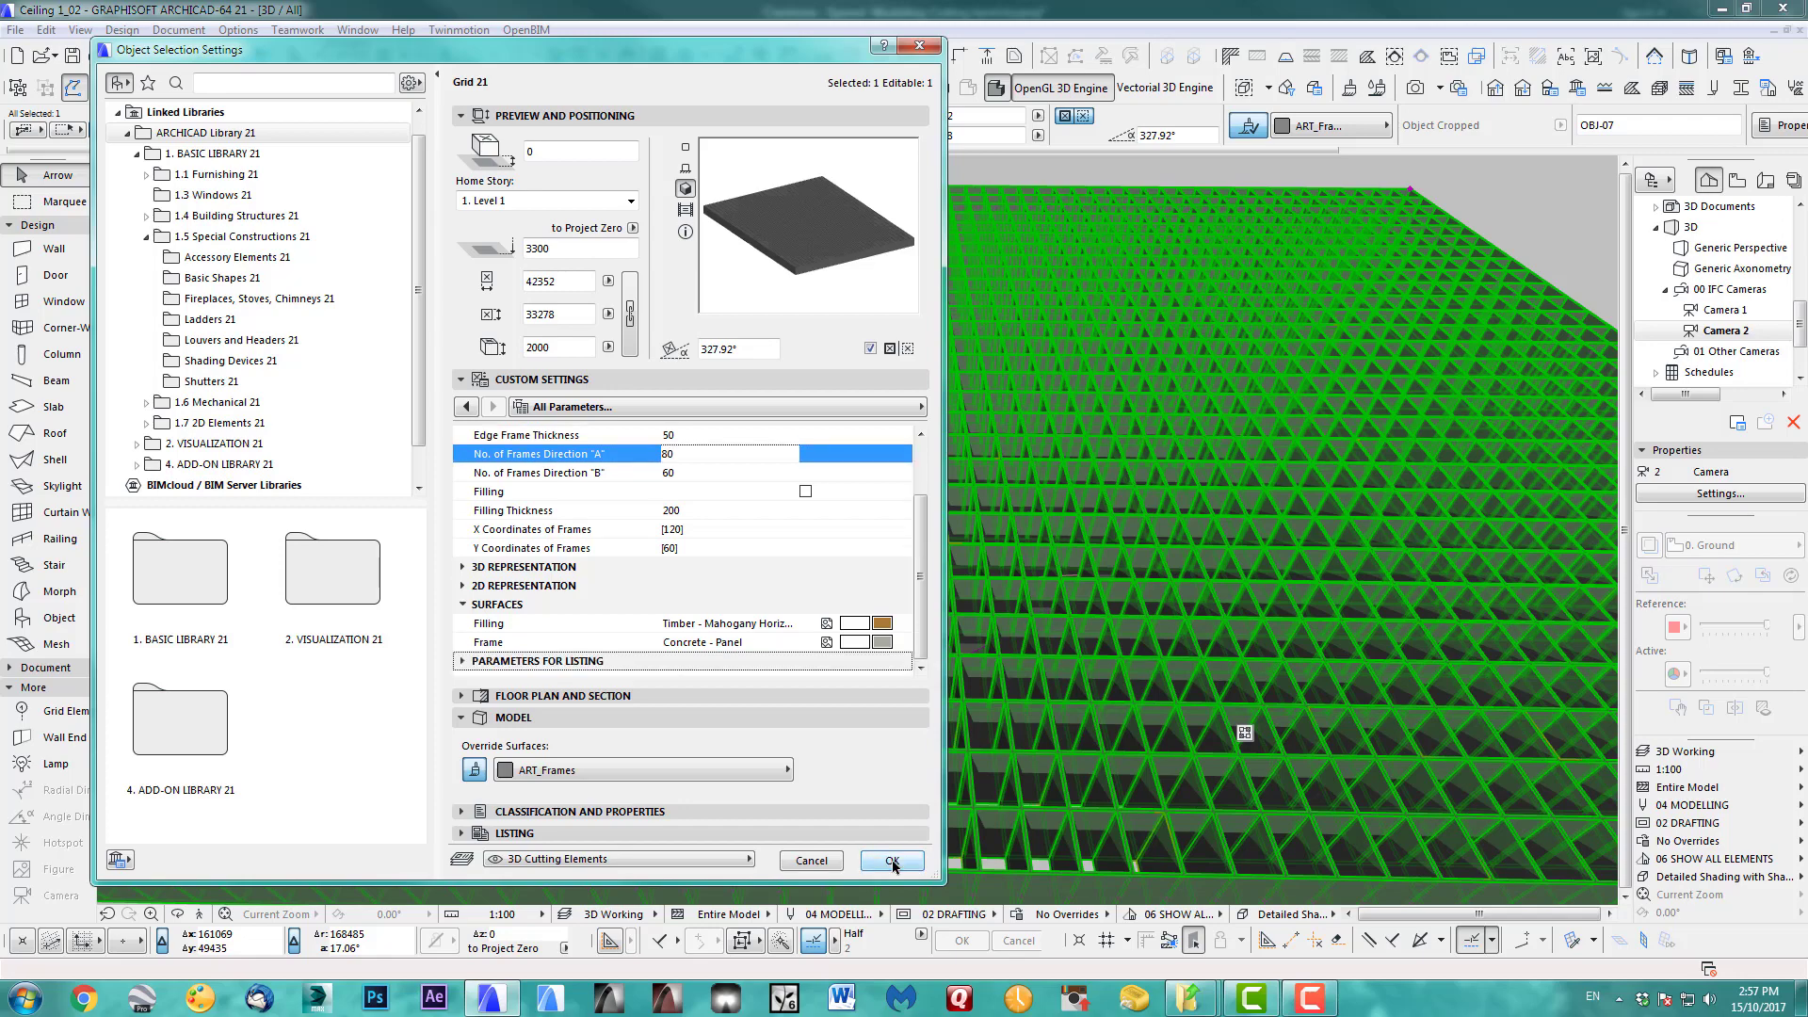
click(891, 861)
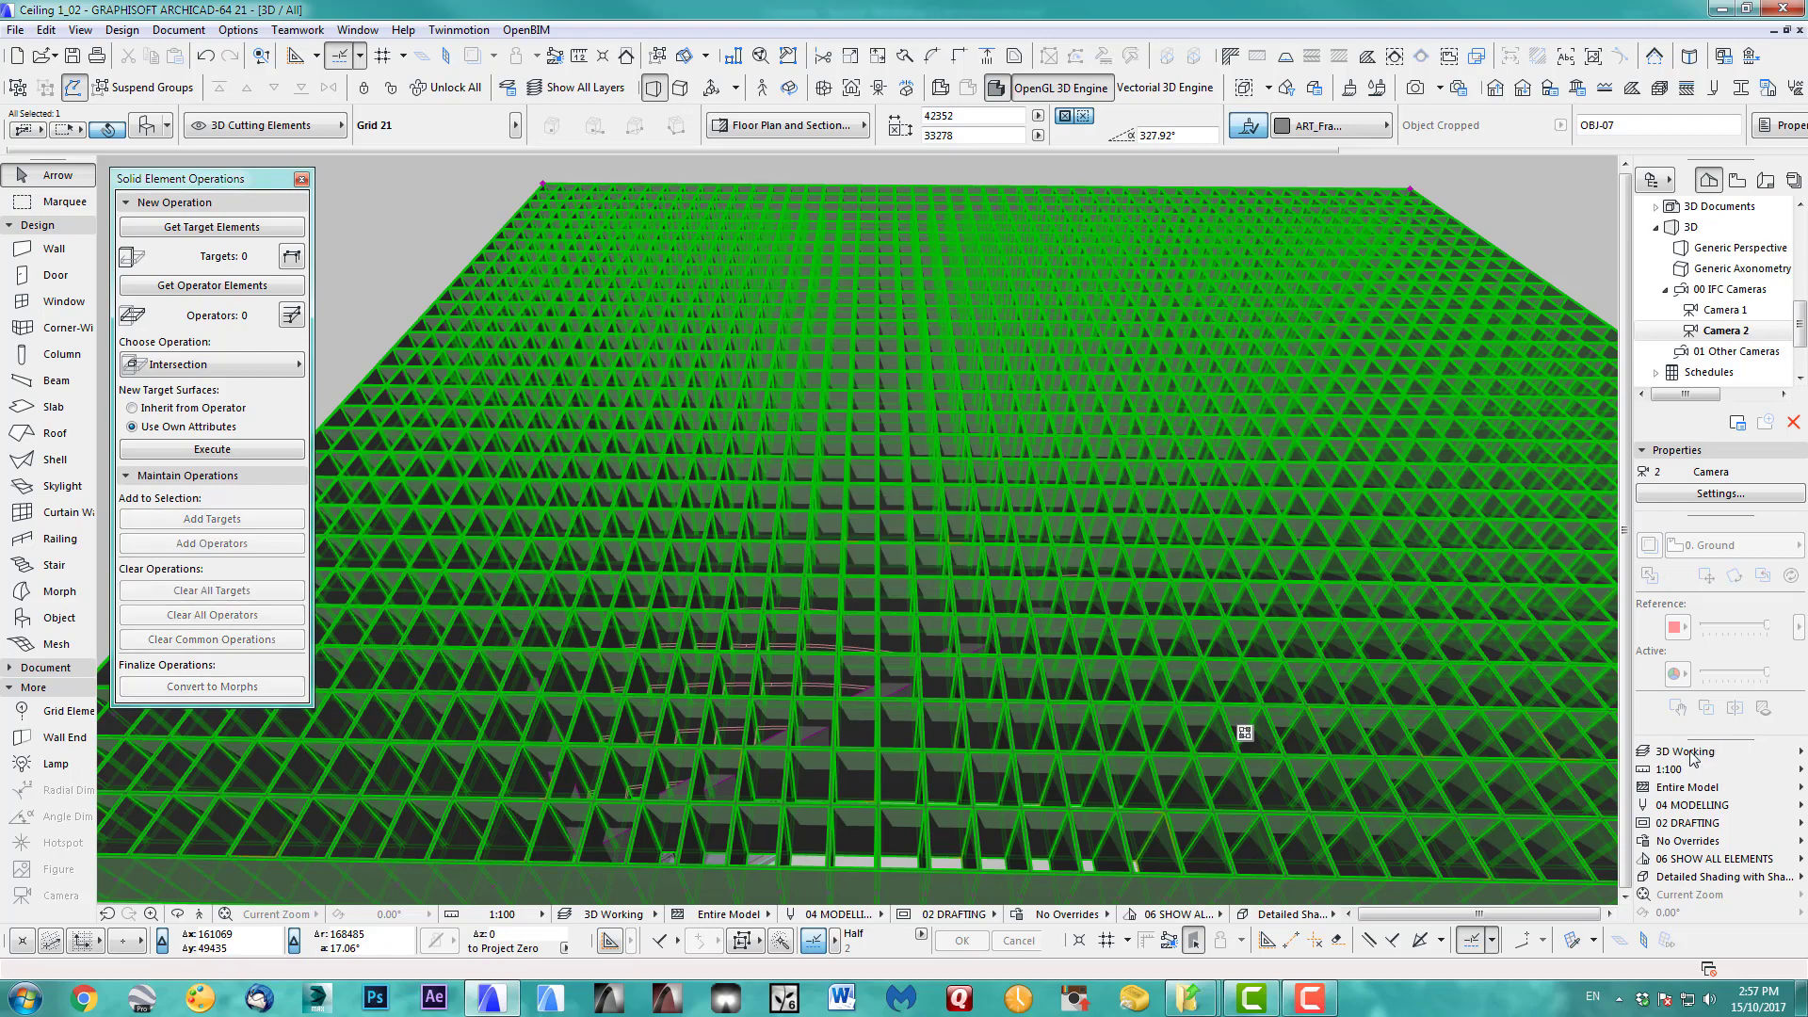
click(1690, 752)
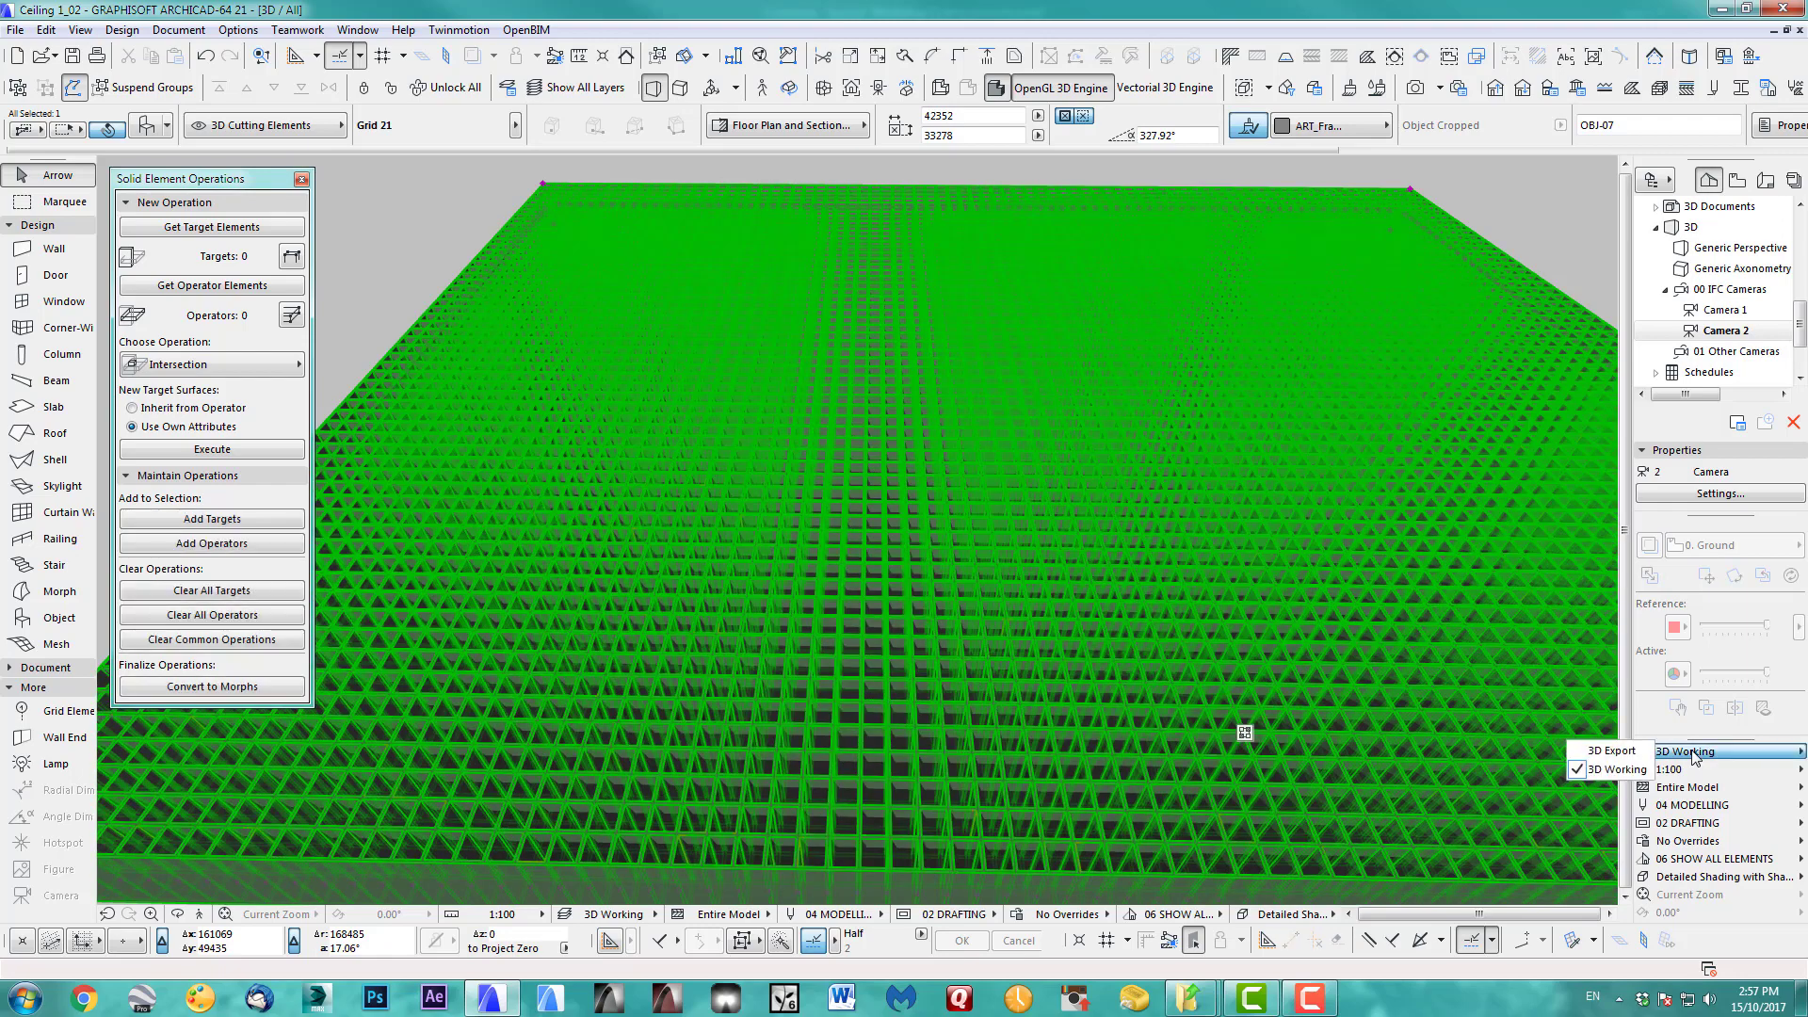